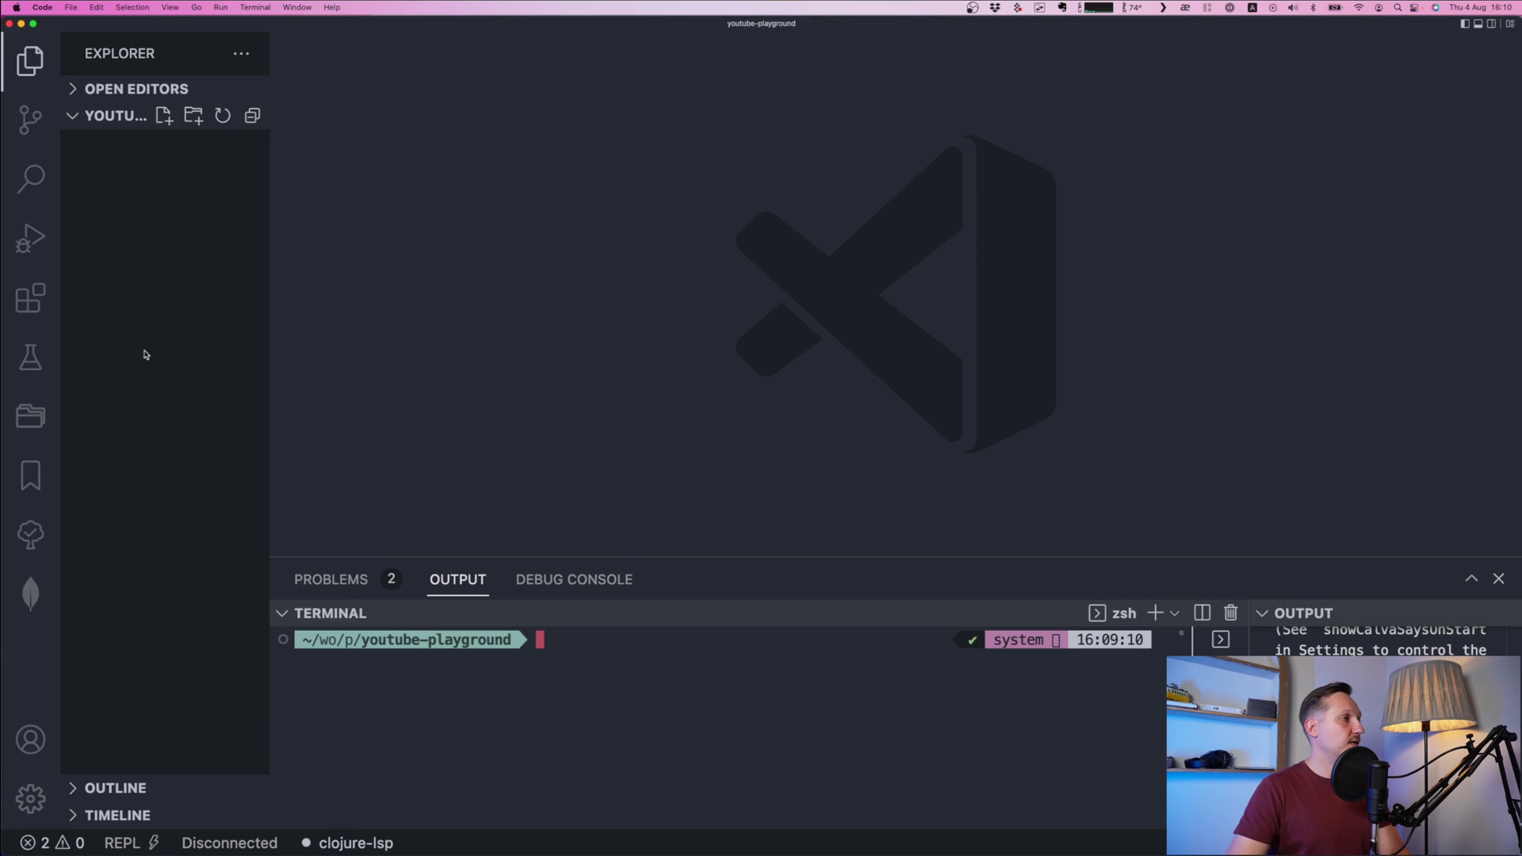
Step: Create deps.edn holding {} and an empty src/vkjr/basic_math.clj in test-lib
{"action": "type", "text": "te"}
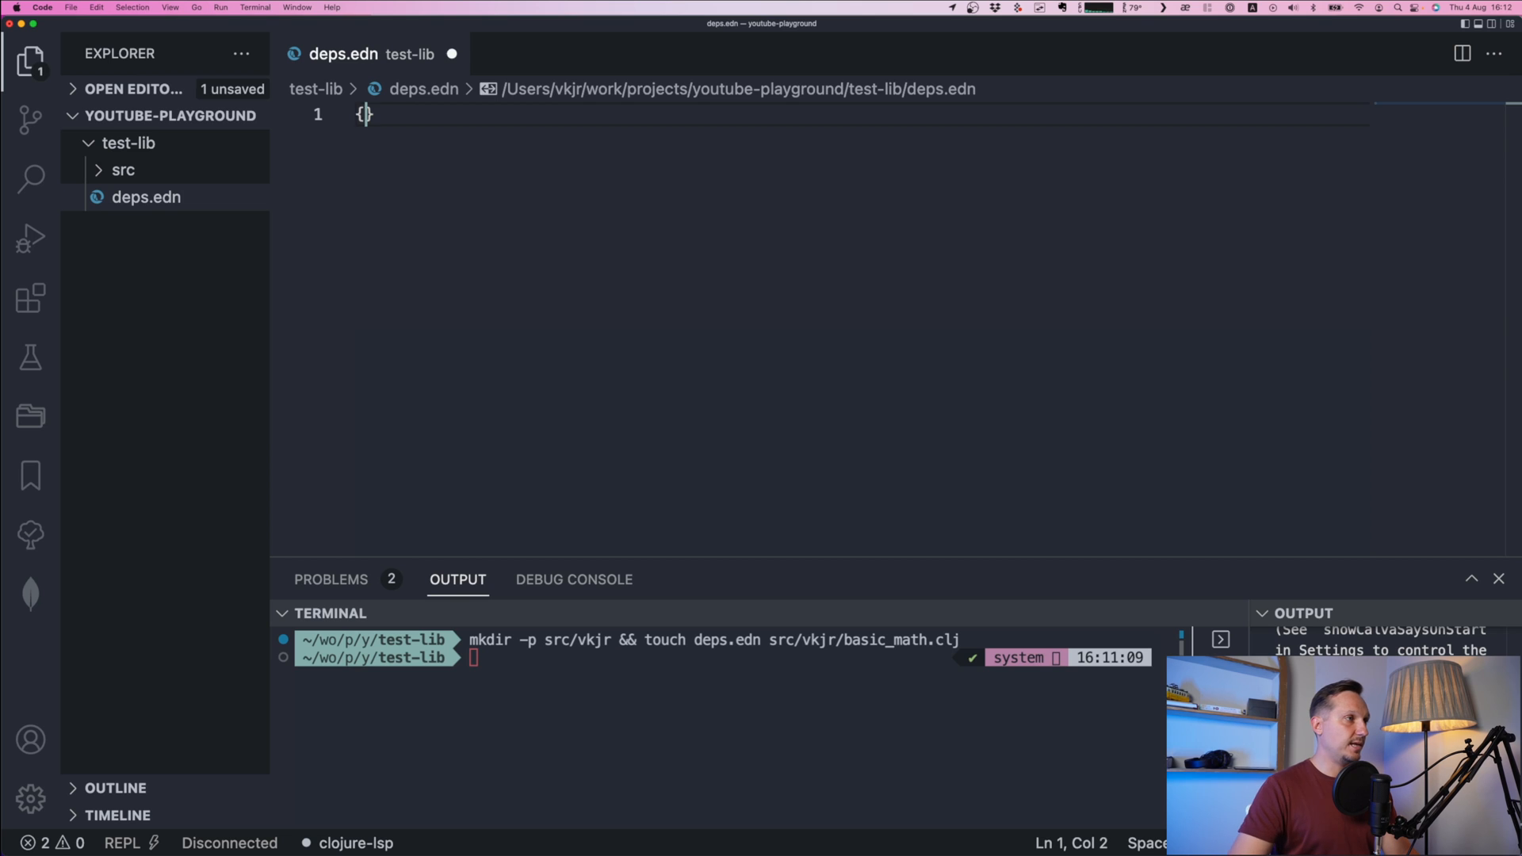
{"action": "left_click", "coordinate": [123, 170]}
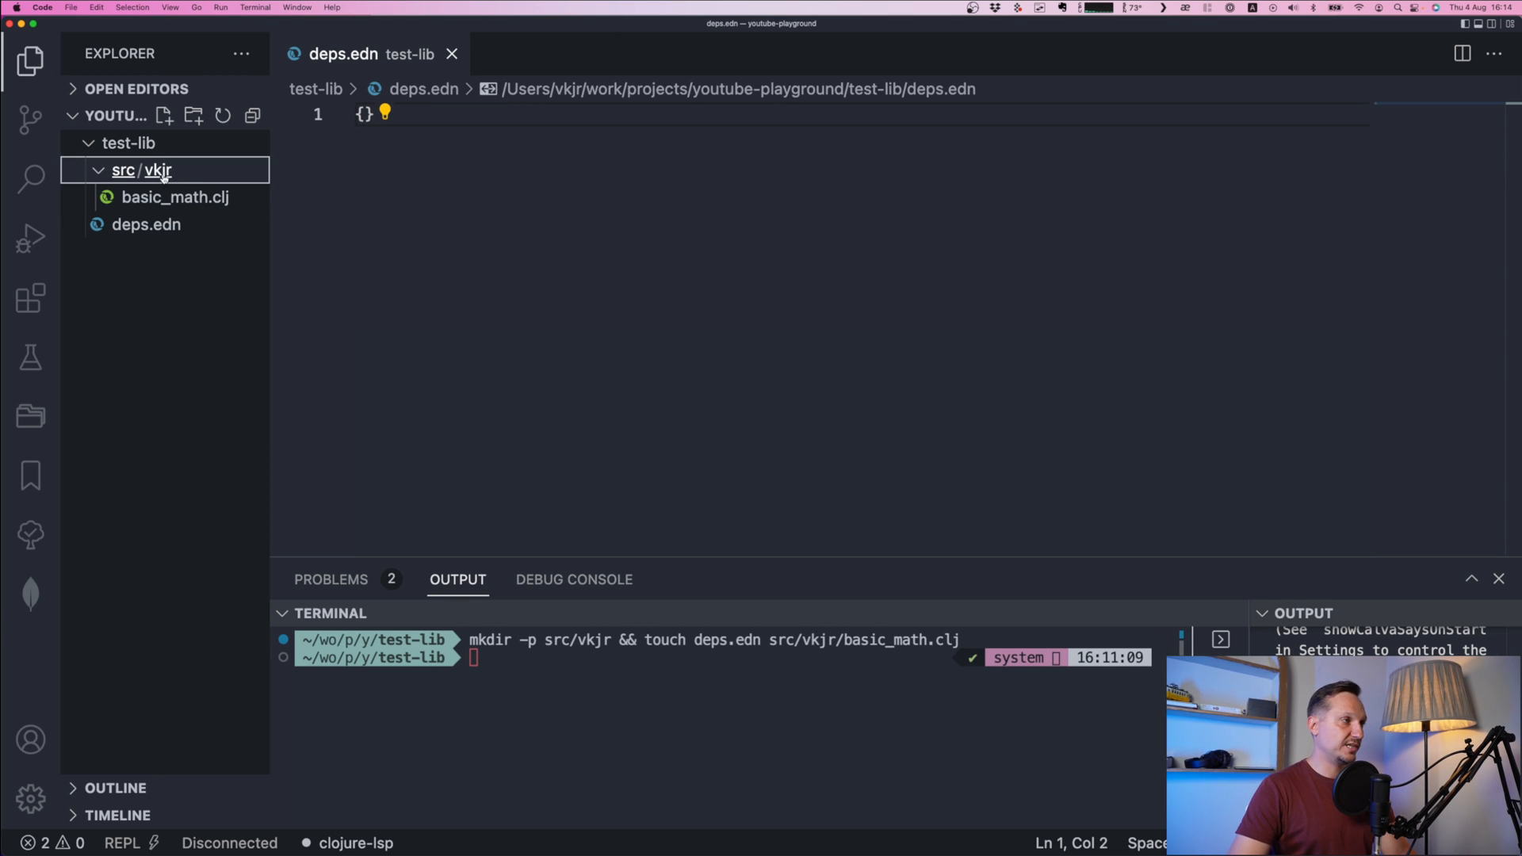
{"action": "mouse_move", "coordinate": [164, 176]}
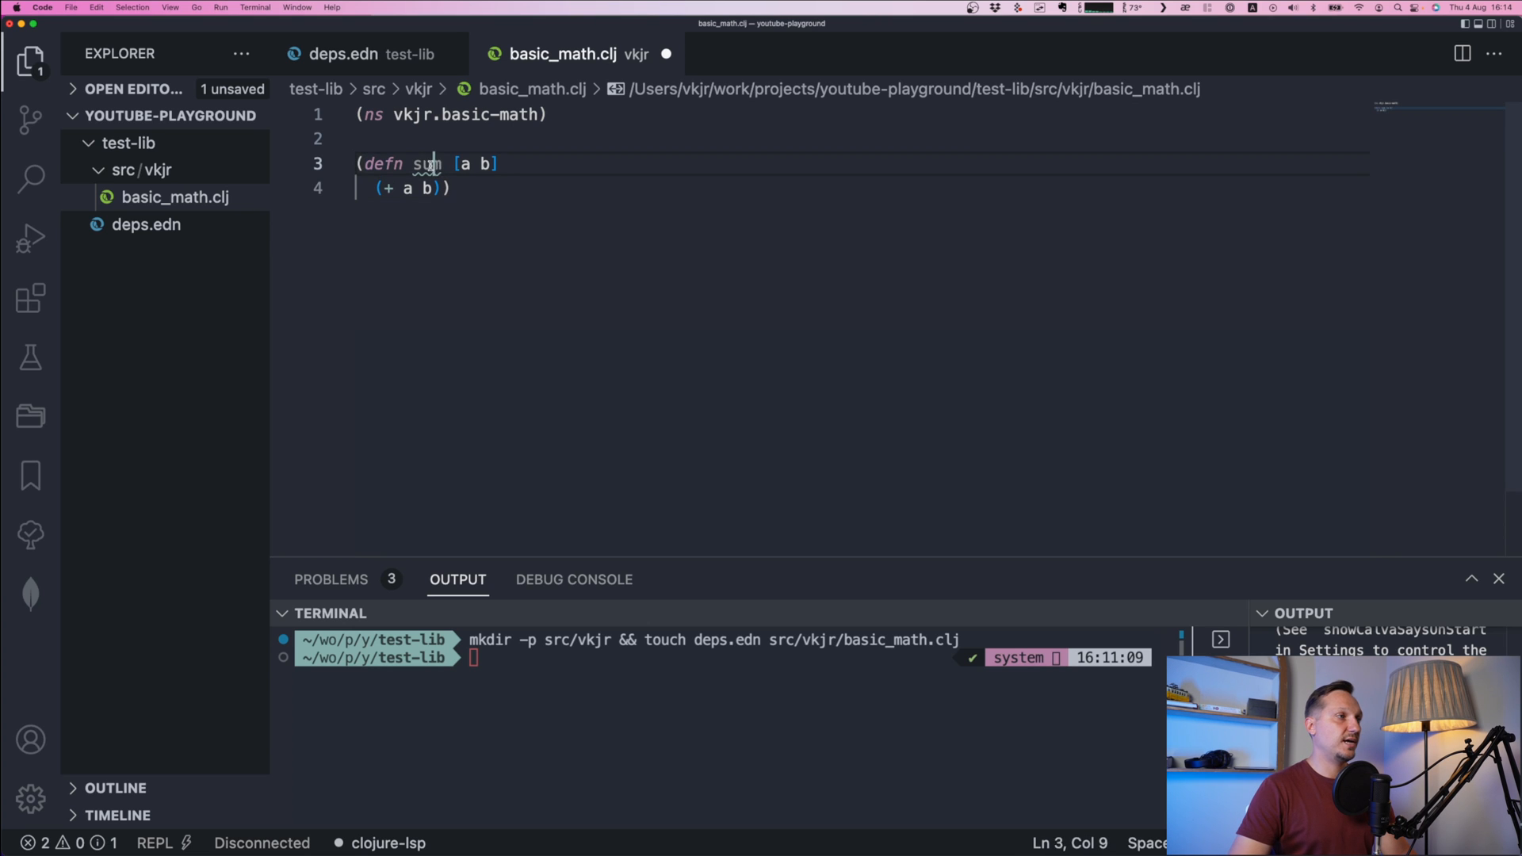
Step: Write the vkjr.basic-math ns form and (defn sum [a b] (+ a b)) in basic_math.clj
{"action": "double_click", "coordinate": [427, 164]}
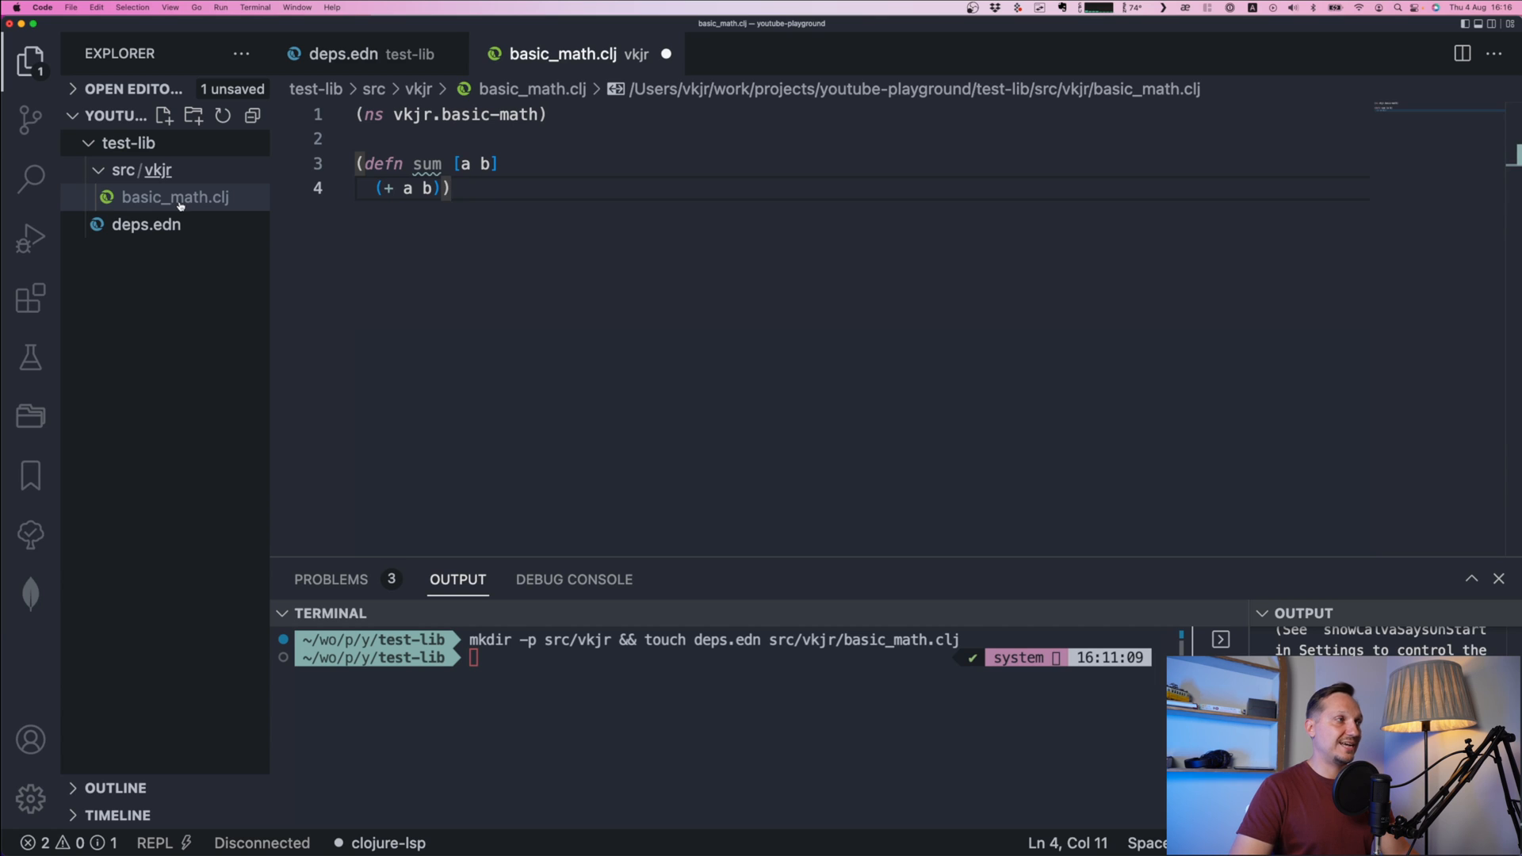
{"action": "mouse_move", "coordinate": [159, 171]}
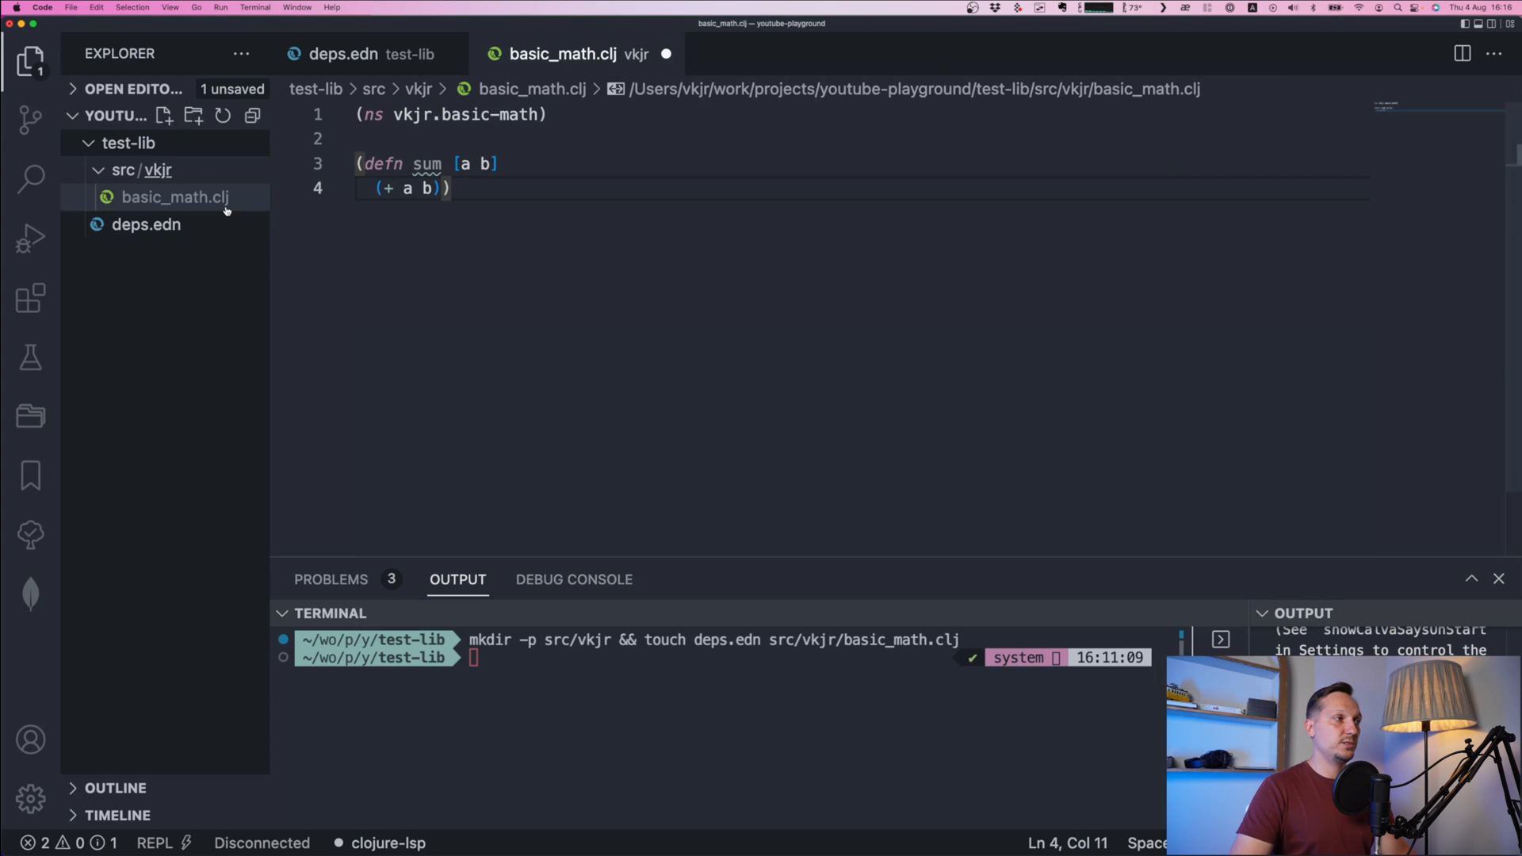
{"action": "mouse_move", "coordinate": [438, 256]}
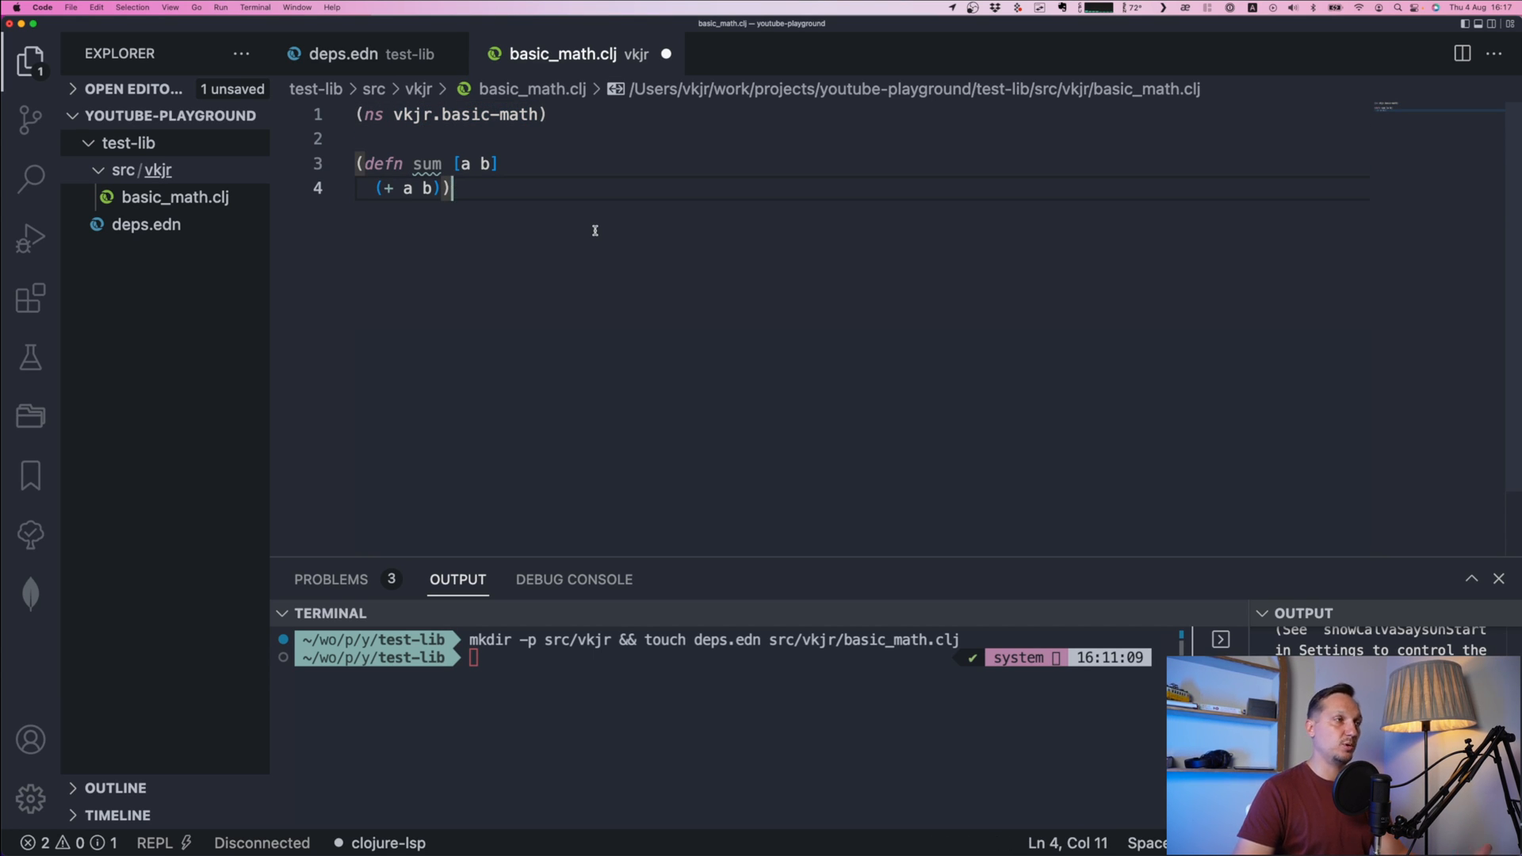
{"action": "mouse_move", "coordinate": [927, 342]}
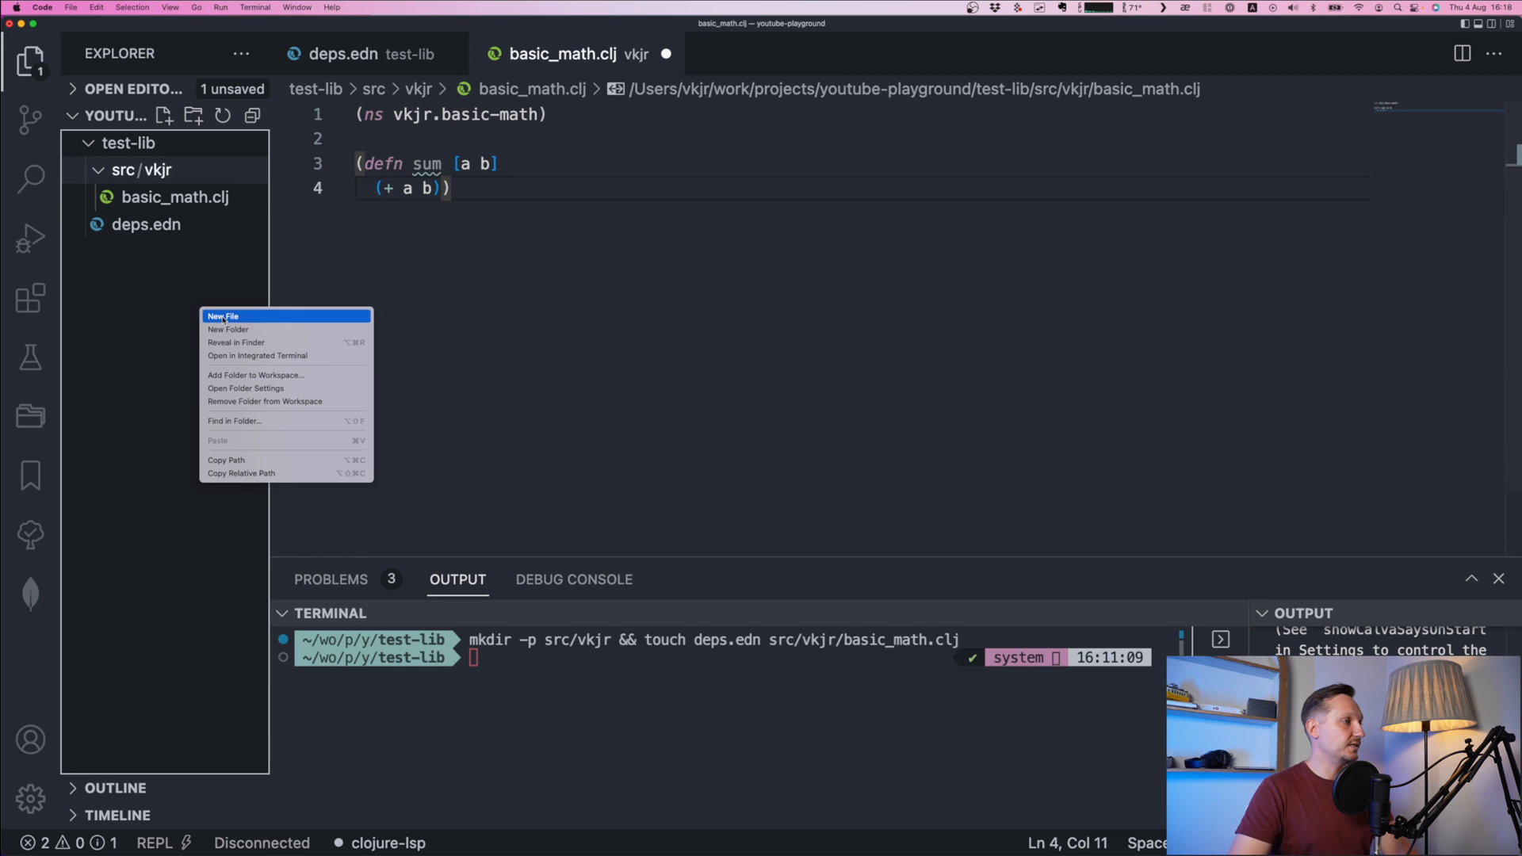
Step: Create the adder folder with deps.edn and src/core.clj, then open both files
{"action": "left_click", "coordinate": [223, 315]}
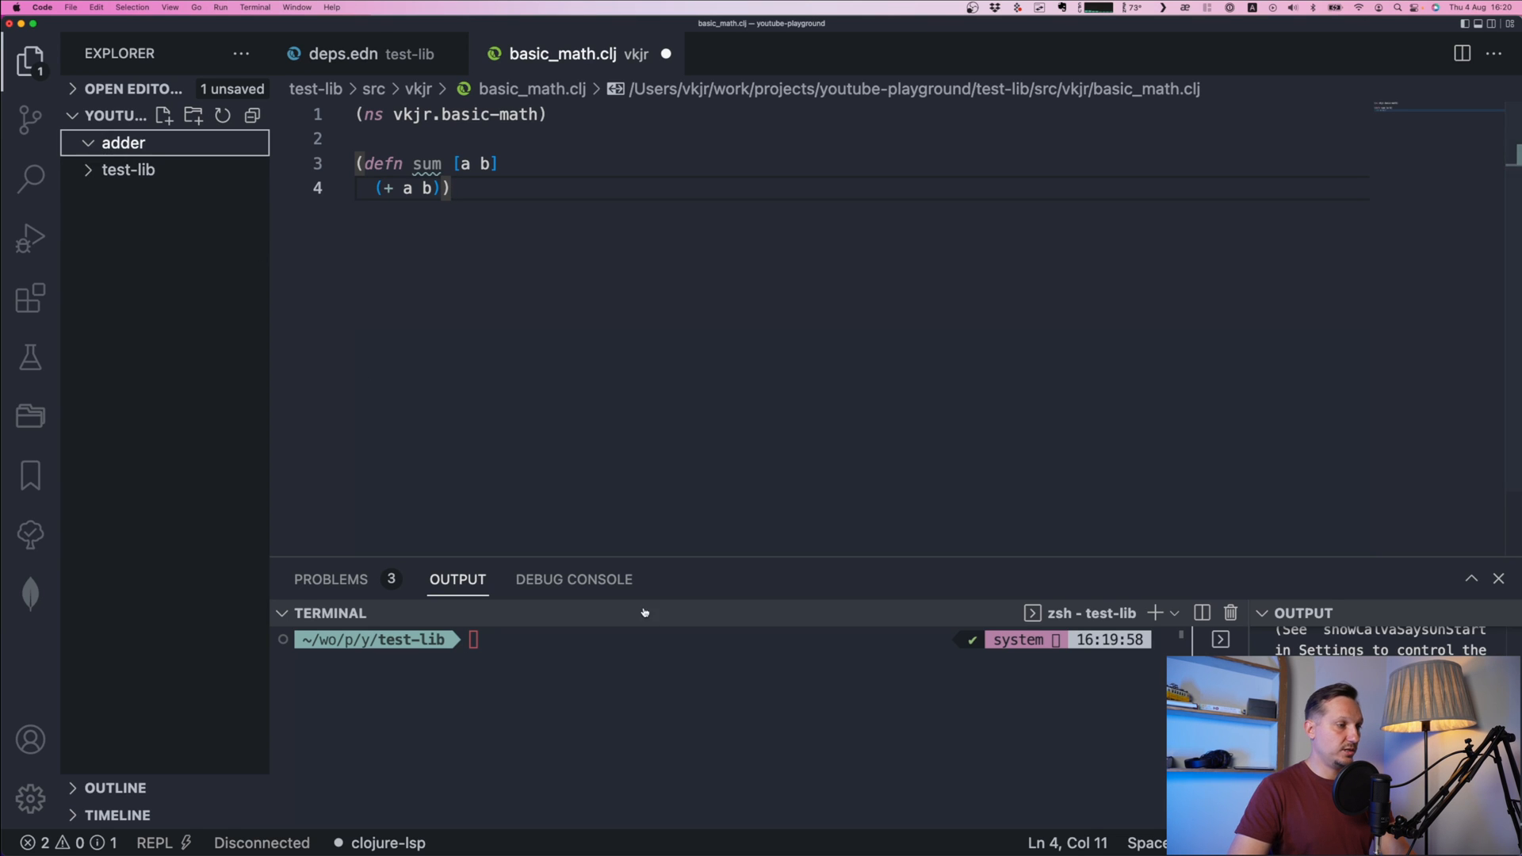
{"action": "type", "text": "cd ../adder"}
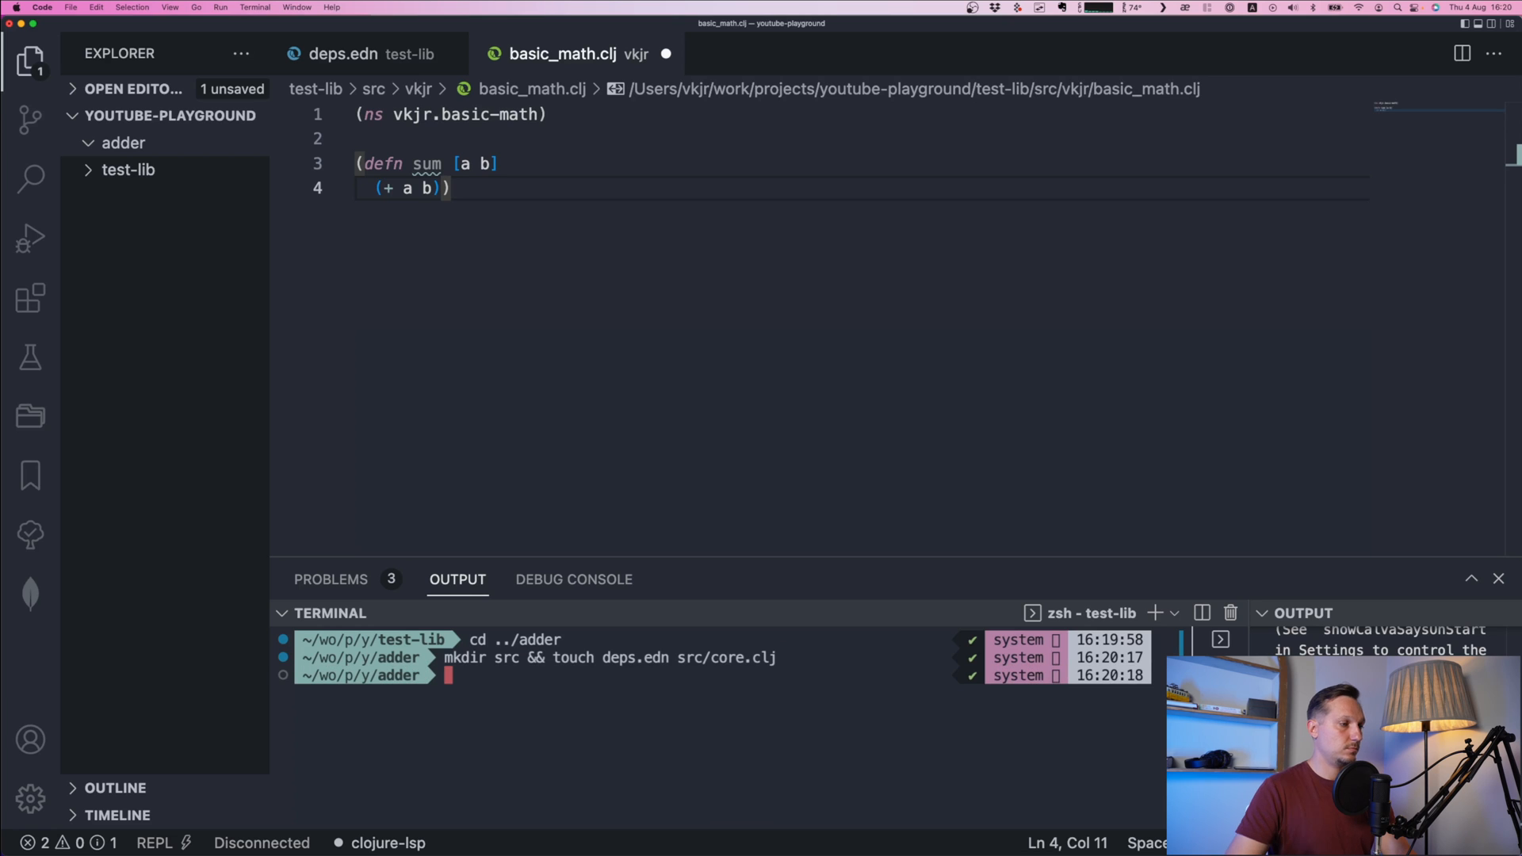
{"action": "left_click", "coordinate": [124, 143]}
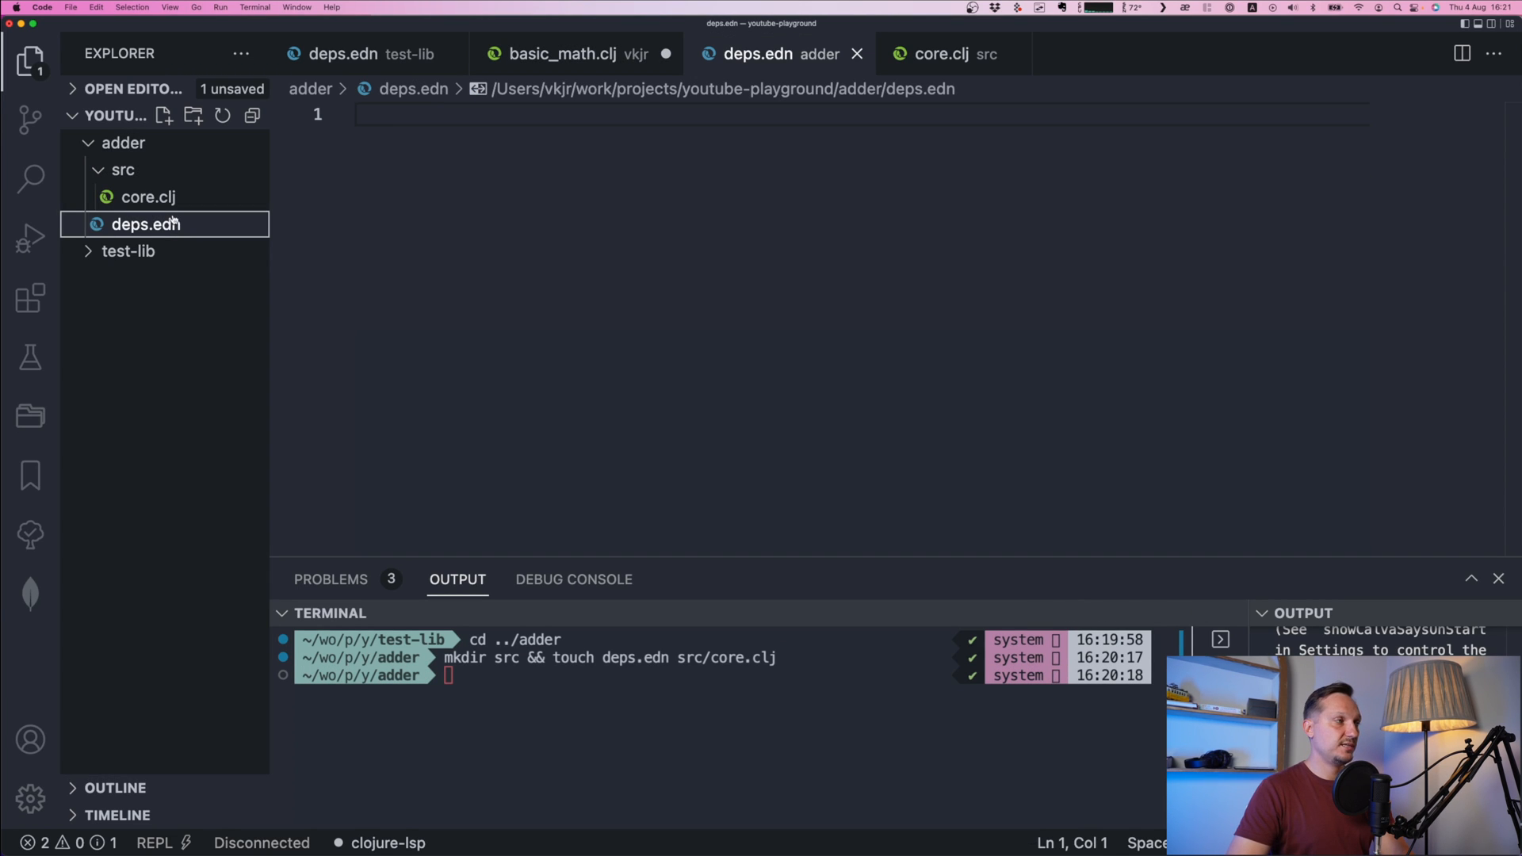
{"action": "left_click", "coordinate": [148, 198]}
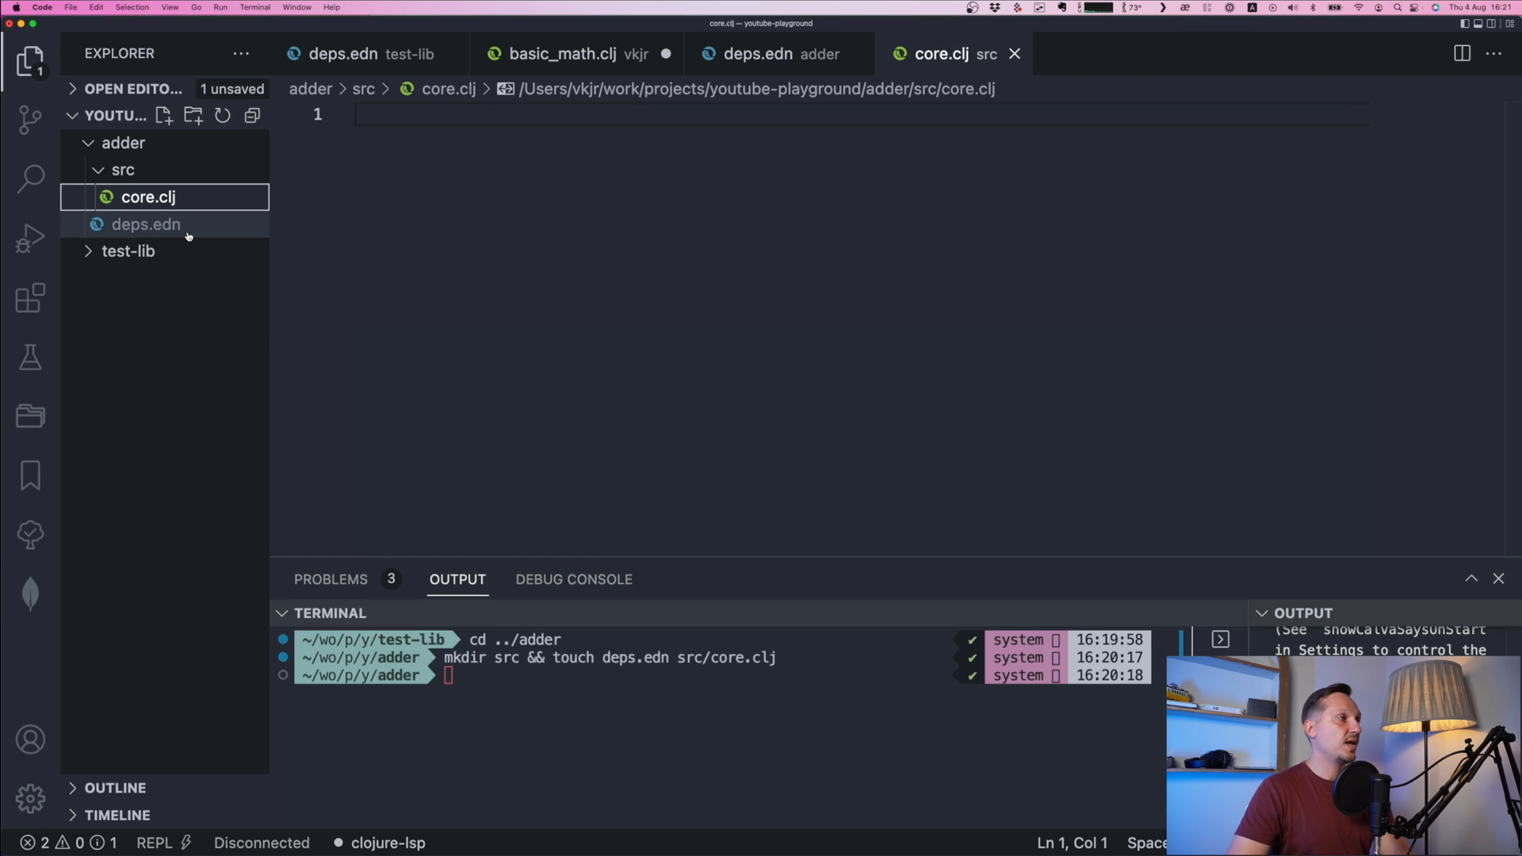
{"action": "mouse_move", "coordinate": [127, 170]}
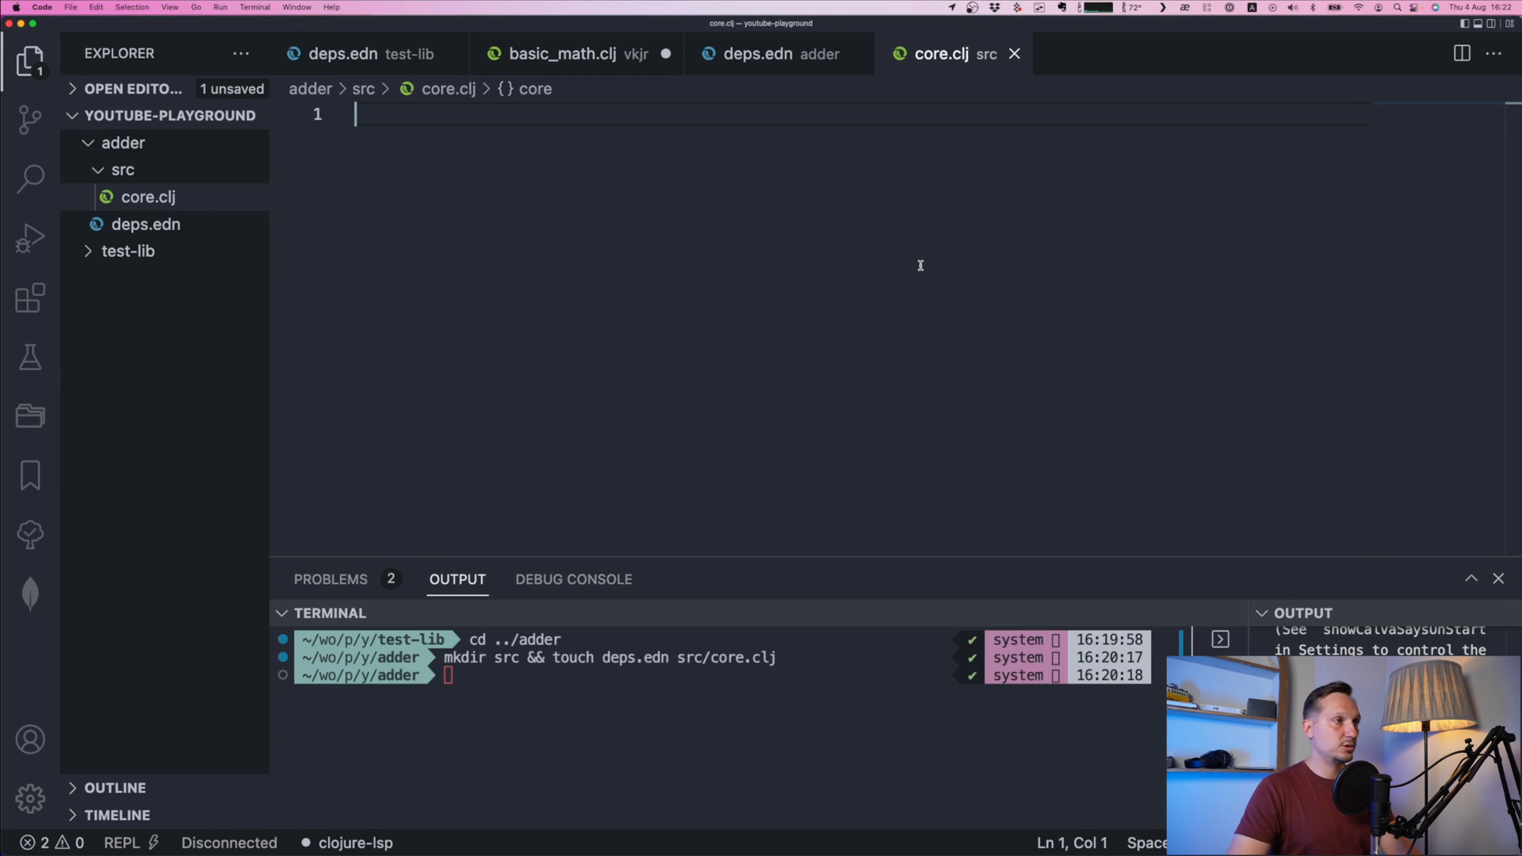
Step: Write the core ns requiring vkjr.basic-math as bm and a -main printing the args sum
{"action": "type", "text": "(ns core\\n  (:require [vkjr.basic-math :as bm]))\\n\\n(defn -main [& args]\\n  (println \"Args sum: \" (reduce bm/sum (map #(Integer/parseInt %) args))))"}
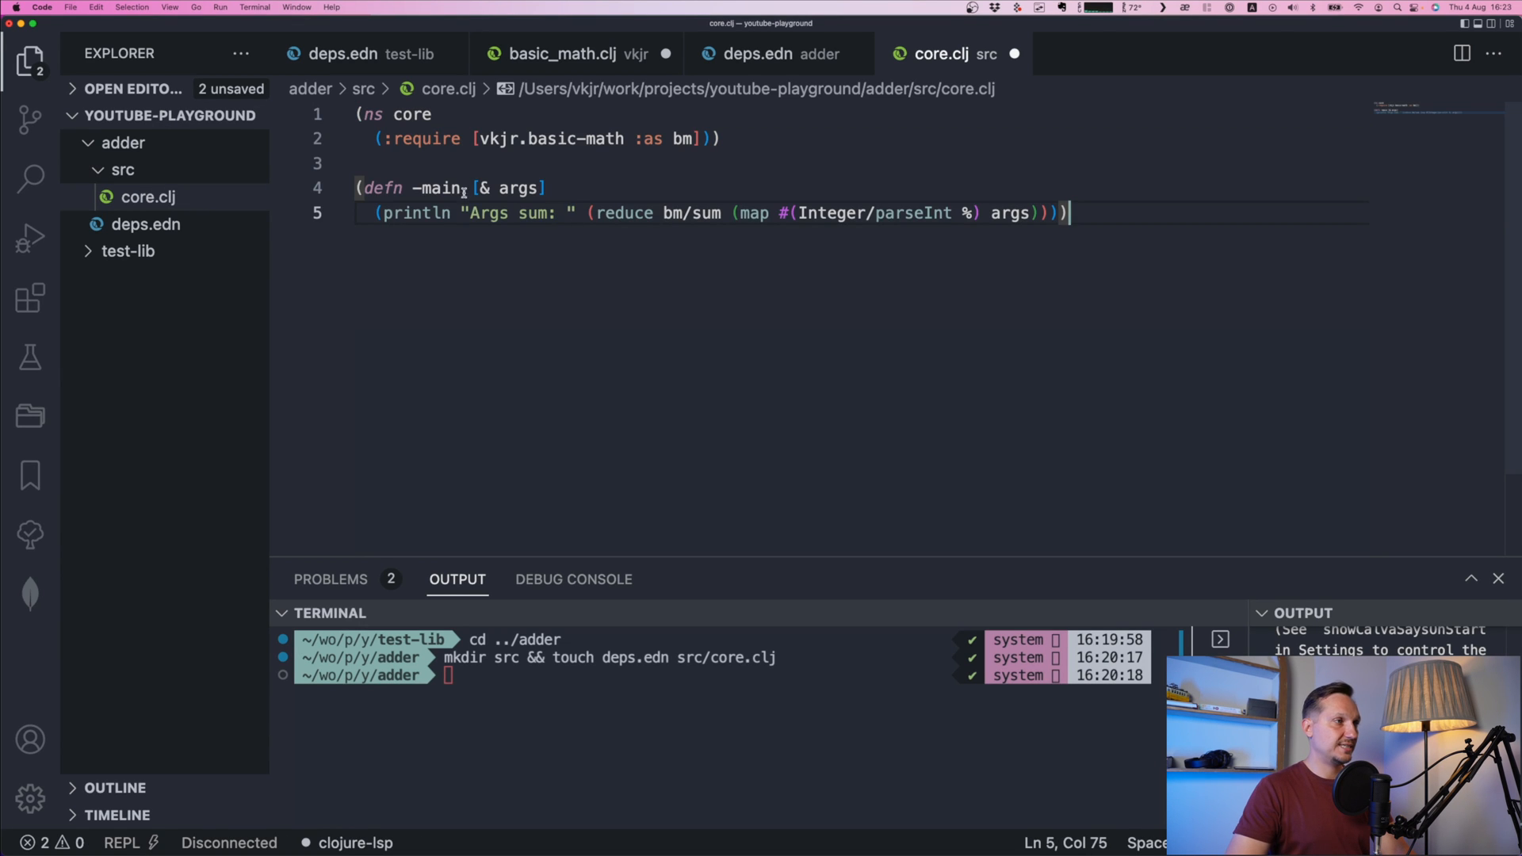
{"action": "double_click", "coordinate": [435, 188]}
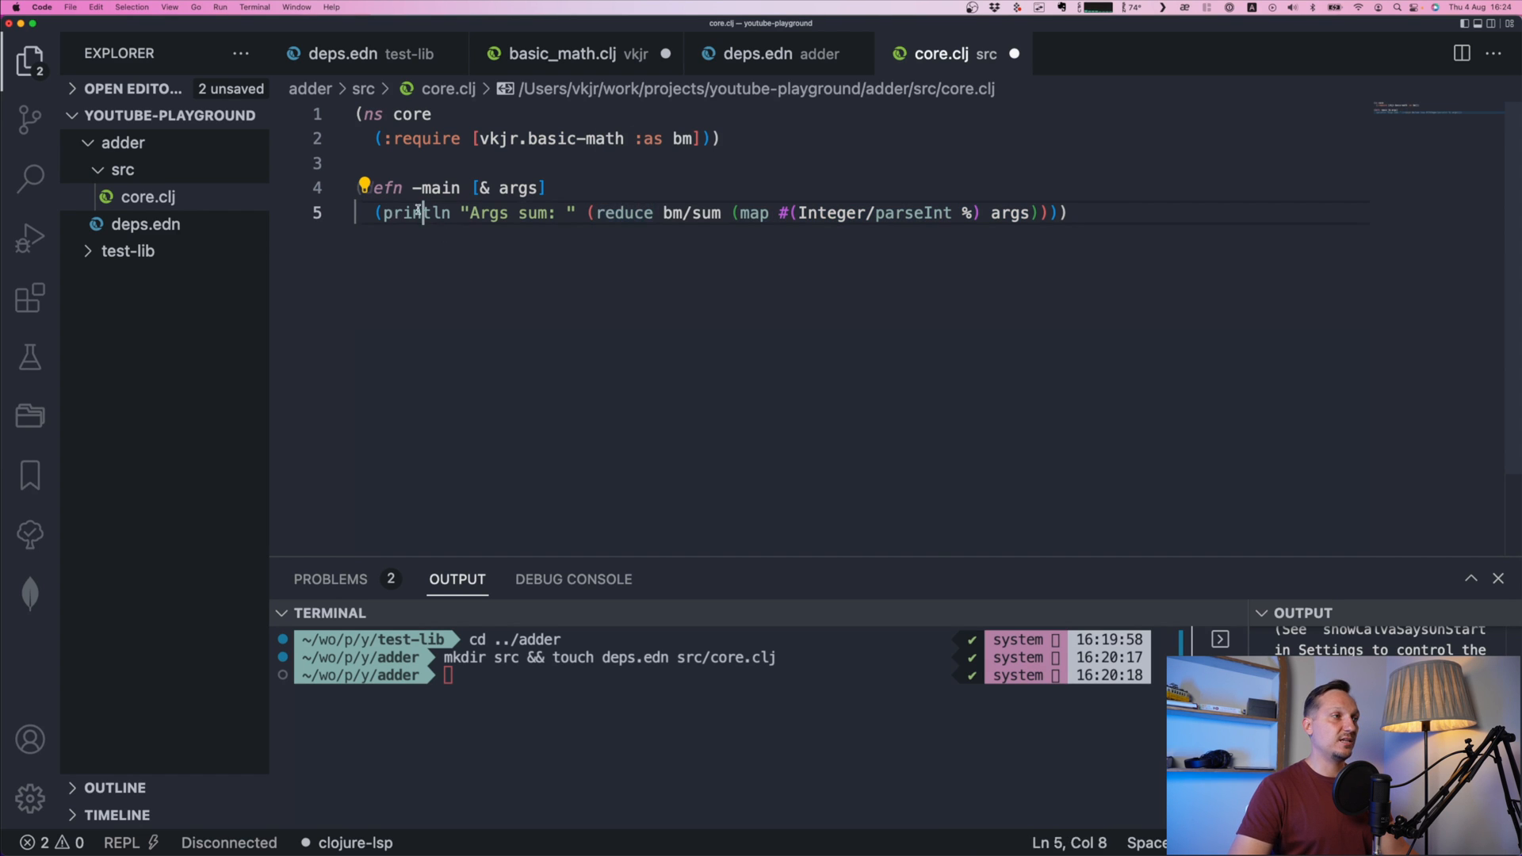
{"action": "left_click", "coordinate": [1113, 213]}
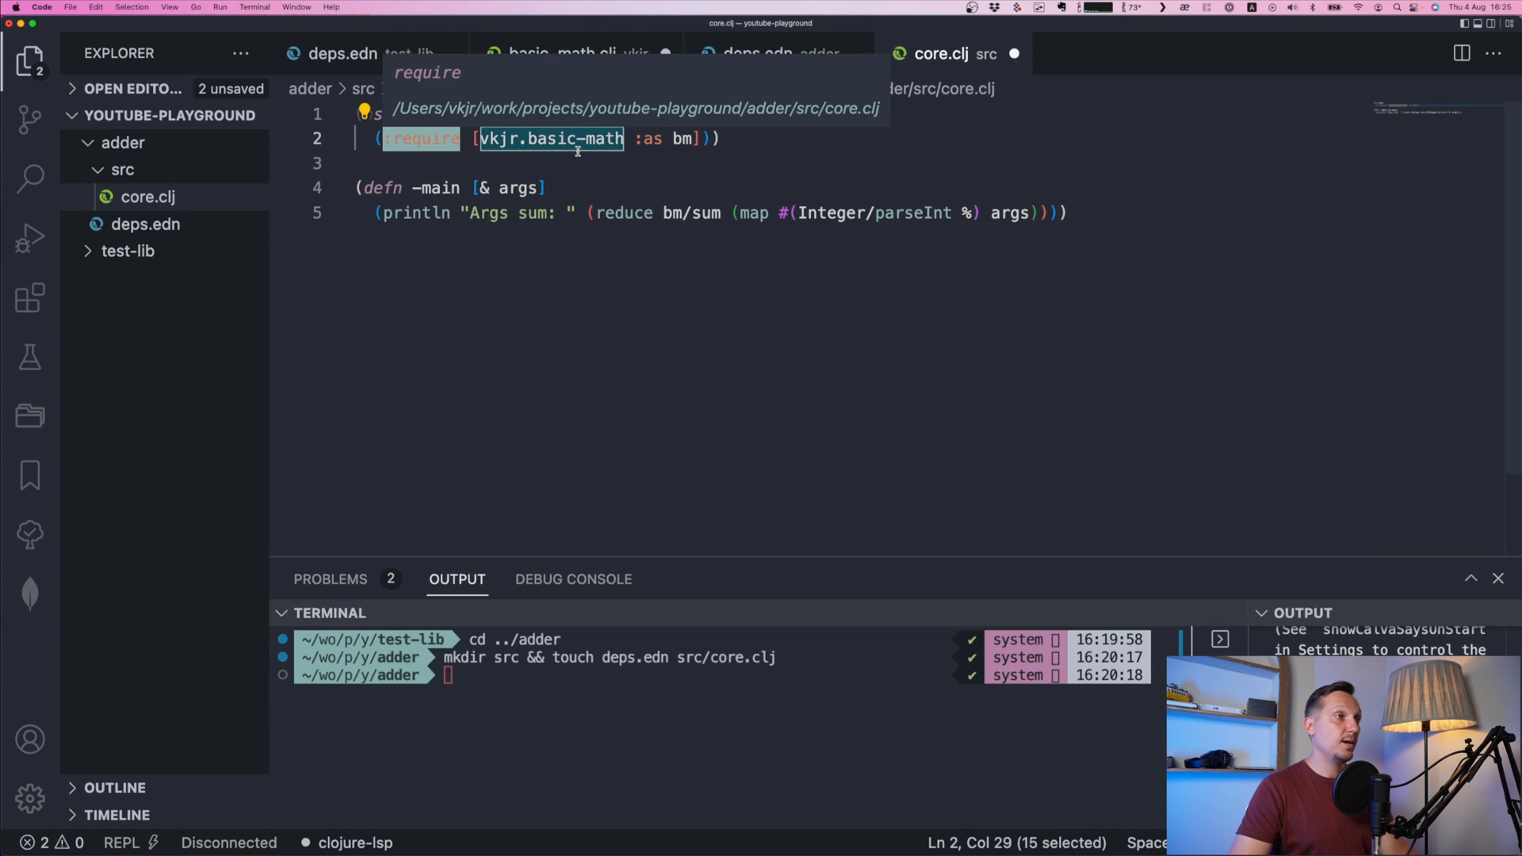
{"action": "mouse_move", "coordinate": [729, 189]}
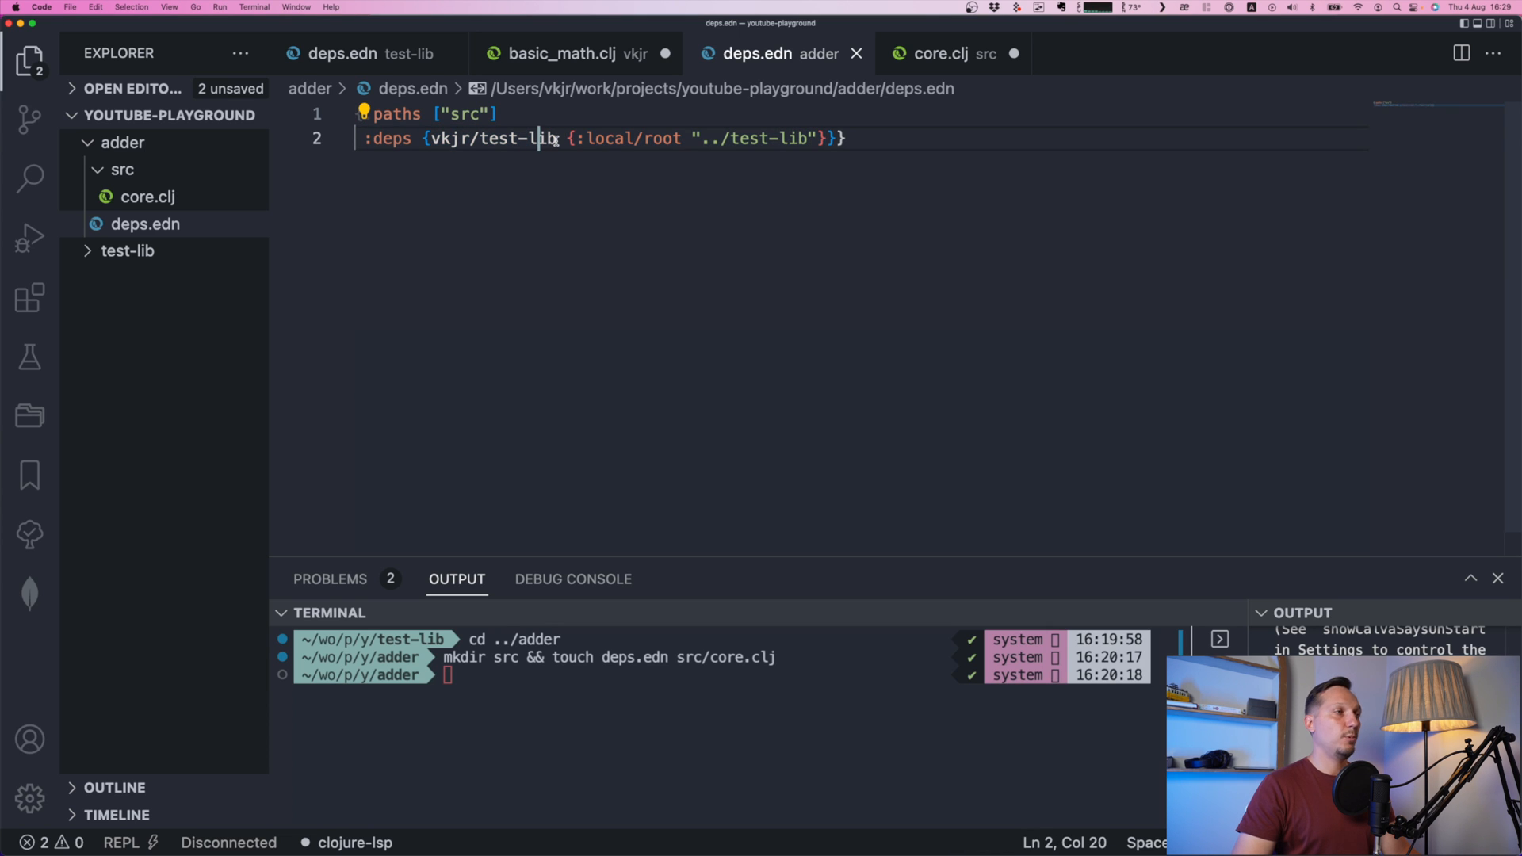
Step: Set adder deps.edn to {:paths ["src"] :deps {vkjr/test-lib {:local/root "../test-lib"}}}
{"action": "double_click", "coordinate": [513, 138]}
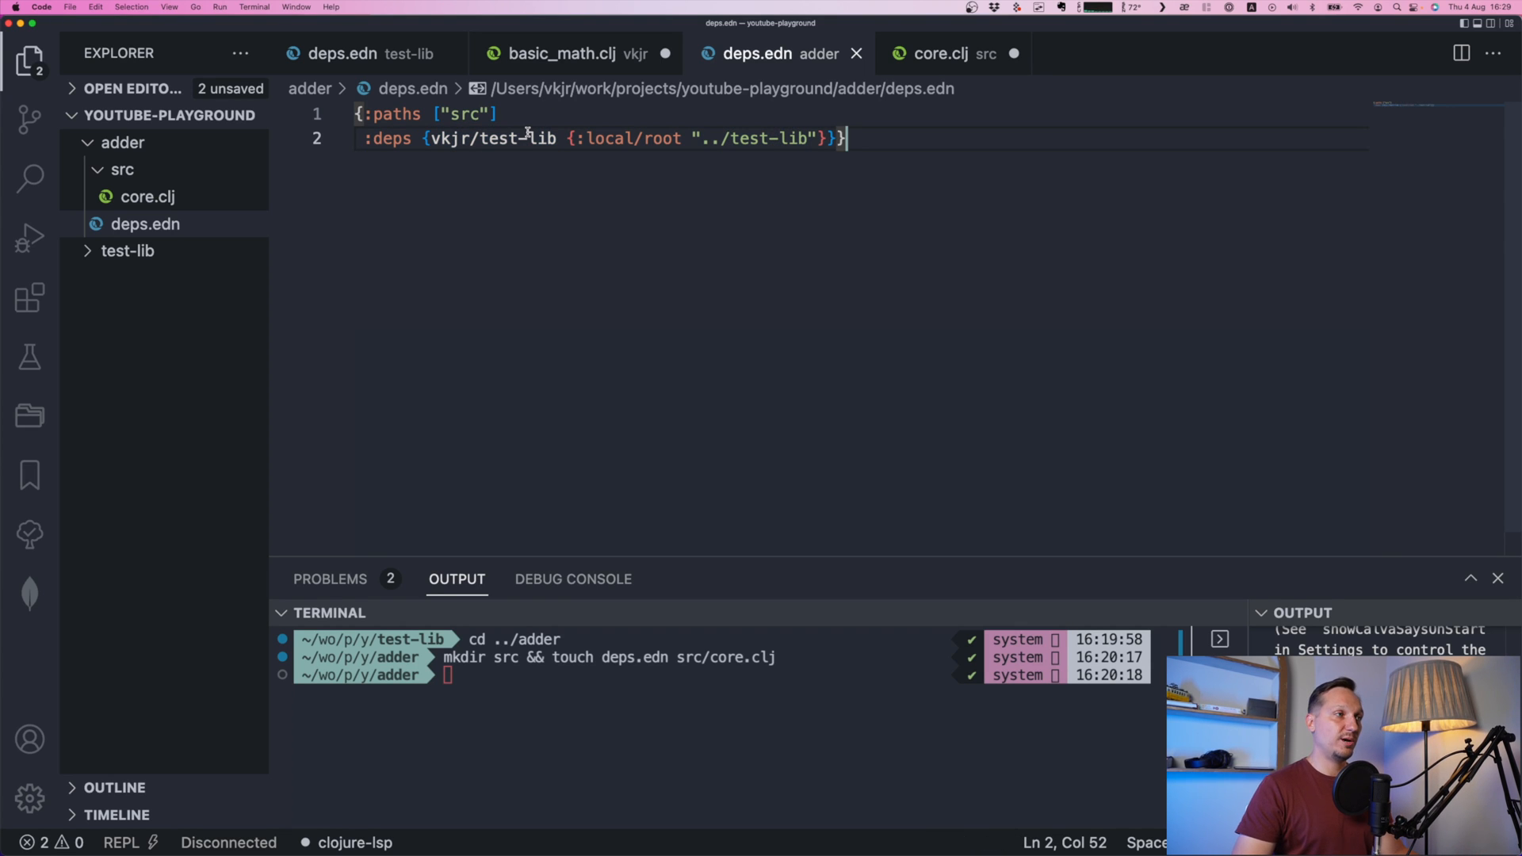
{"action": "double_click", "coordinate": [520, 138]}
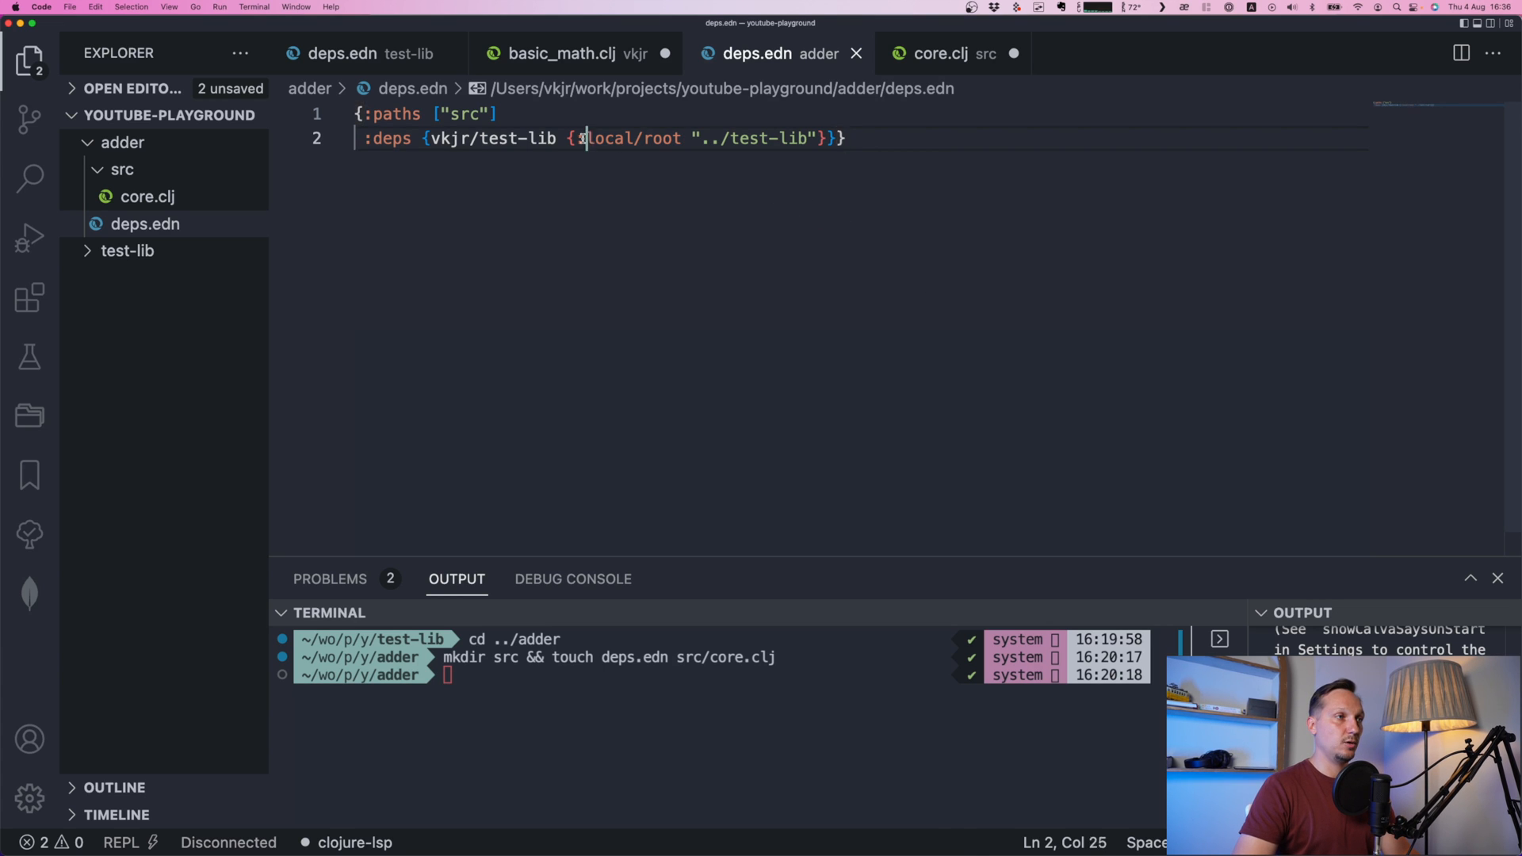
Step: Save all files and run clj in adder to create the .cpcache folder
{"action": "double_click", "coordinate": [606, 139]}
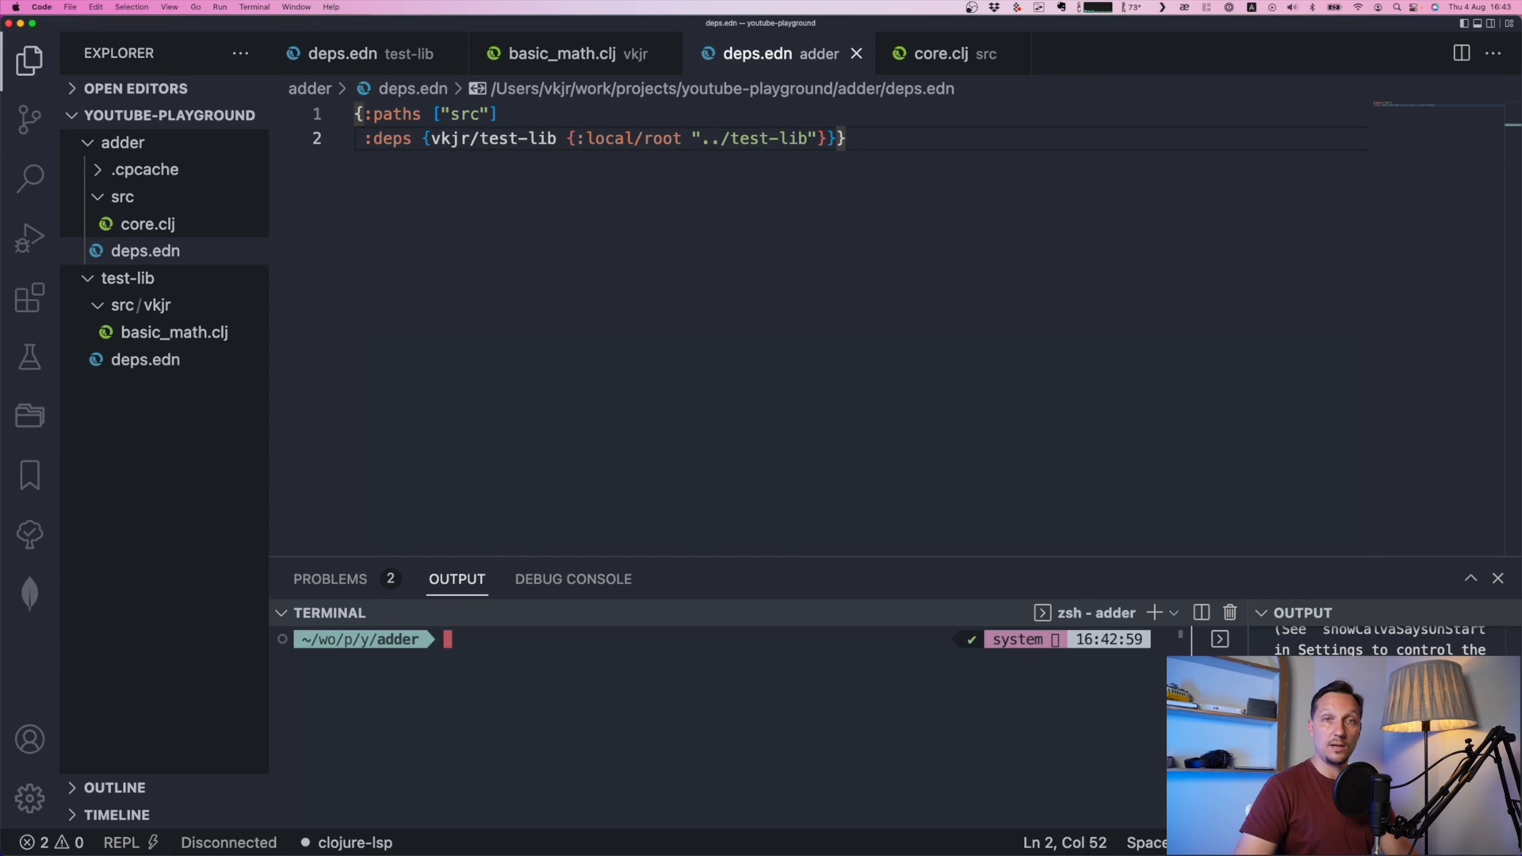
{"action": "type", "text": "clj -M -m core 1 2 3"}
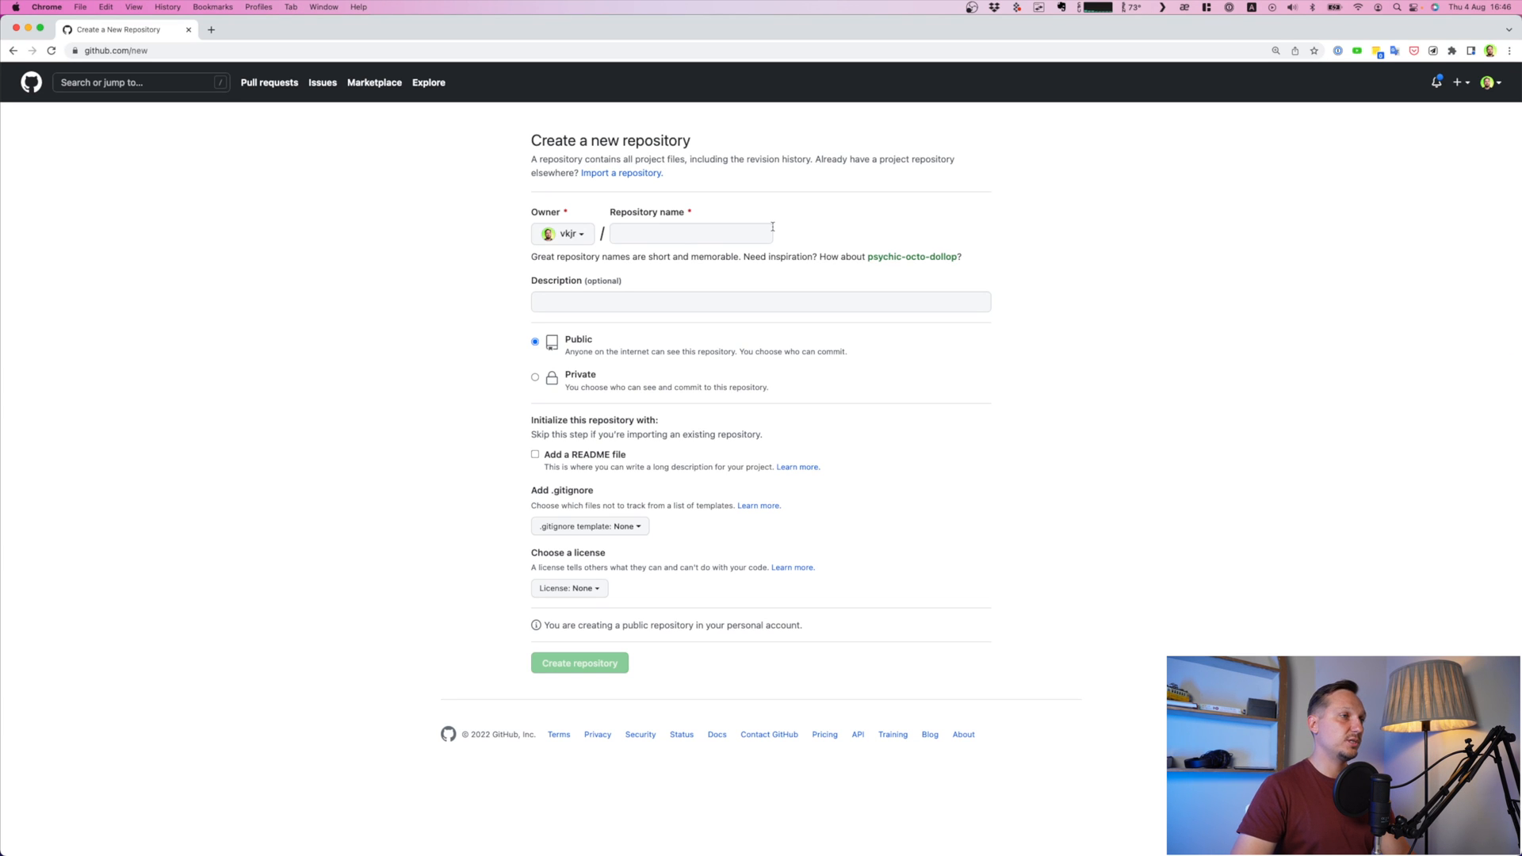
Step: Create a public GitHub repository named clojure-sum-lib
{"action": "type", "text": "clojure-sum;"}
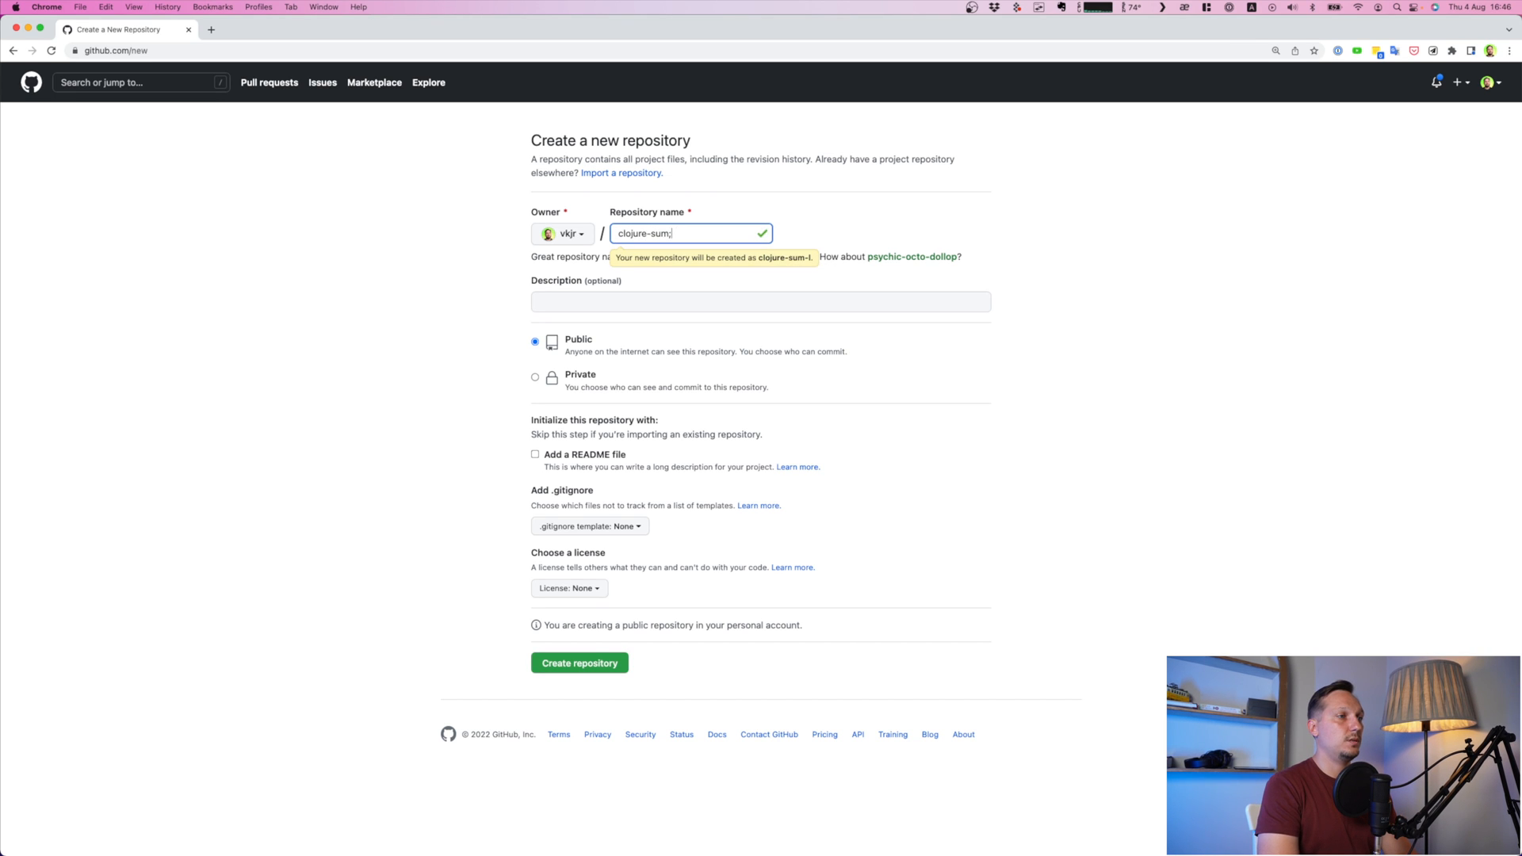
{"action": "left_click", "coordinate": [579, 663]}
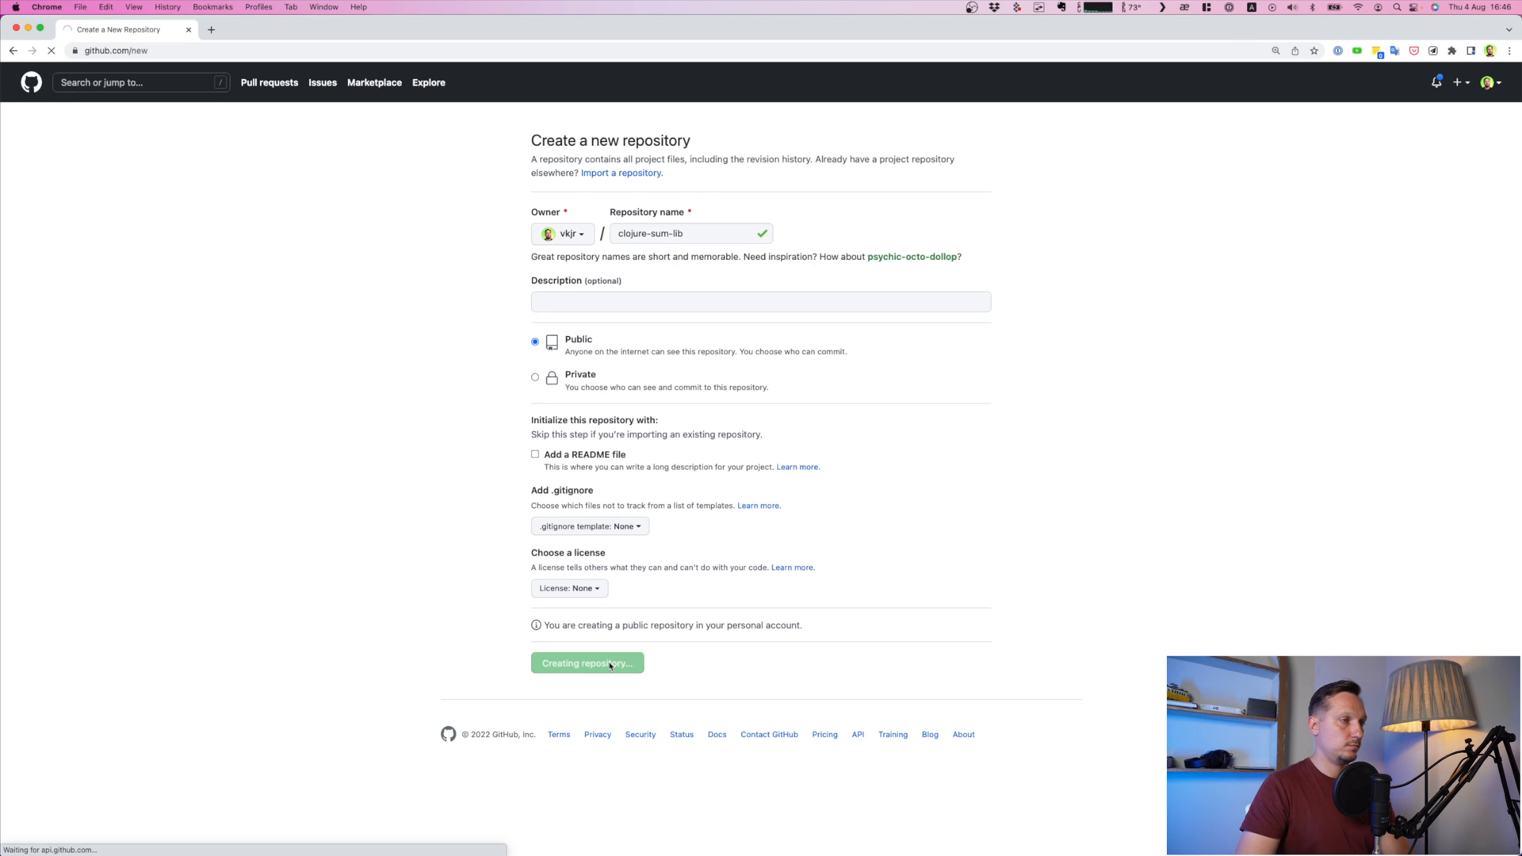
{"action": "left_click", "coordinate": [587, 663]}
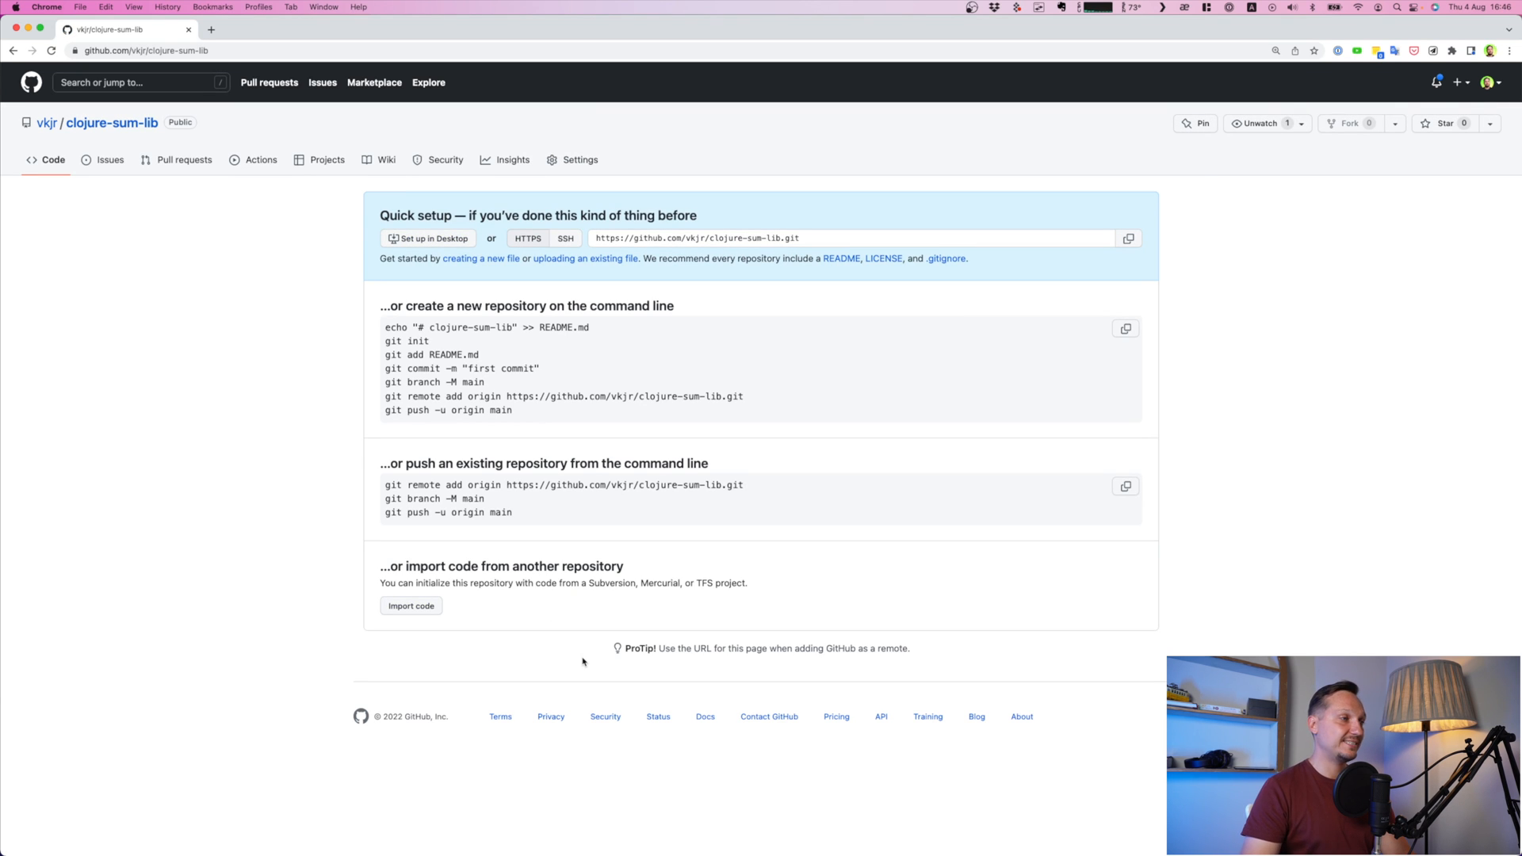
{"action": "mouse_move", "coordinate": [590, 656]}
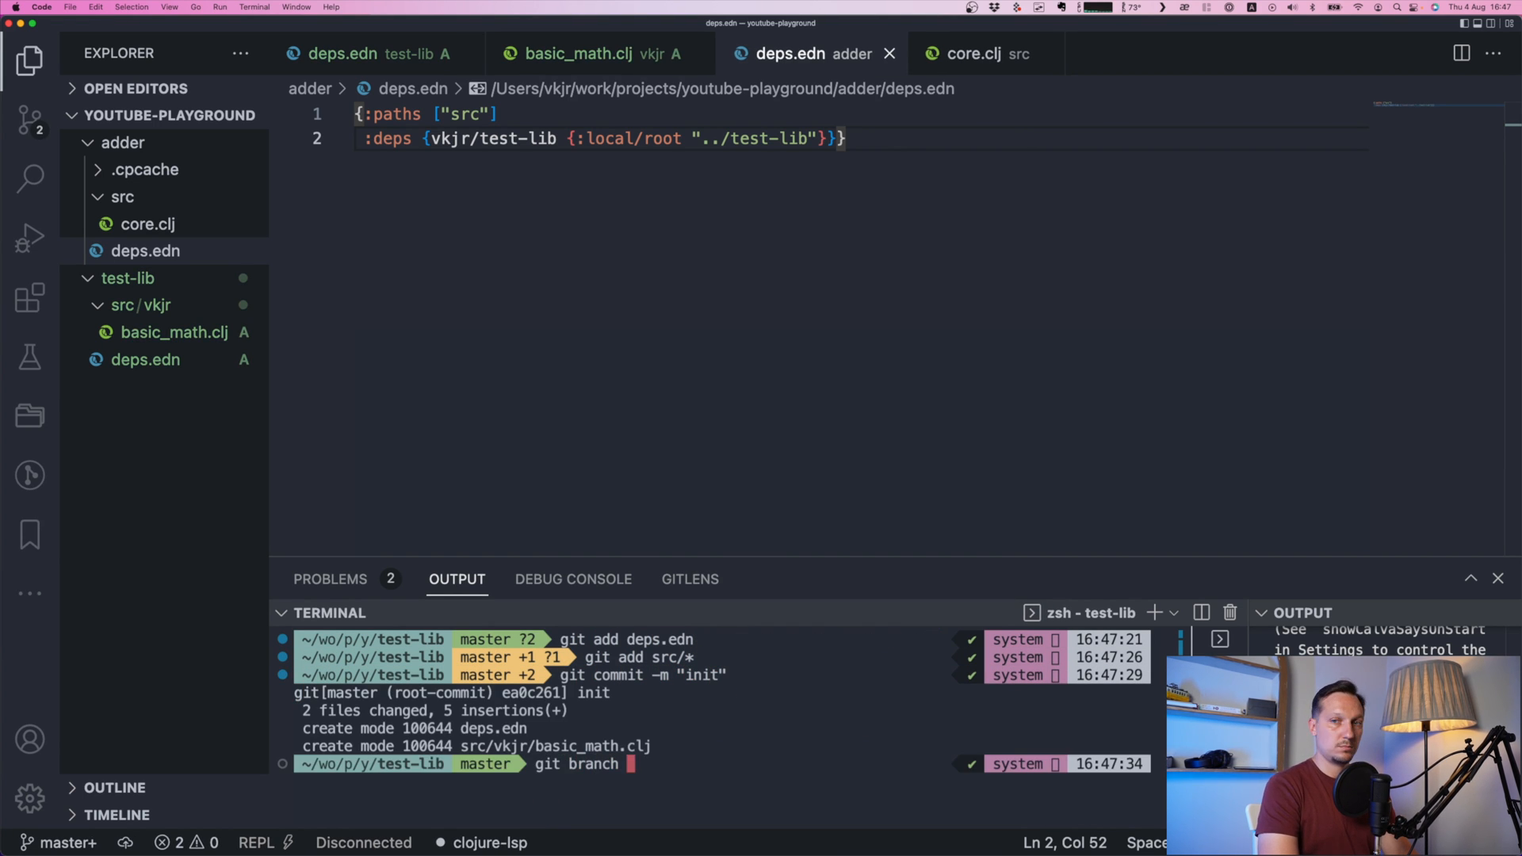
Step: Commit deps.edn and src as "init" and rename the branch to main
{"action": "type", "text": "git branch -M main"}
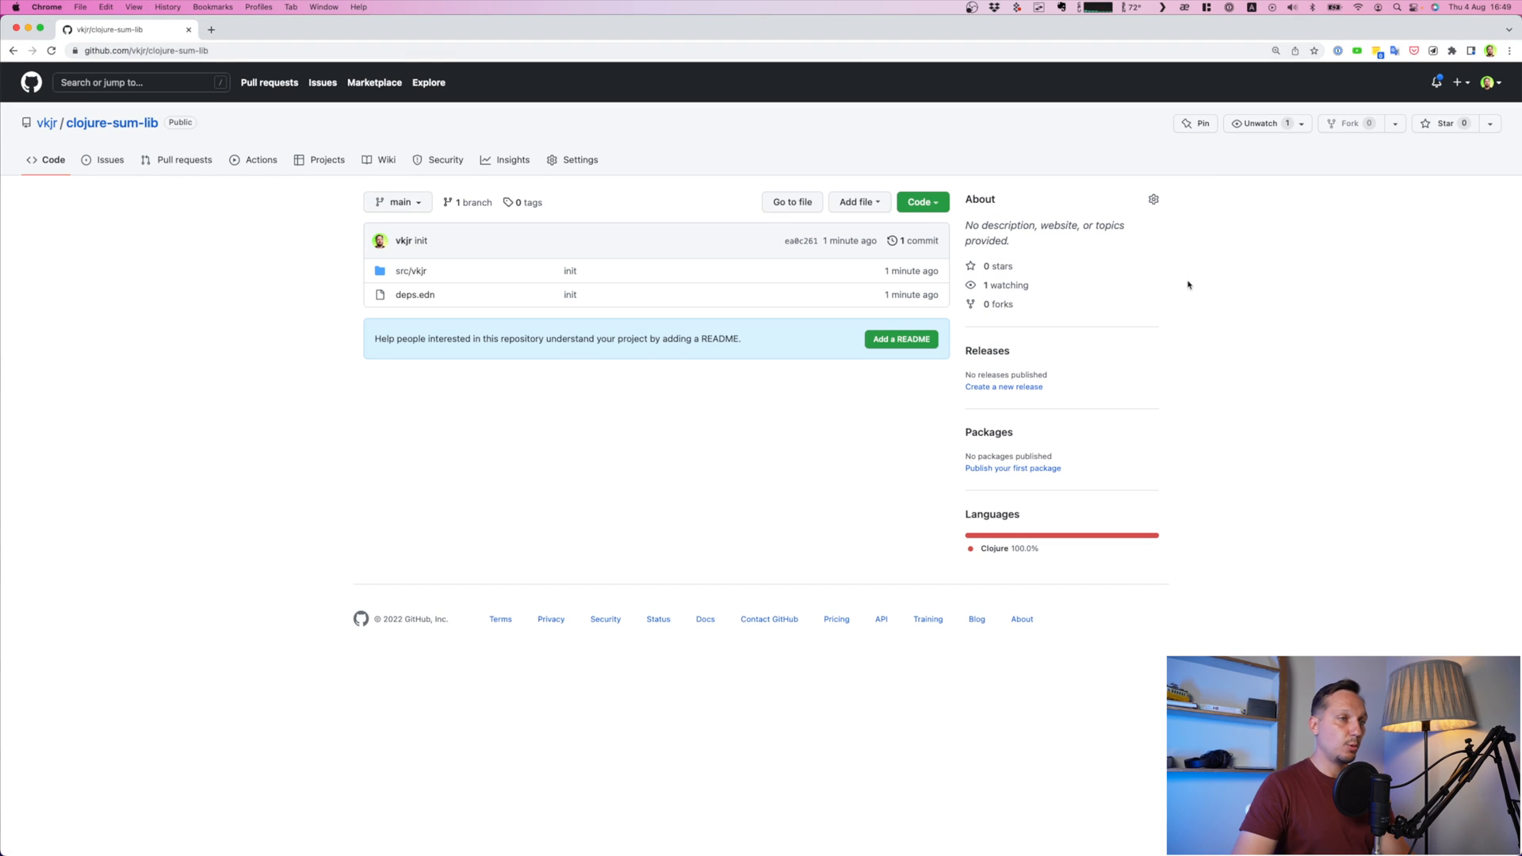
{"action": "mouse_move", "coordinate": [926, 246]}
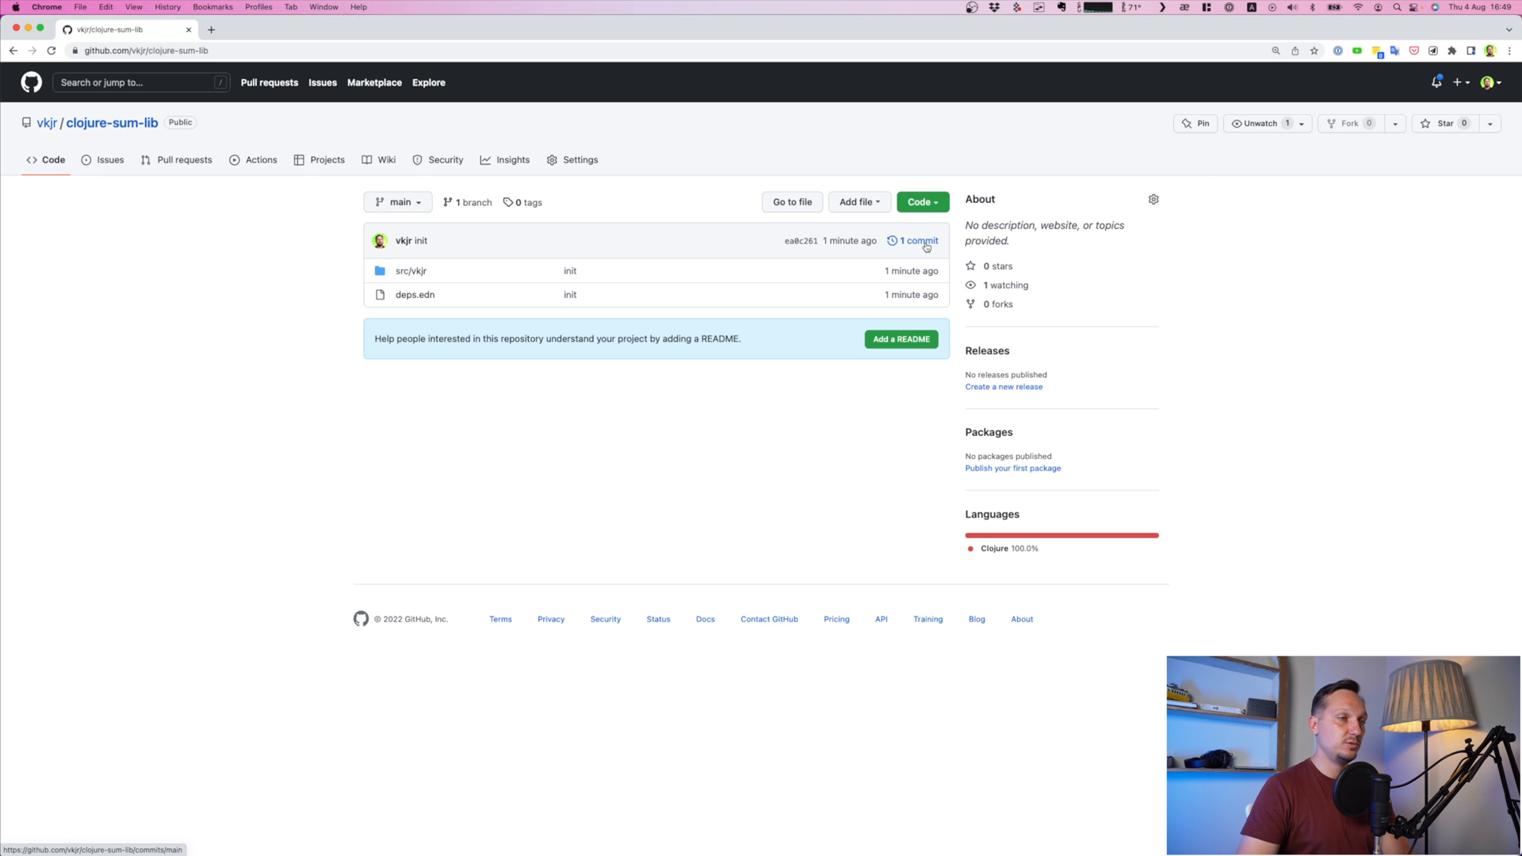
Step: Open the clojure-sum-lib commit list showing the init commit ea0c261
{"action": "left_click", "coordinate": [919, 241]}
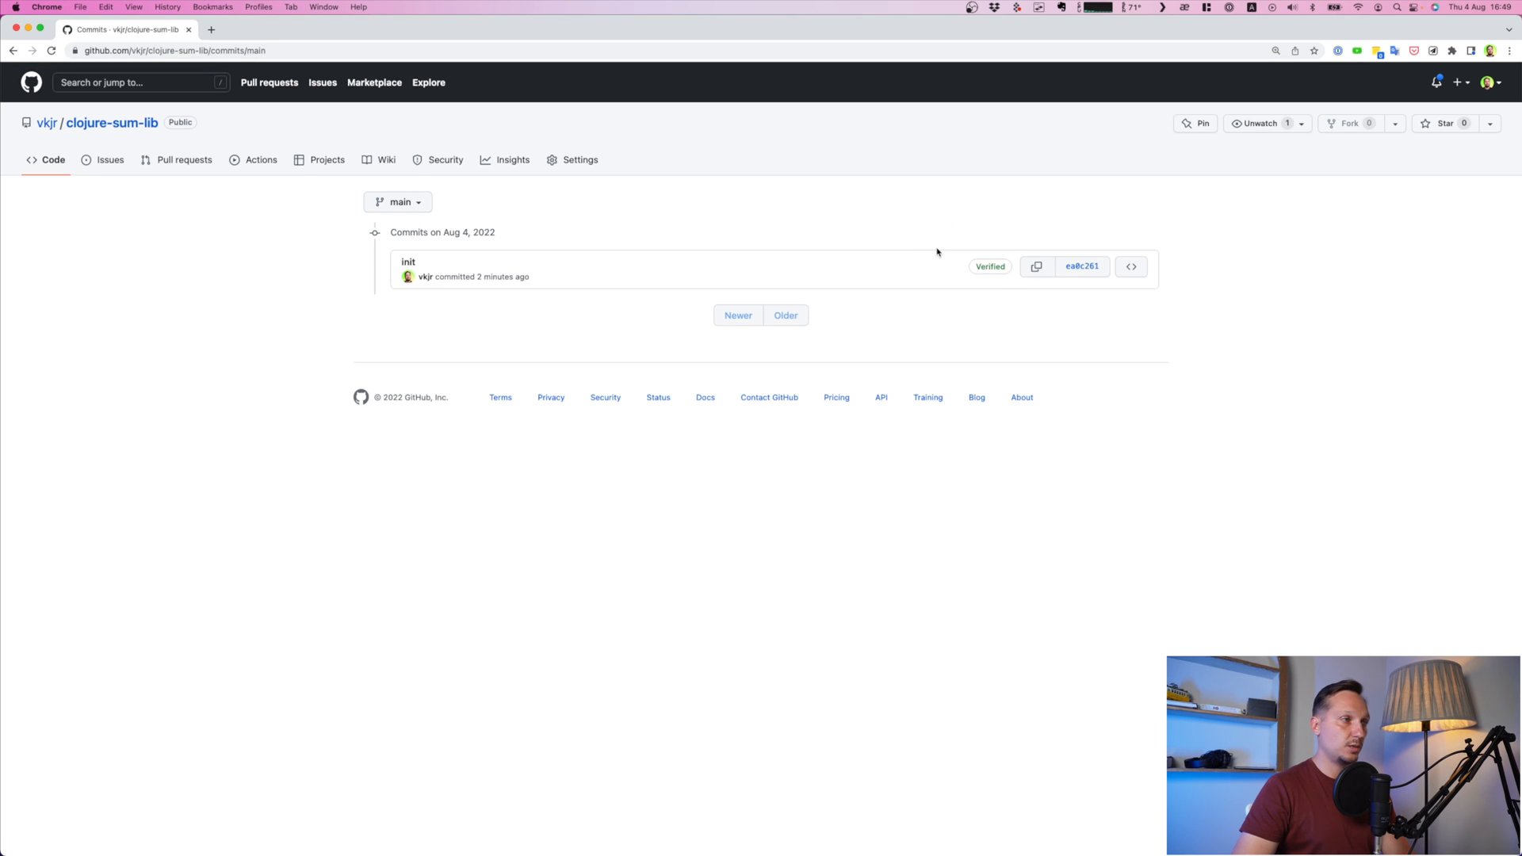
{"action": "mouse_move", "coordinate": [1037, 267]}
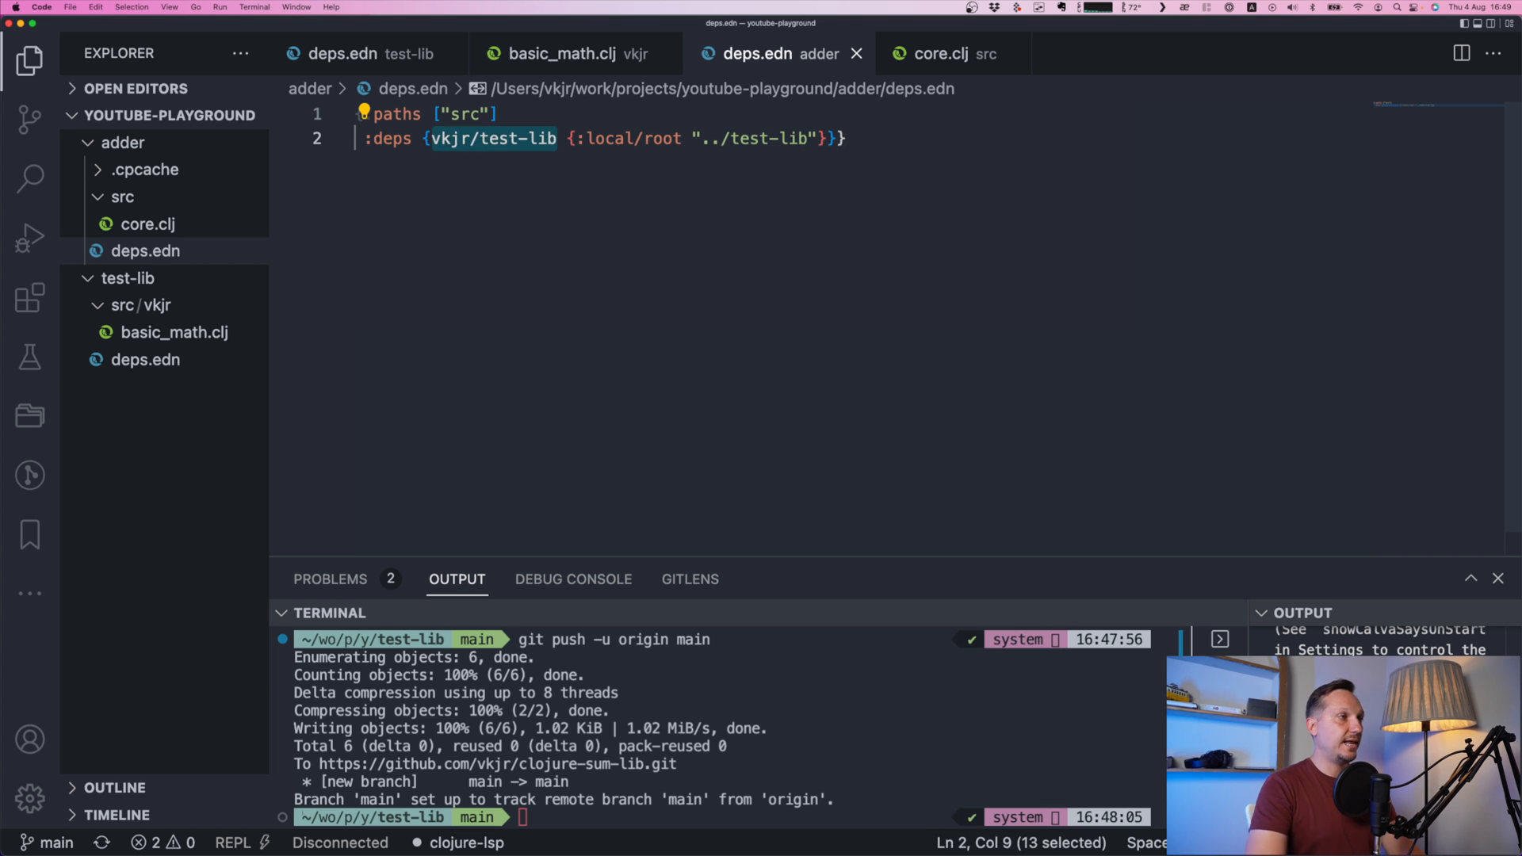
Step: Depend on com.github.vkjr/clojure-sum-lib at sha ea0c261…, then run clj -M -m core 1 2 3
{"action": "type", "text": "com.github."}
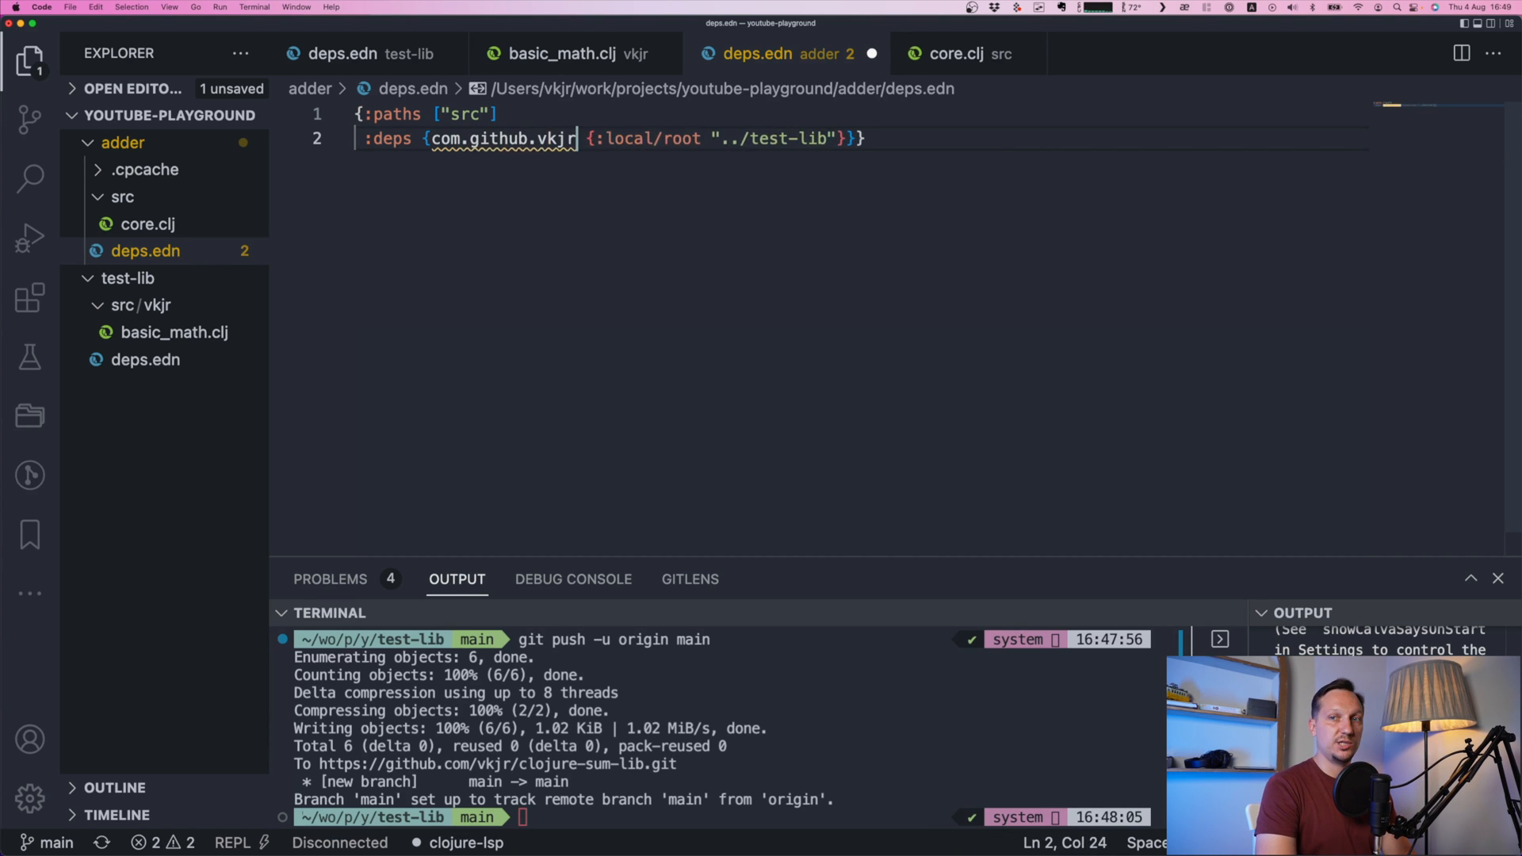
{"action": "type", "text": "/clojure-sum-lib"}
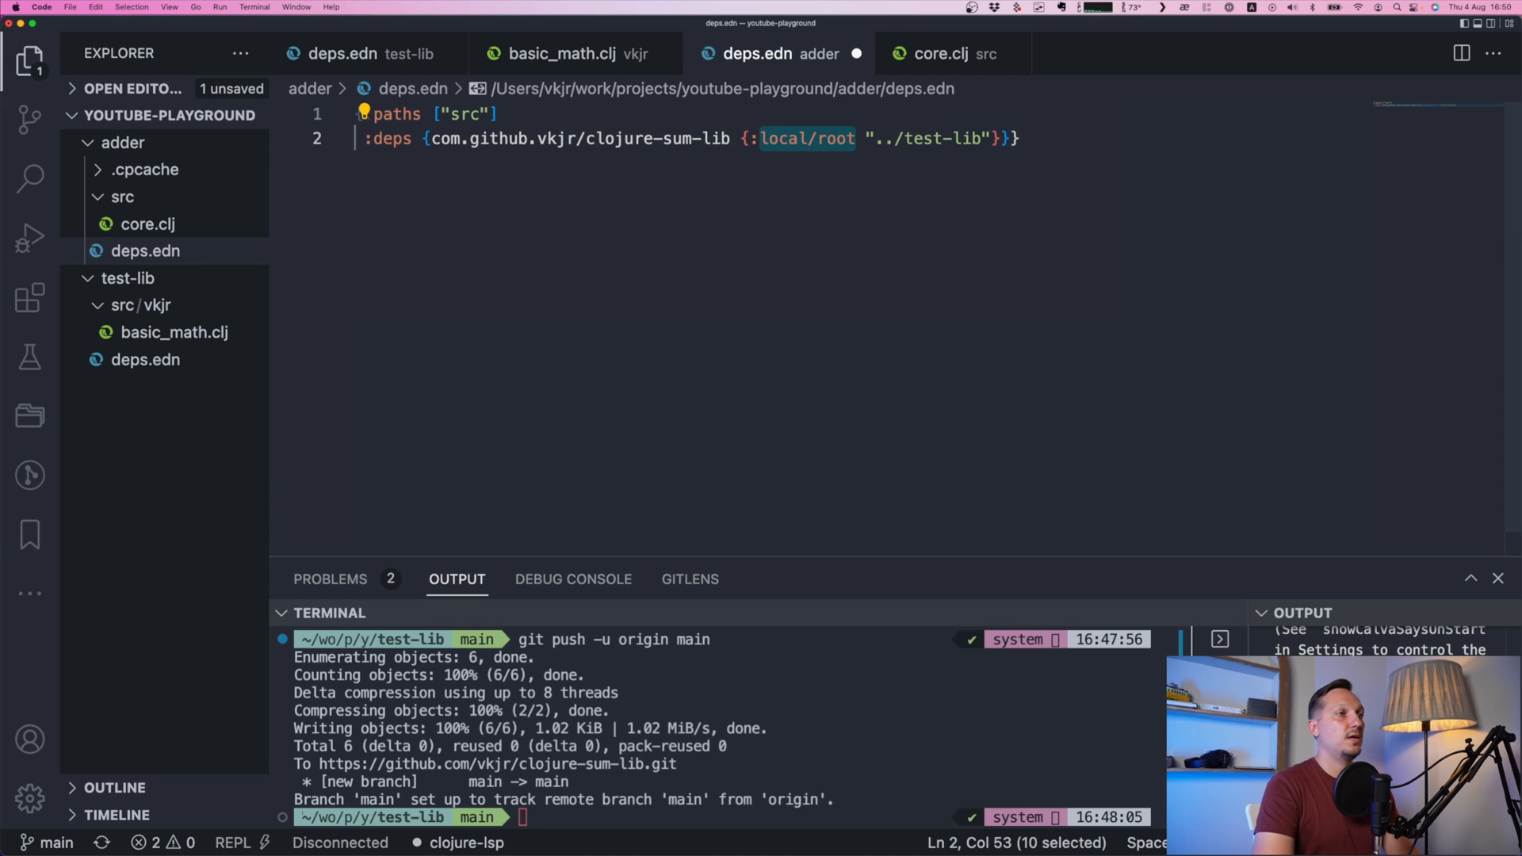
{"action": "type", "text": ":git"}
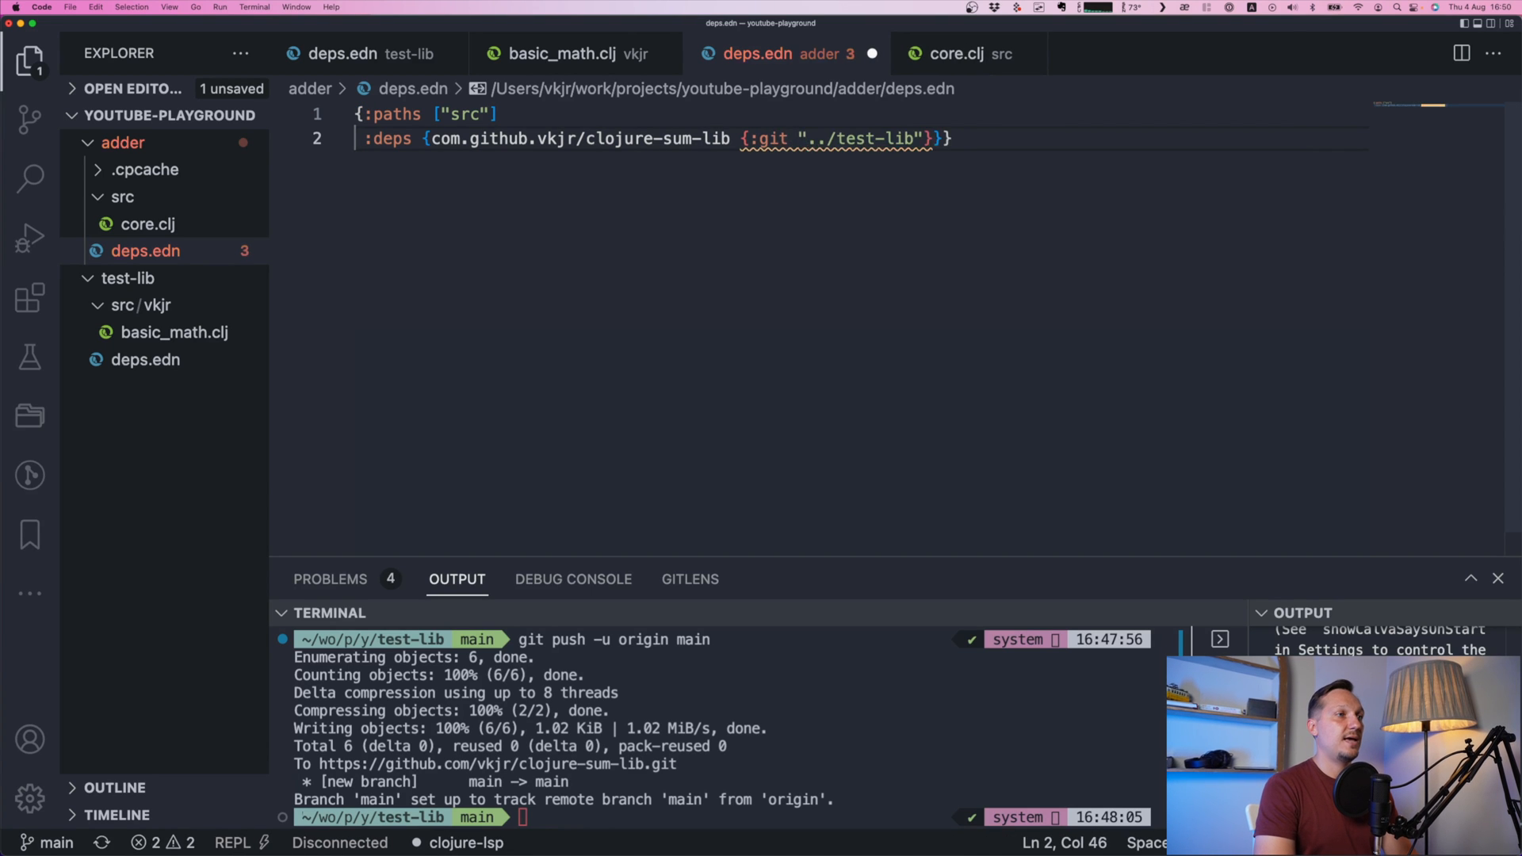
{"action": "type", "text": "l"}
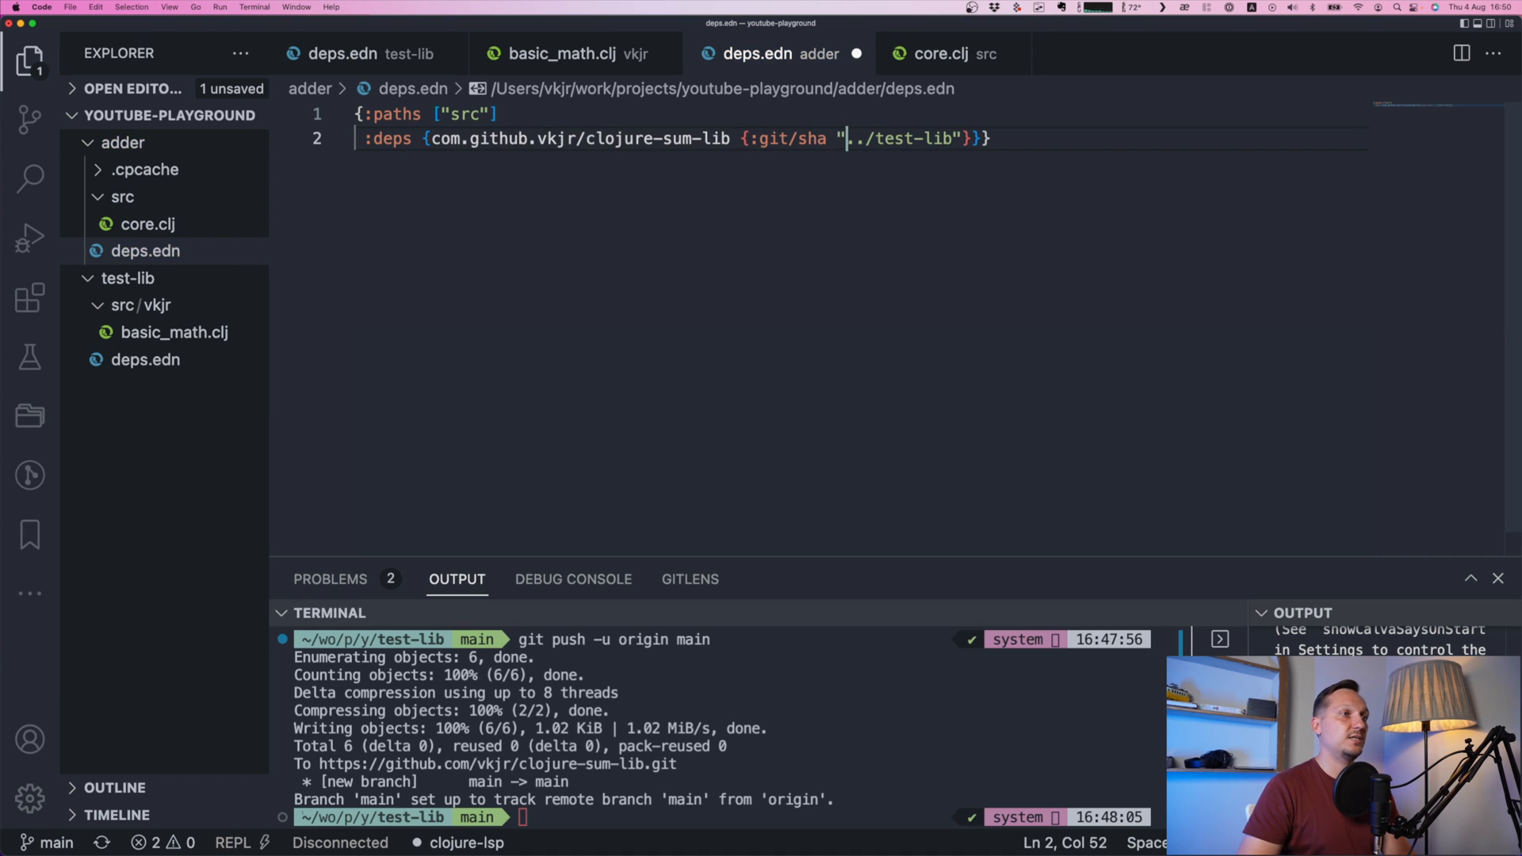
{"action": "type", "text": "ea0c26138887c1af3bc6bb2ac3ee5799de1d151e"}
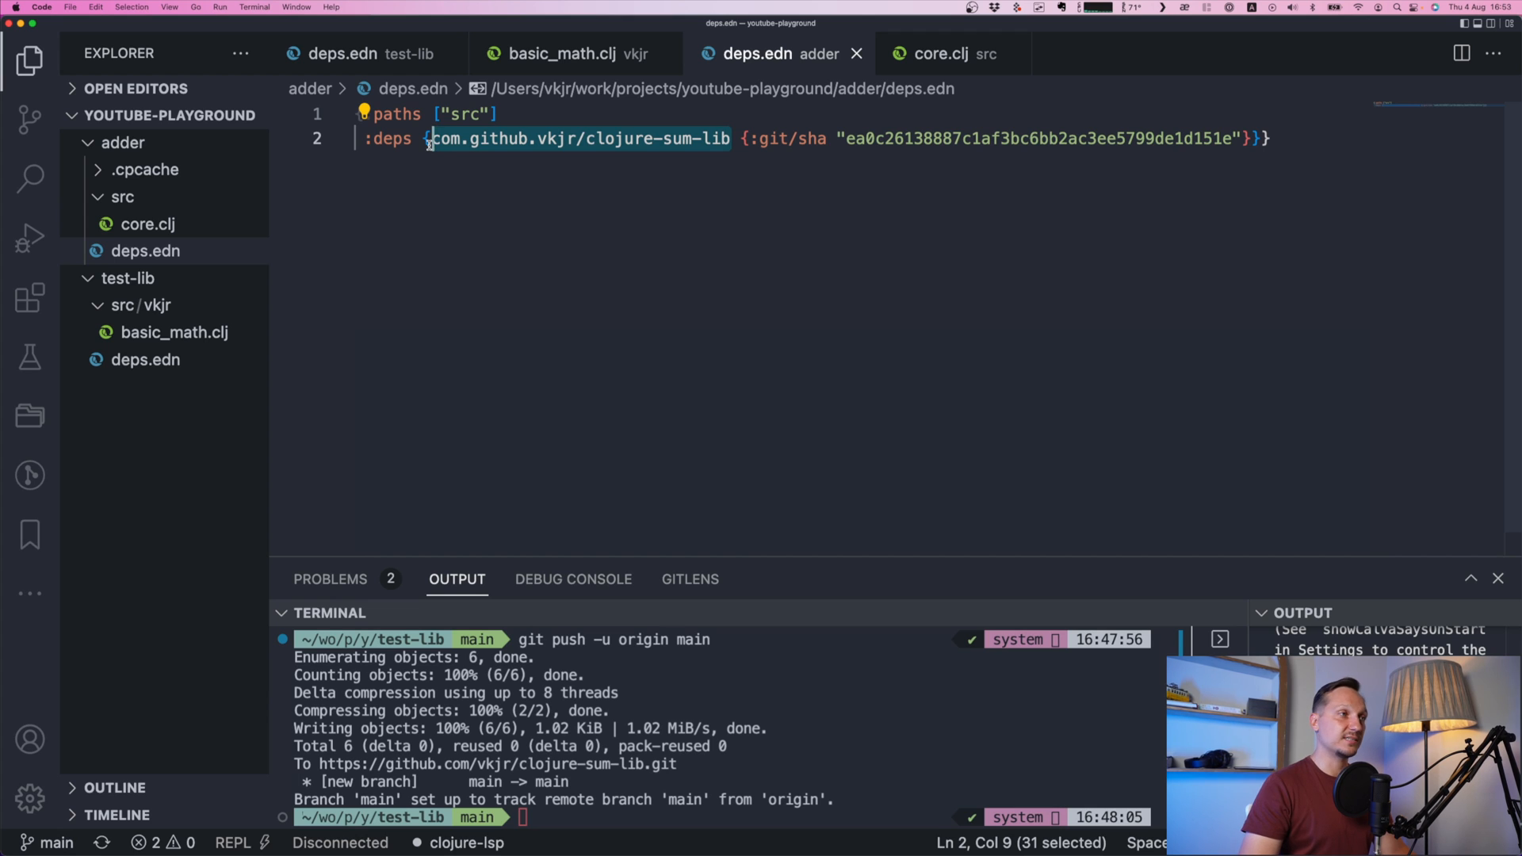
{"action": "mouse_move", "coordinate": [595, 209]}
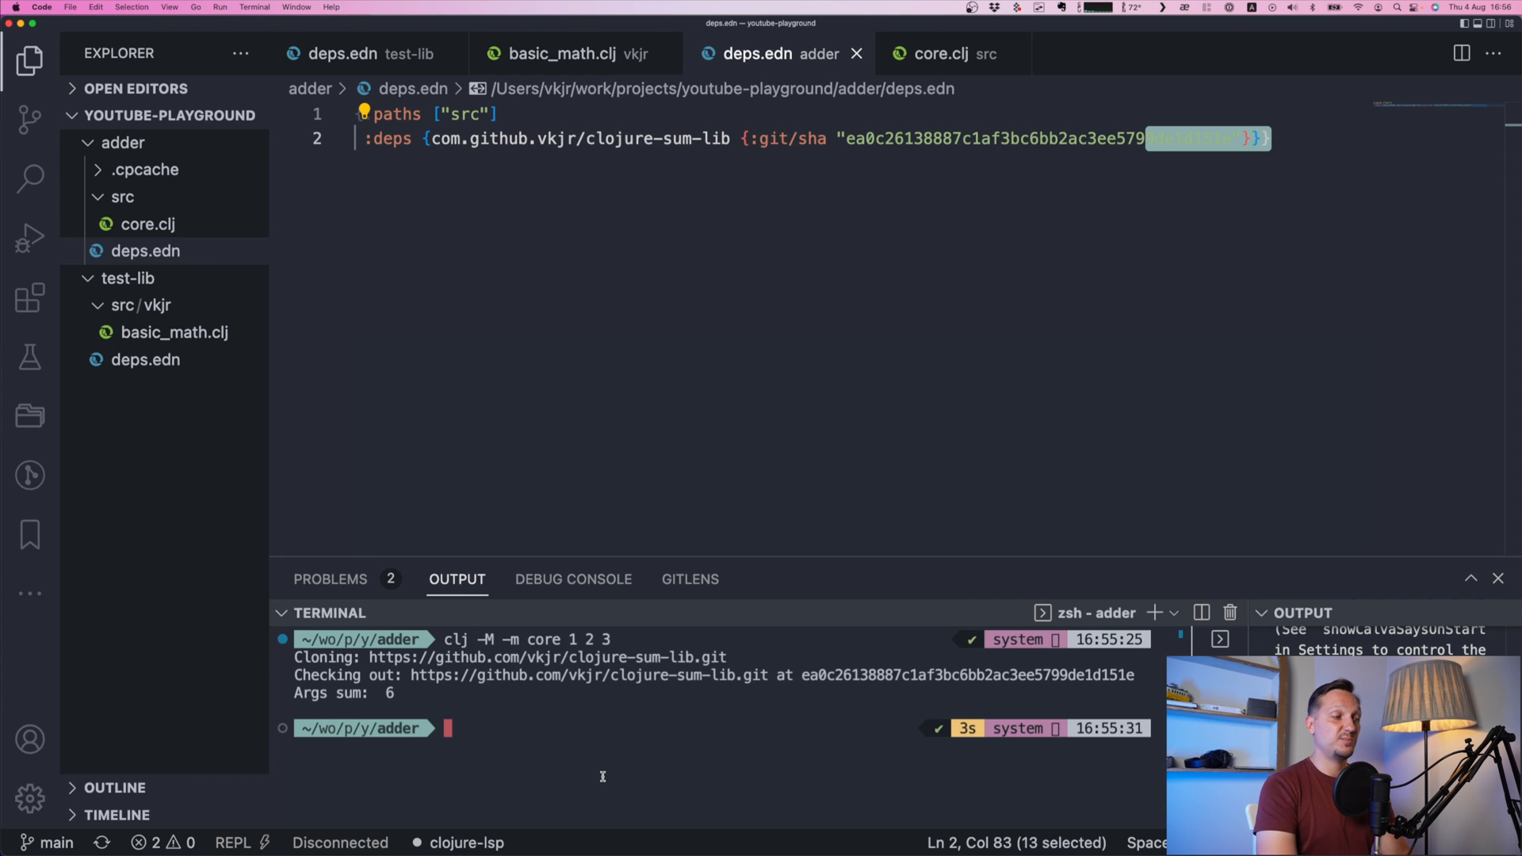
{"action": "type", "text": "c"}
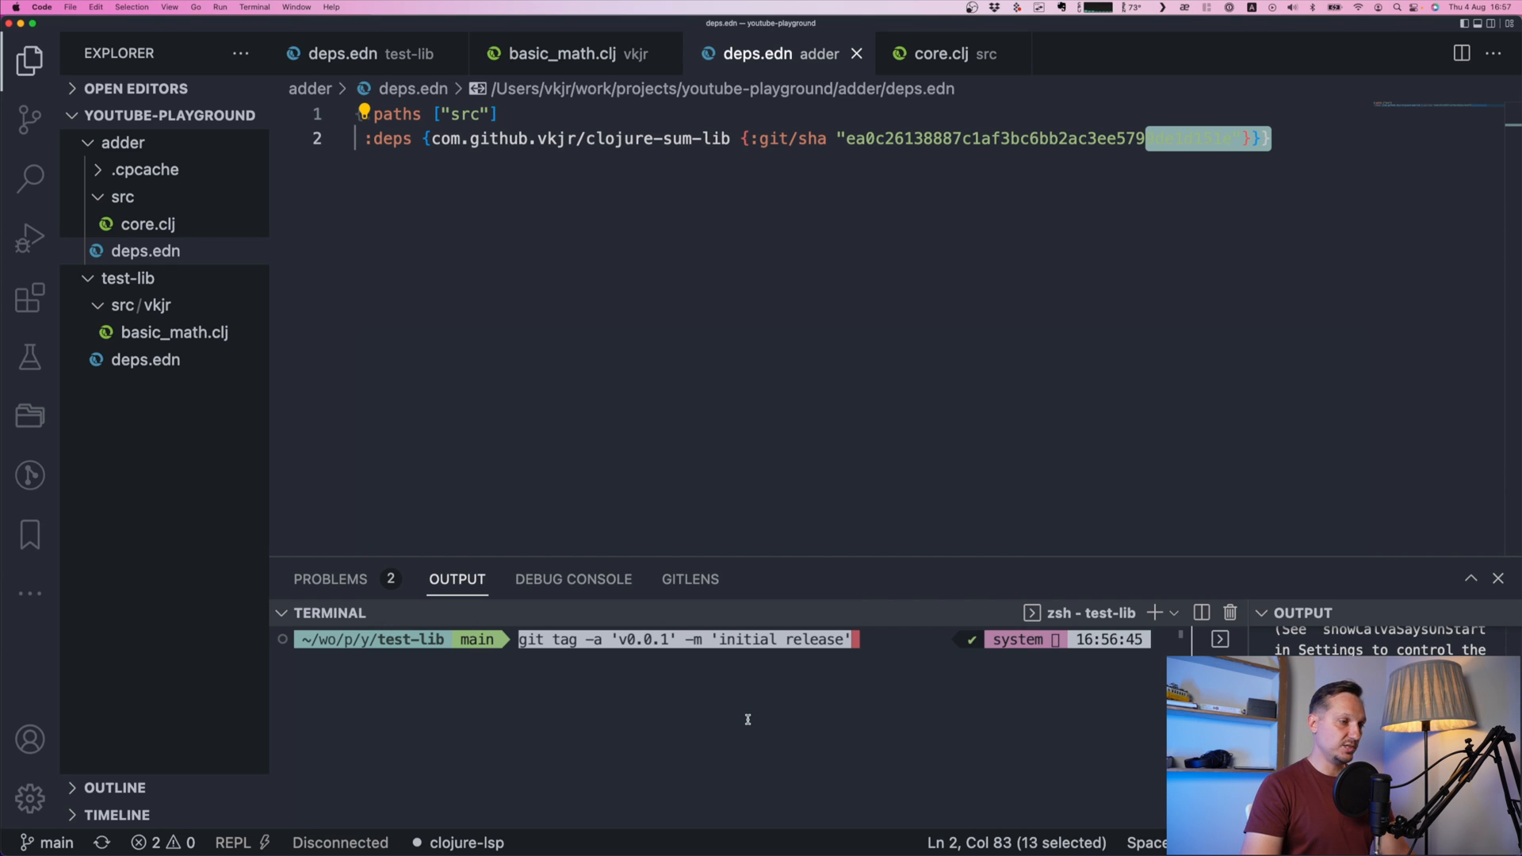
Step: Tag the library v0.0.1 ('initial release'), push tags, and rerun adder with clj -M -m core 1 2 3
{"action": "type", "text": "git push --tags"}
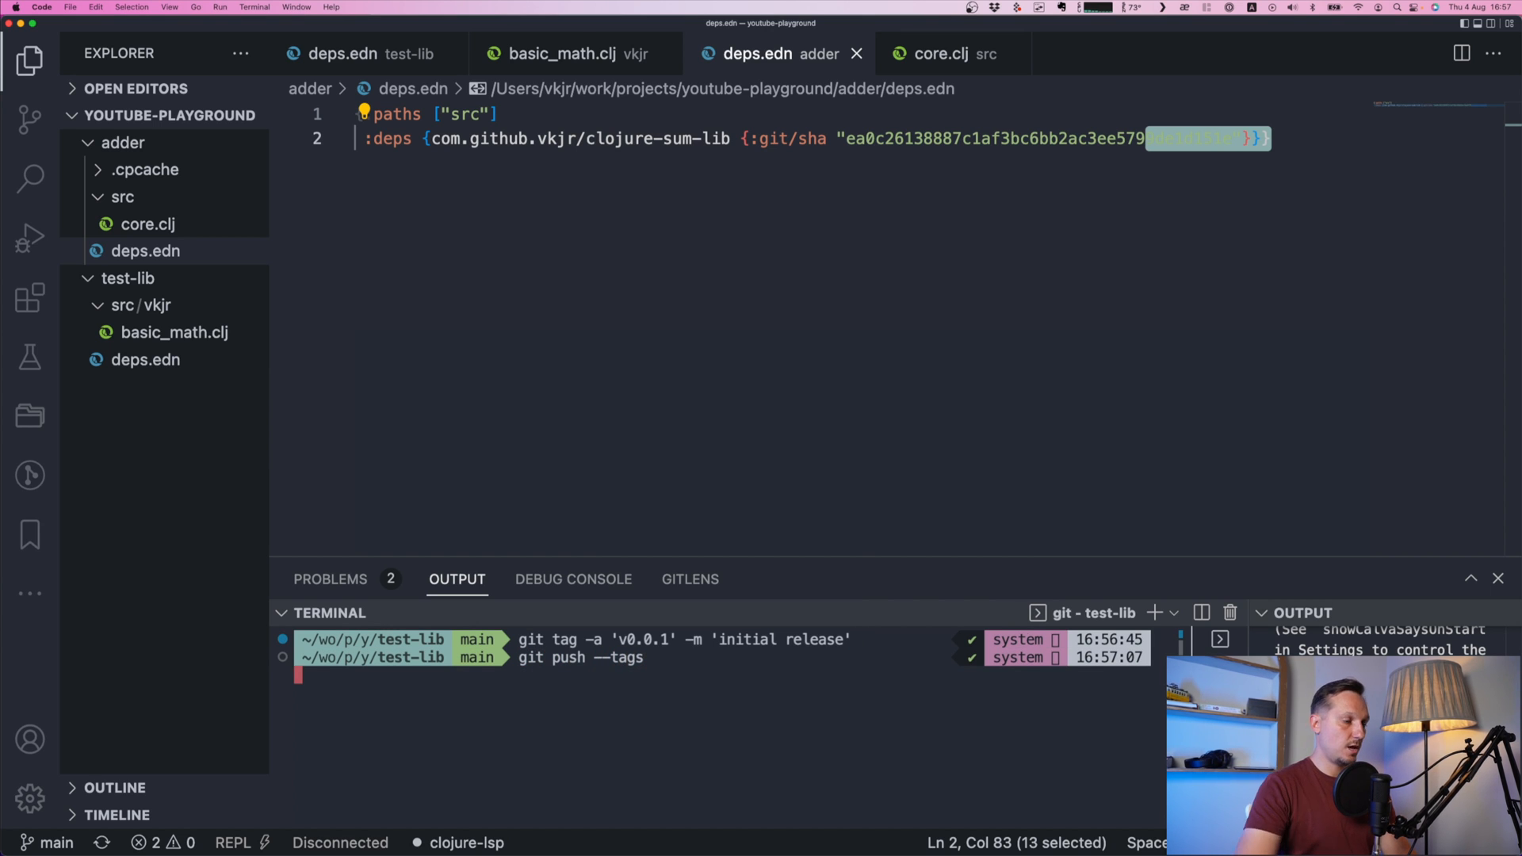
{"action": "type", "text": "g \"v0.0.1\" :git/"}
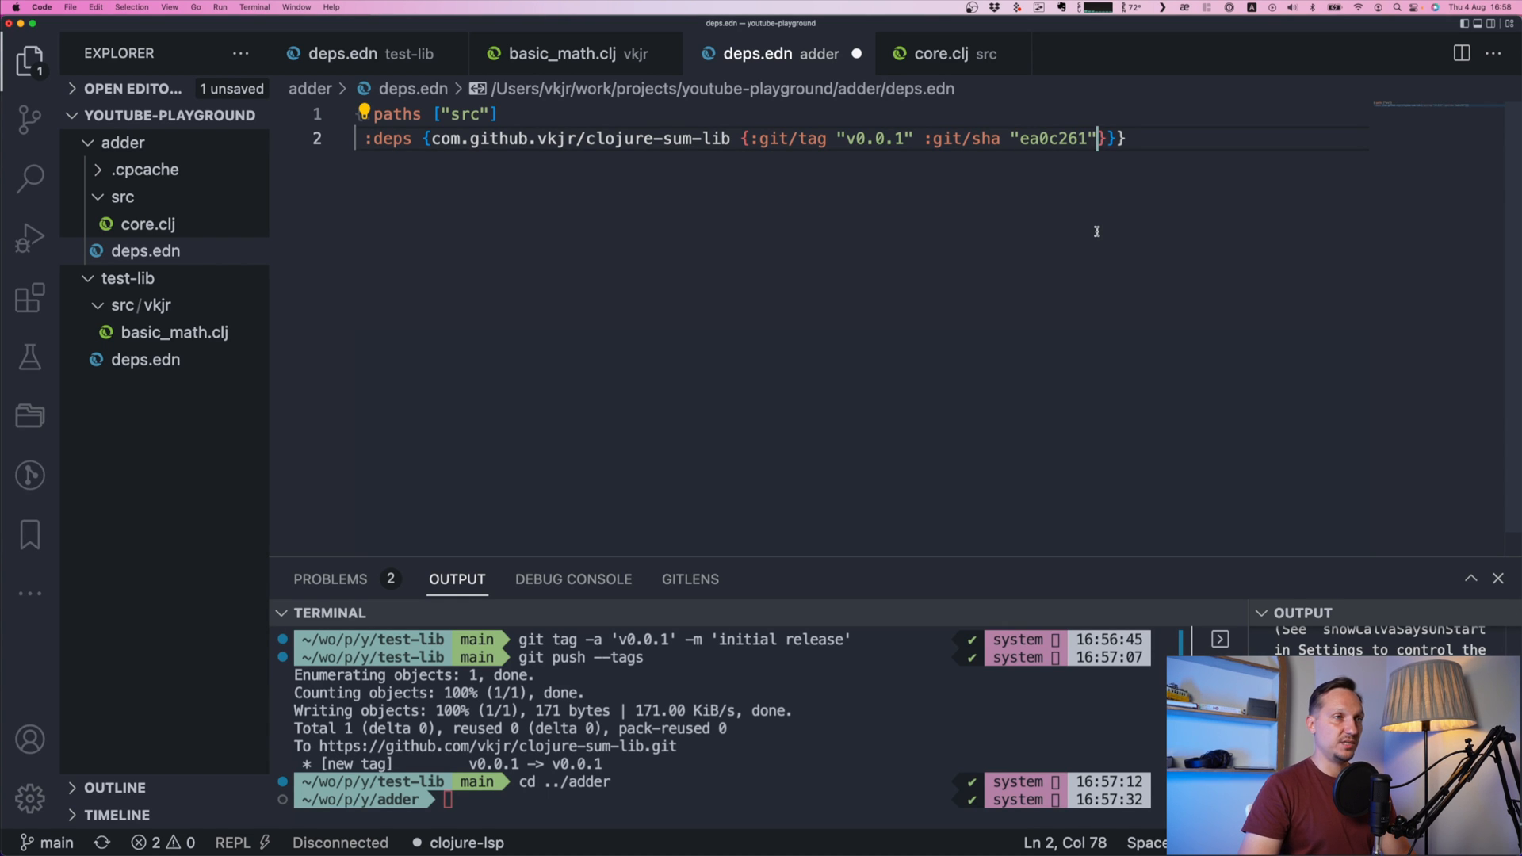
{"action": "type", "text": "clj -M -m core 1 2 3"}
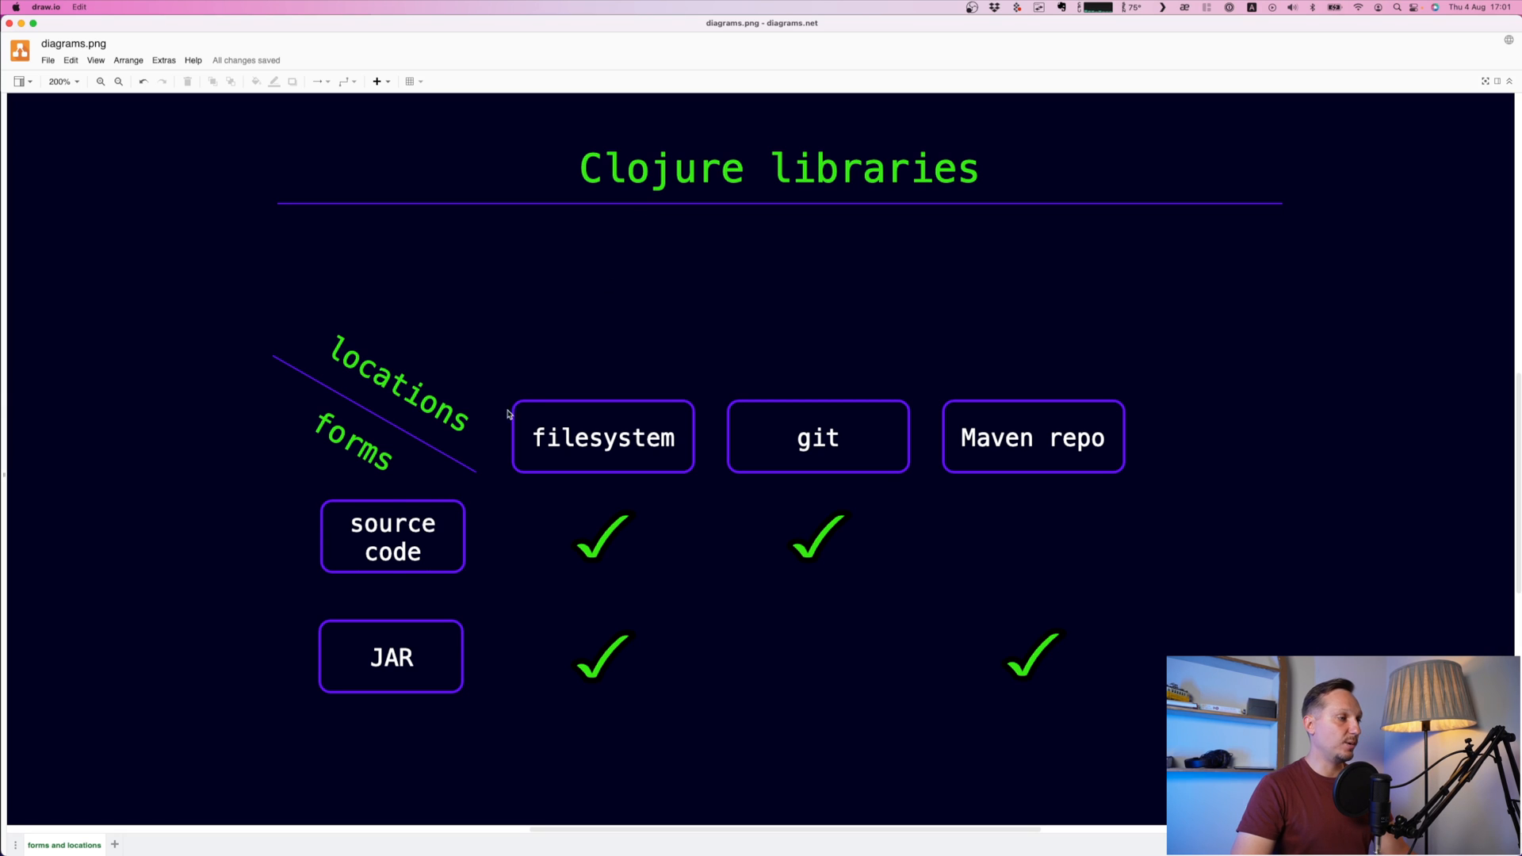
{"action": "left_click", "coordinate": [392, 537]}
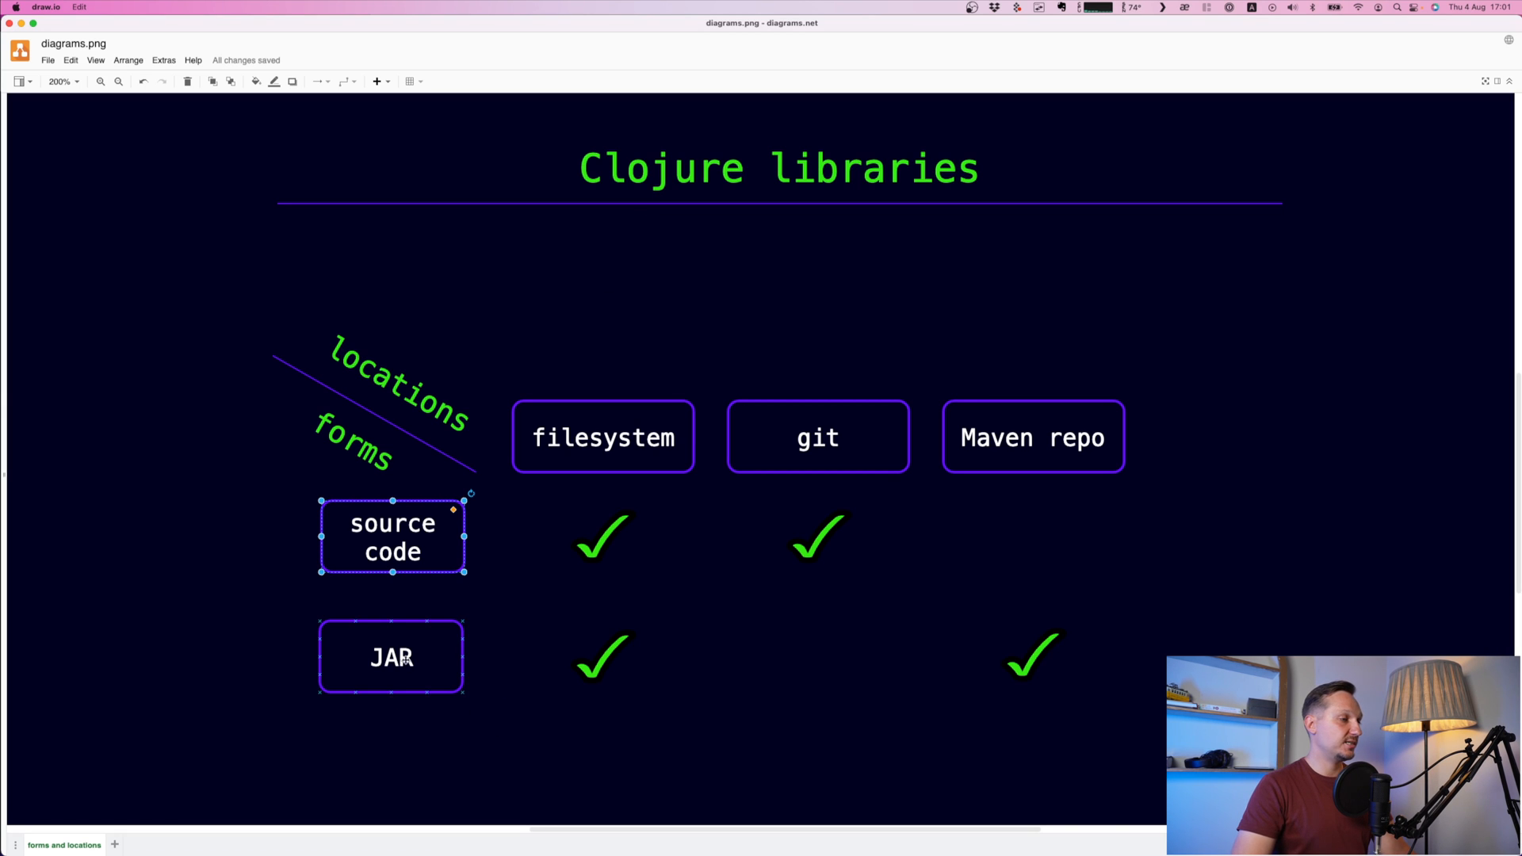
{"action": "left_click", "coordinate": [391, 658]}
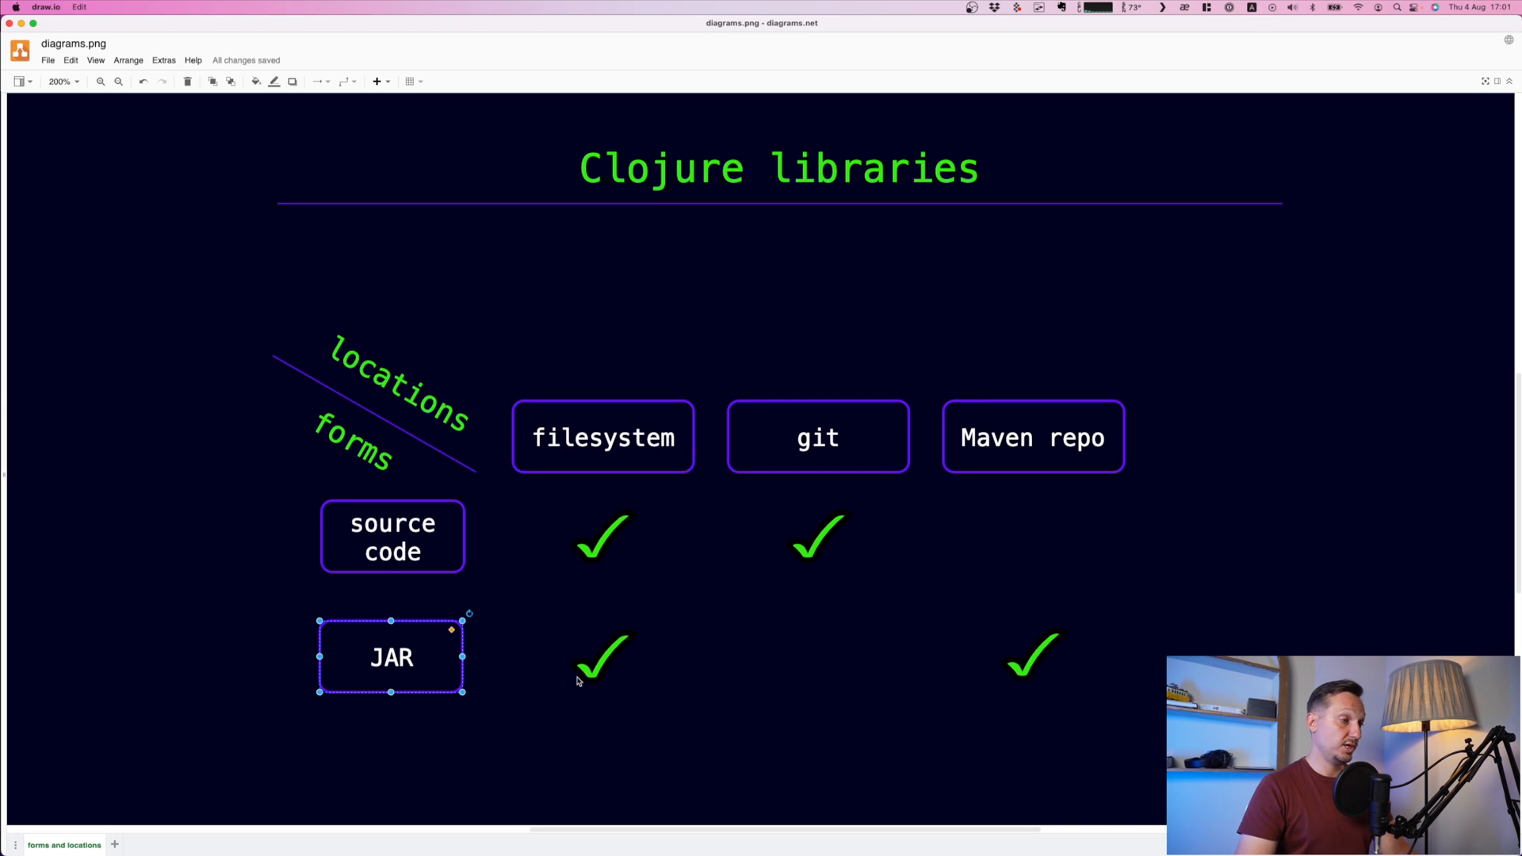
{"action": "mouse_move", "coordinate": [814, 736]}
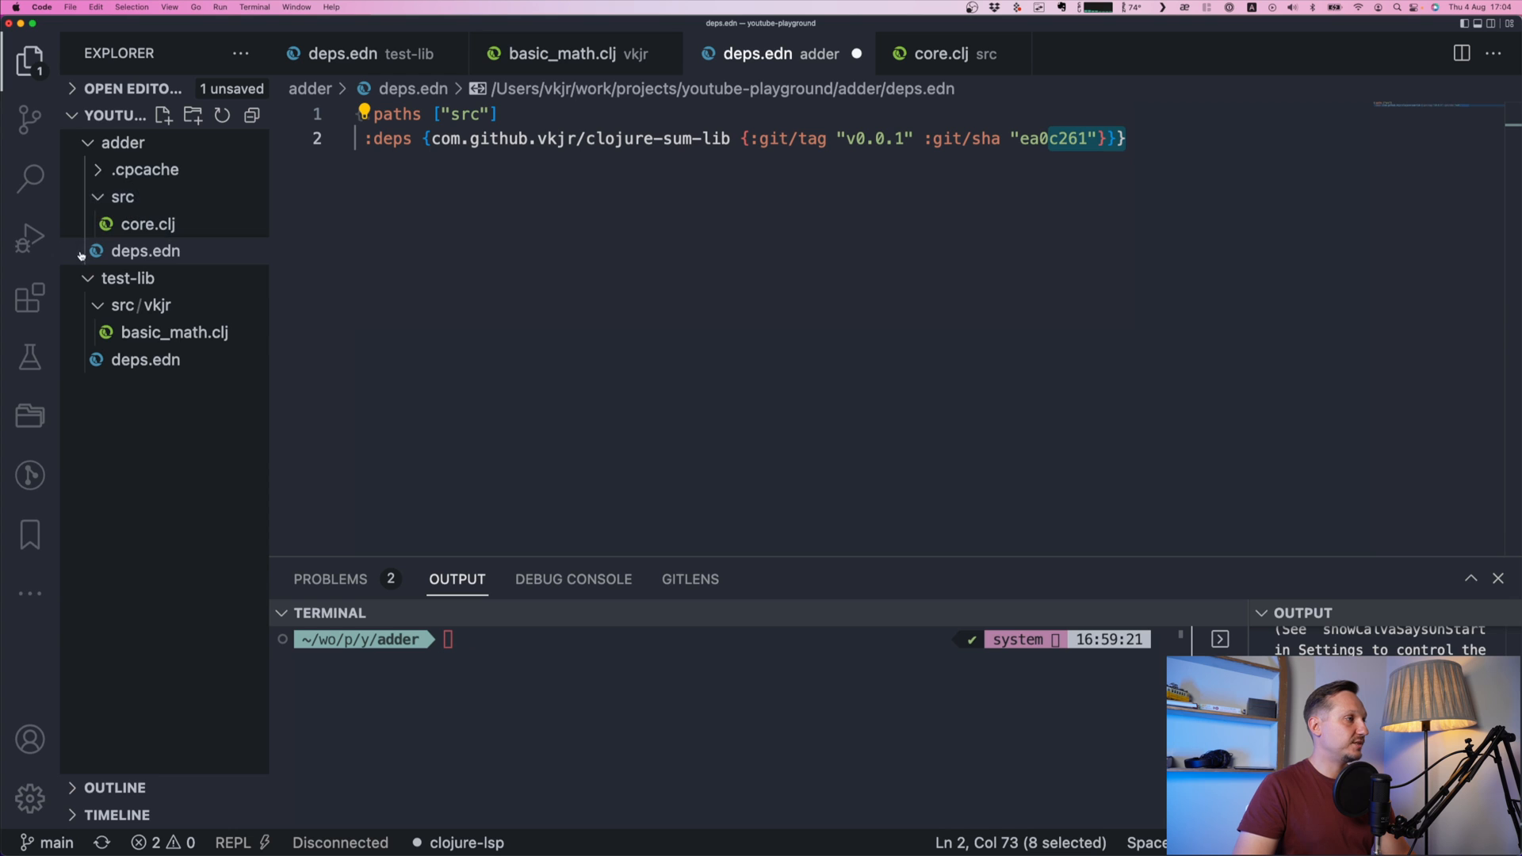
Step: Add a :build alias with tools.build v0.6.2 and :ns-default build to test-lib's deps.edn
{"action": "left_click", "coordinate": [123, 142]}
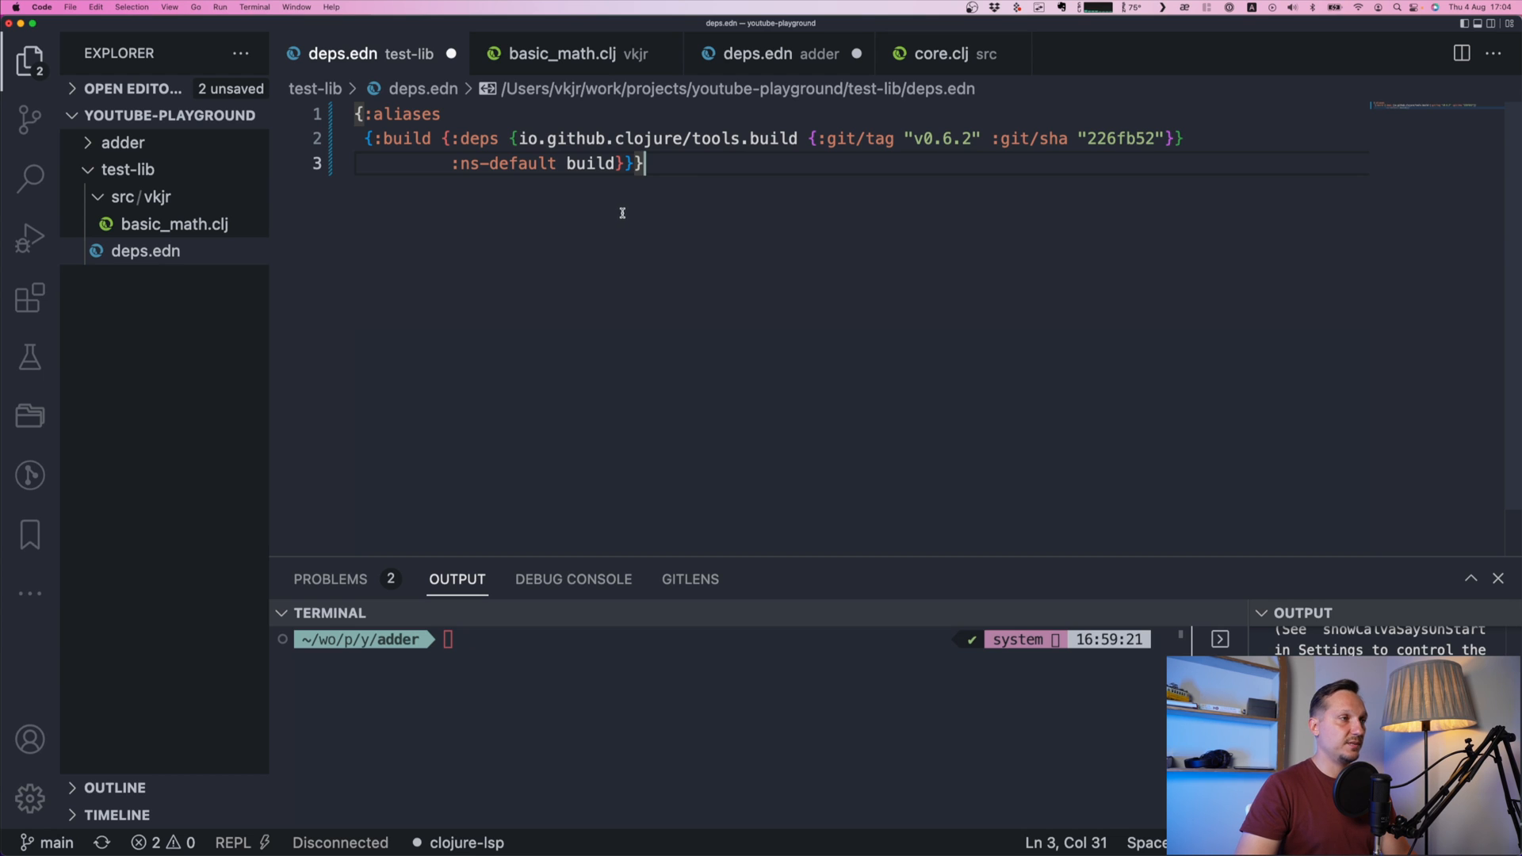
{"action": "double_click", "coordinate": [404, 115]}
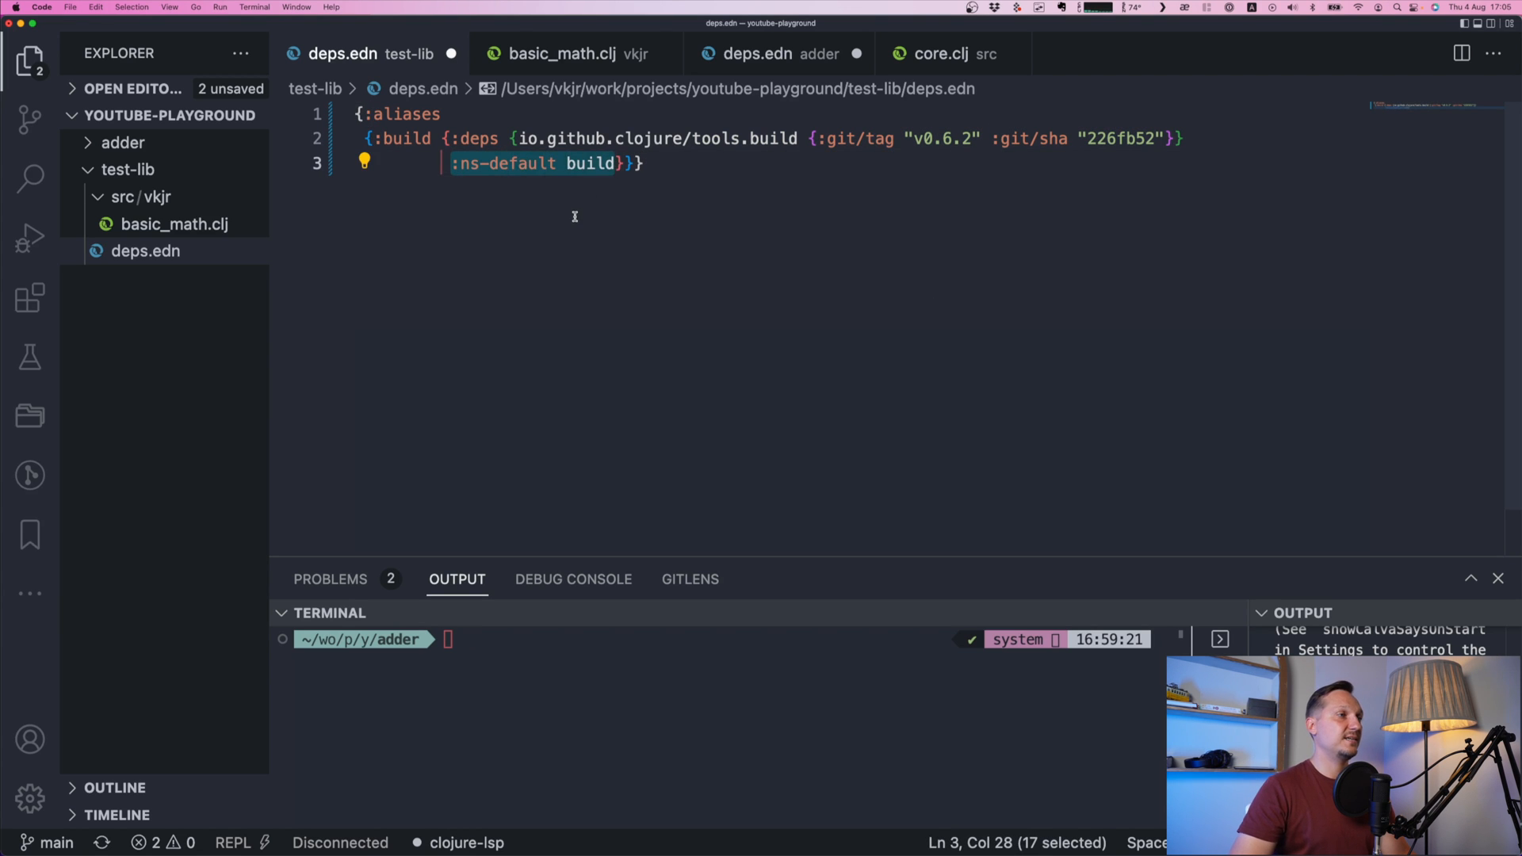
{"action": "mouse_move", "coordinate": [578, 220]}
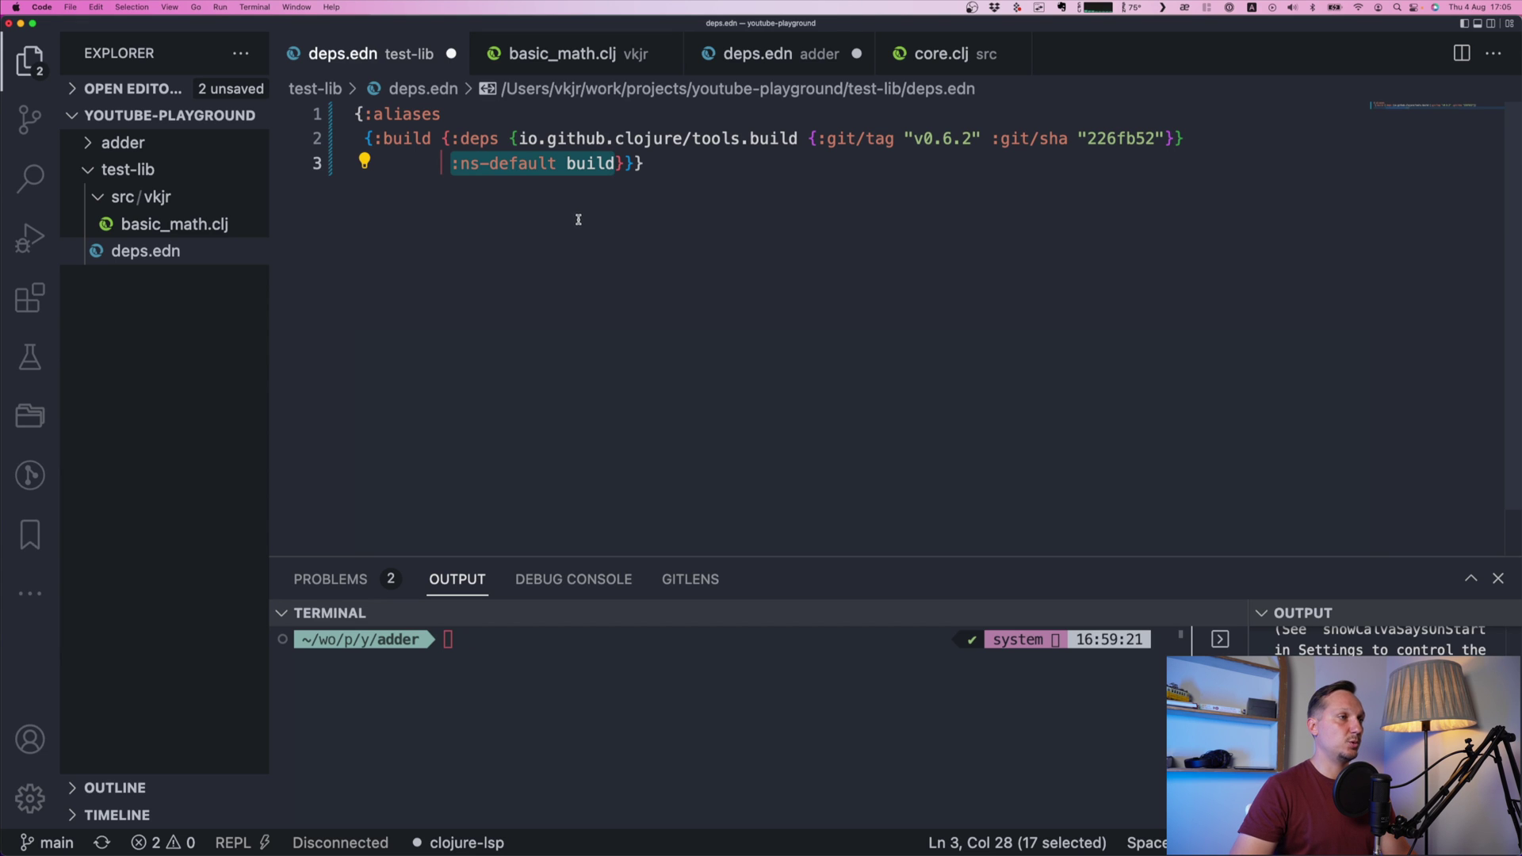
{"action": "mouse_move", "coordinate": [603, 225]}
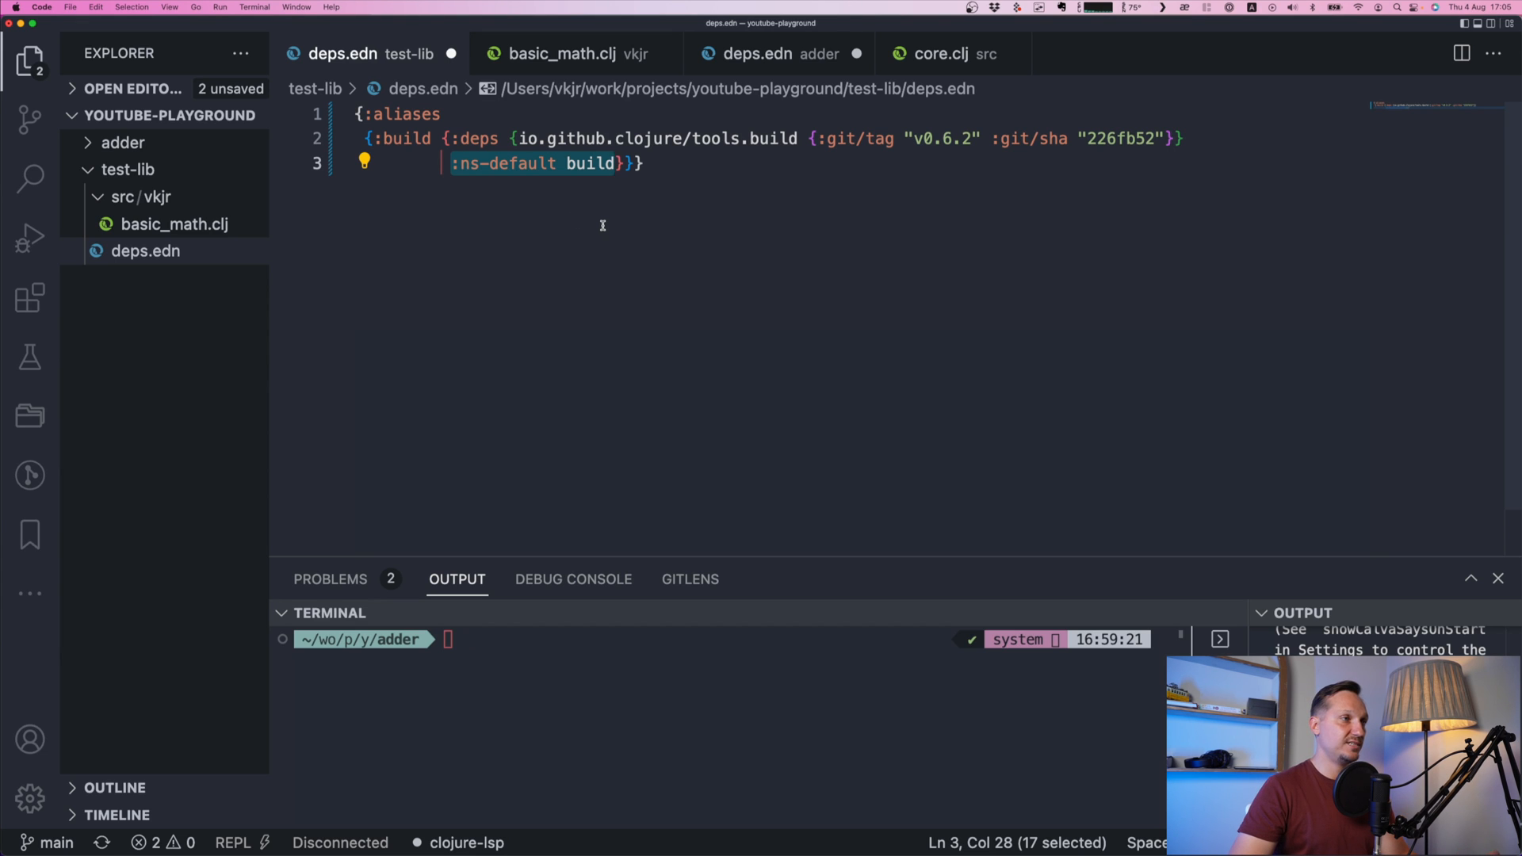
{"action": "mouse_move", "coordinate": [610, 209]}
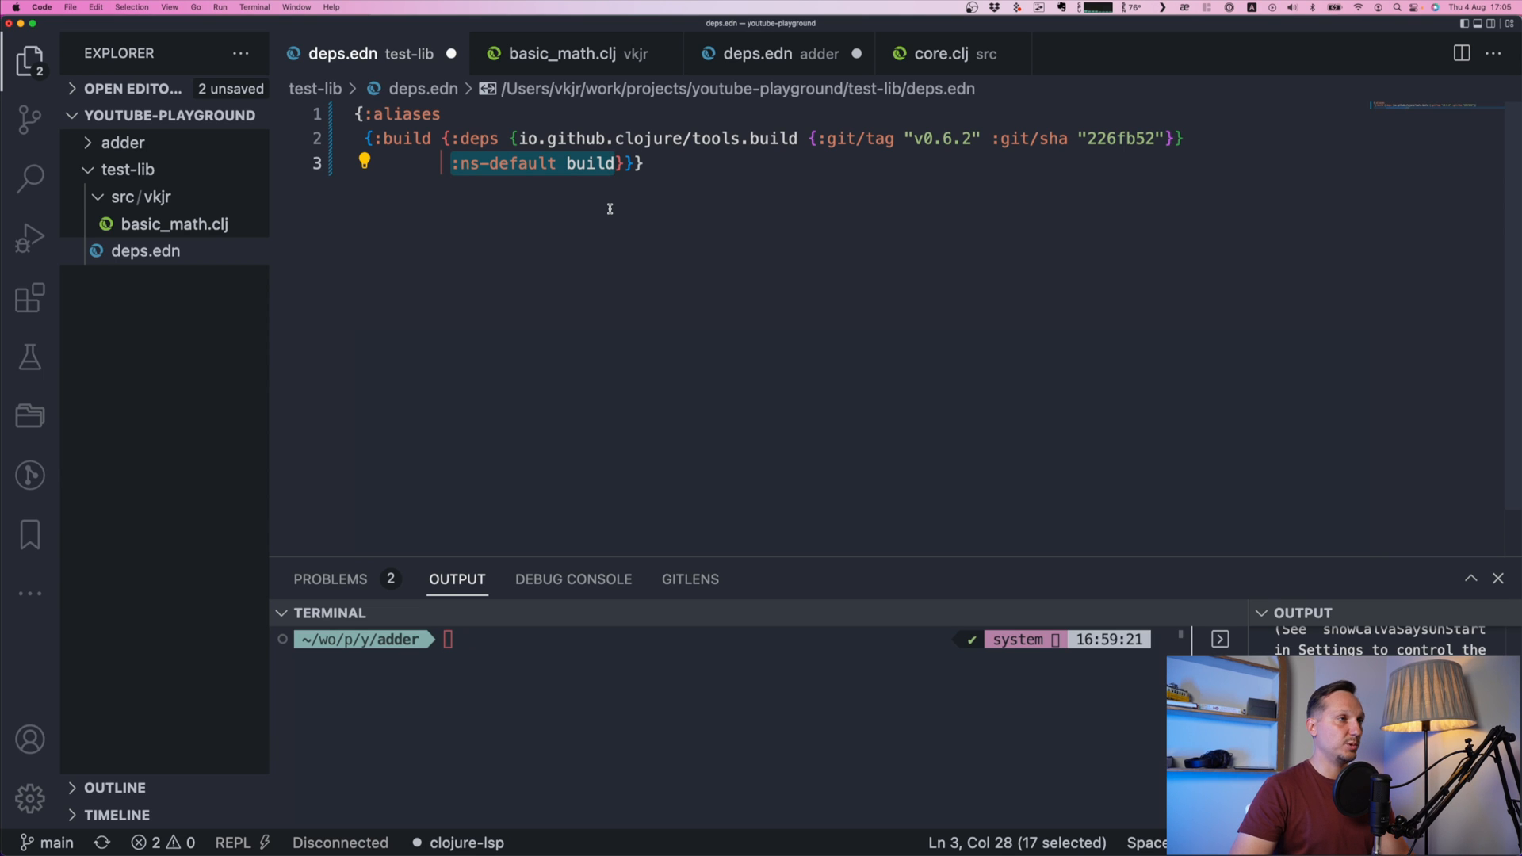
Step: Create test-lib/build.clj containing tools.build clean and jar functions
{"action": "right_click", "coordinate": [126, 169]}
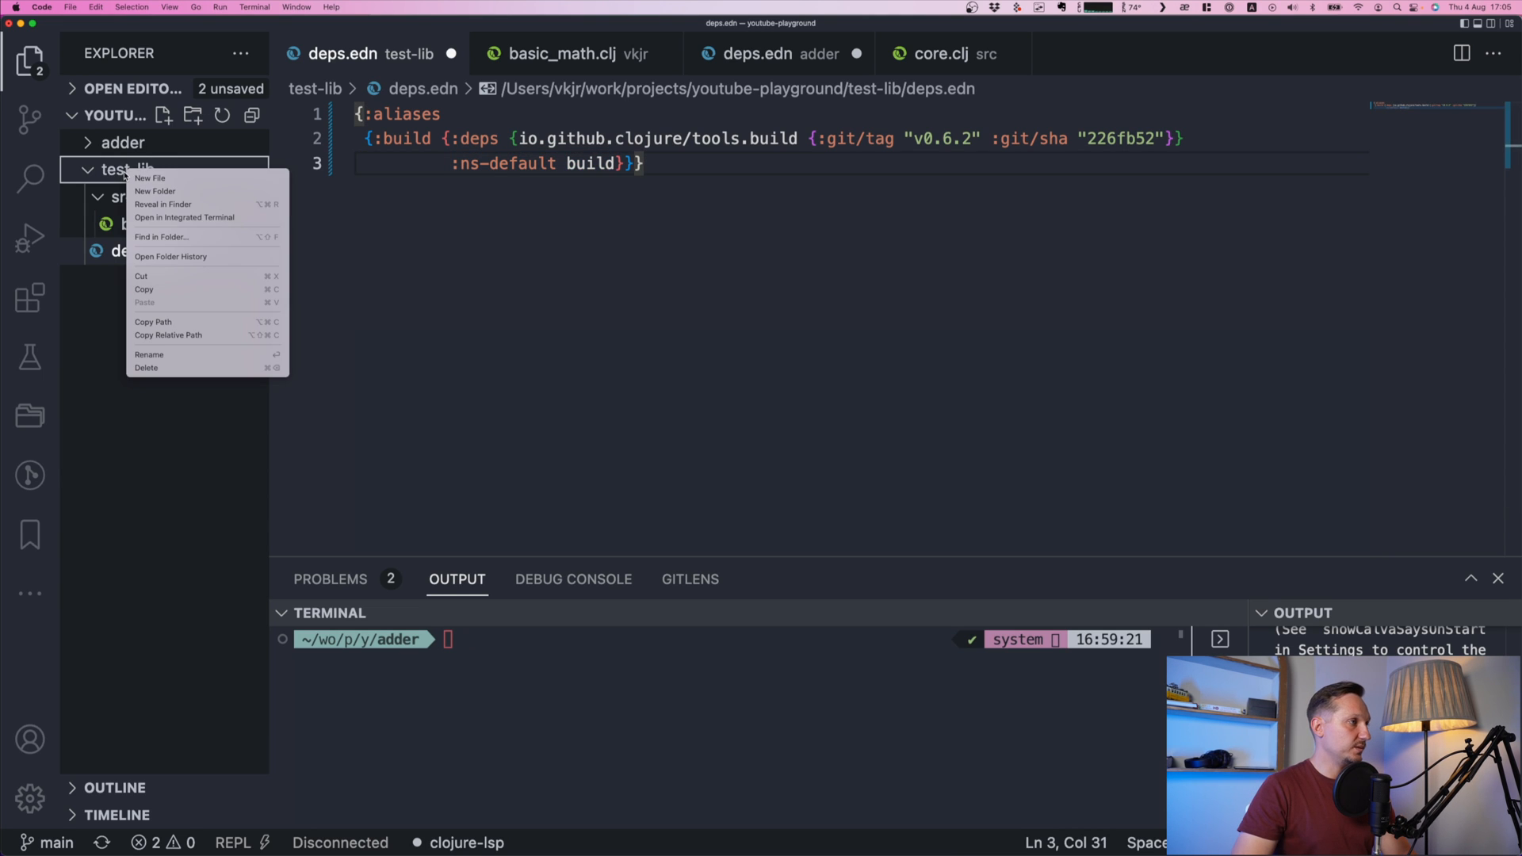
{"action": "mouse_move", "coordinate": [151, 177]}
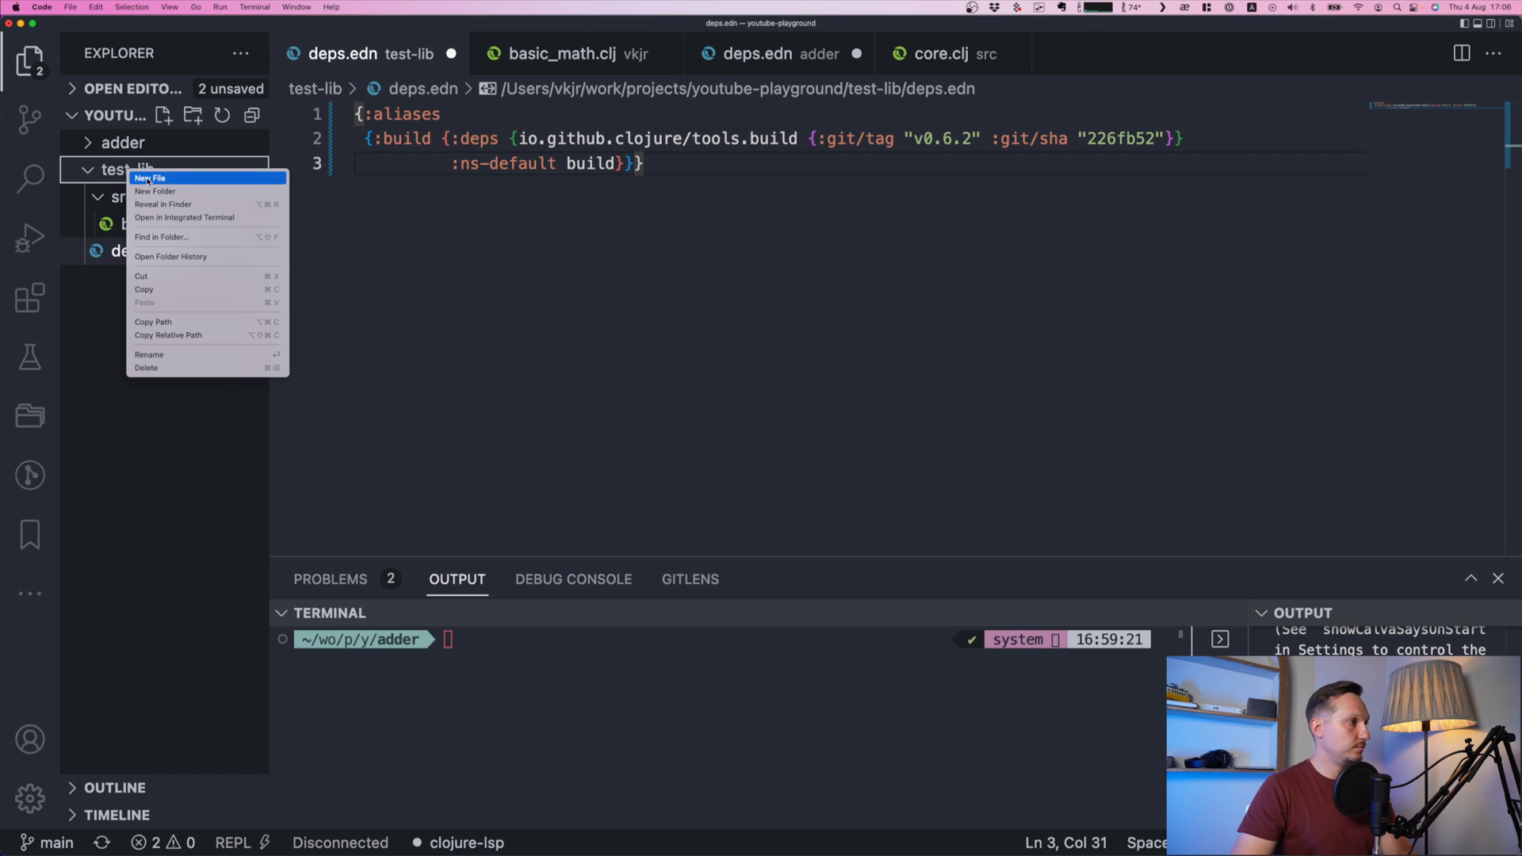
{"action": "left_click", "coordinate": [151, 178]}
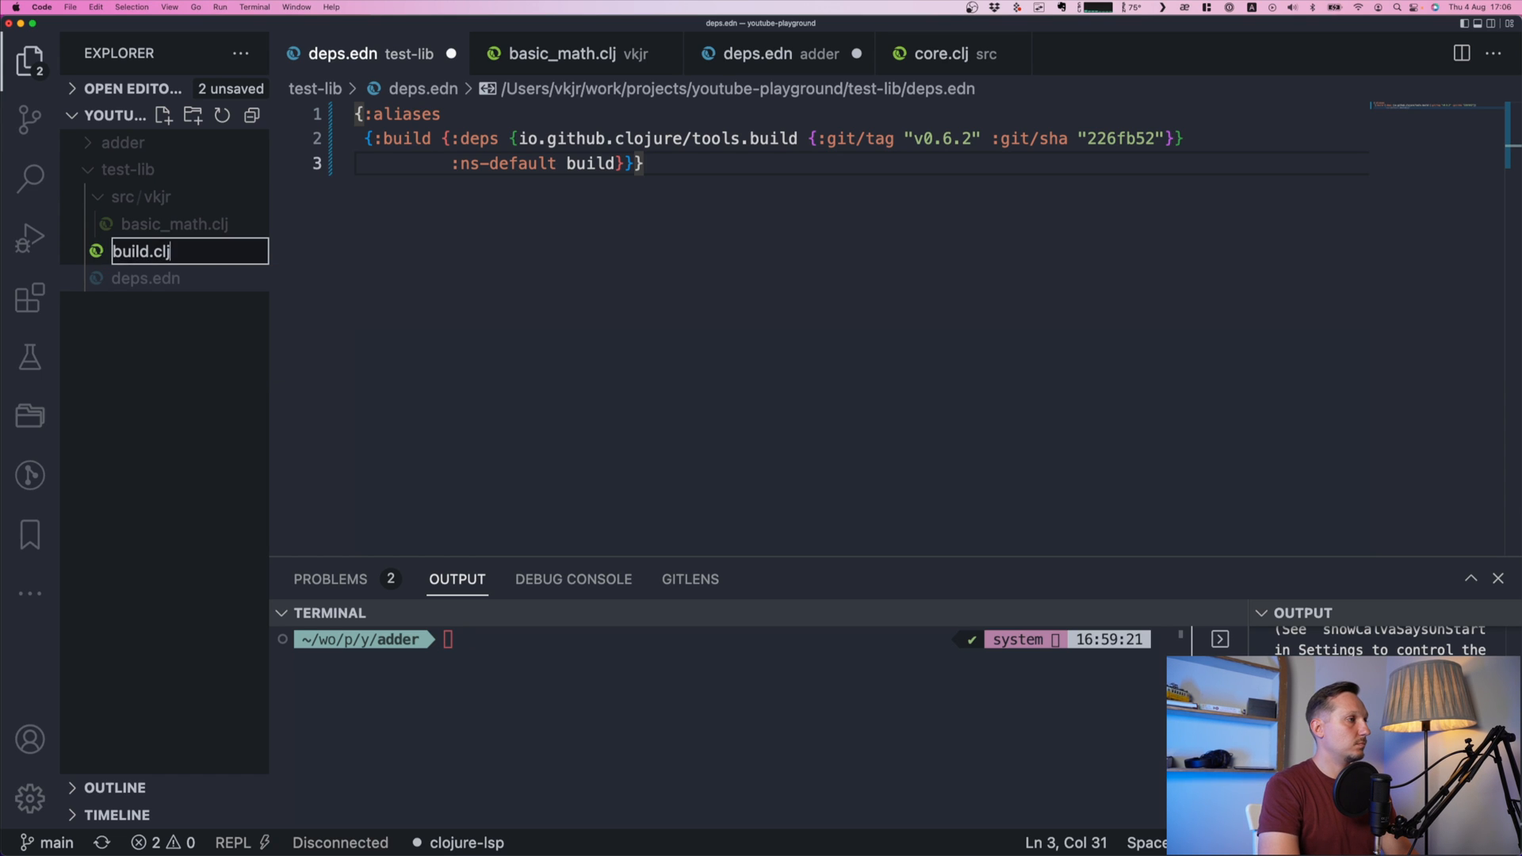
{"action": "key", "text": "Enter"}
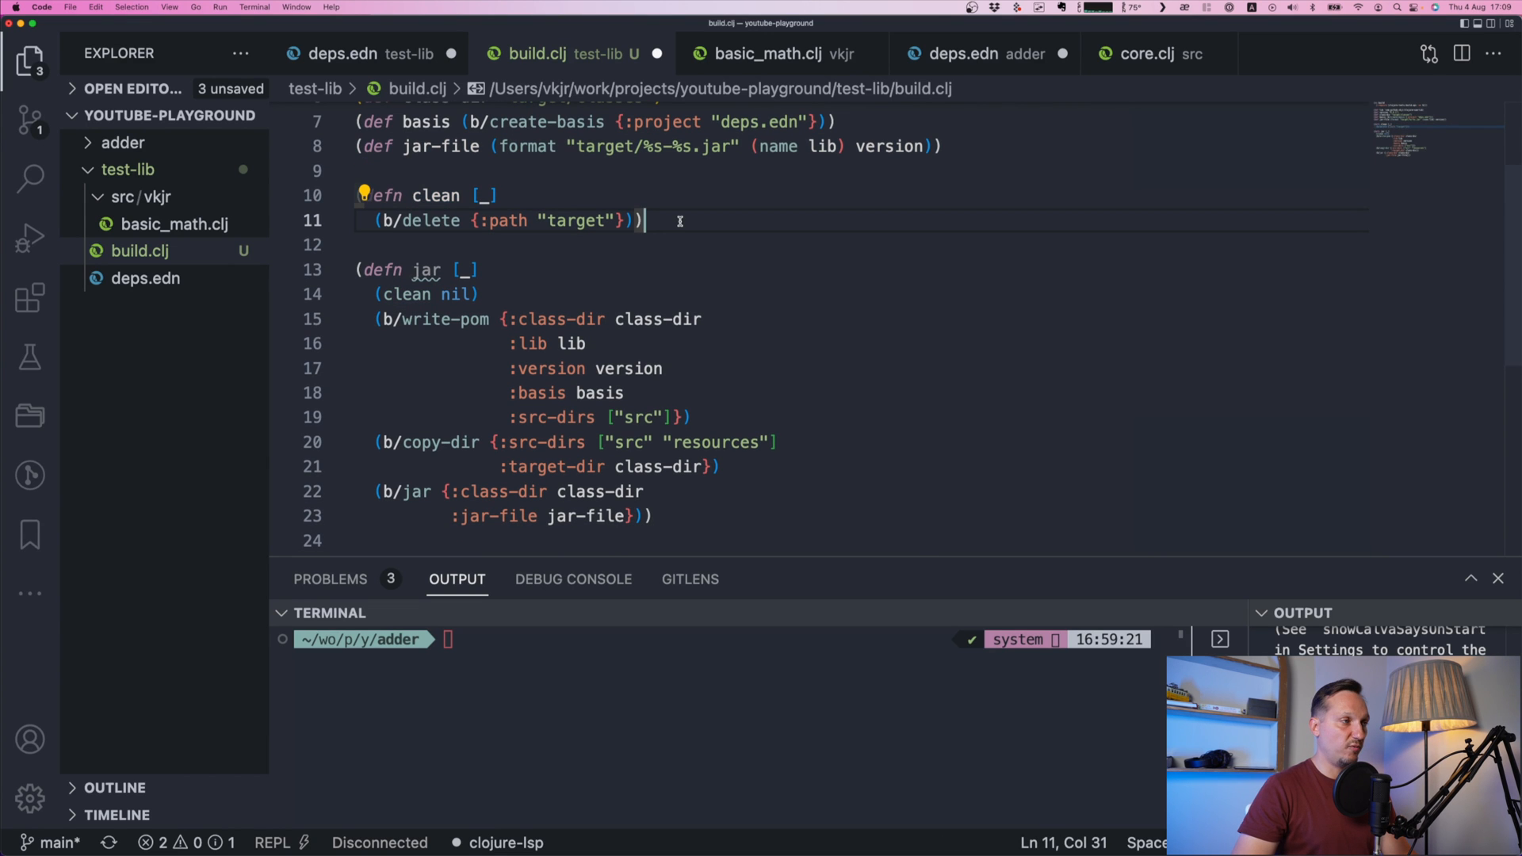
{"action": "scroll", "scroll_direction": "down", "scroll_amount": 3}
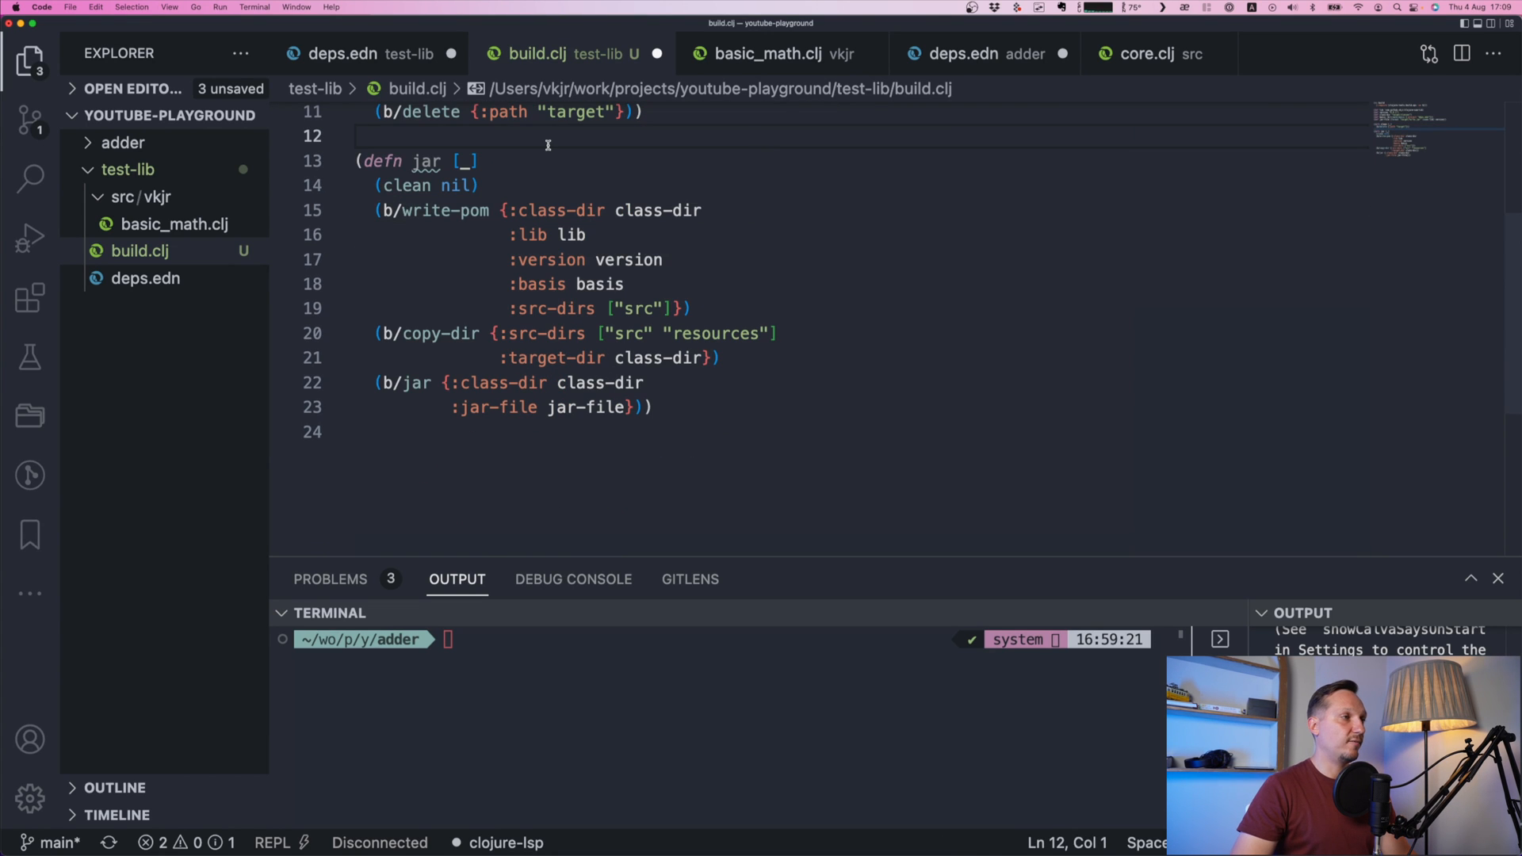
{"action": "double_click", "coordinate": [425, 162]}
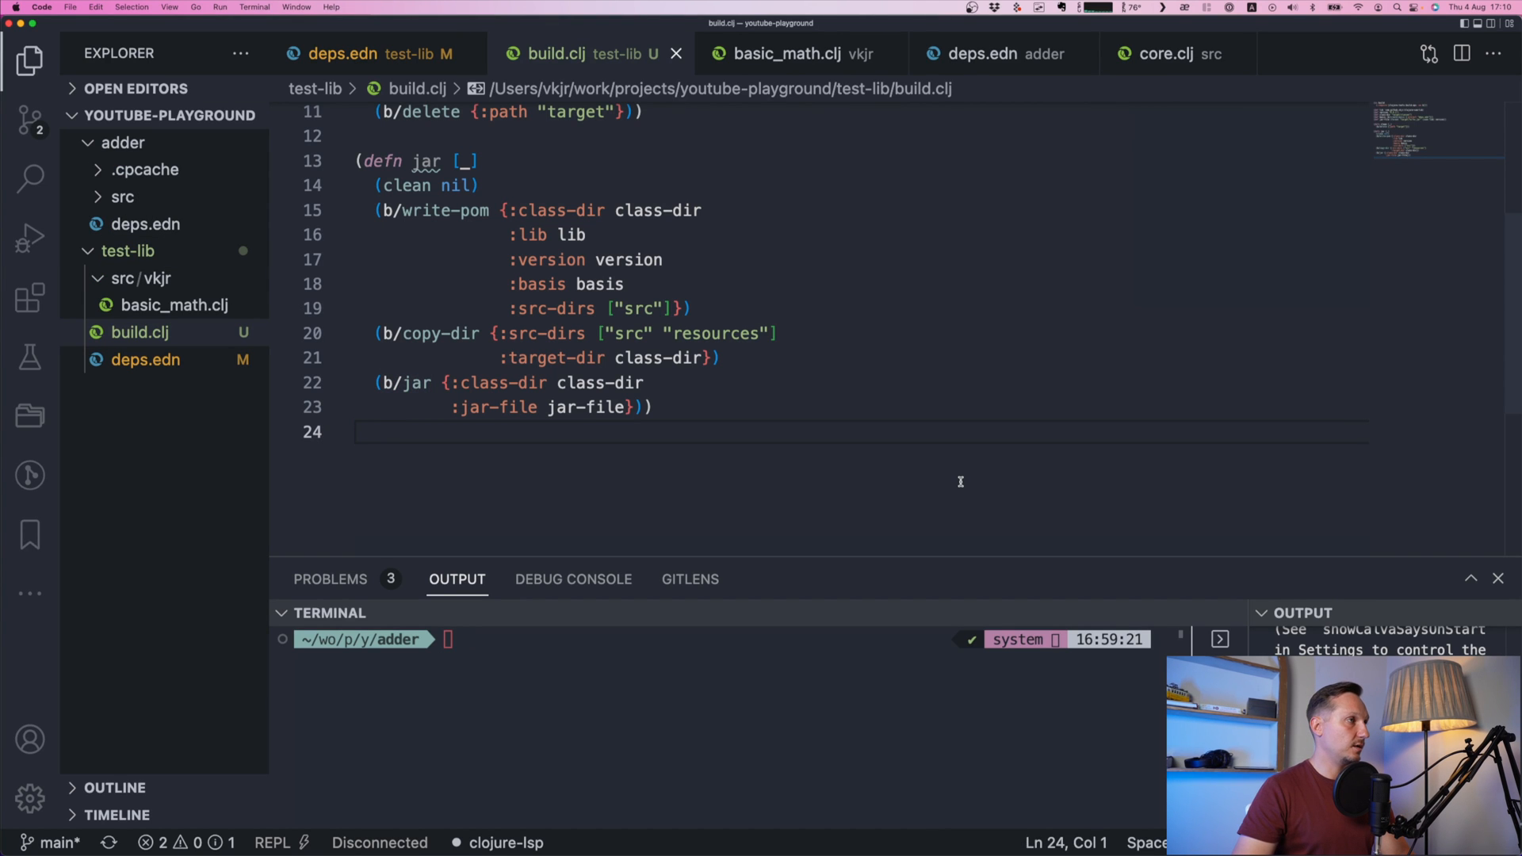
{"action": "mouse_move", "coordinate": [937, 491]}
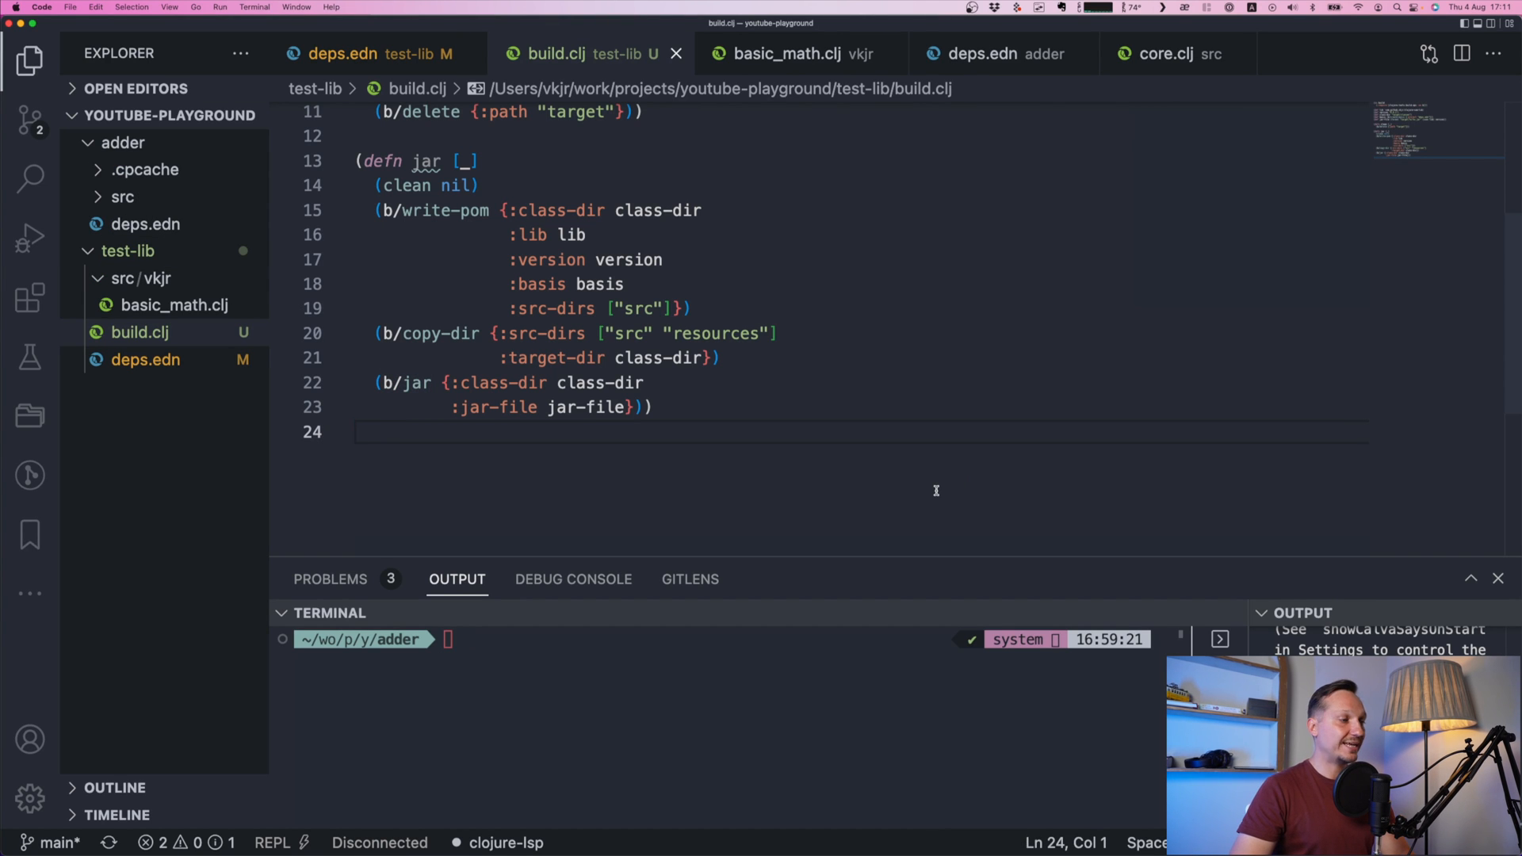
Step: Build clojure-sum-lib-0.0.1.jar in test-lib with clj -T:build jar
{"action": "double_click", "coordinate": [425, 162]}
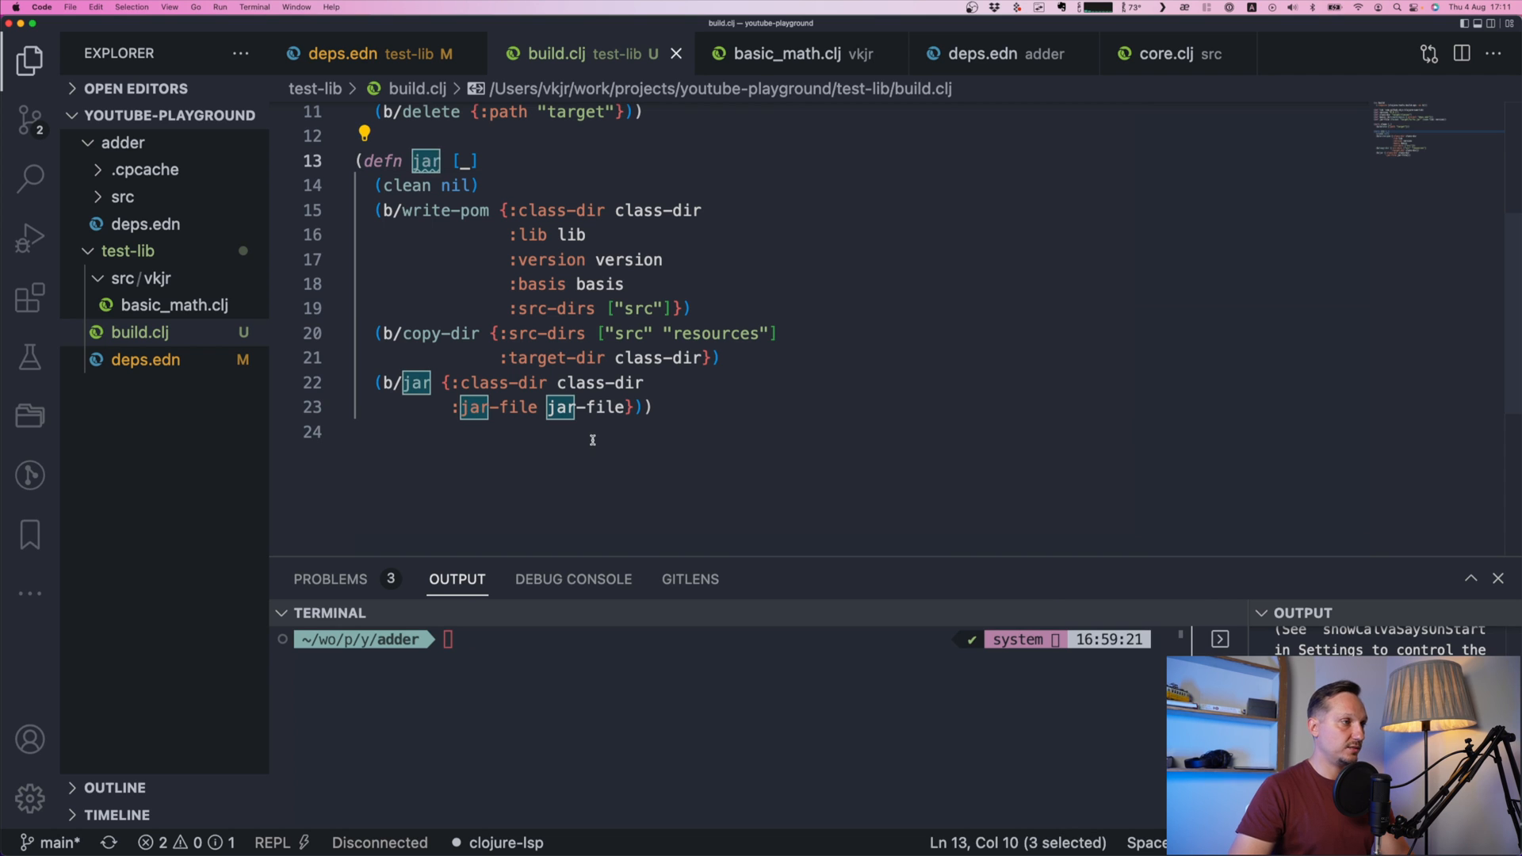
{"action": "type", "text": "cd ../test-lib"}
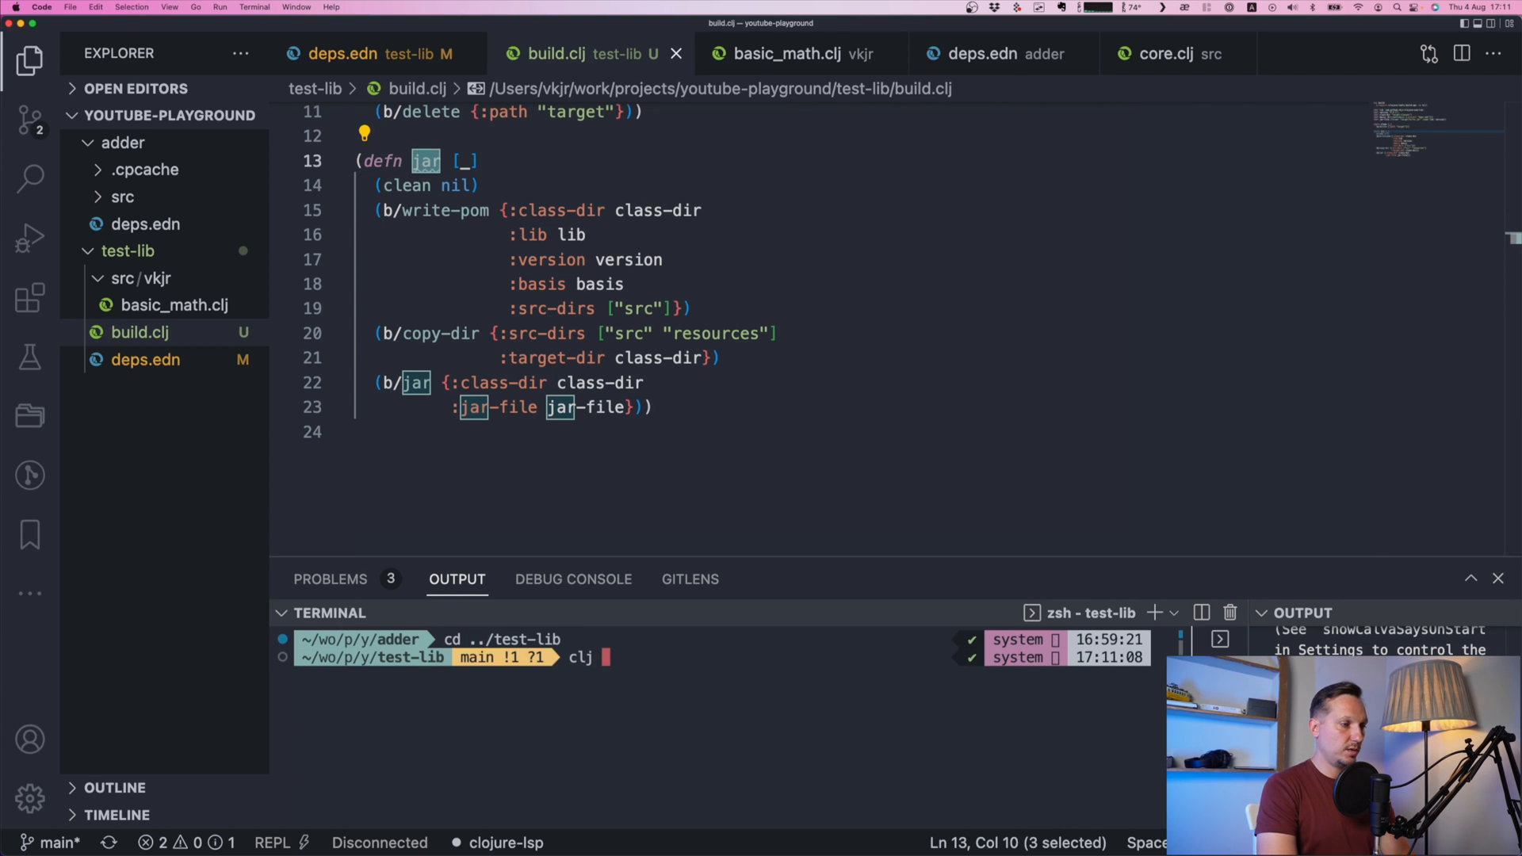
{"action": "type", "text": "-T:"}
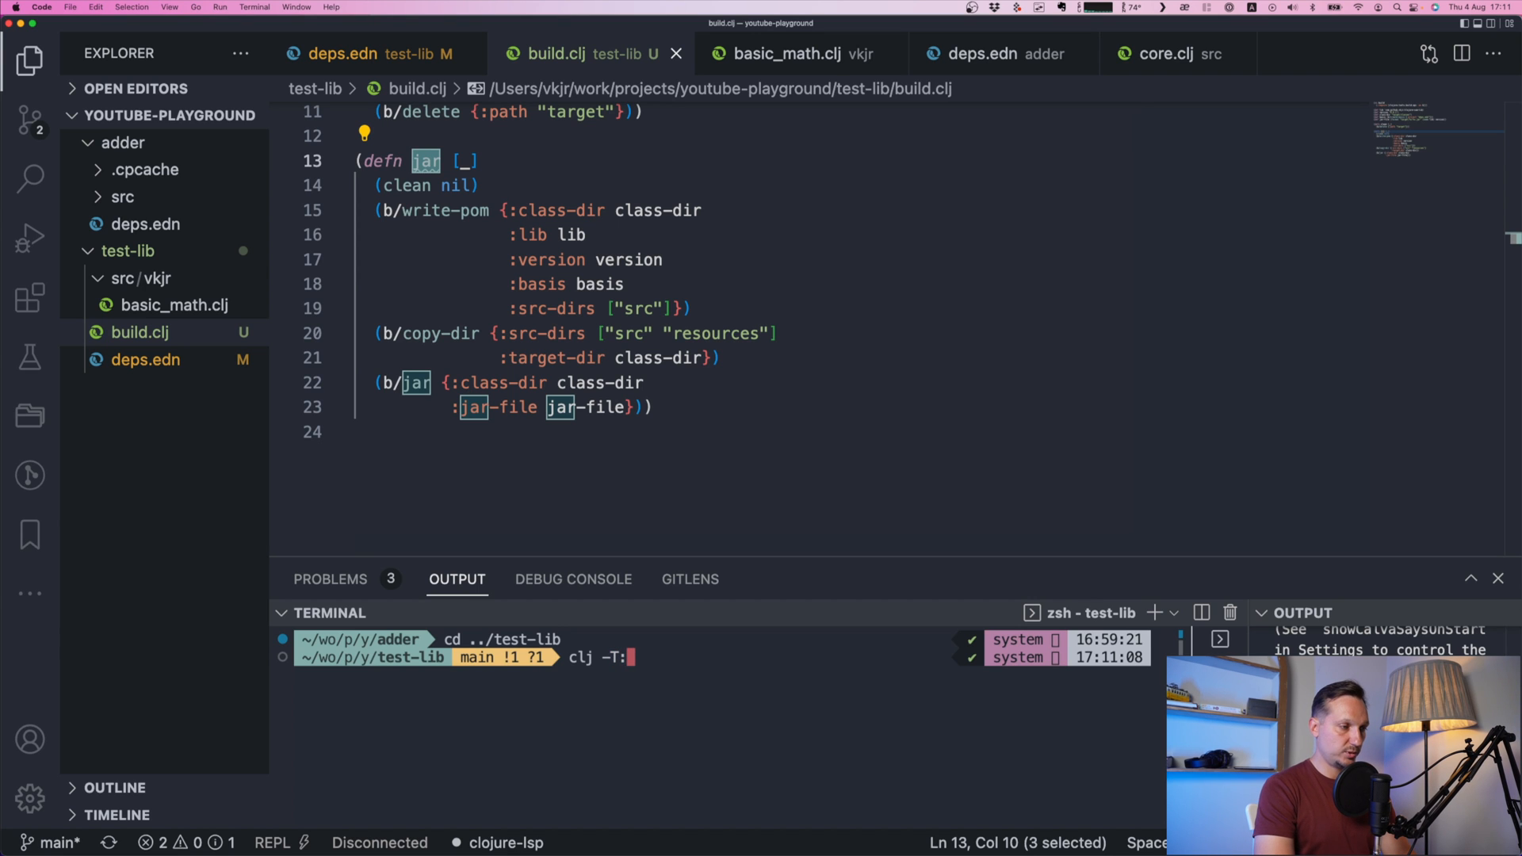
{"action": "type", "text": "build"}
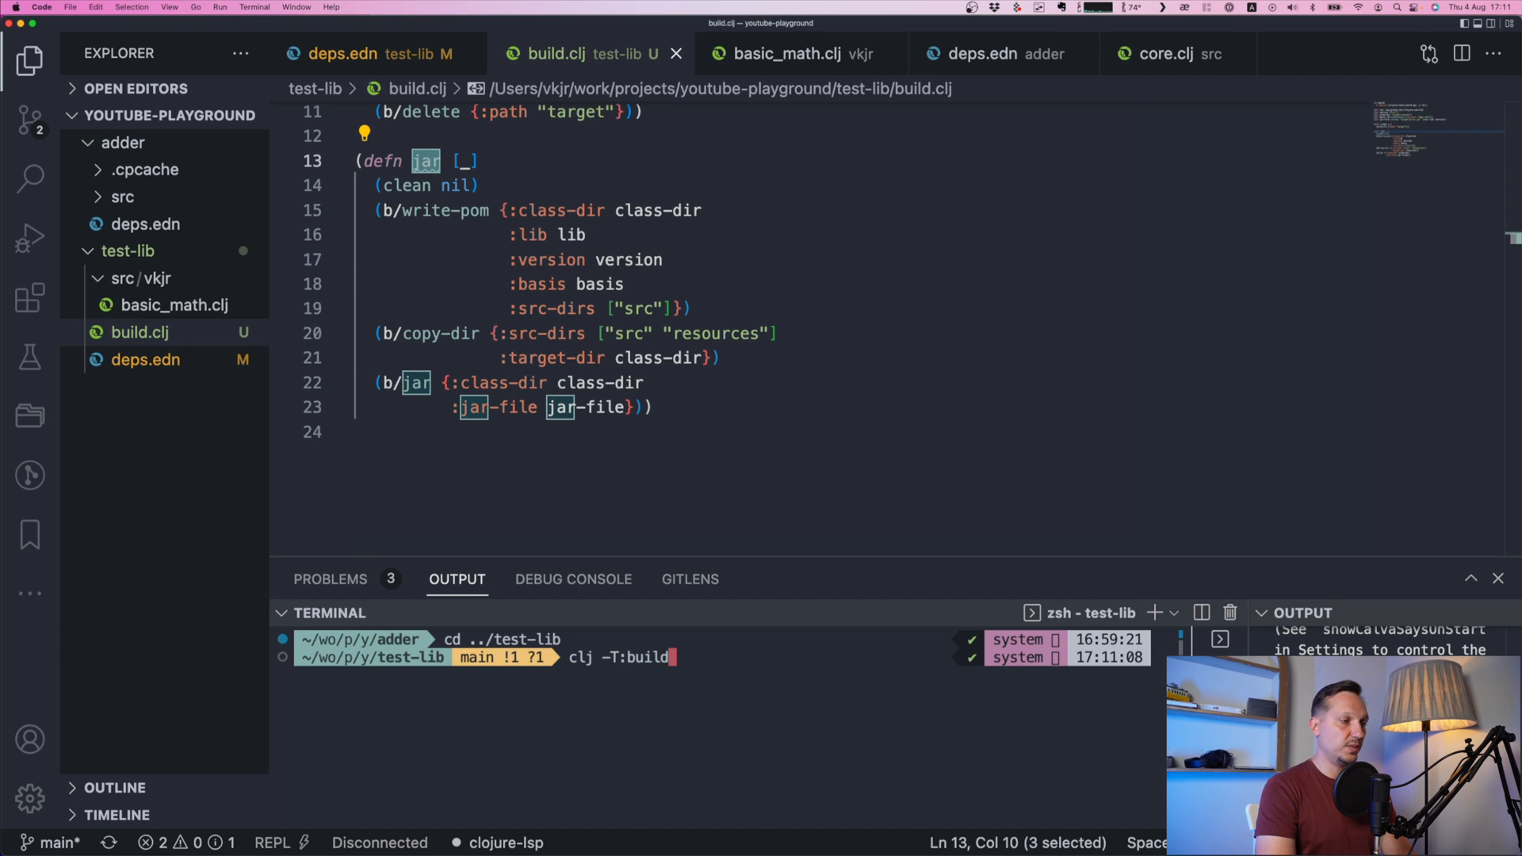
{"action": "type", "text": "jar"}
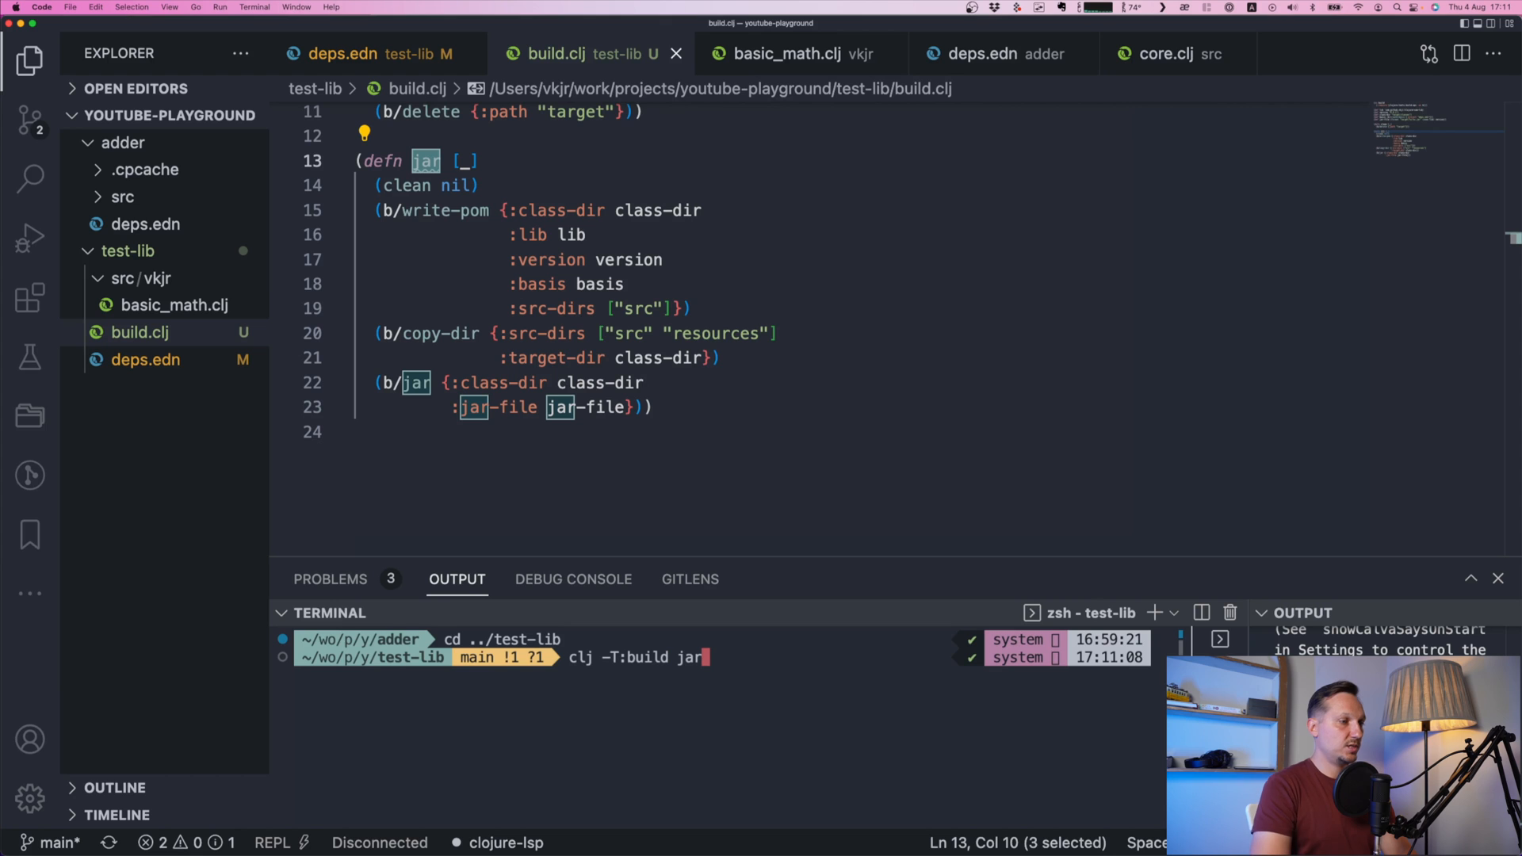
{"action": "key", "text": "Enter"}
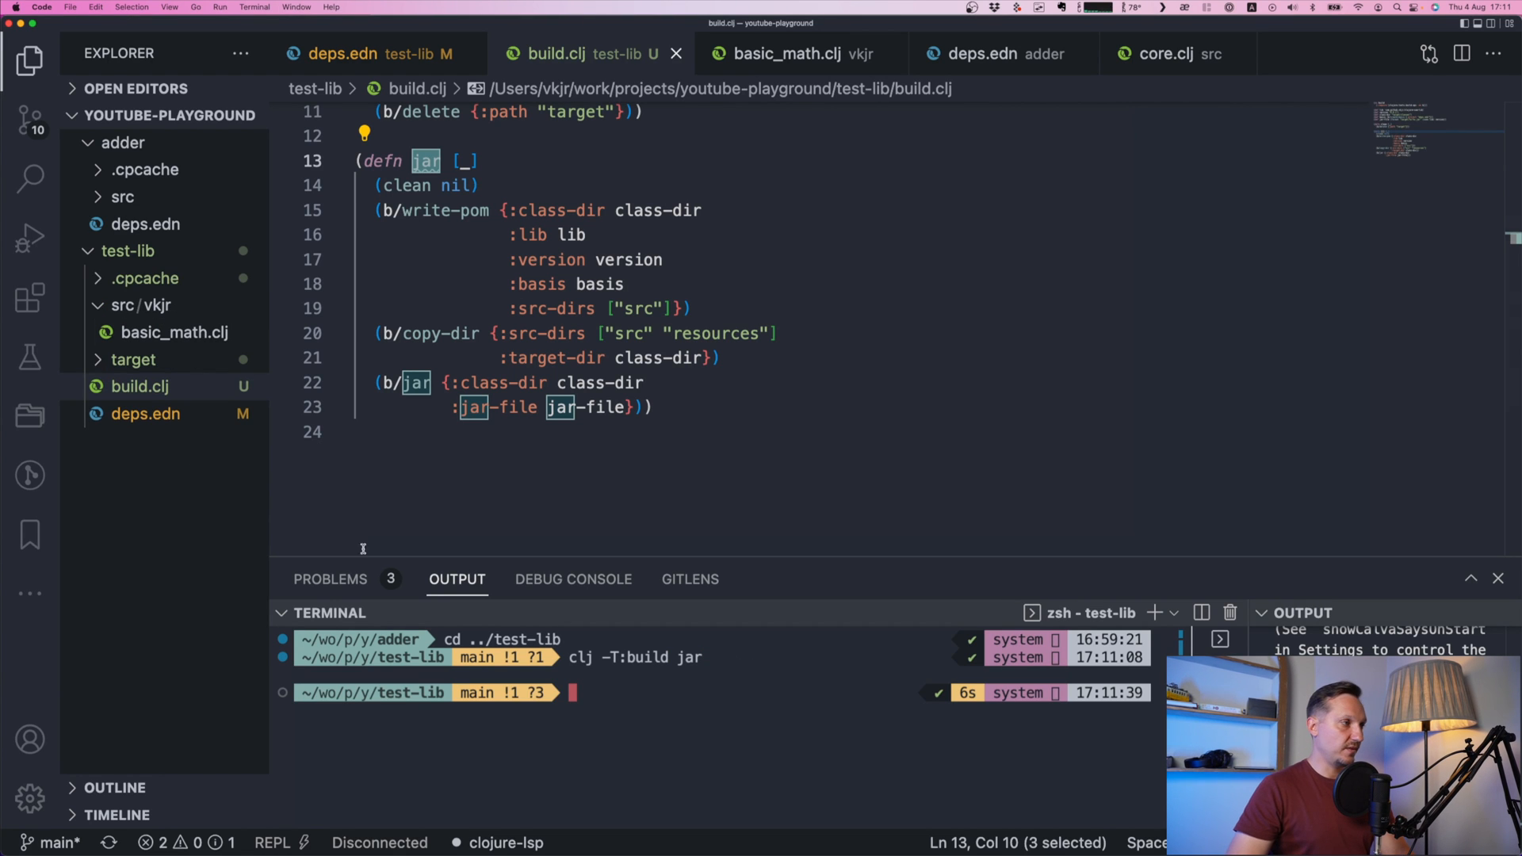
Step: Inspect vkjr/basic_math.clj inside target/clojure-sum-lib-0.0.1.jar, then cd the terminal back to adder
{"action": "left_click", "coordinate": [133, 360]}
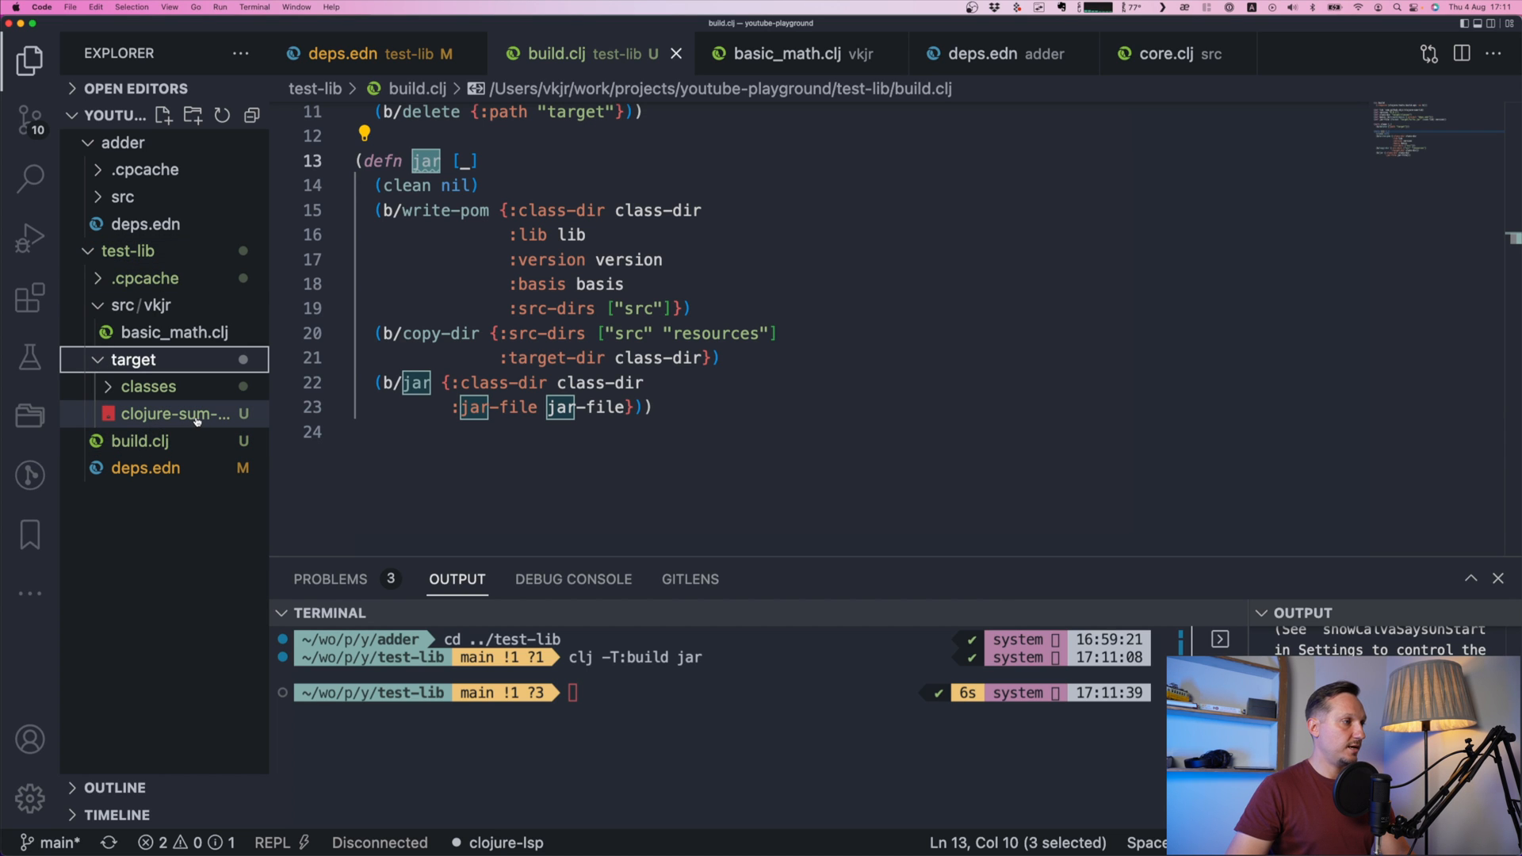
{"action": "double_click", "coordinate": [174, 414]}
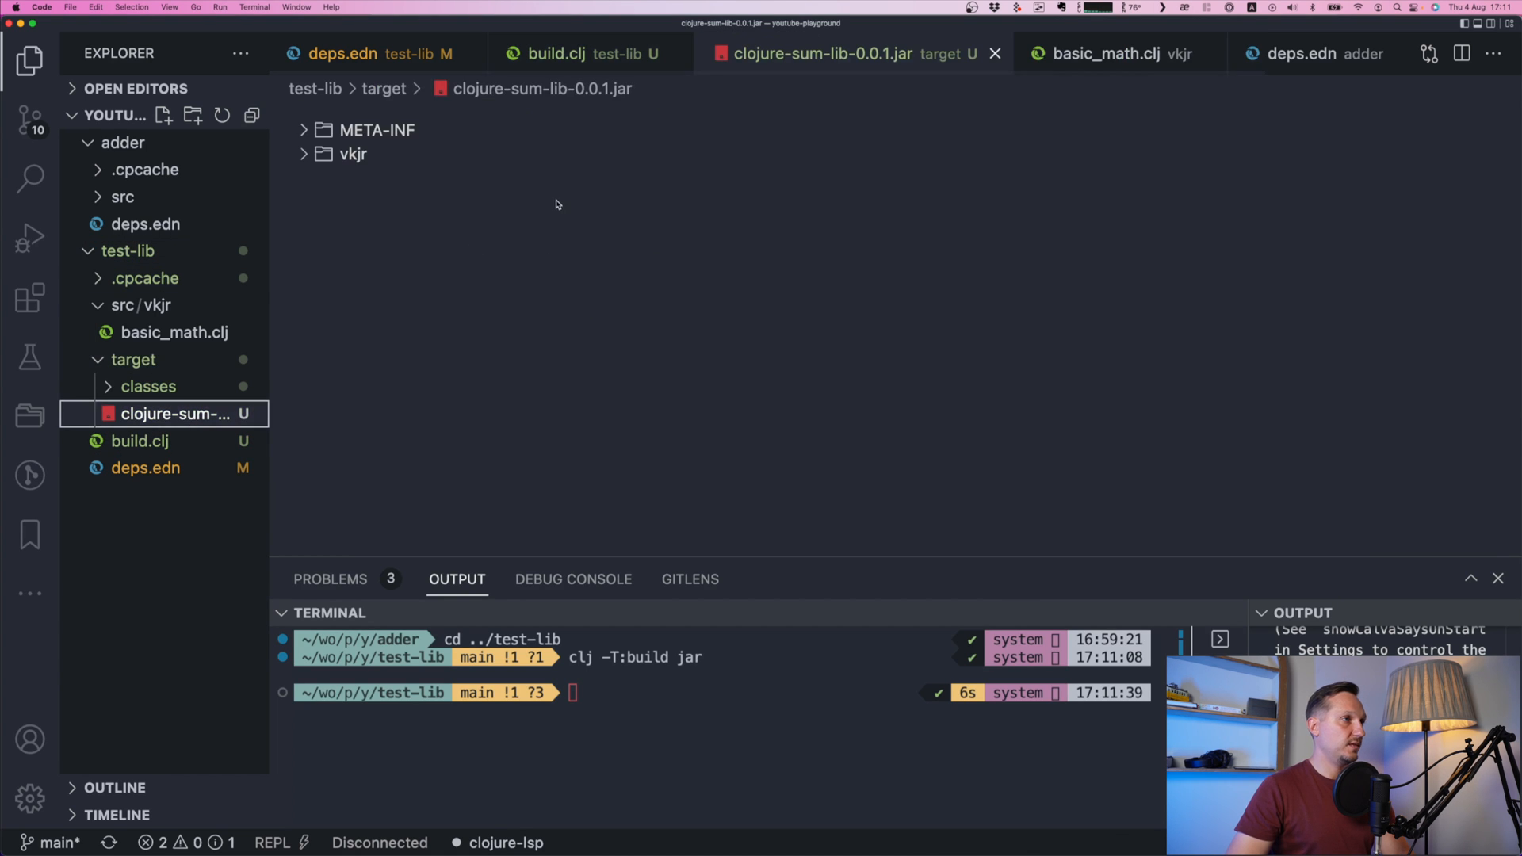
{"action": "left_click", "coordinate": [353, 154]}
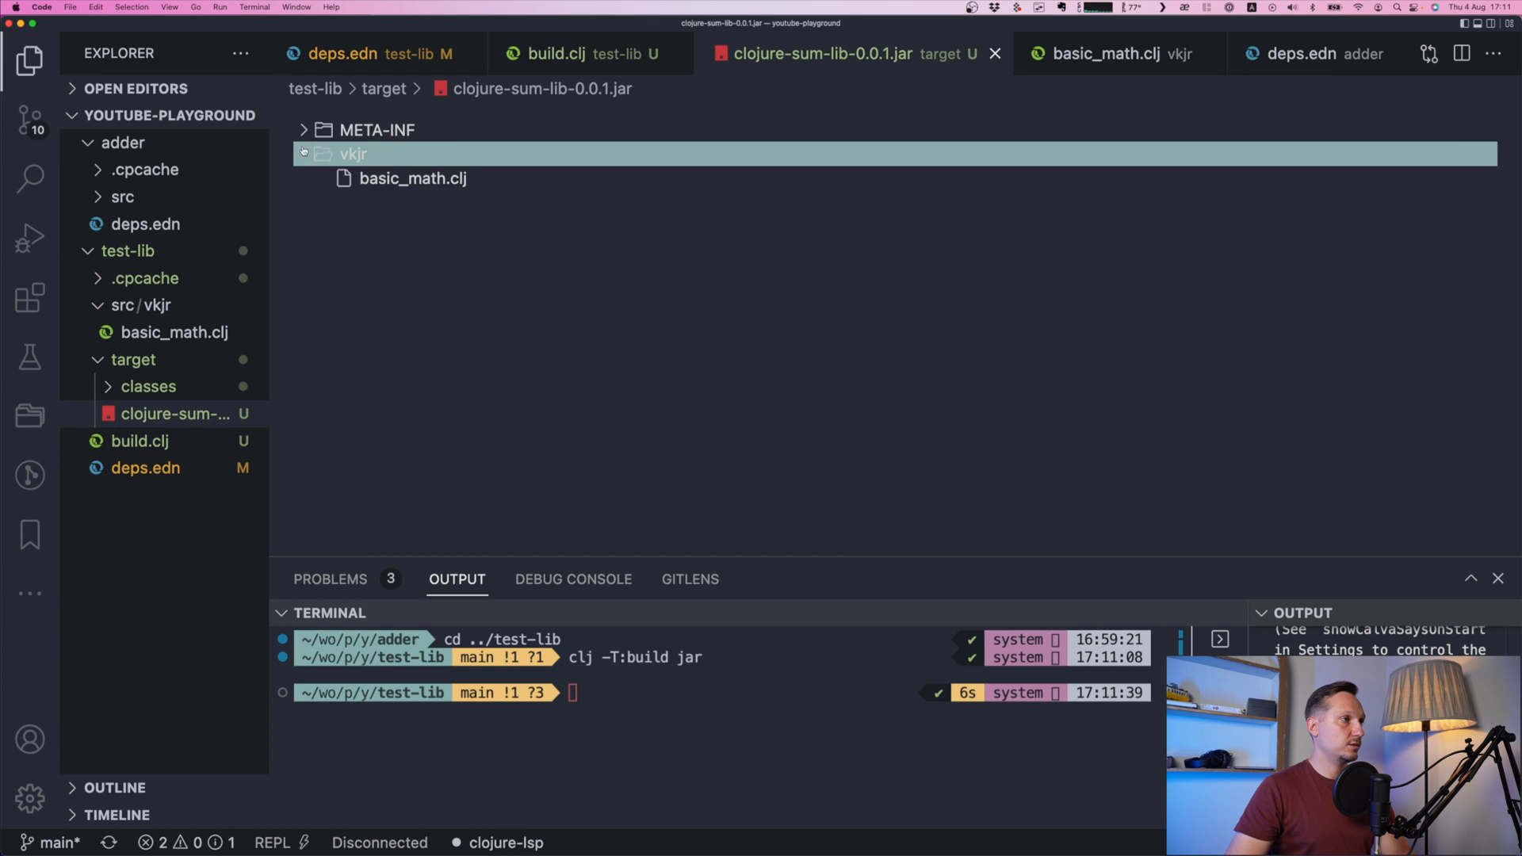
{"action": "left_click", "coordinate": [412, 178]}
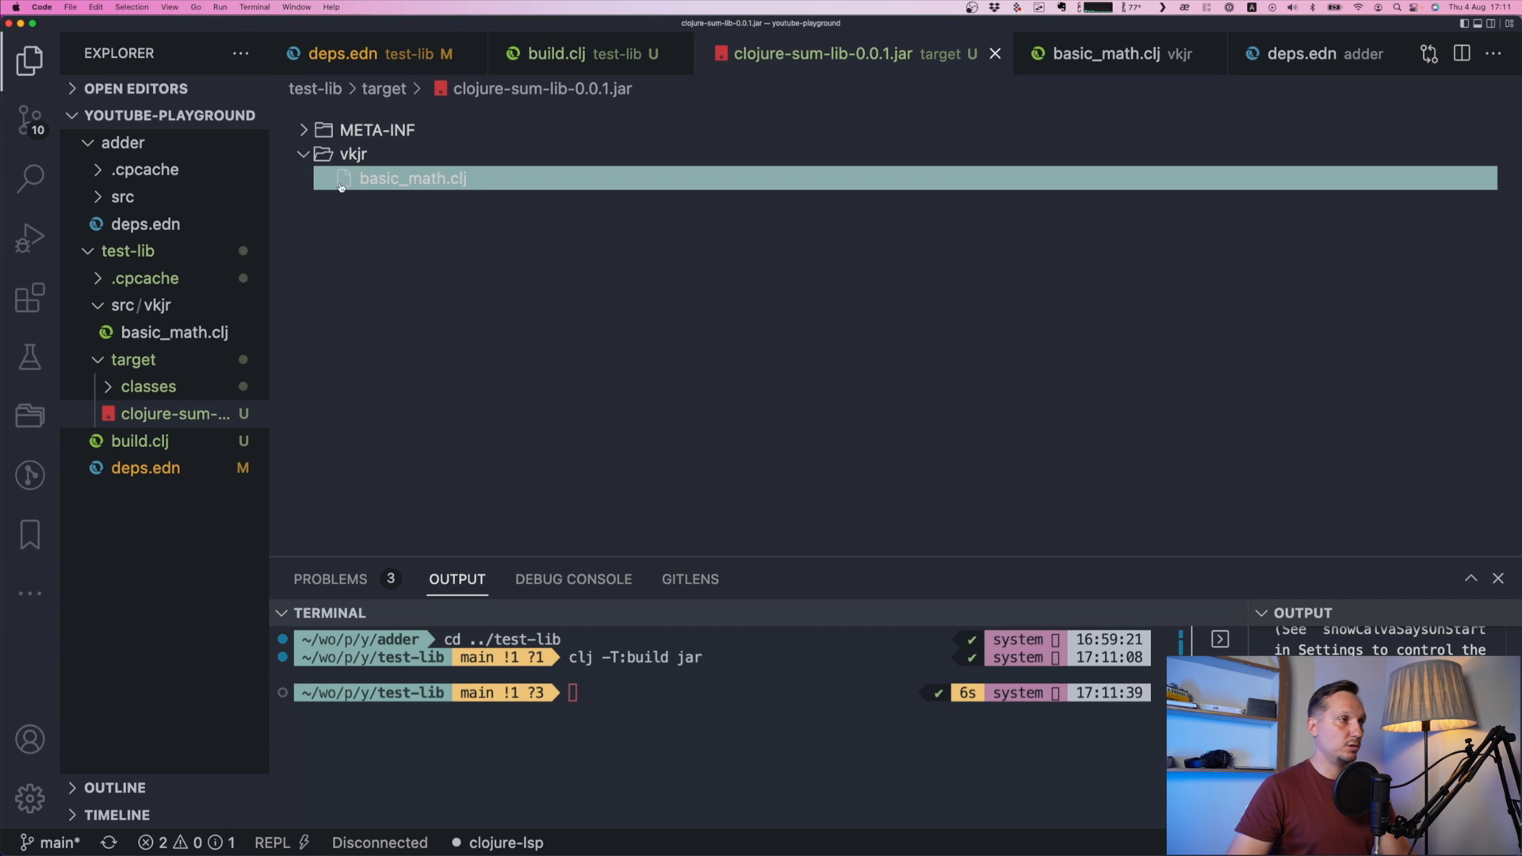
{"action": "left_click", "coordinate": [646, 731]}
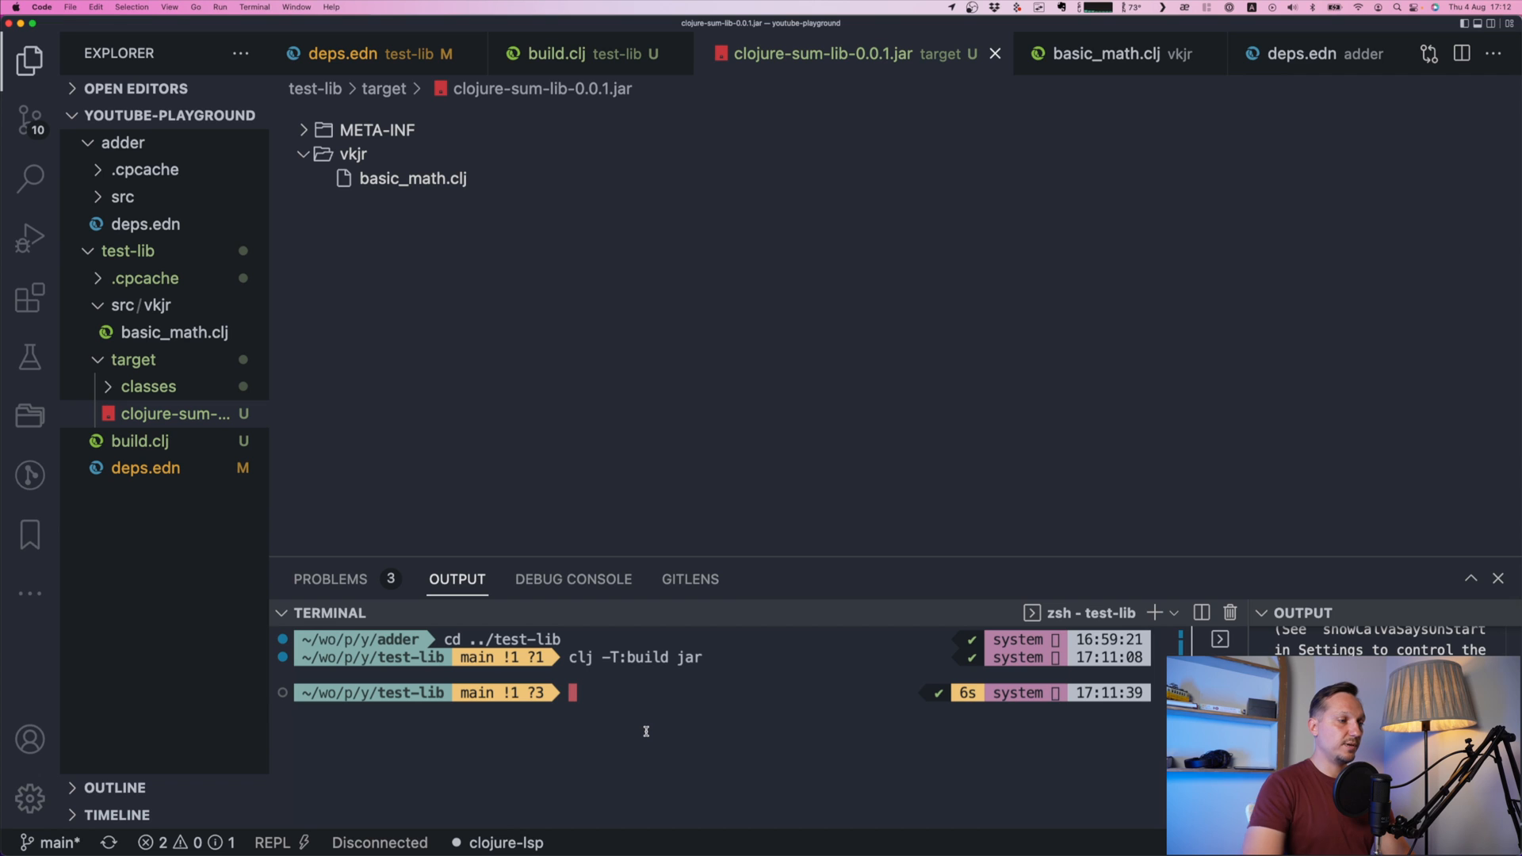
{"action": "type", "text": "cd ../add"}
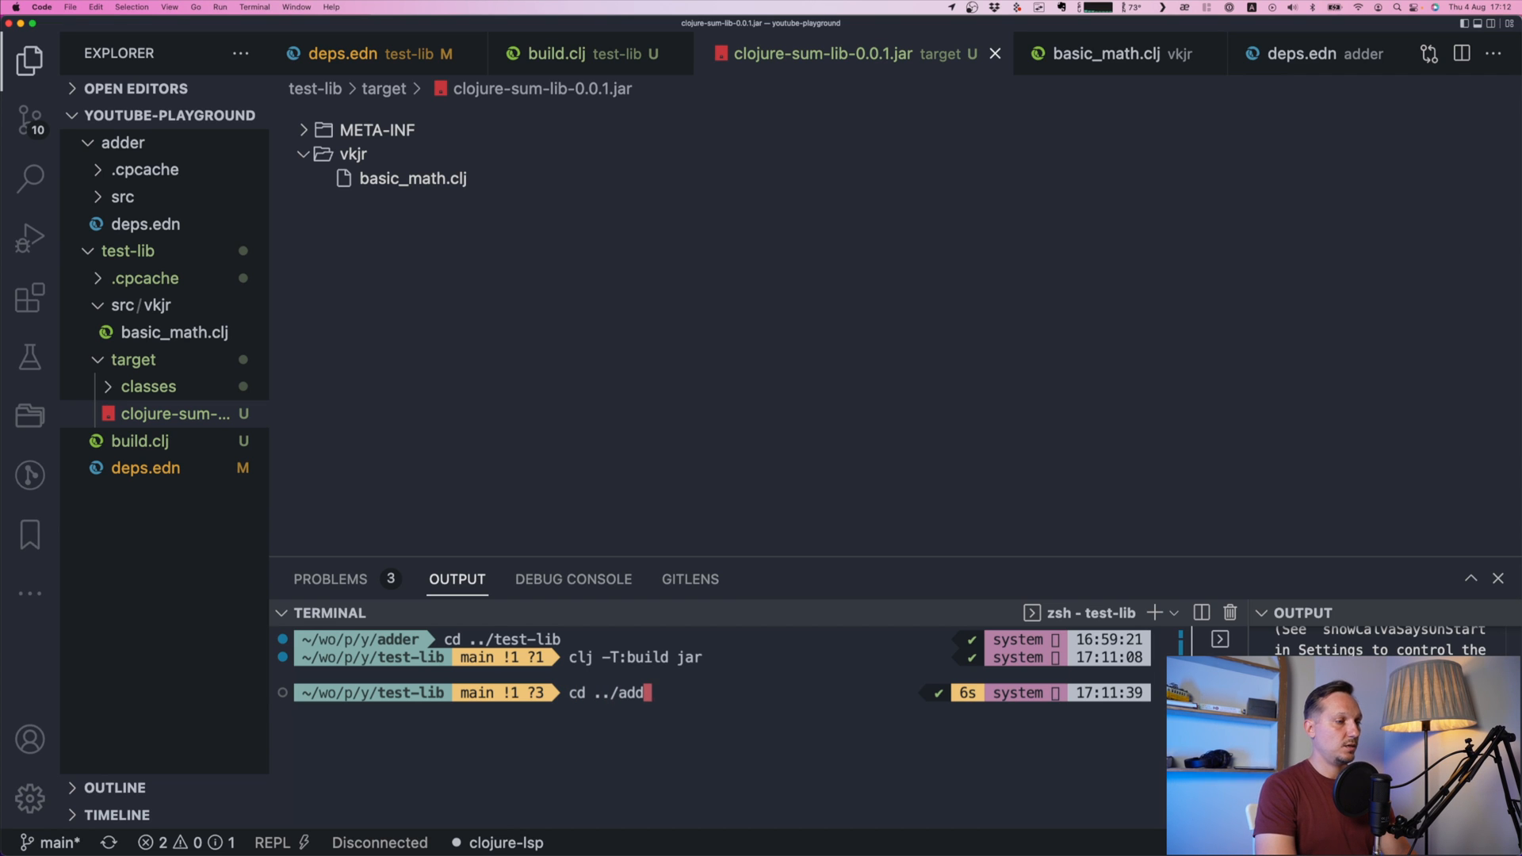
{"action": "key", "text": "Return"}
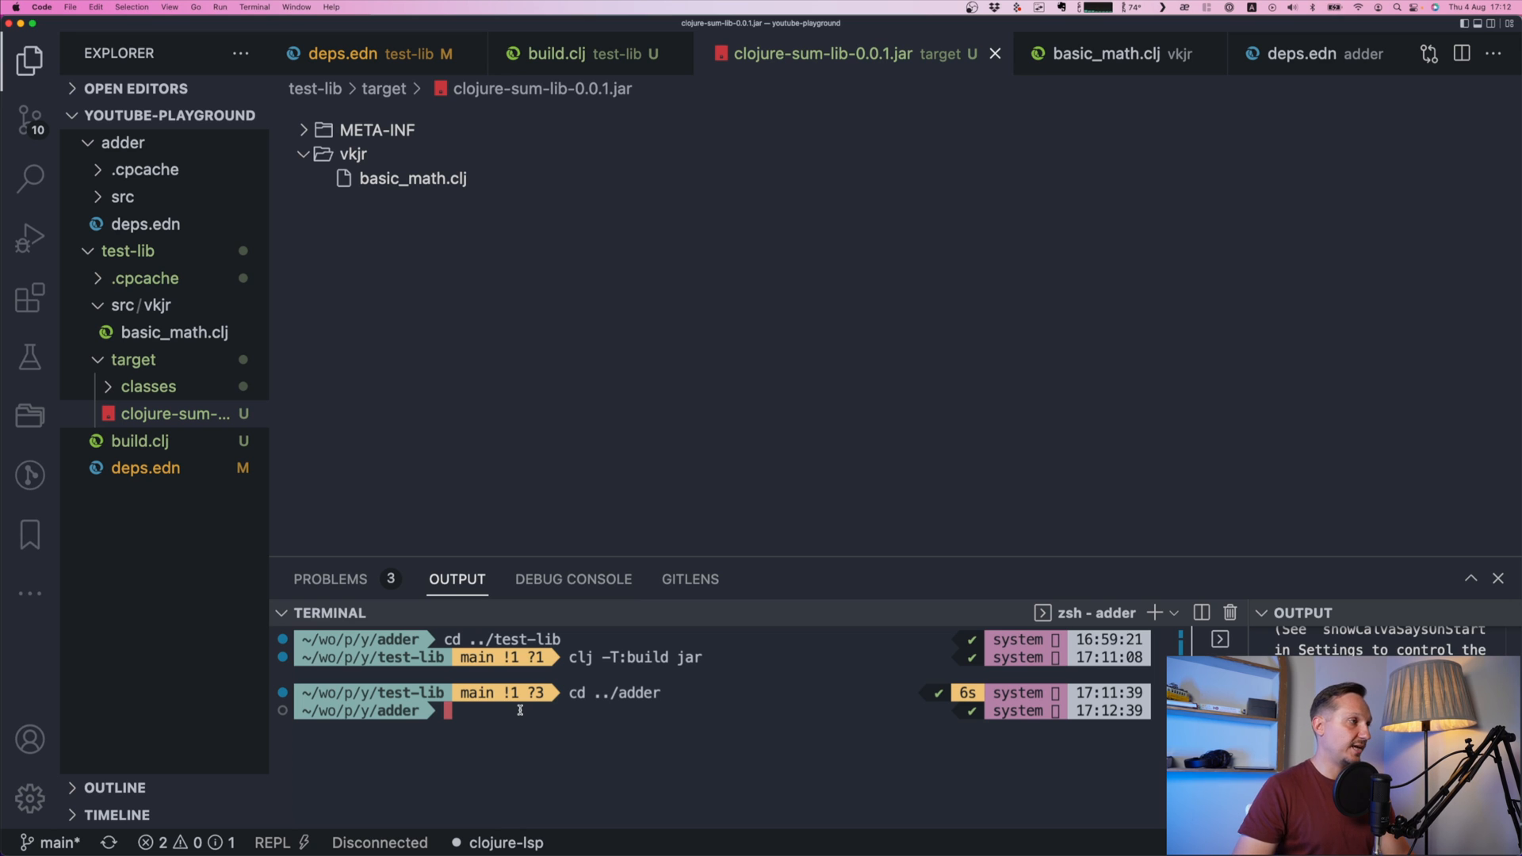
Step: Point clojure-sum-lib at :local/root ../test-lib/target/clojure-sum-lib-0.0.1.jar and run clj -M -m core 1 2 3
{"action": "left_click", "coordinate": [128, 250]}
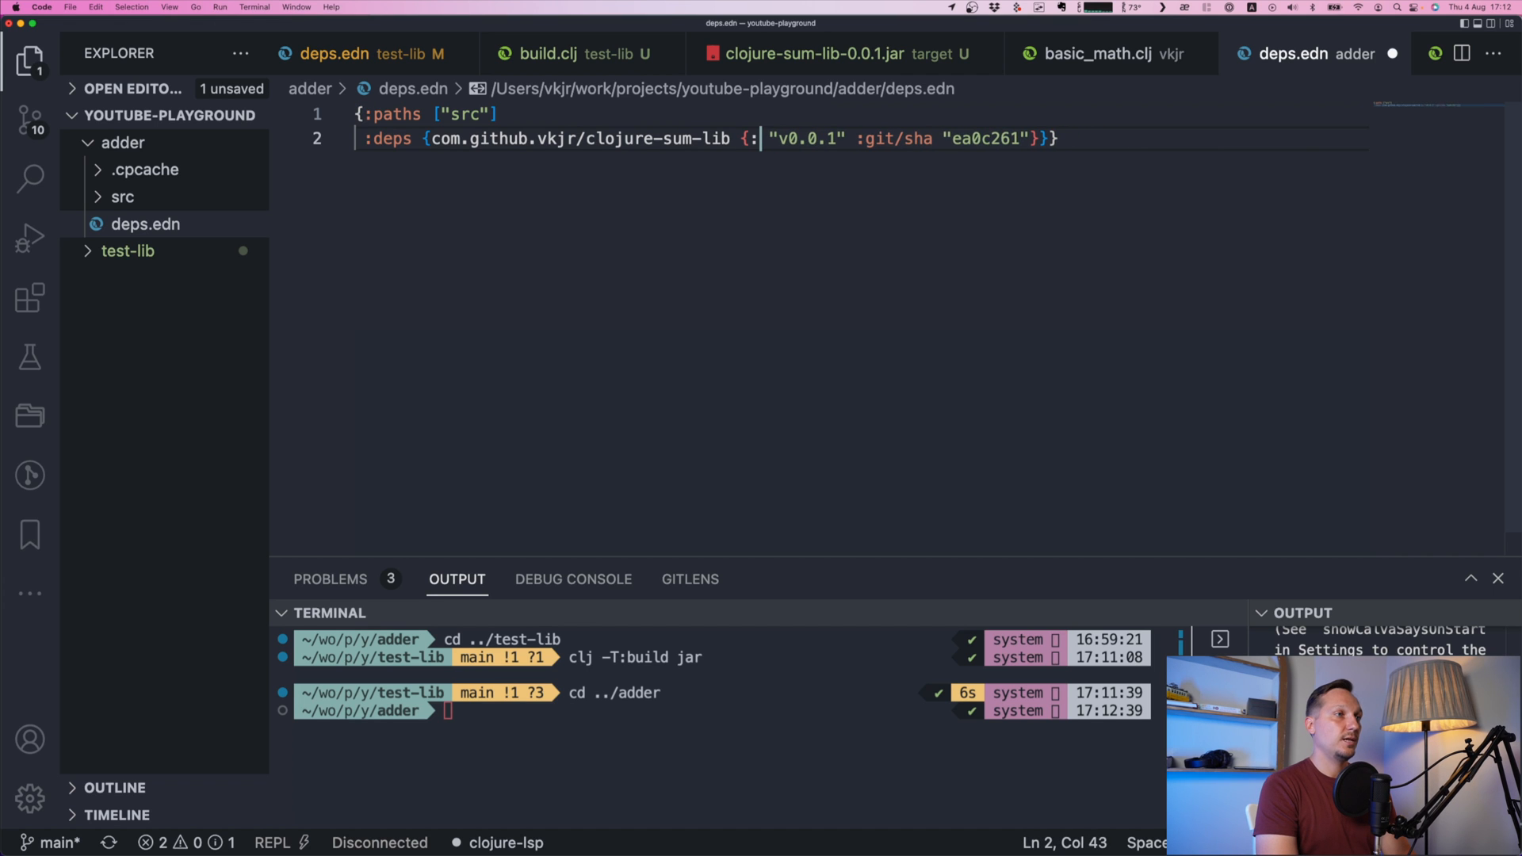
{"action": "type", "text": "local/"}
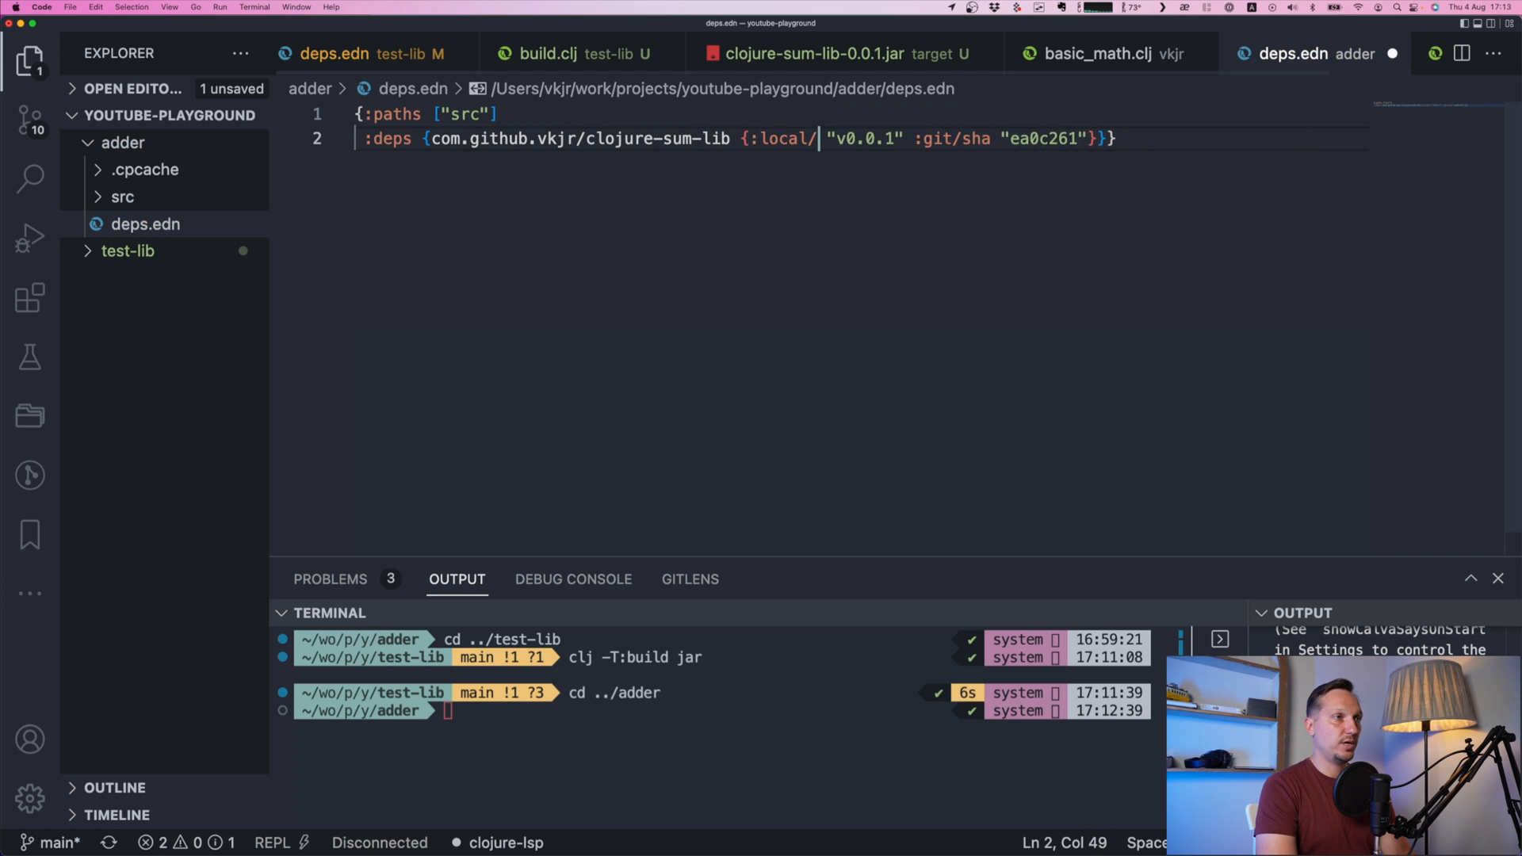
{"action": "type", "text": "root"}
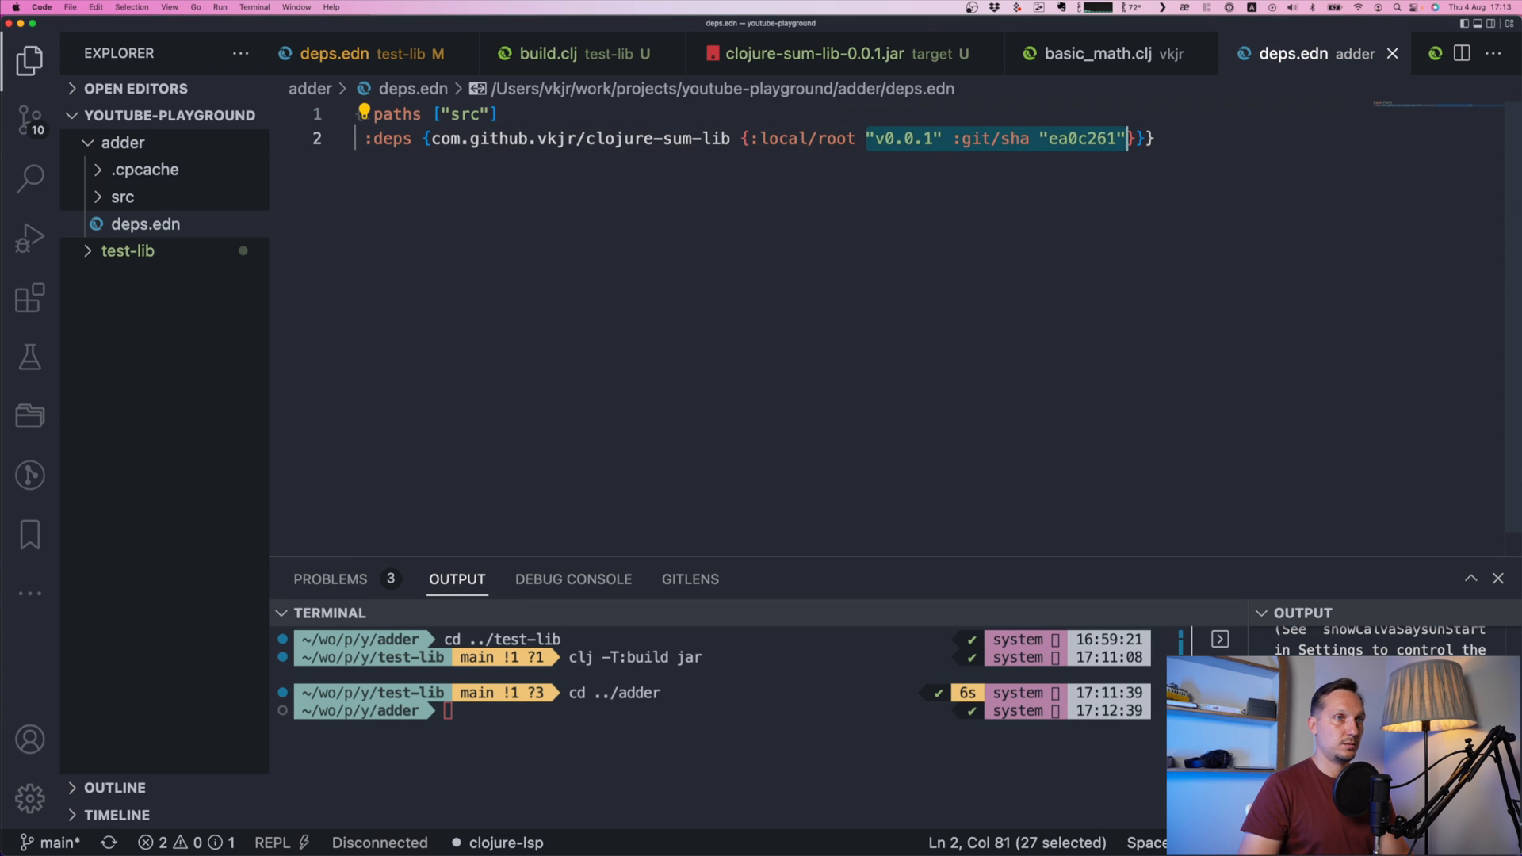
{"action": "key", "text": "Delete"}
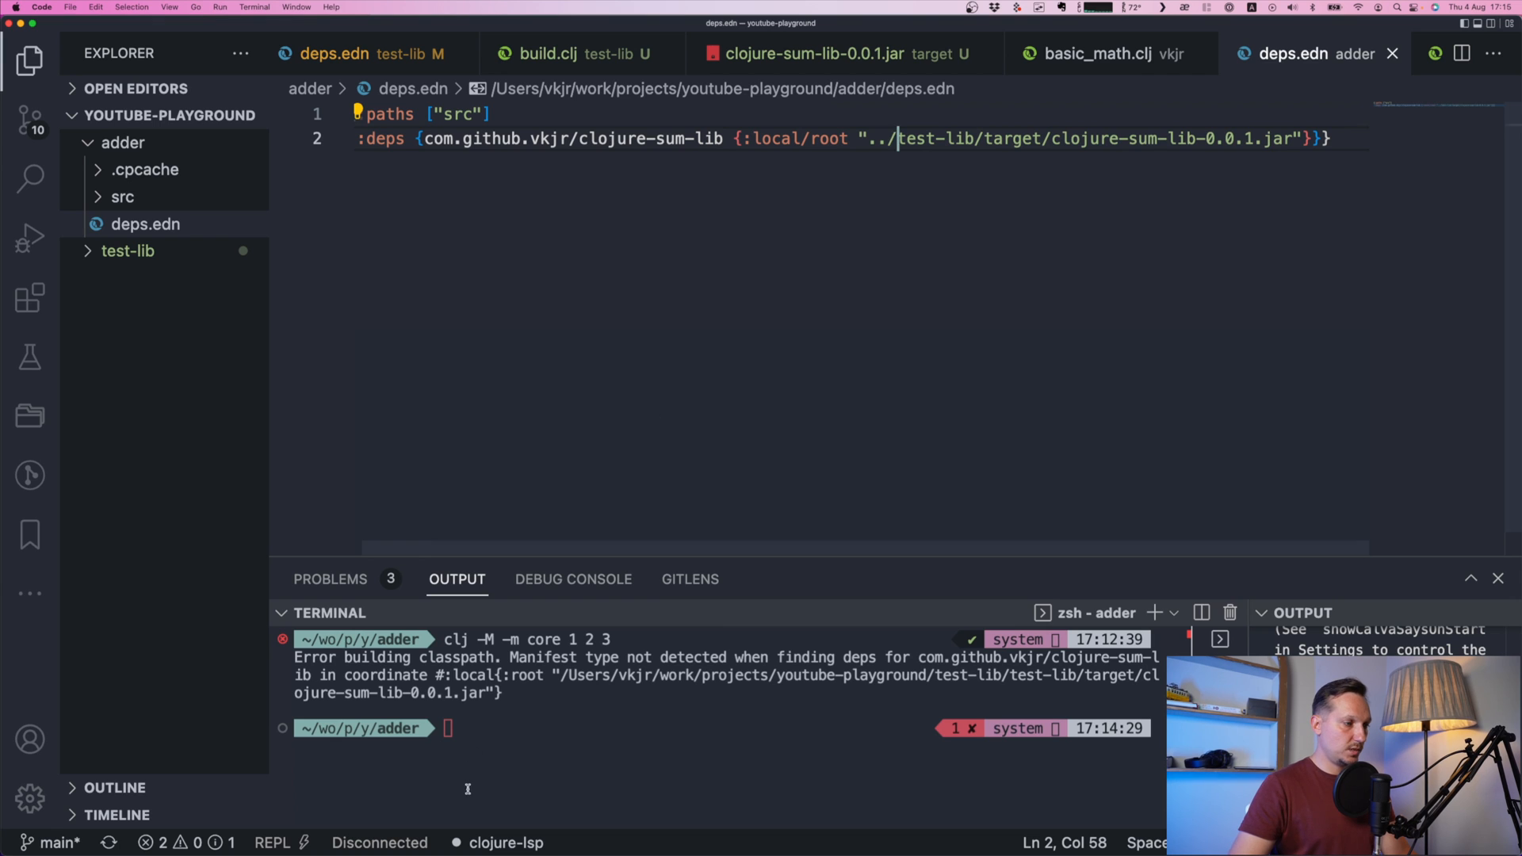
{"action": "type", "text": "clj -M -m core 1 2 3"}
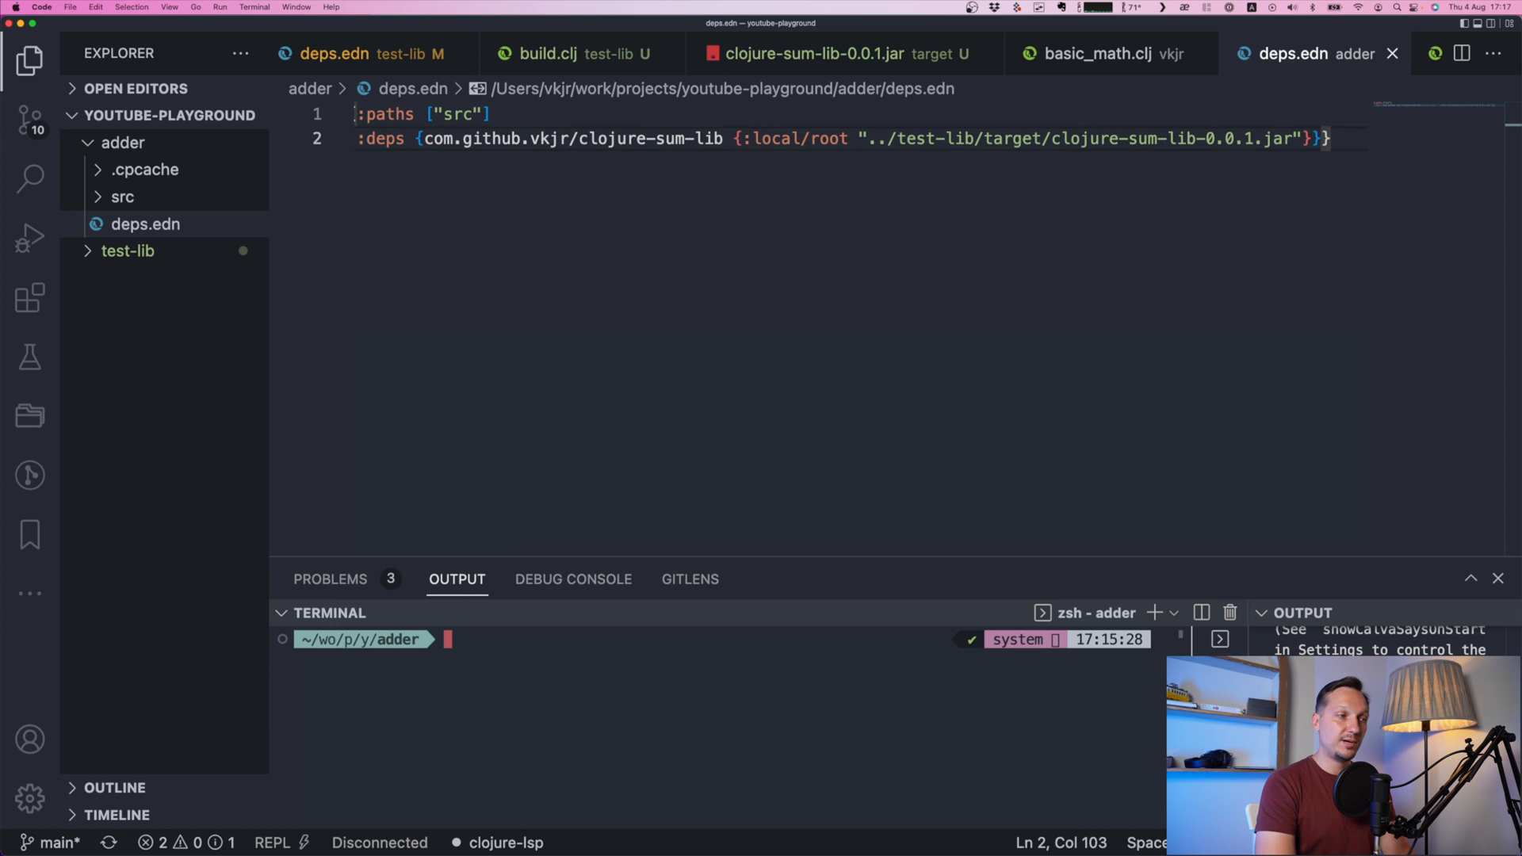
Step: Type ~/.m2/repository at the terminal prompt and open test-lib's build.clj
{"action": "type", "text": "~/.m"}
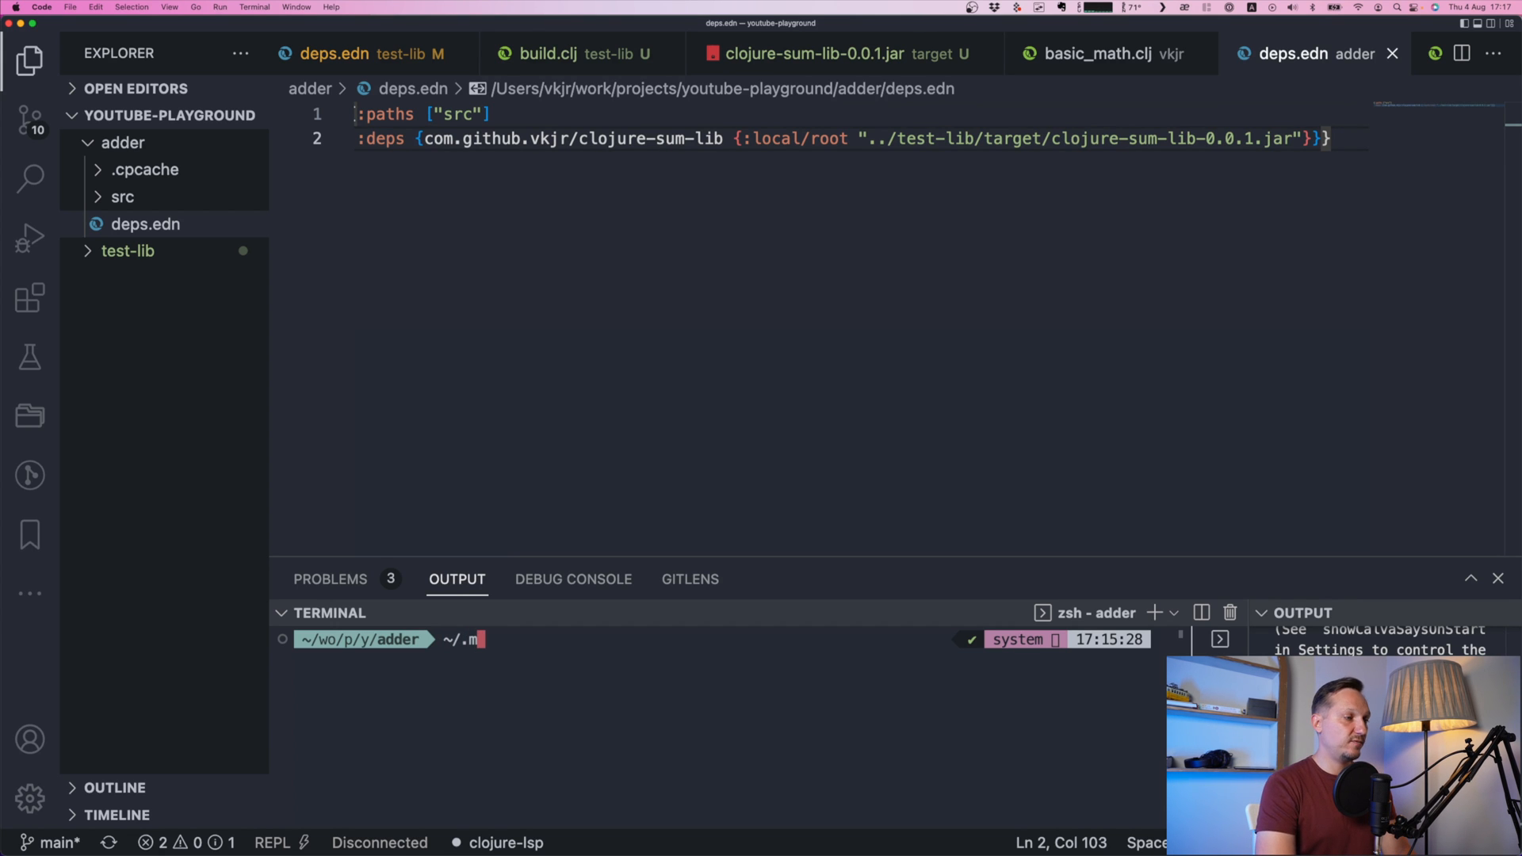
{"action": "type", "text": "2/repository"}
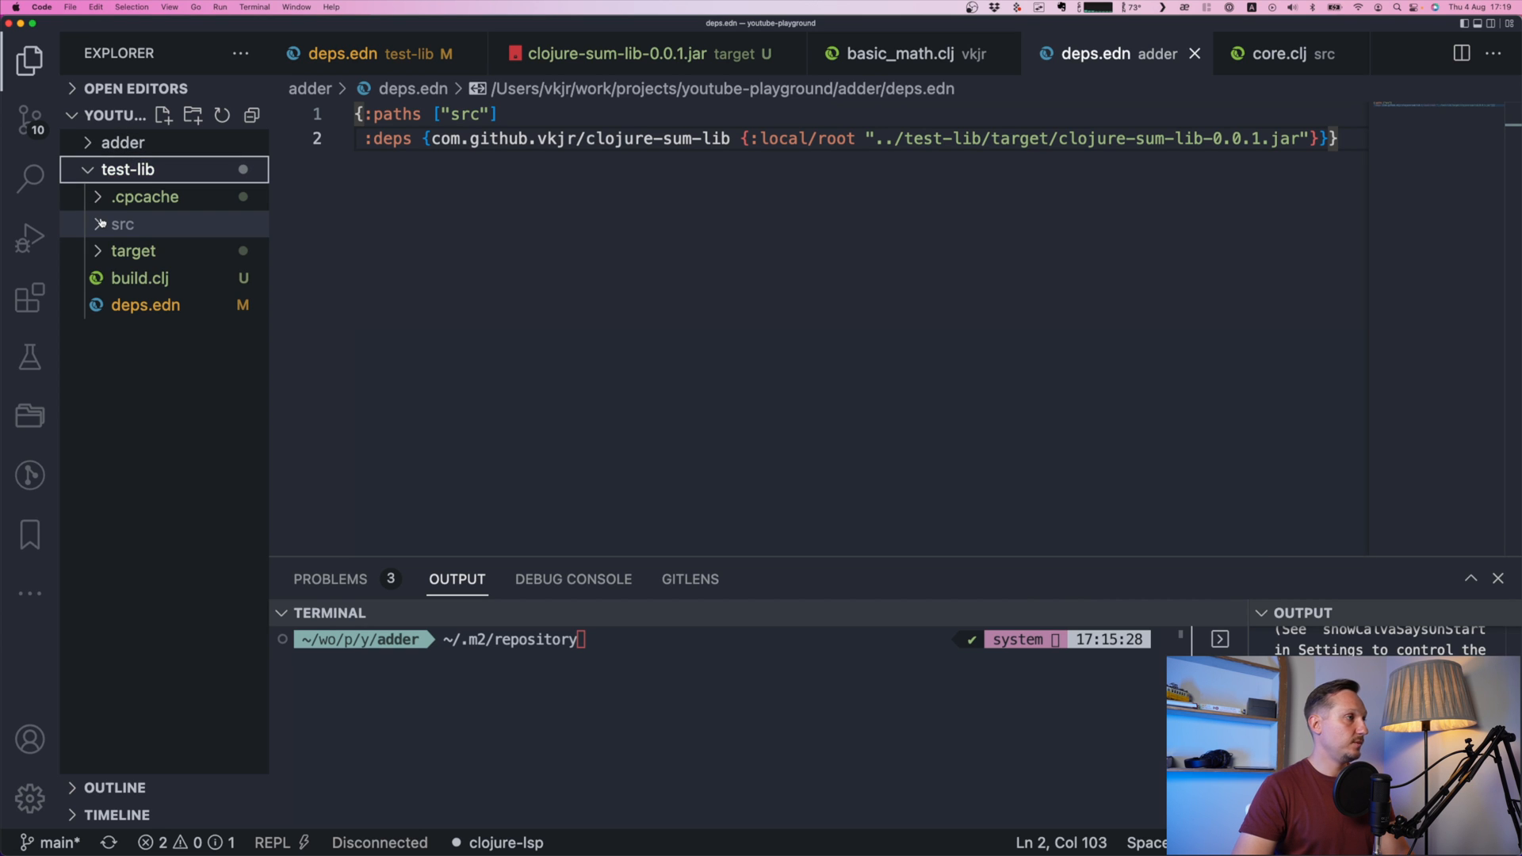
{"action": "left_click", "coordinate": [138, 277]}
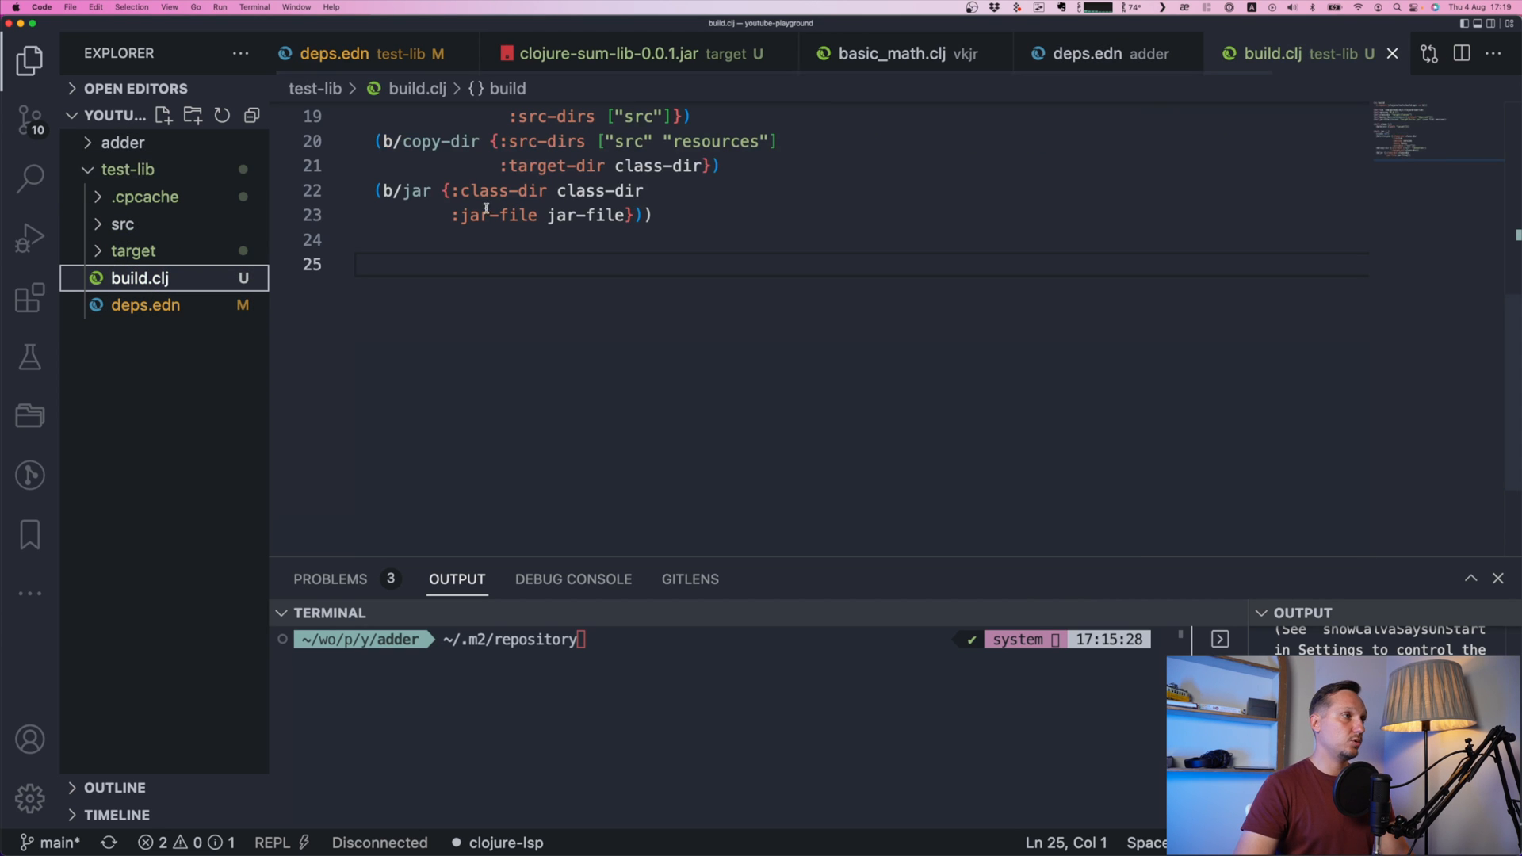
{"action": "mouse_move", "coordinate": [548, 341]}
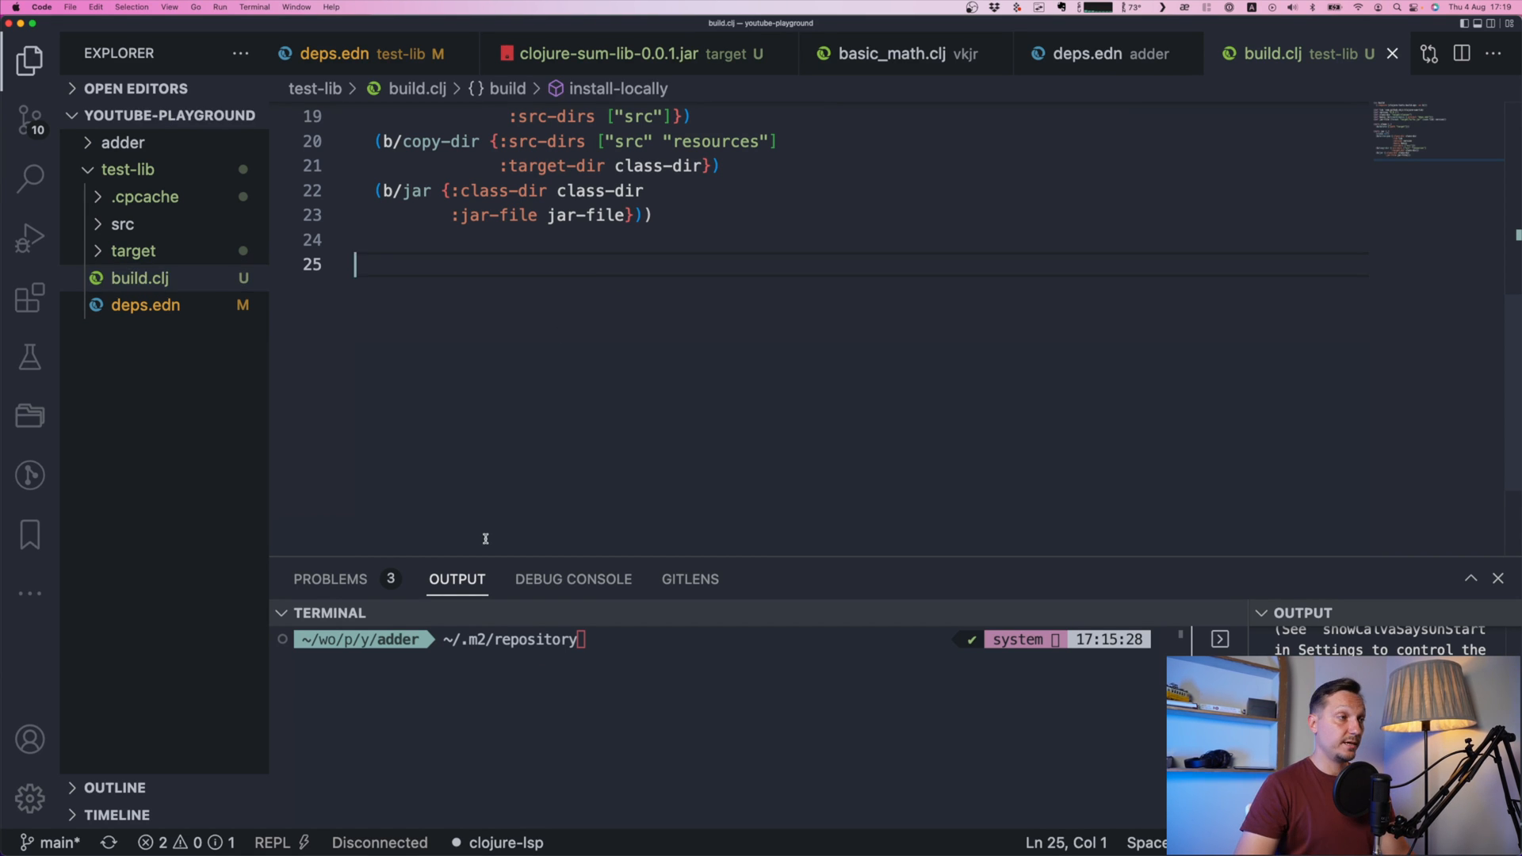
Step: Add an install-locally function calling b/install to build.clj
{"action": "type", "text": "(defn install-locally [_]"}
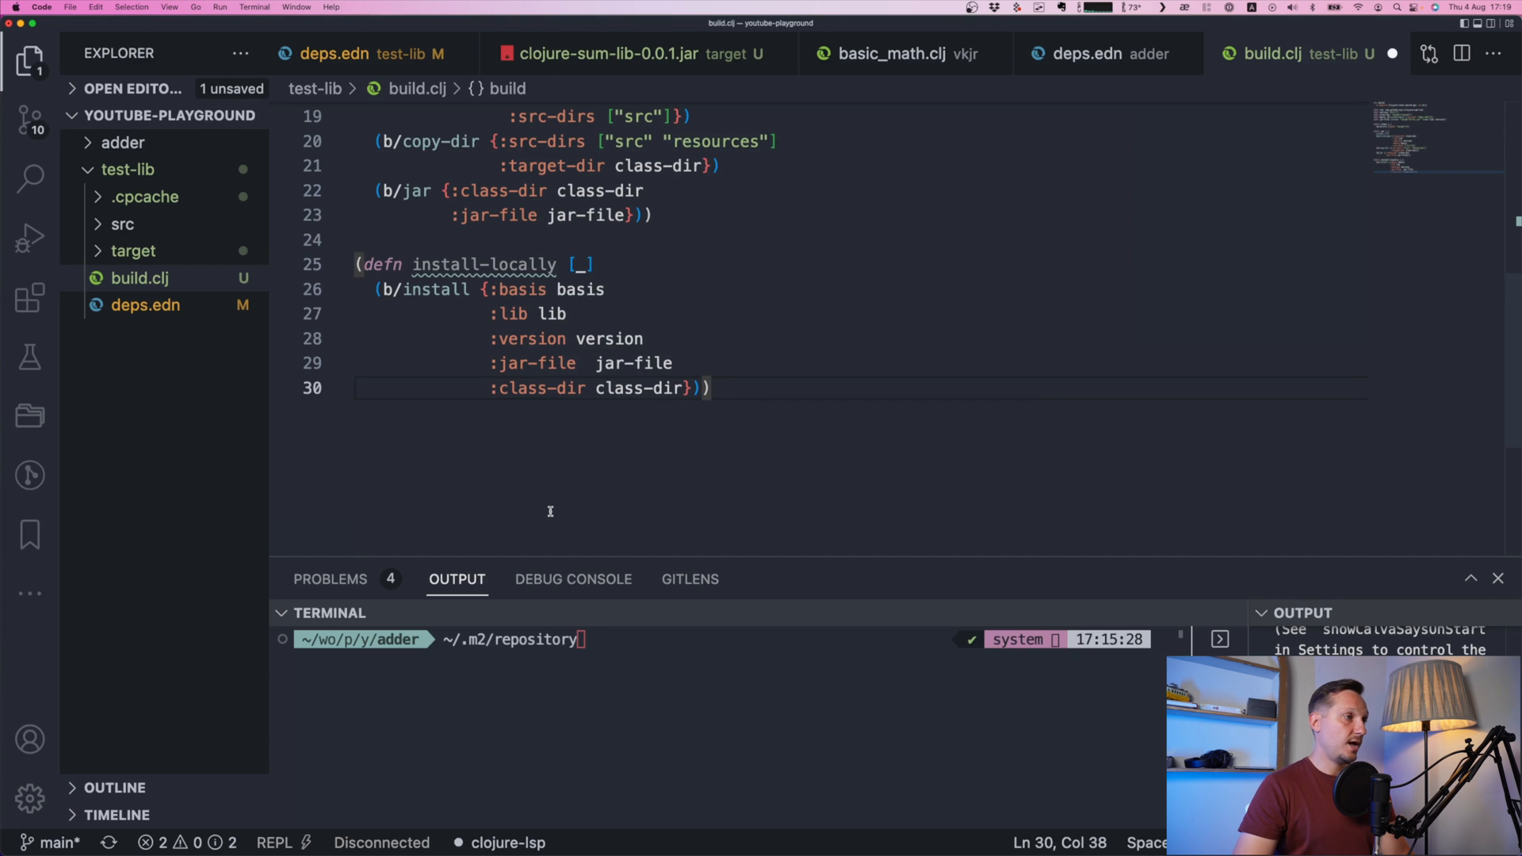
{"action": "left_click", "coordinate": [451, 290]}
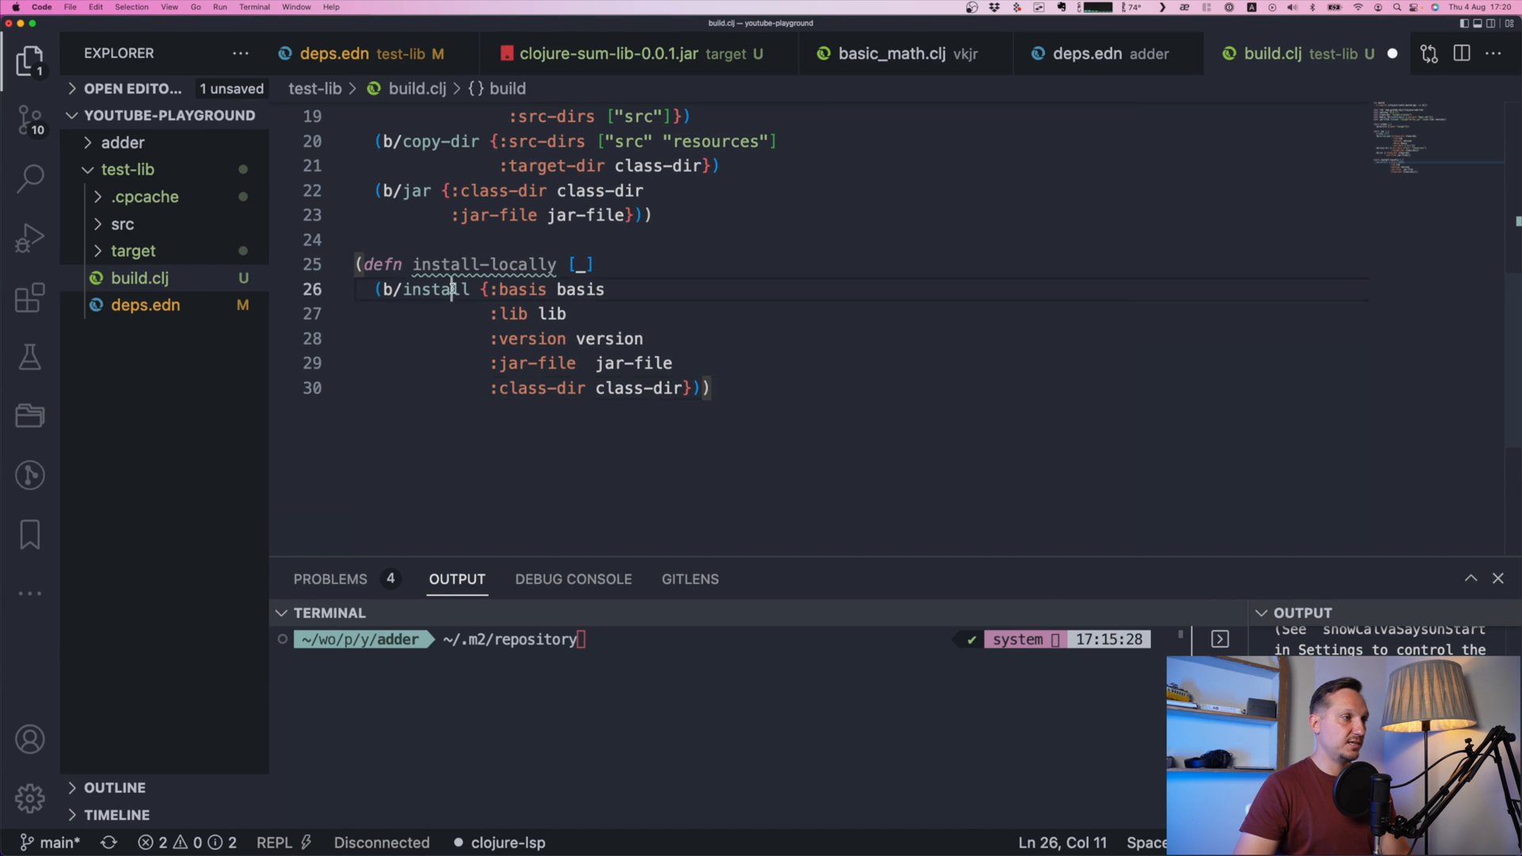
{"action": "double_click", "coordinate": [436, 289]}
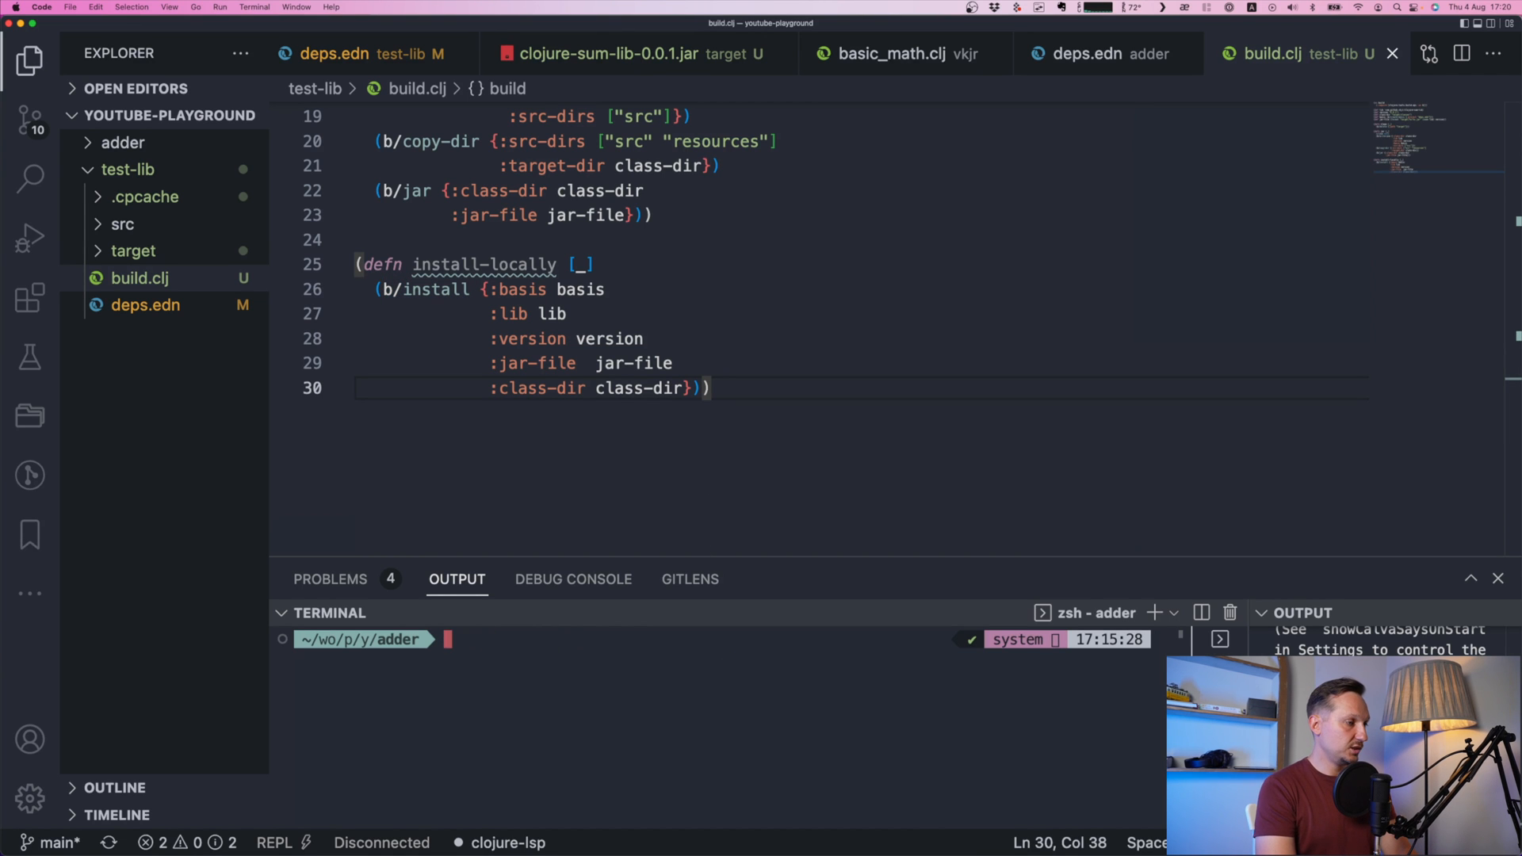
Step: Run clj -T:build install-locally in test-lib and tree the installed clojure-sum-lib under ~/.m2
{"action": "type", "text": "cd ../test-lib/"}
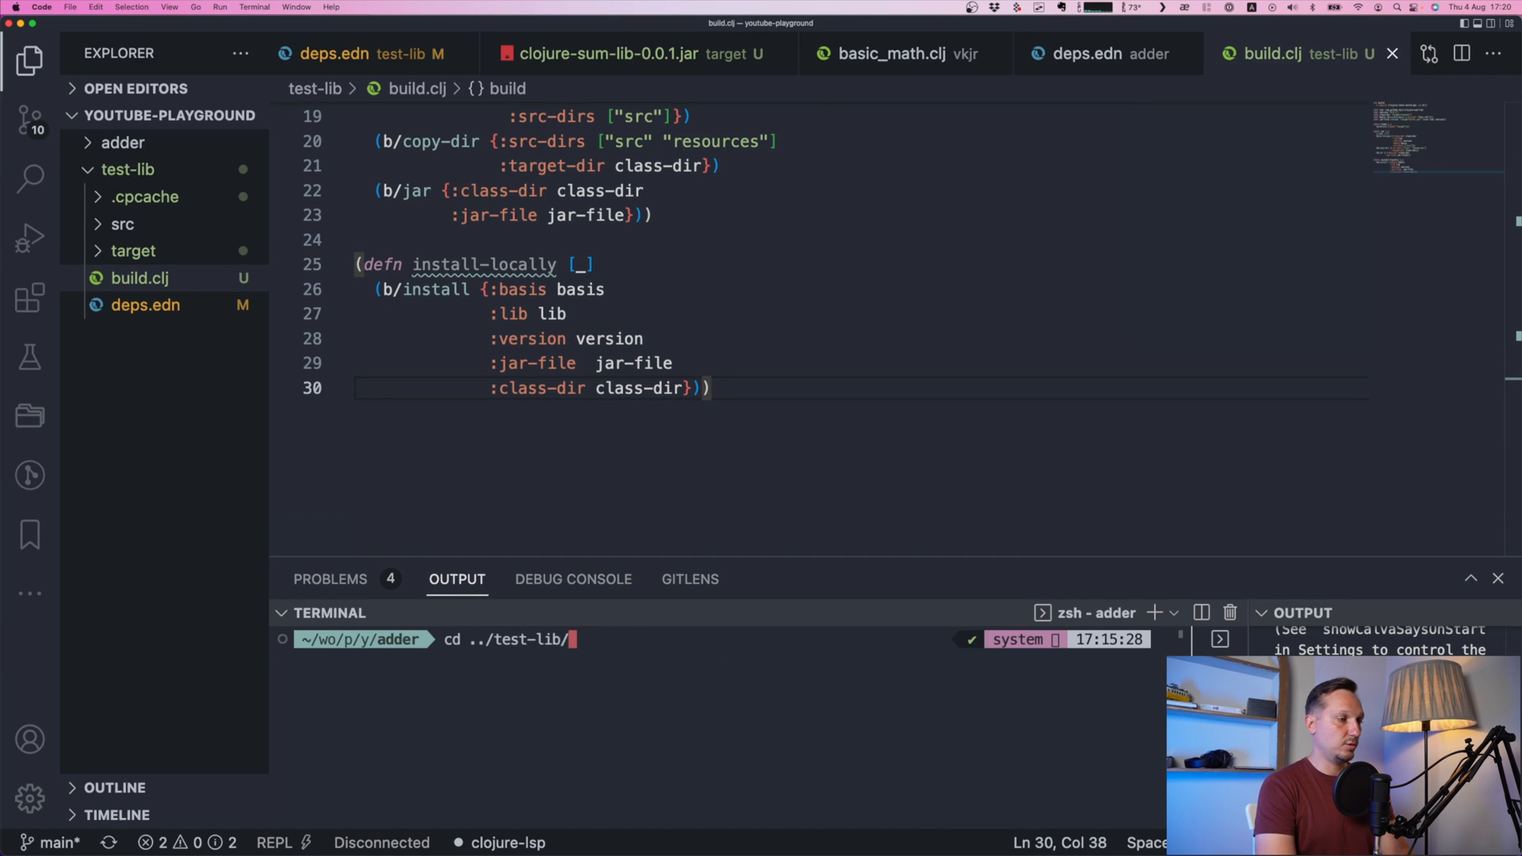
{"action": "type", "text": "clj -T:build"}
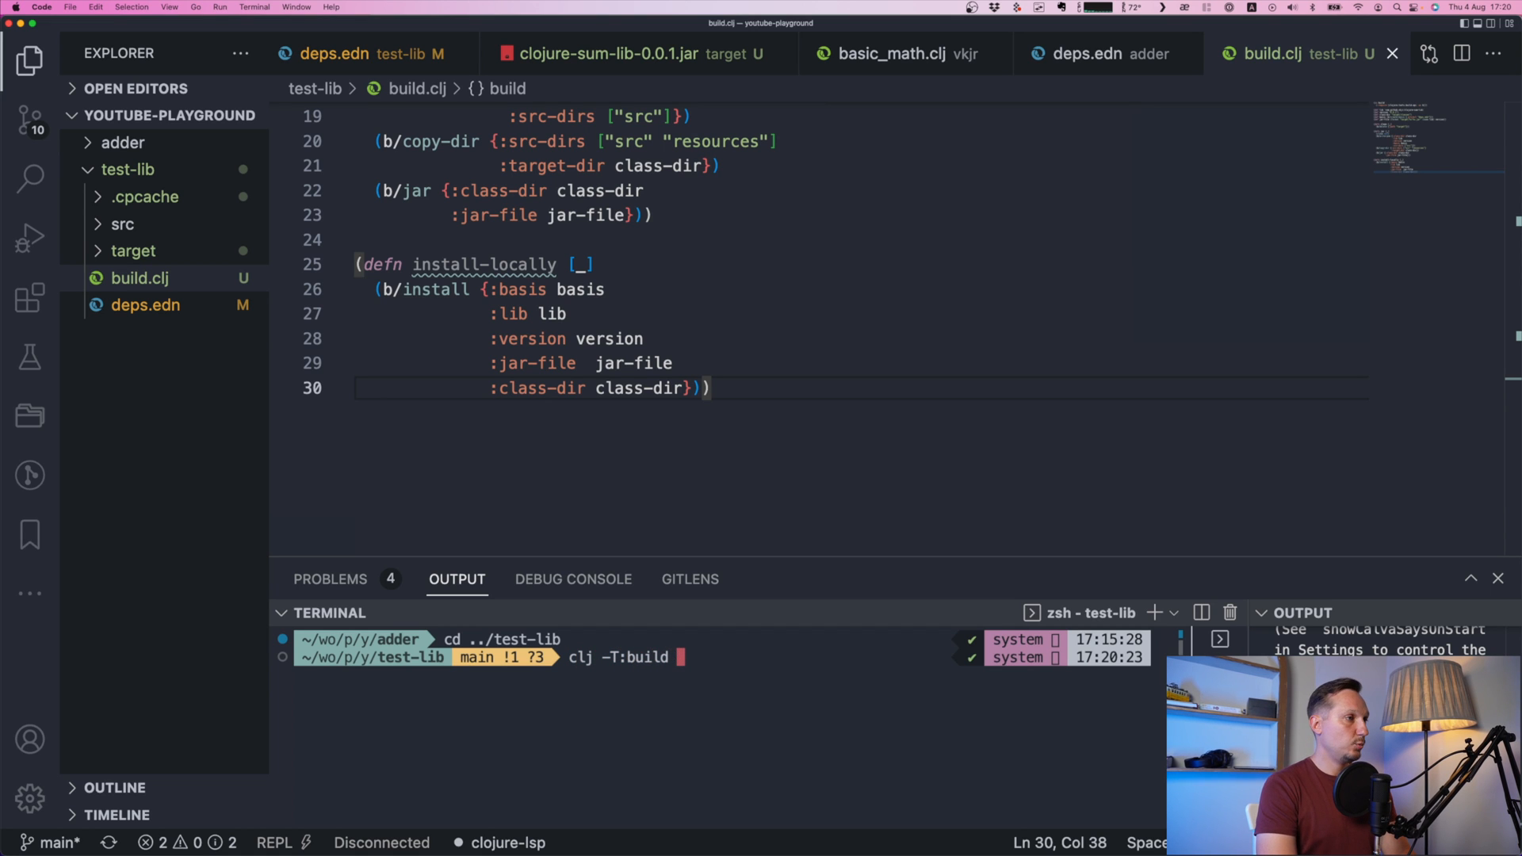
{"action": "type", "text": "install-locally"}
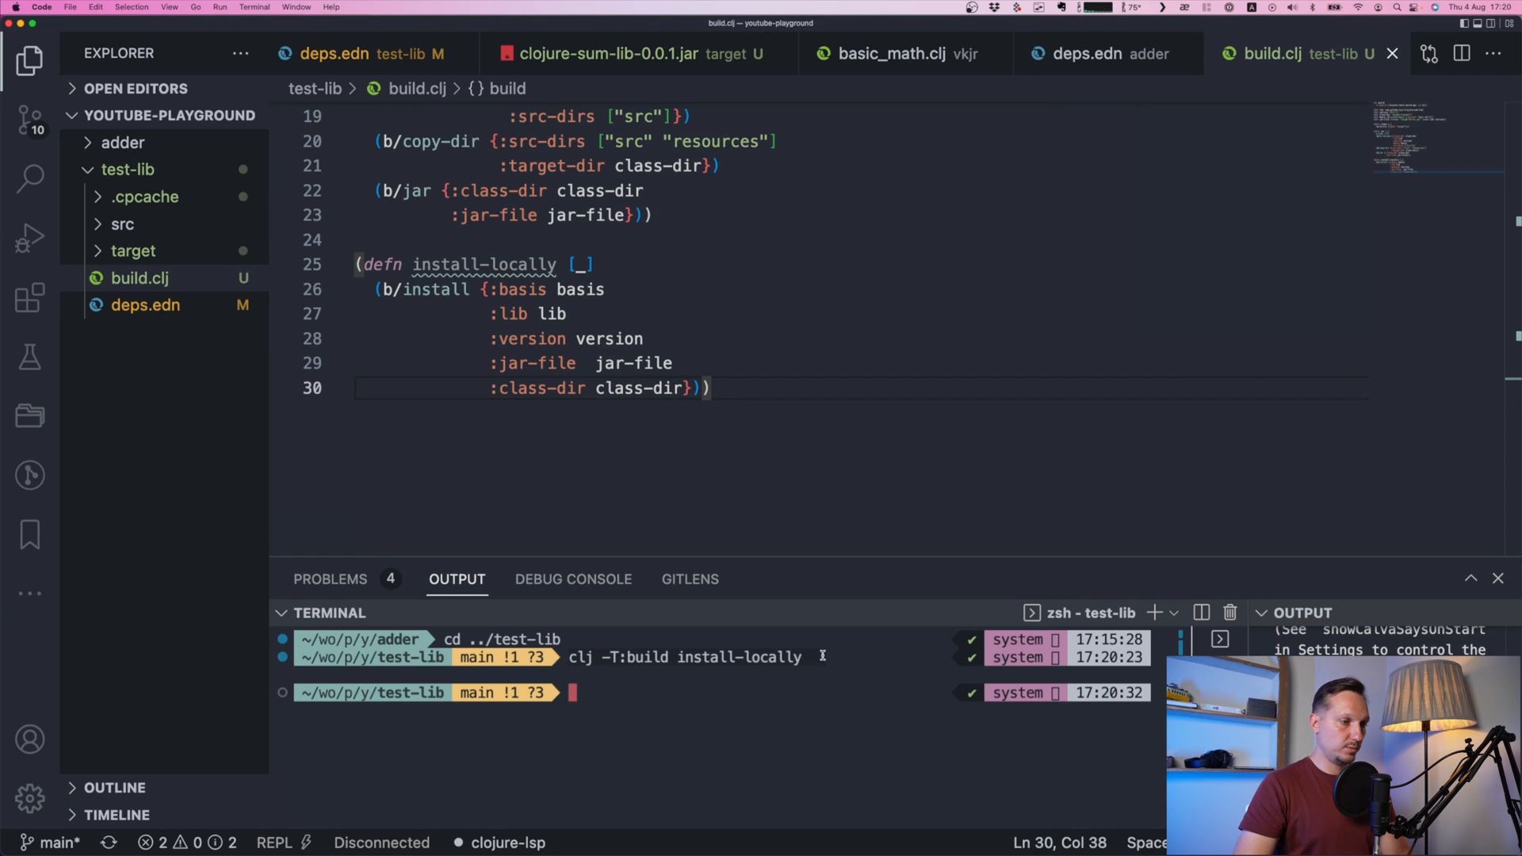
{"action": "type", "text": "tree ~/.m2/repository/com/github/vkjr/clojure-sum-lib"}
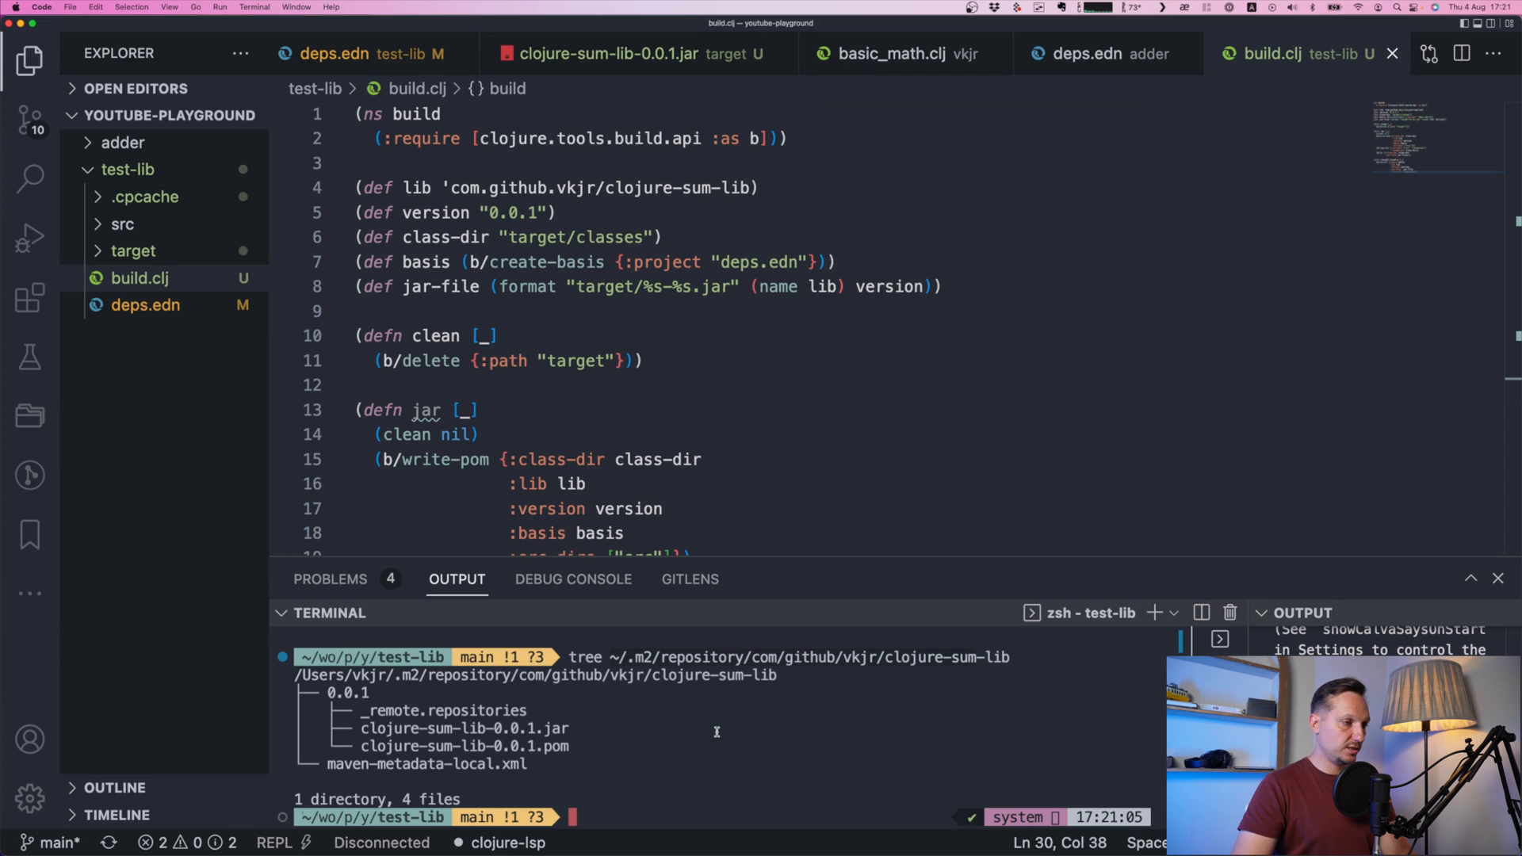
{"action": "mouse_move", "coordinate": [611, 786]}
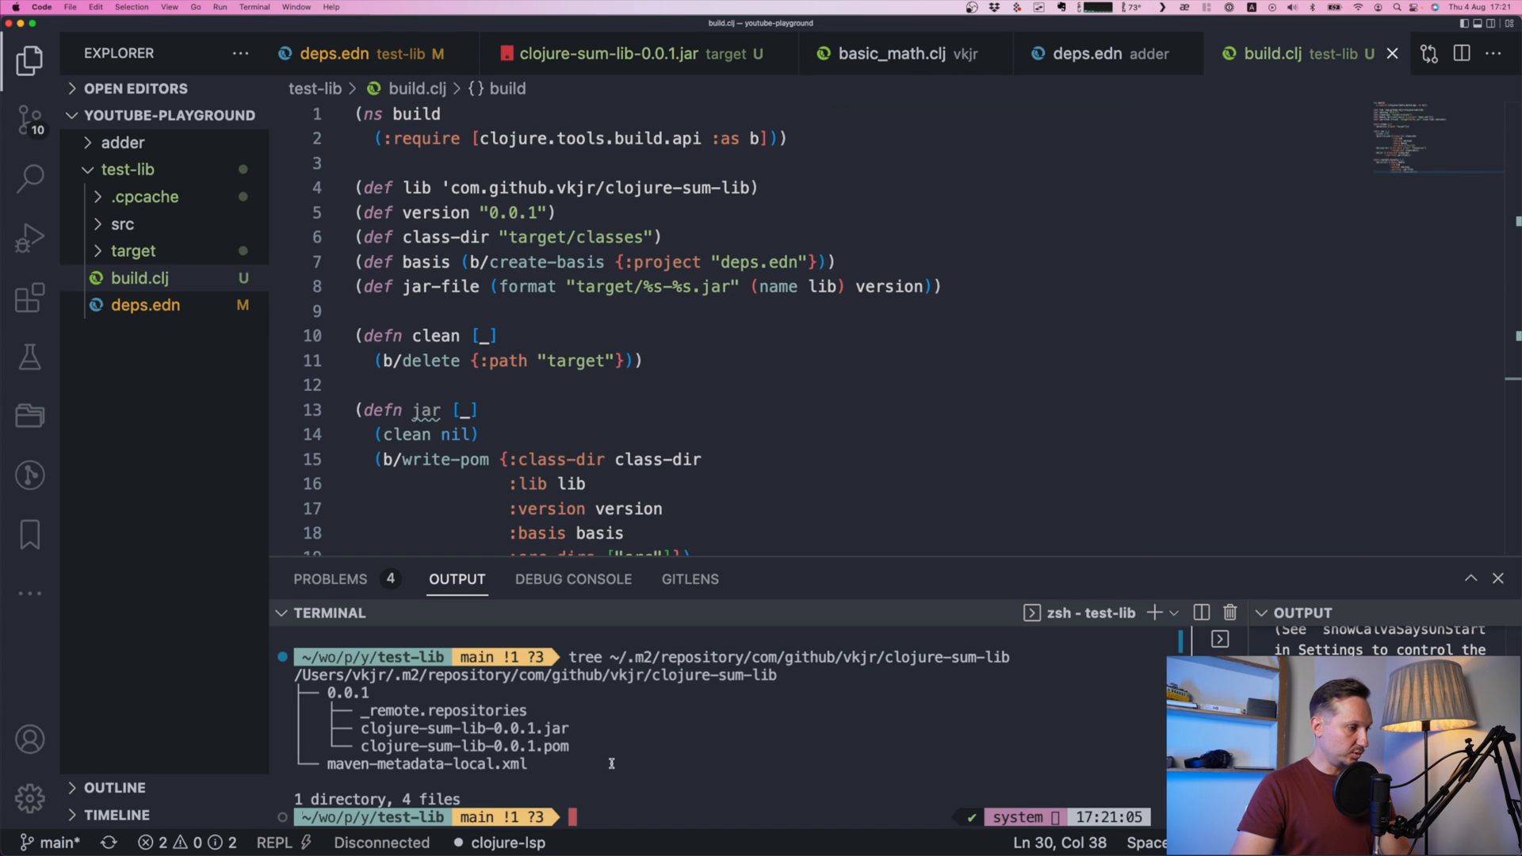
{"action": "mouse_move", "coordinate": [565, 766]}
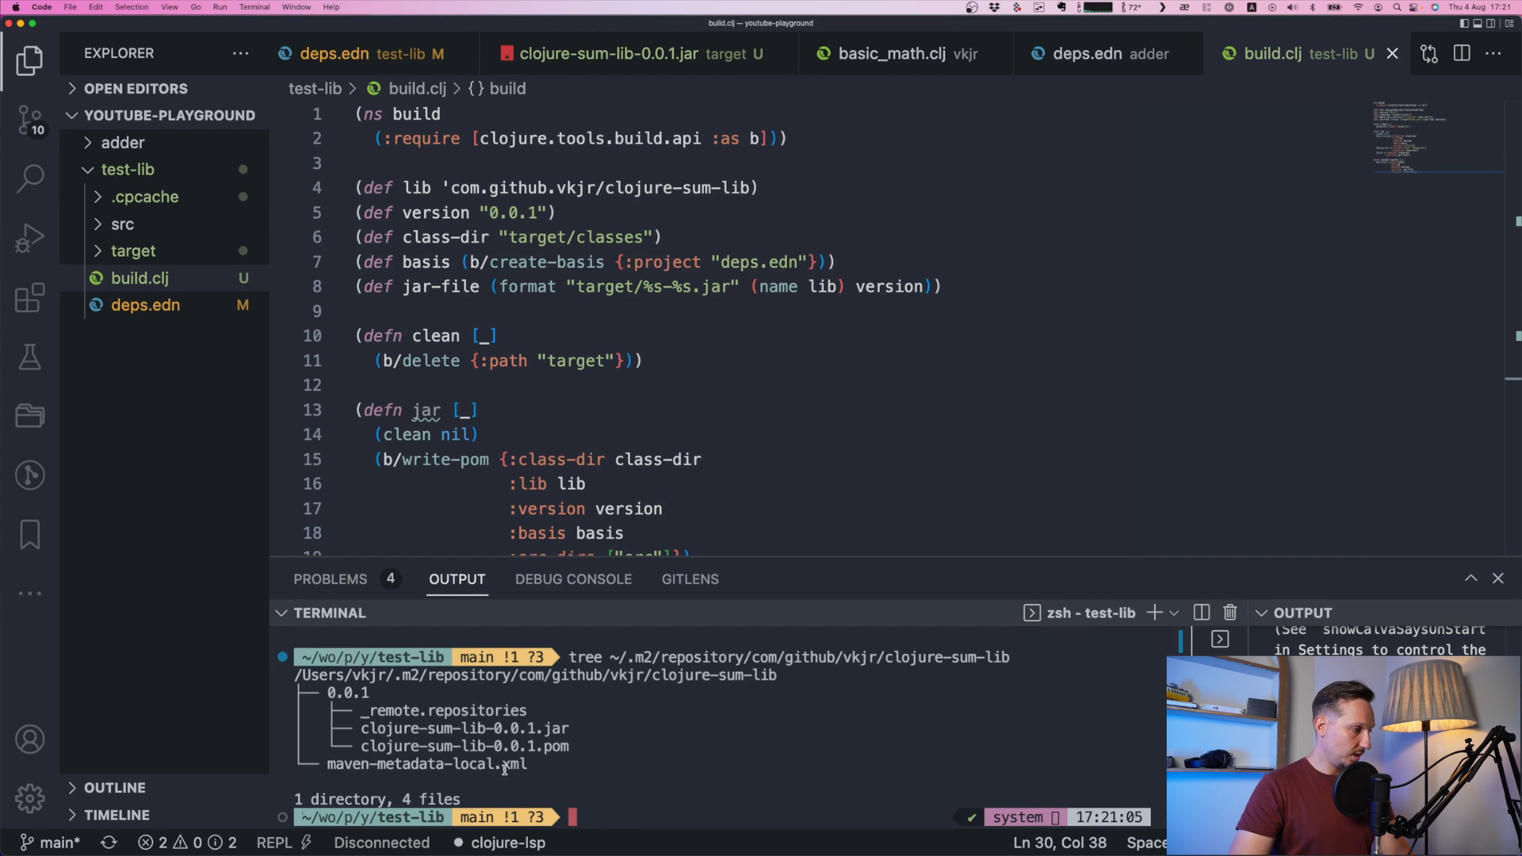
{"action": "mouse_move", "coordinate": [398, 706]}
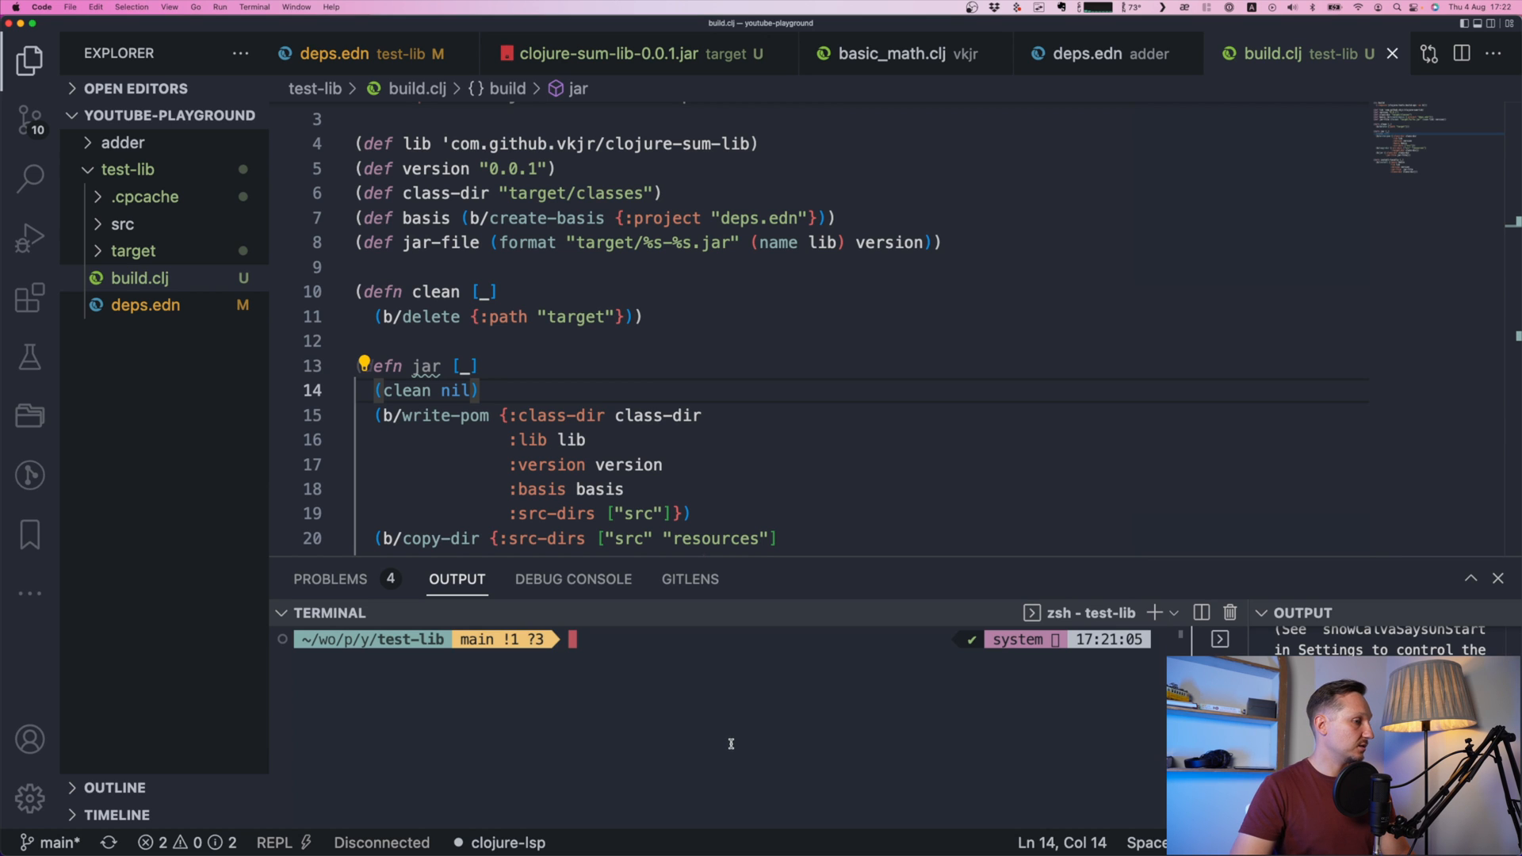
Step: Switch adder's clojure-sum-lib dependency to {:mvn/version "0.0.1"} and run core, printing Args sum: 6
{"action": "type", "text": "cd ../adder"}
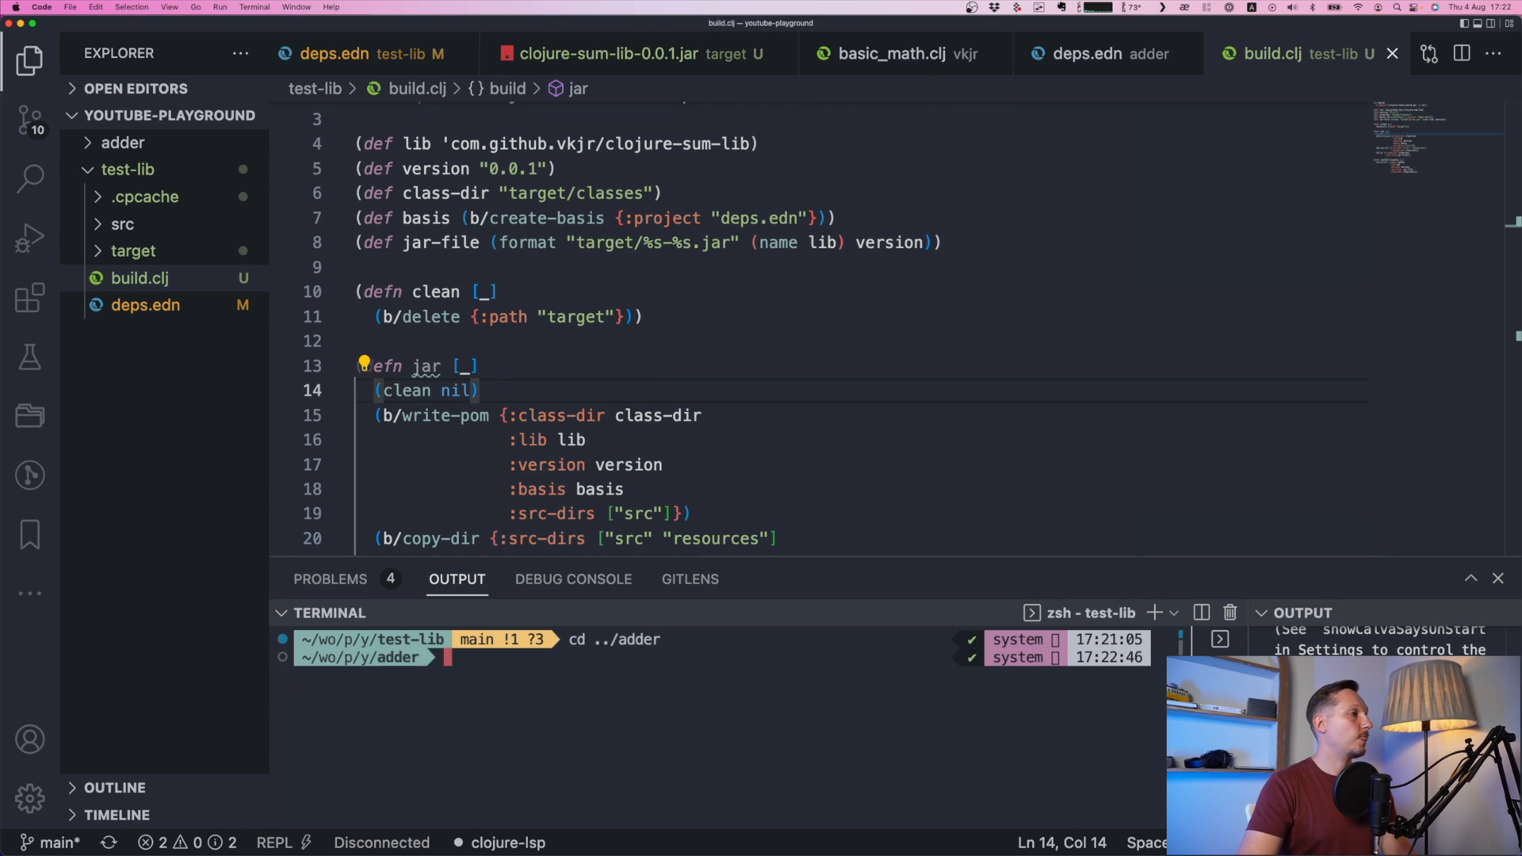
{"action": "left_click", "coordinate": [1103, 54]}
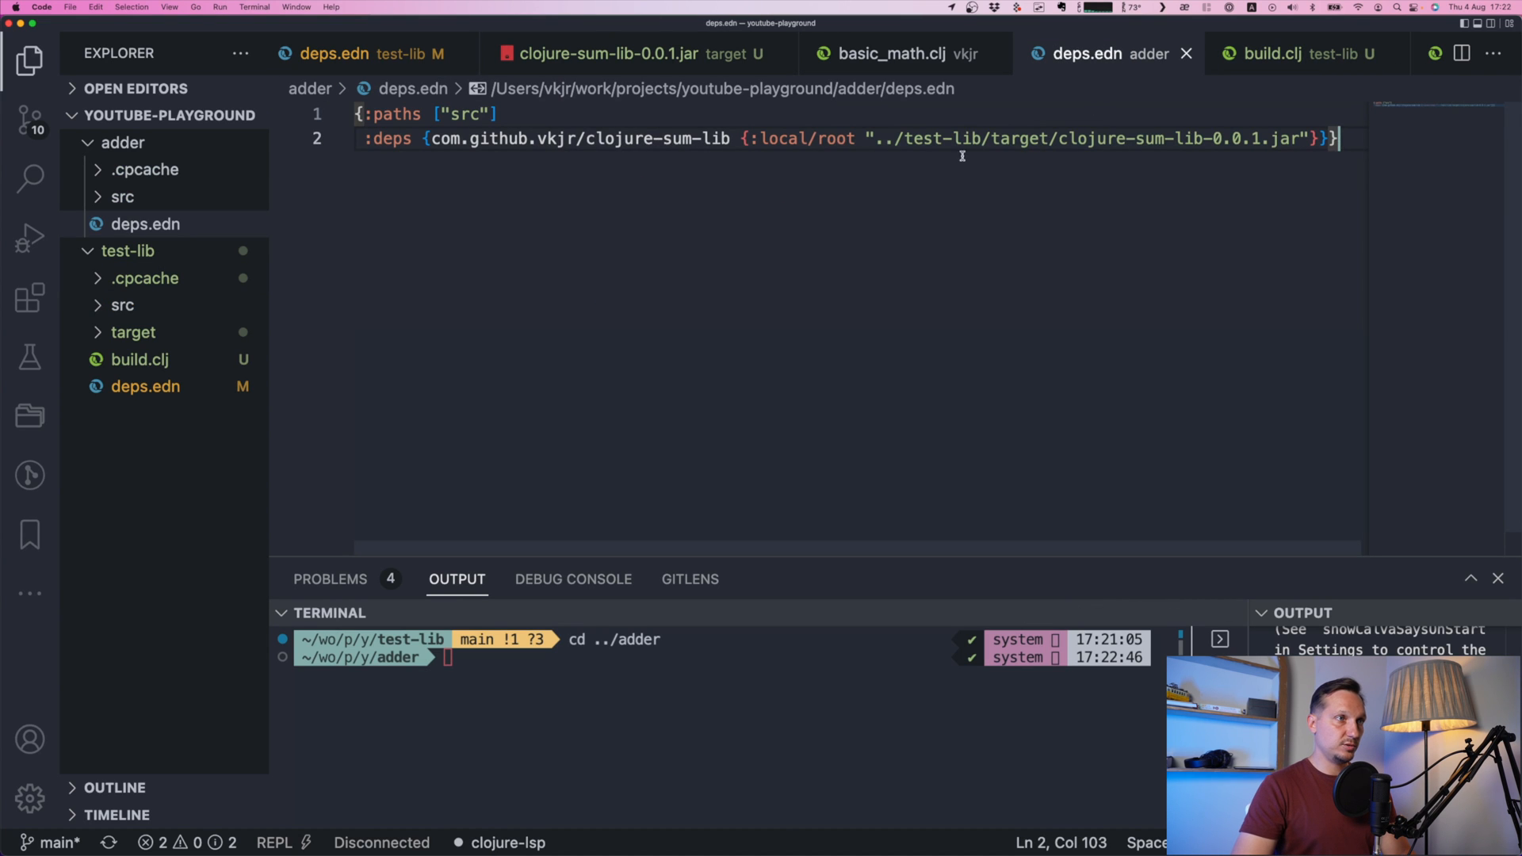
{"action": "left_click", "coordinate": [772, 138]}
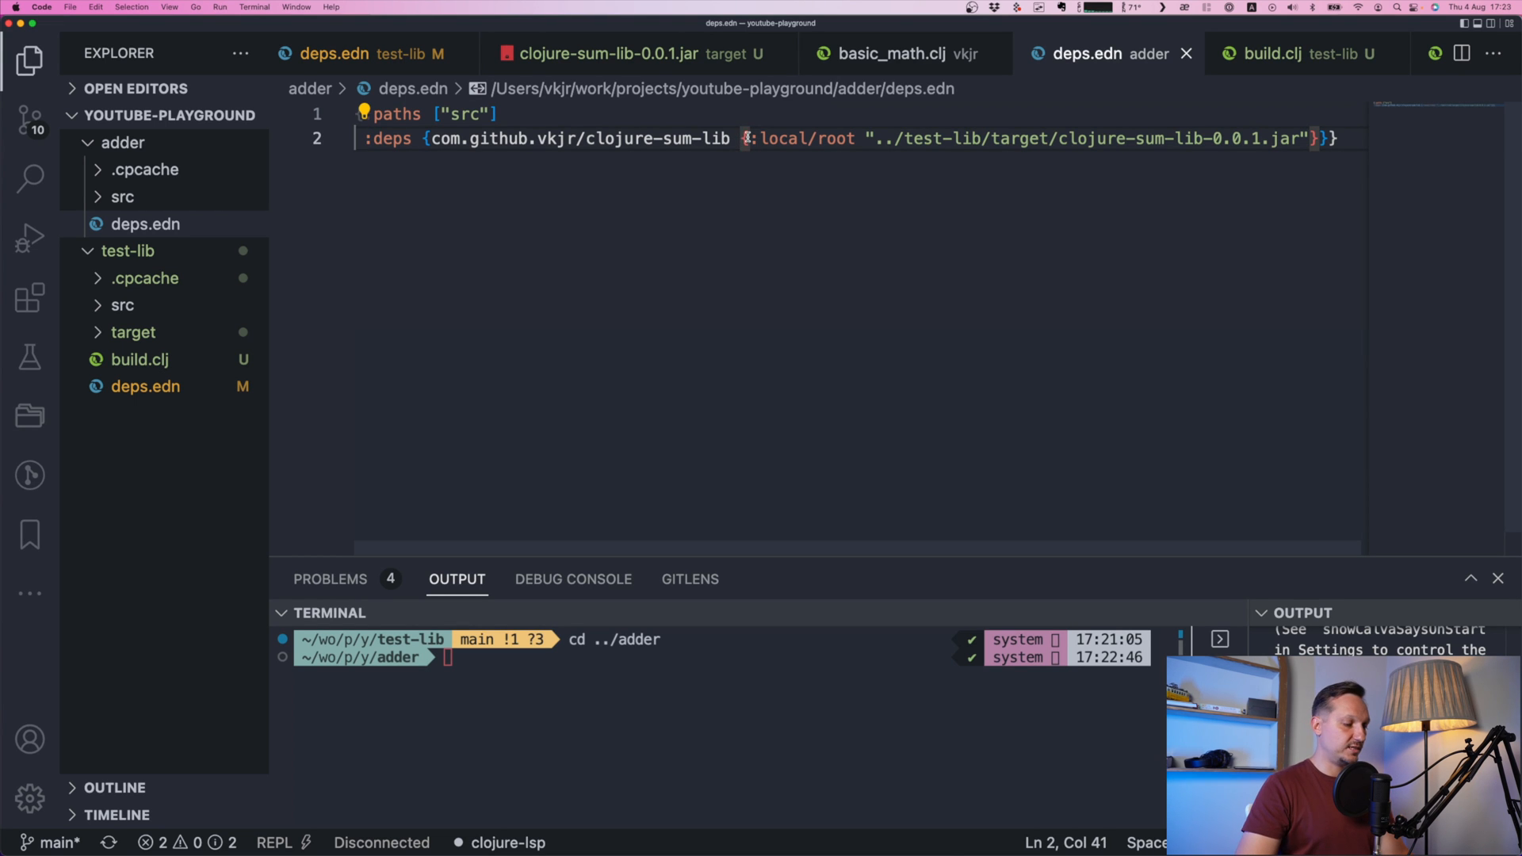
{"action": "left_click_drag", "start_coordinate": [745, 138], "coordinate": [1336, 138]}
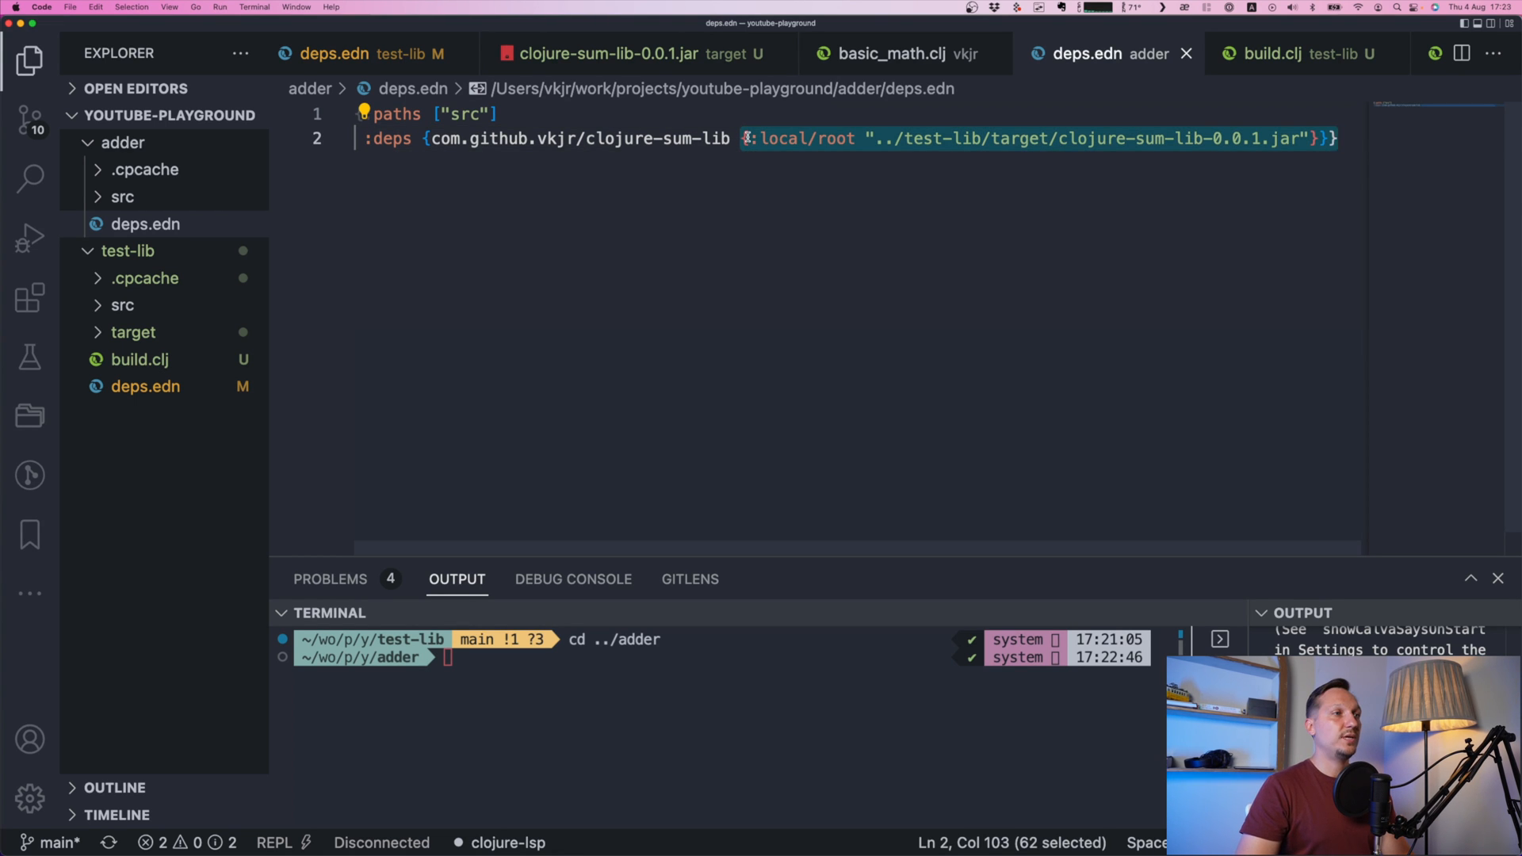
{"action": "type", "text": "{:mvn/version \"0.0.1\"}"}
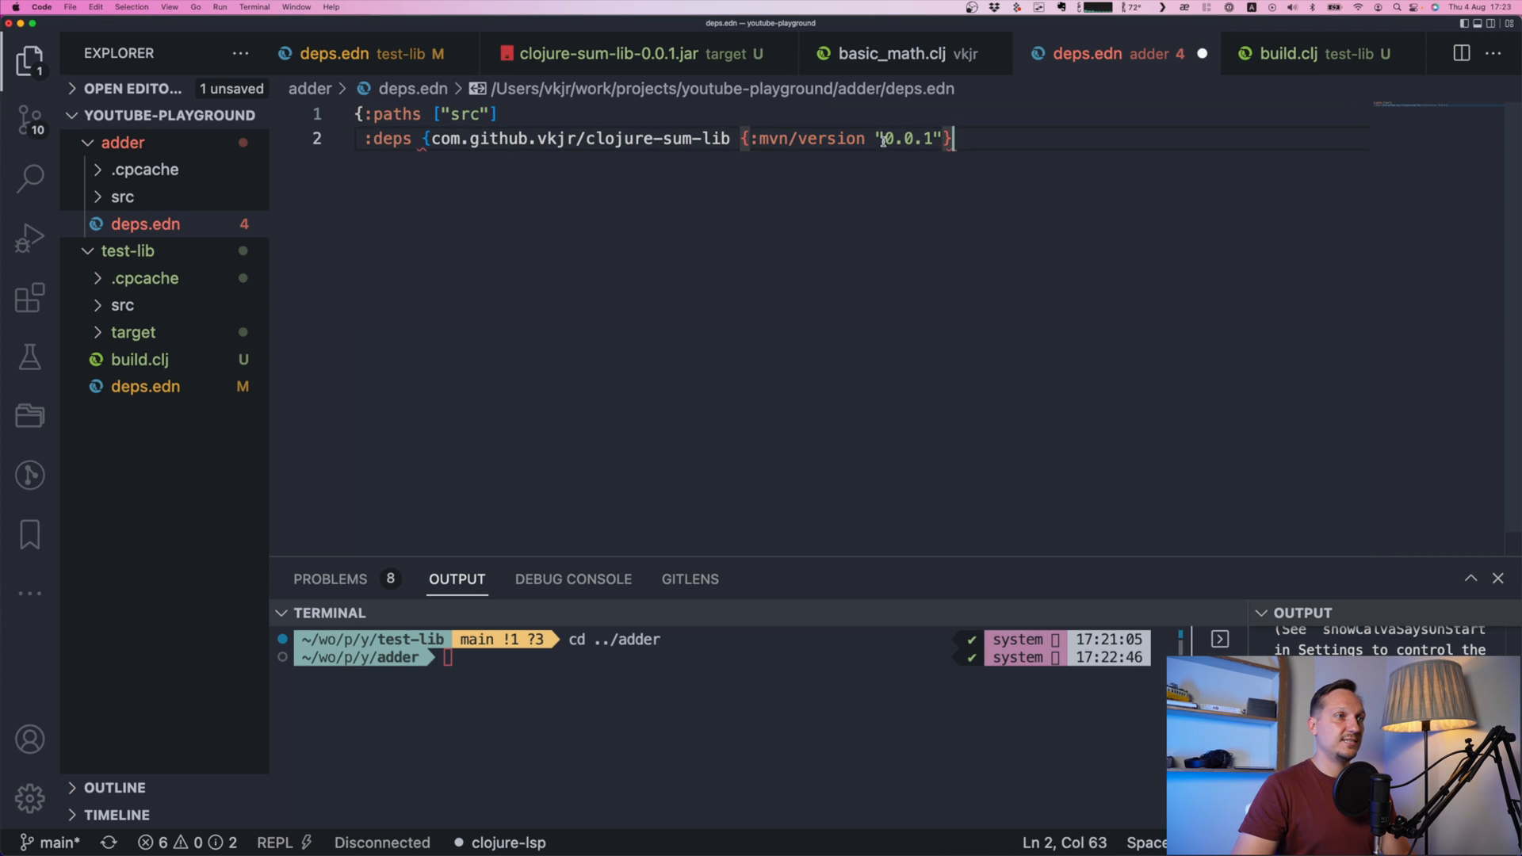
{"action": "mouse_move", "coordinate": [975, 190]}
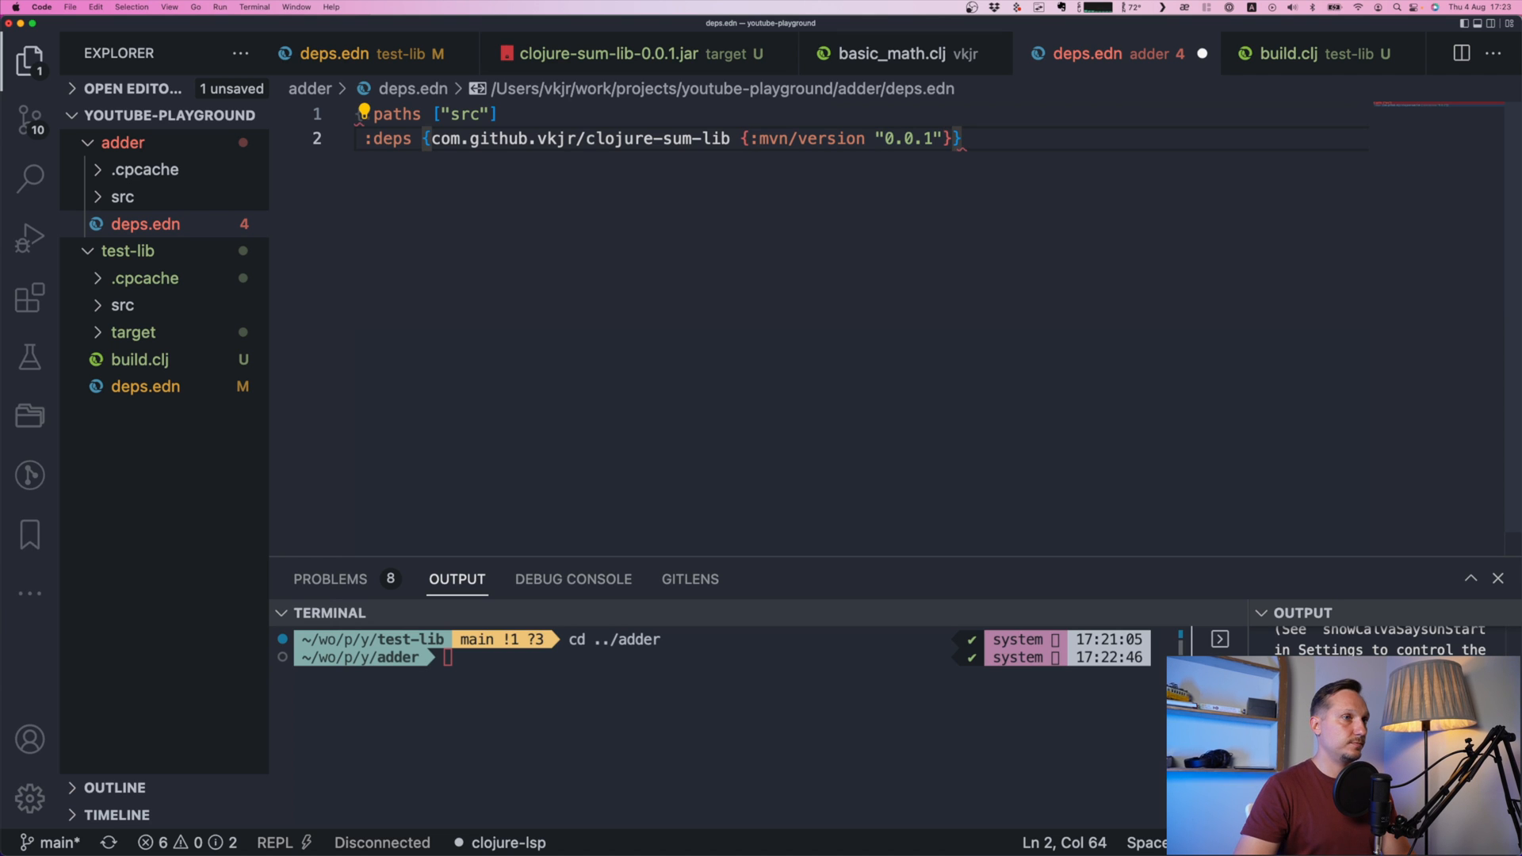
{"action": "double_click", "coordinate": [807, 138]}
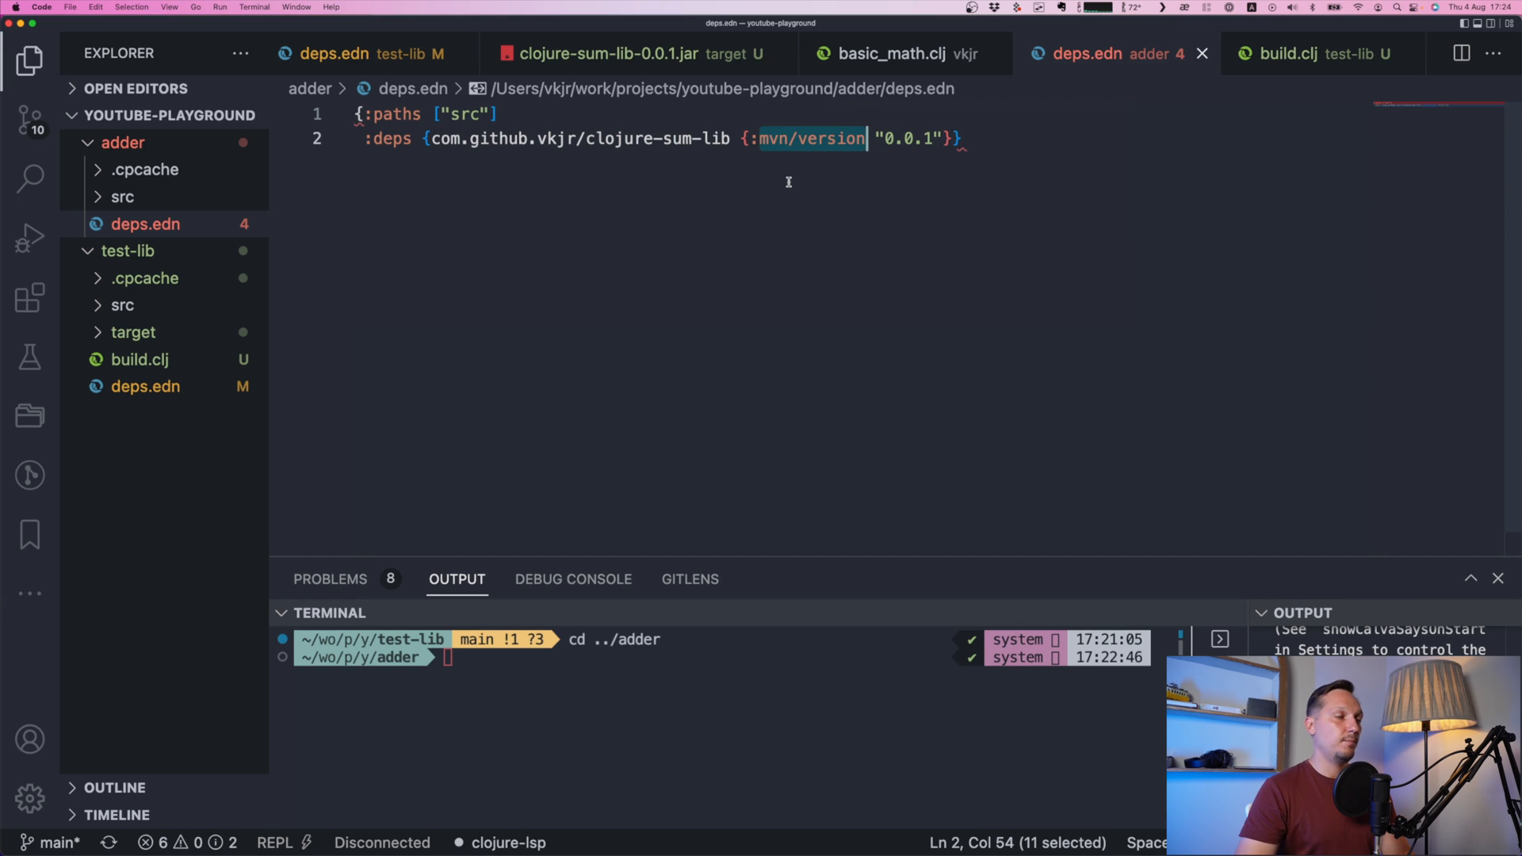
{"action": "mouse_move", "coordinate": [814, 202]}
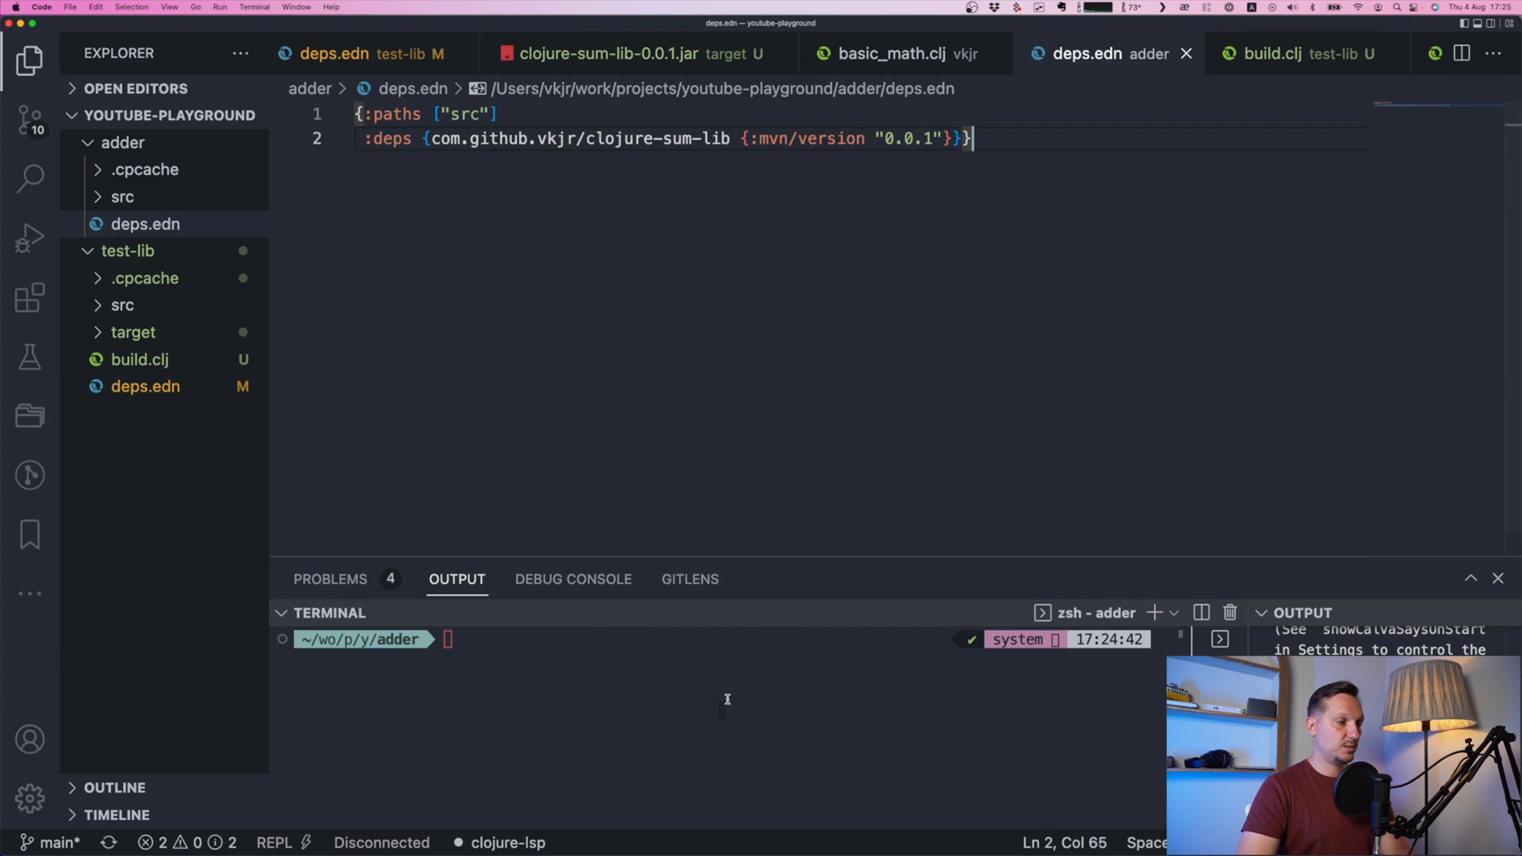
{"action": "type", "text": "clj -M -m core 1 2 3"}
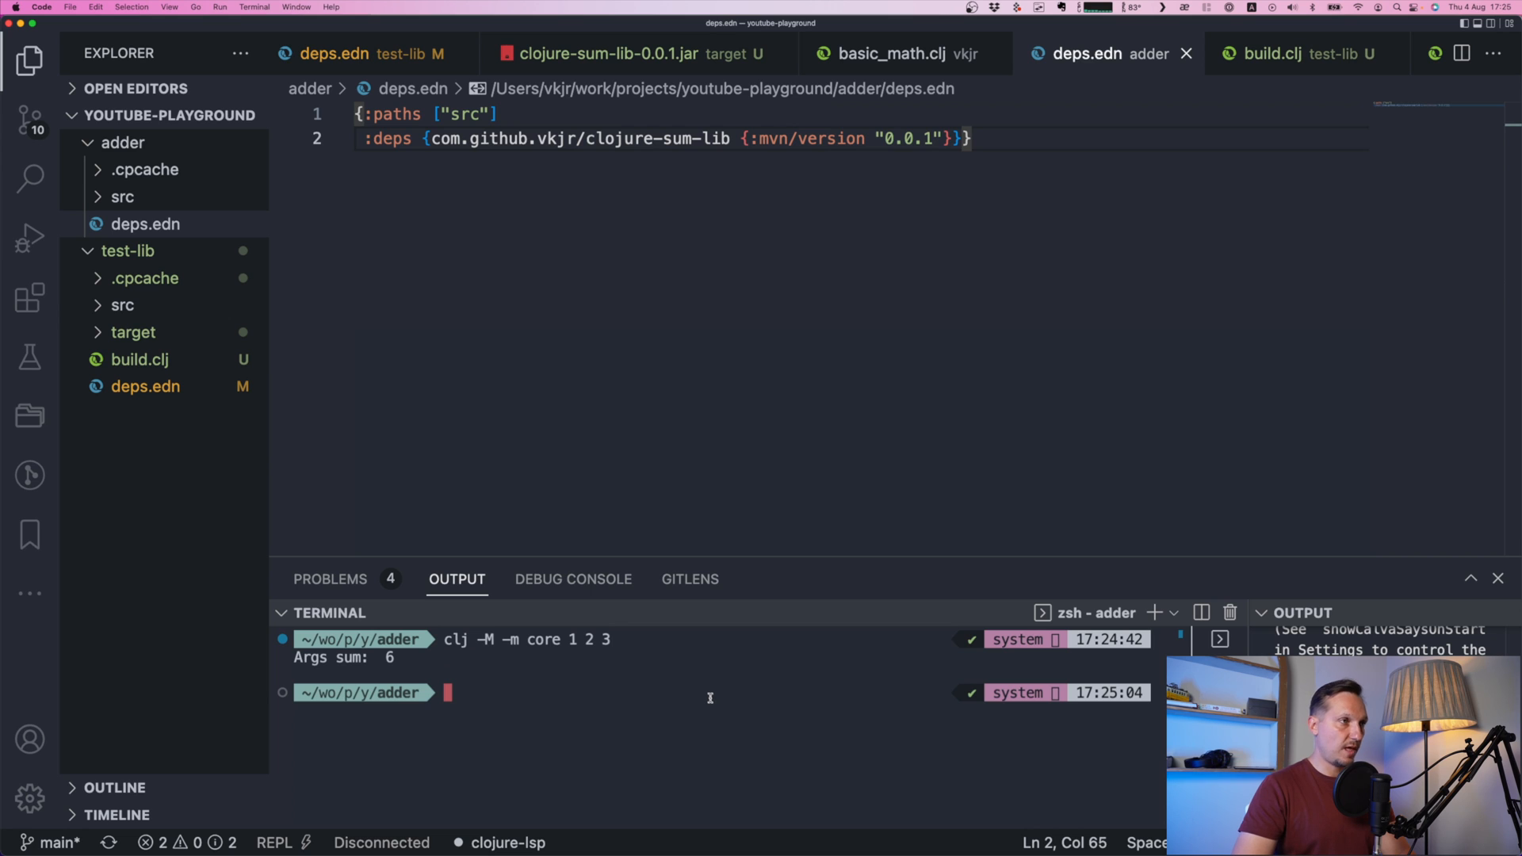
{"action": "mouse_move", "coordinate": [686, 148]}
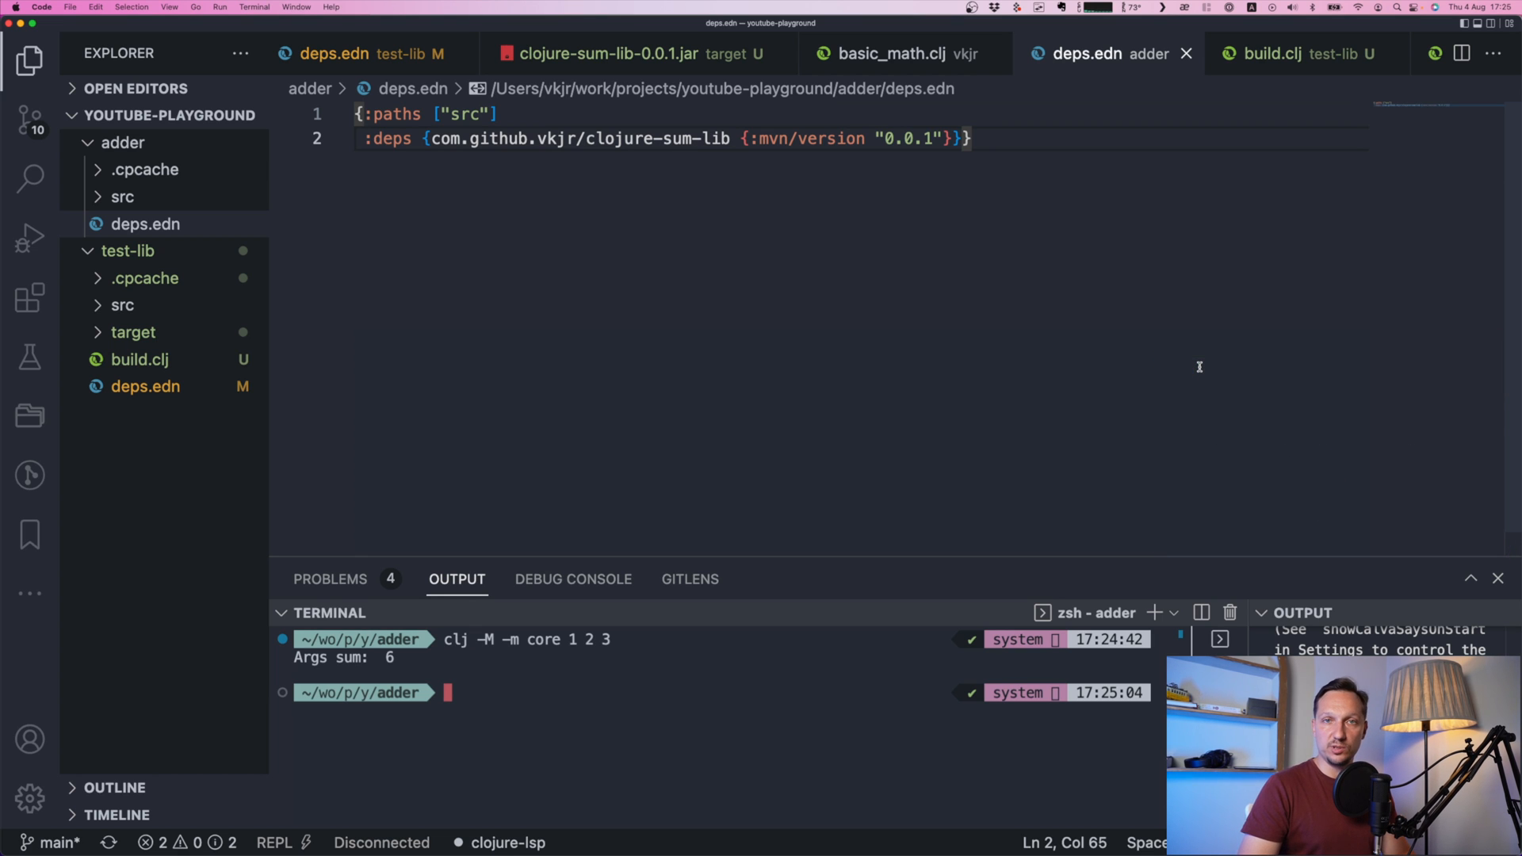
{"action": "mouse_move", "coordinate": [1011, 249]}
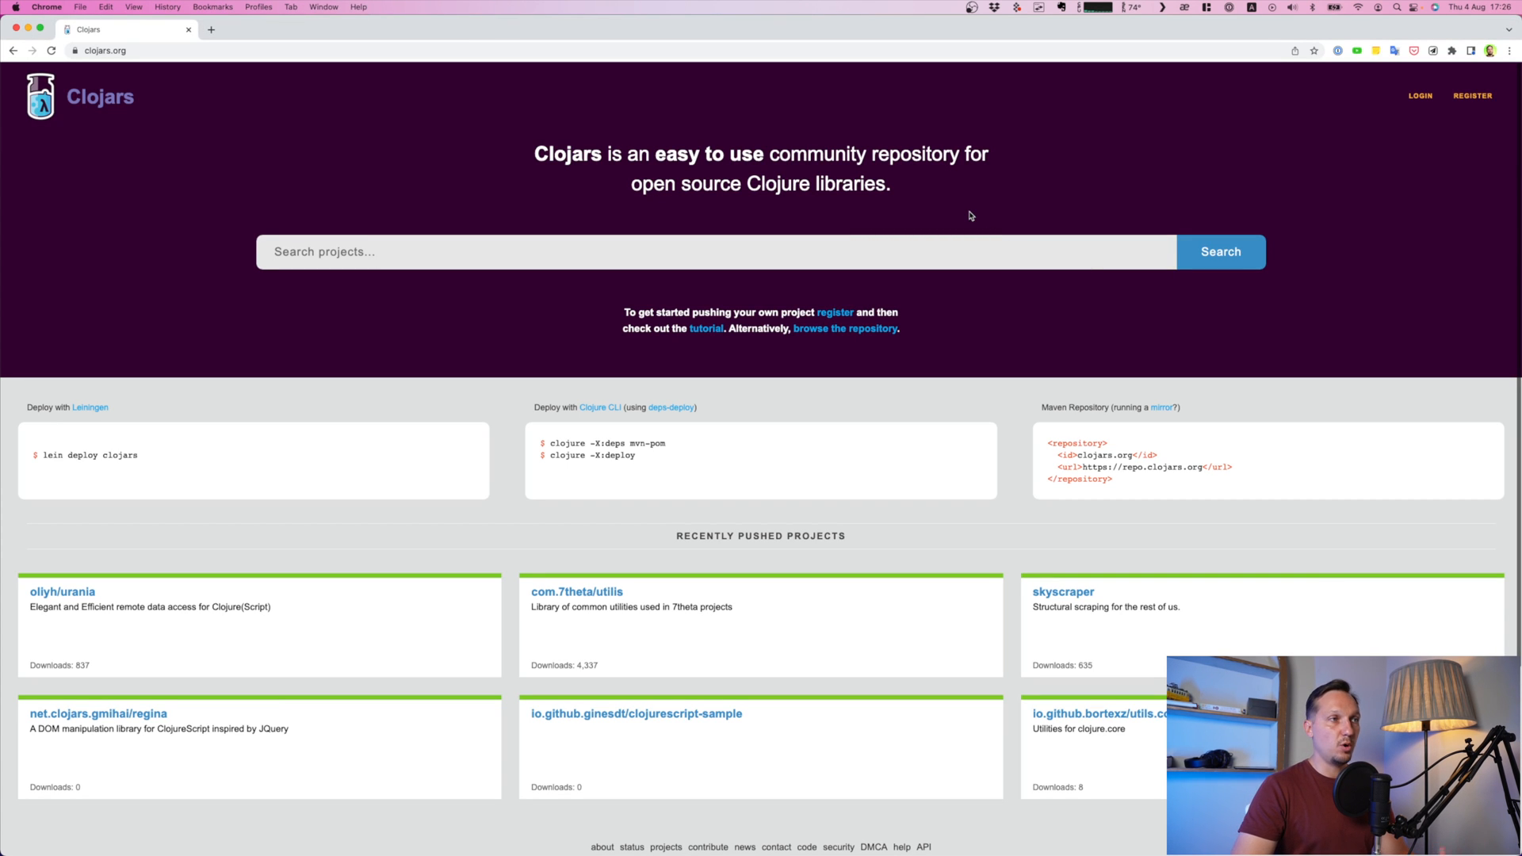
Step: Highlight the Clojars tagline about the community repository for open source Clojure libraries
{"action": "left_click_drag", "start_coordinate": [596, 153], "coordinate": [890, 184]}
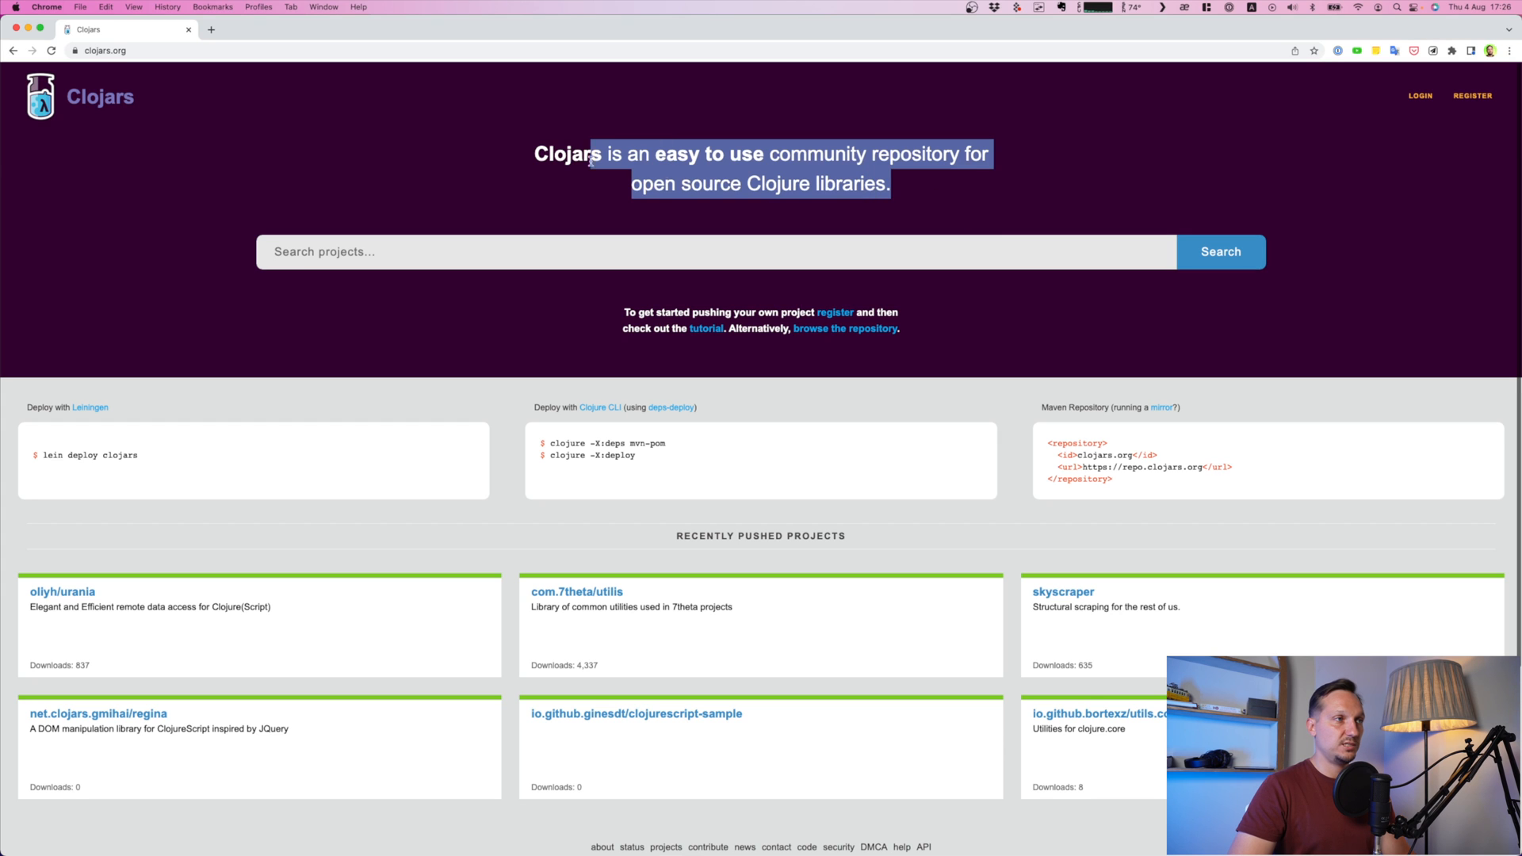
{"action": "left_click", "coordinate": [795, 172]}
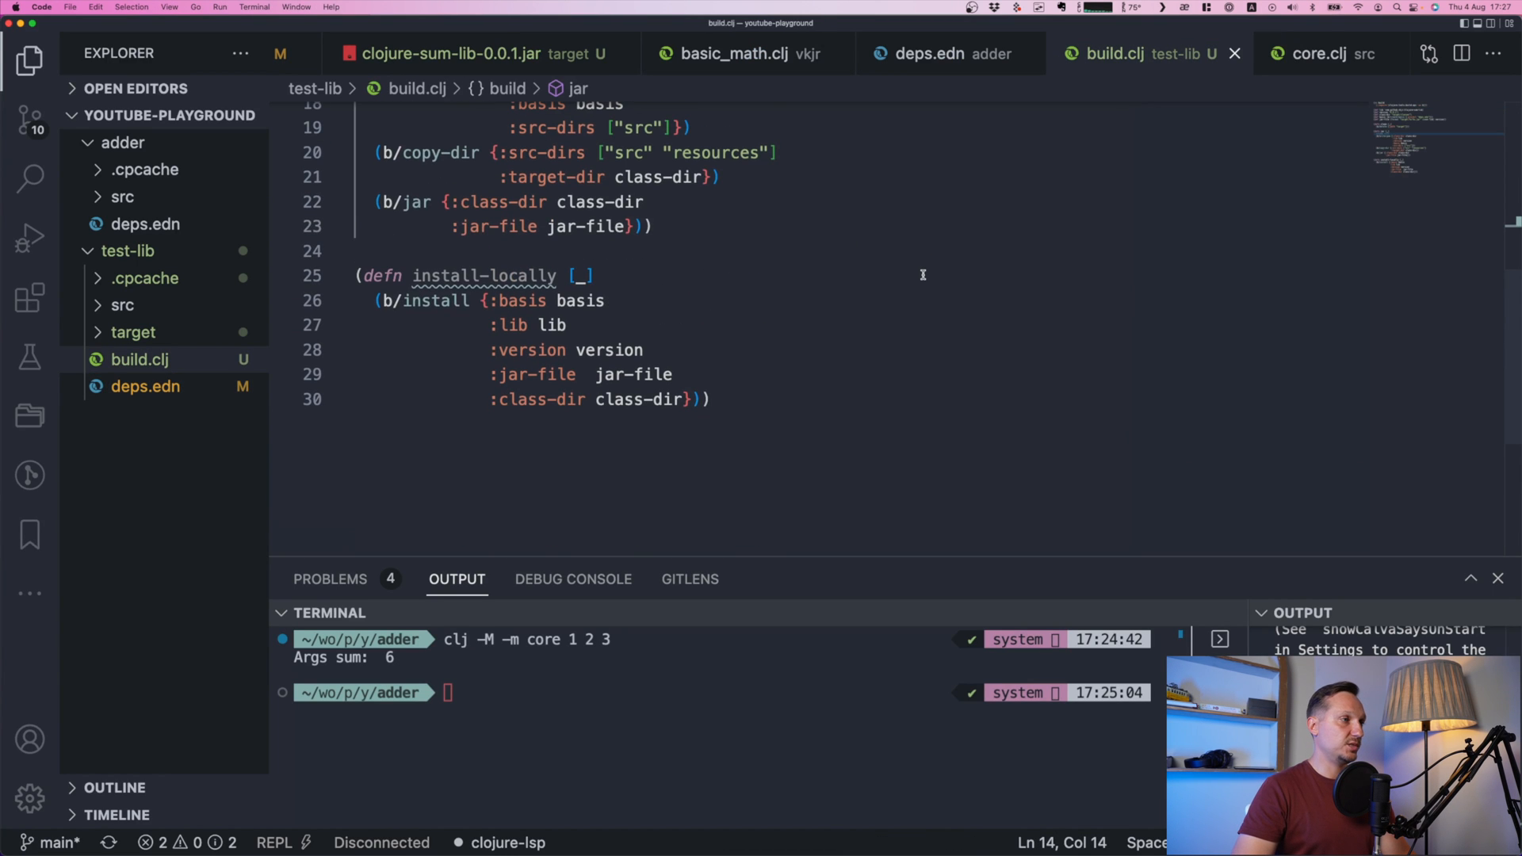
Step: Add slipset/deps-deploy {:mvn/version "RELEASE"} to test-lib's :build alias and return to build.clj
{"action": "double_click", "coordinate": [425, 300]}
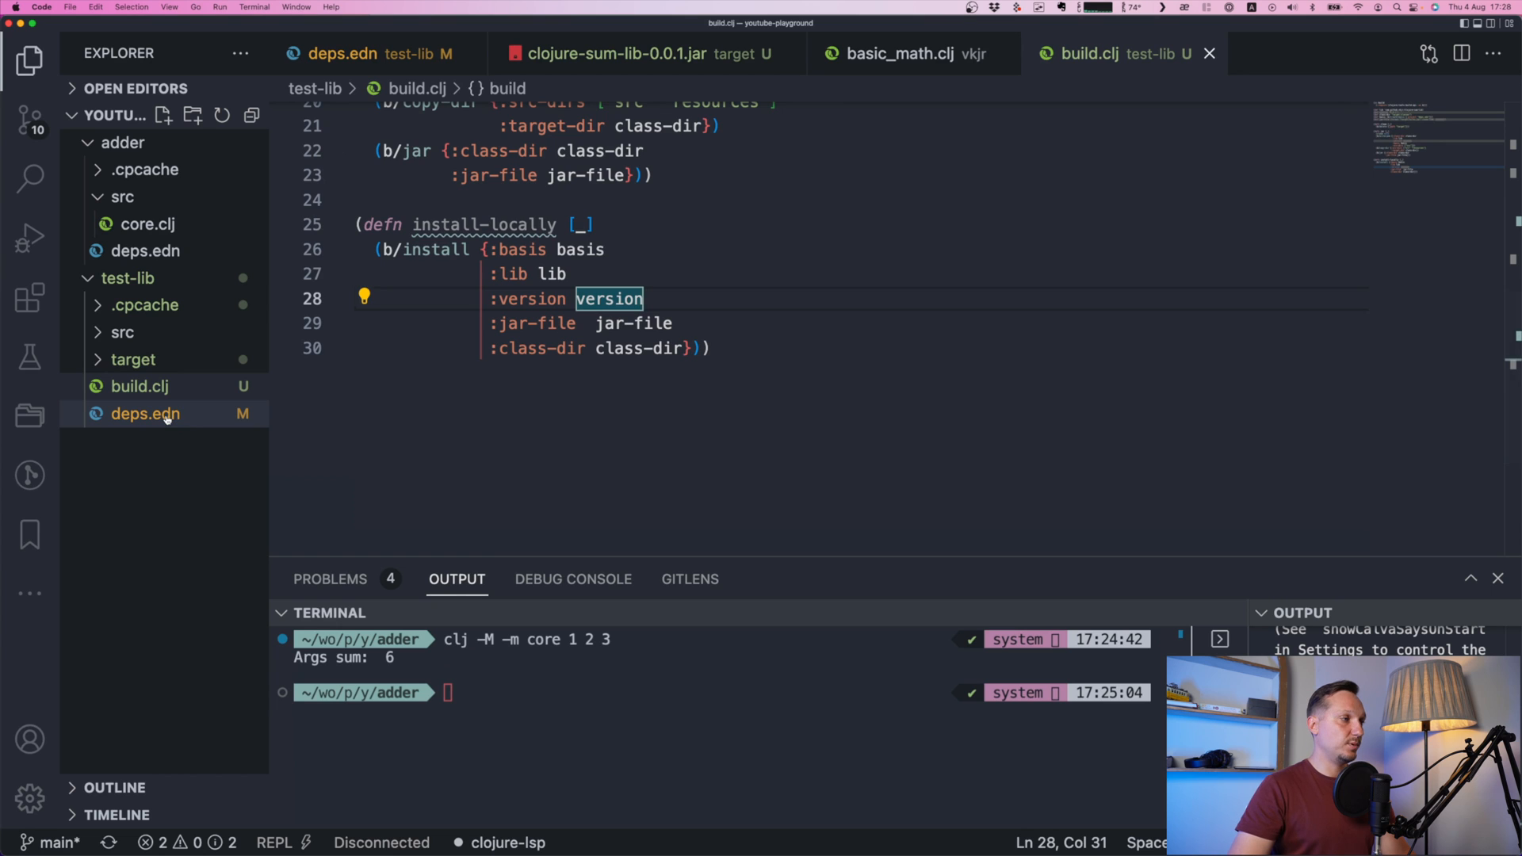
{"action": "left_click", "coordinate": [145, 414]}
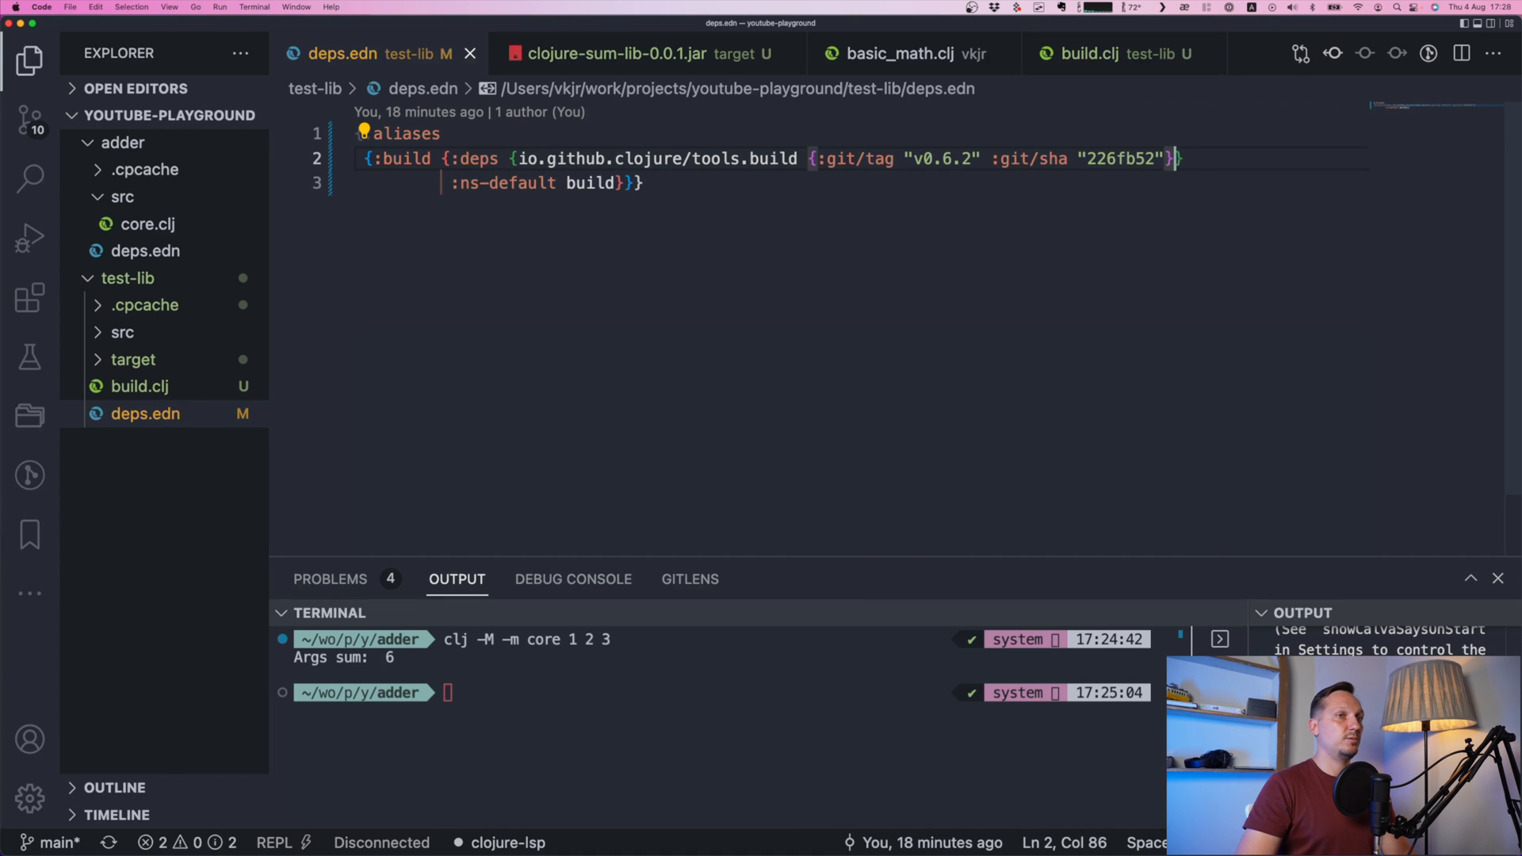
{"action": "type", "text": "slipset/deps-deploy {:mvn/version \"RELEASE\"}}"}
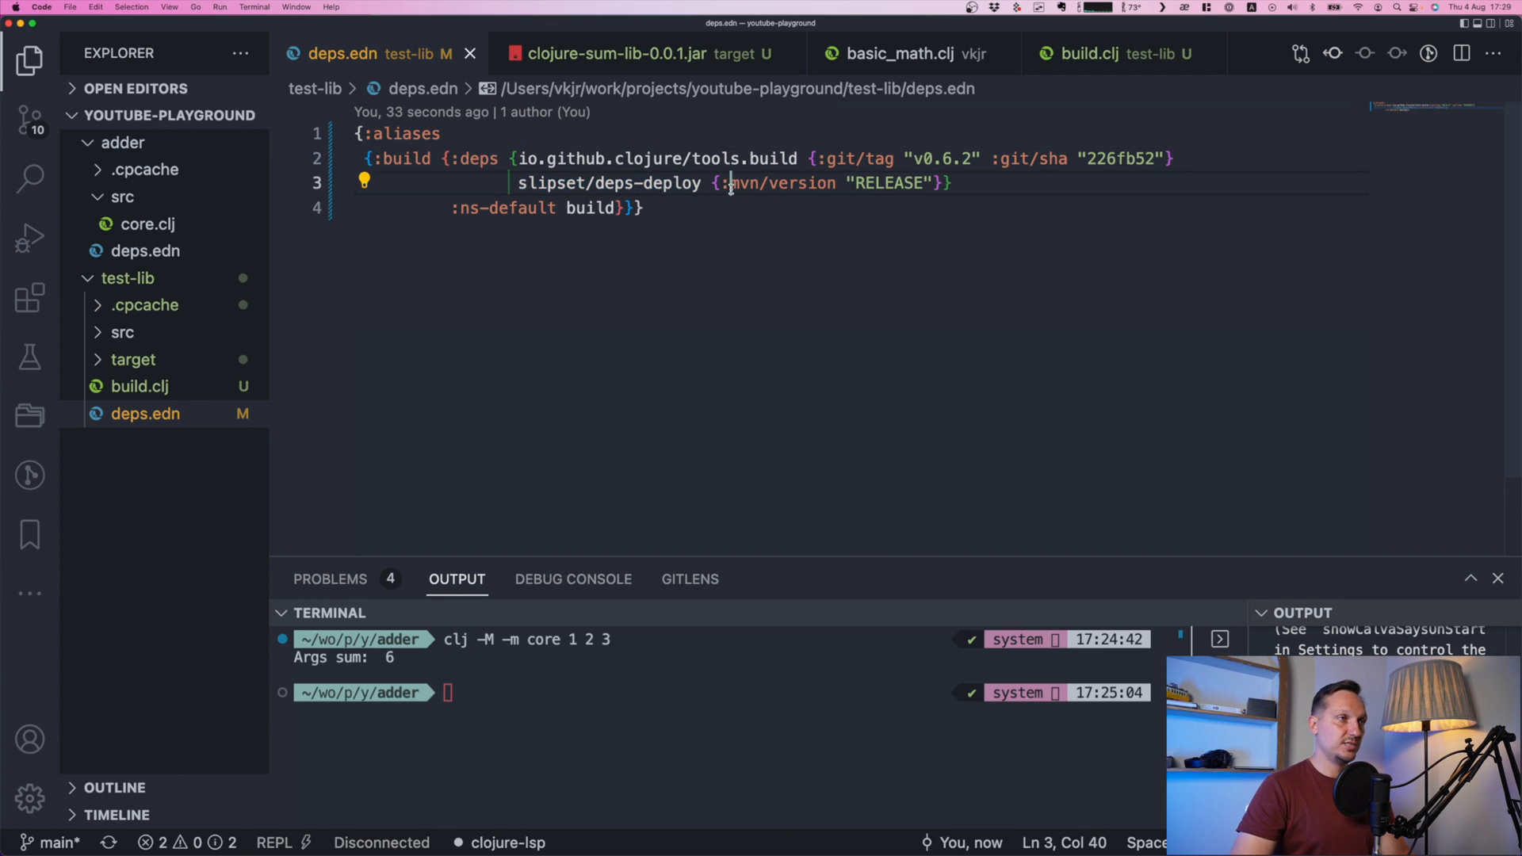
{"action": "double_click", "coordinate": [777, 184]}
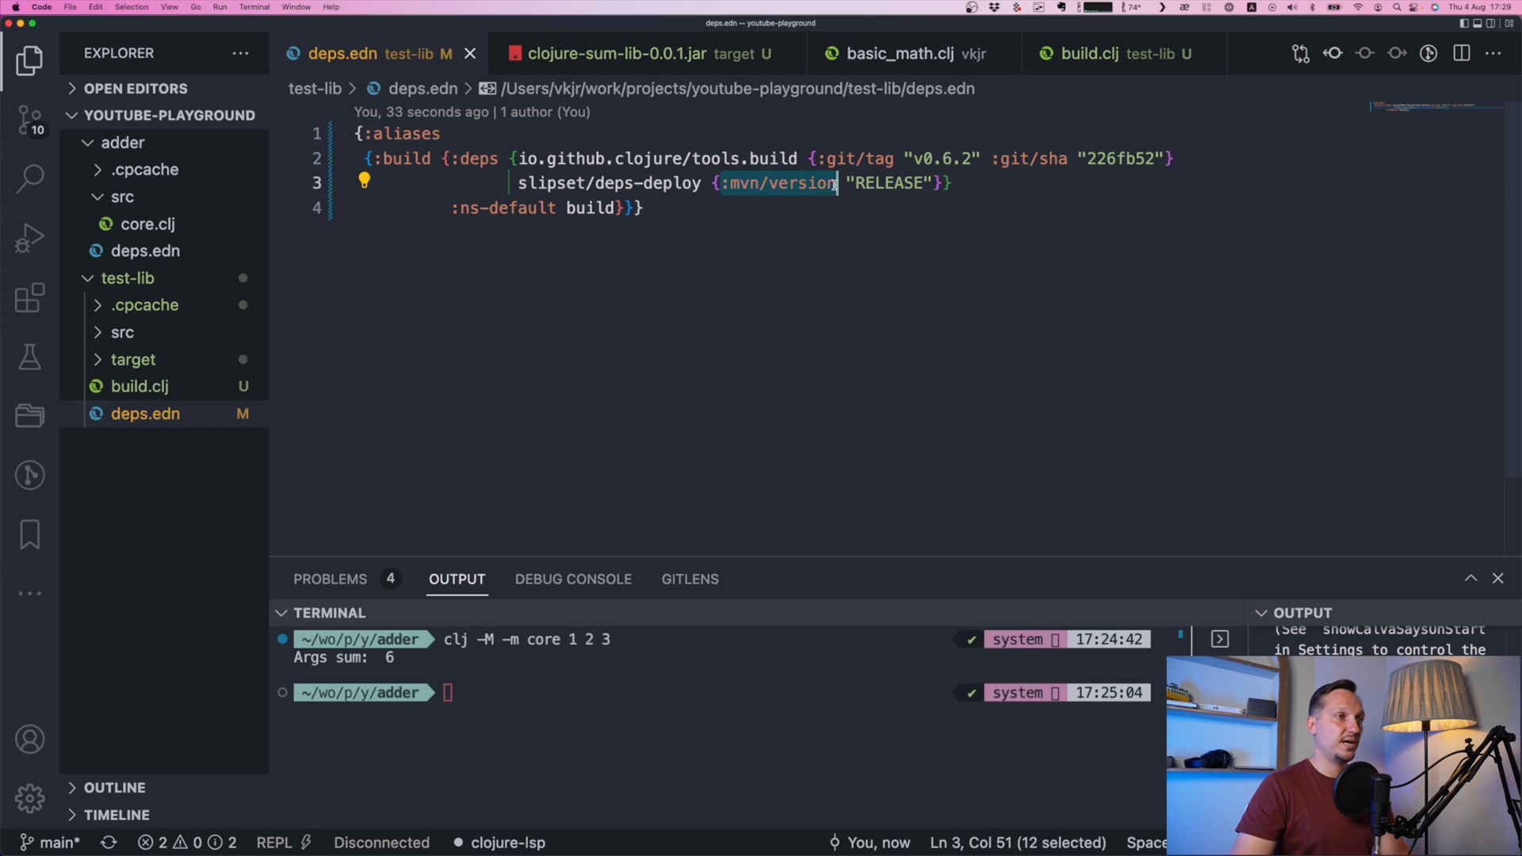
{"action": "mouse_move", "coordinate": [867, 297]}
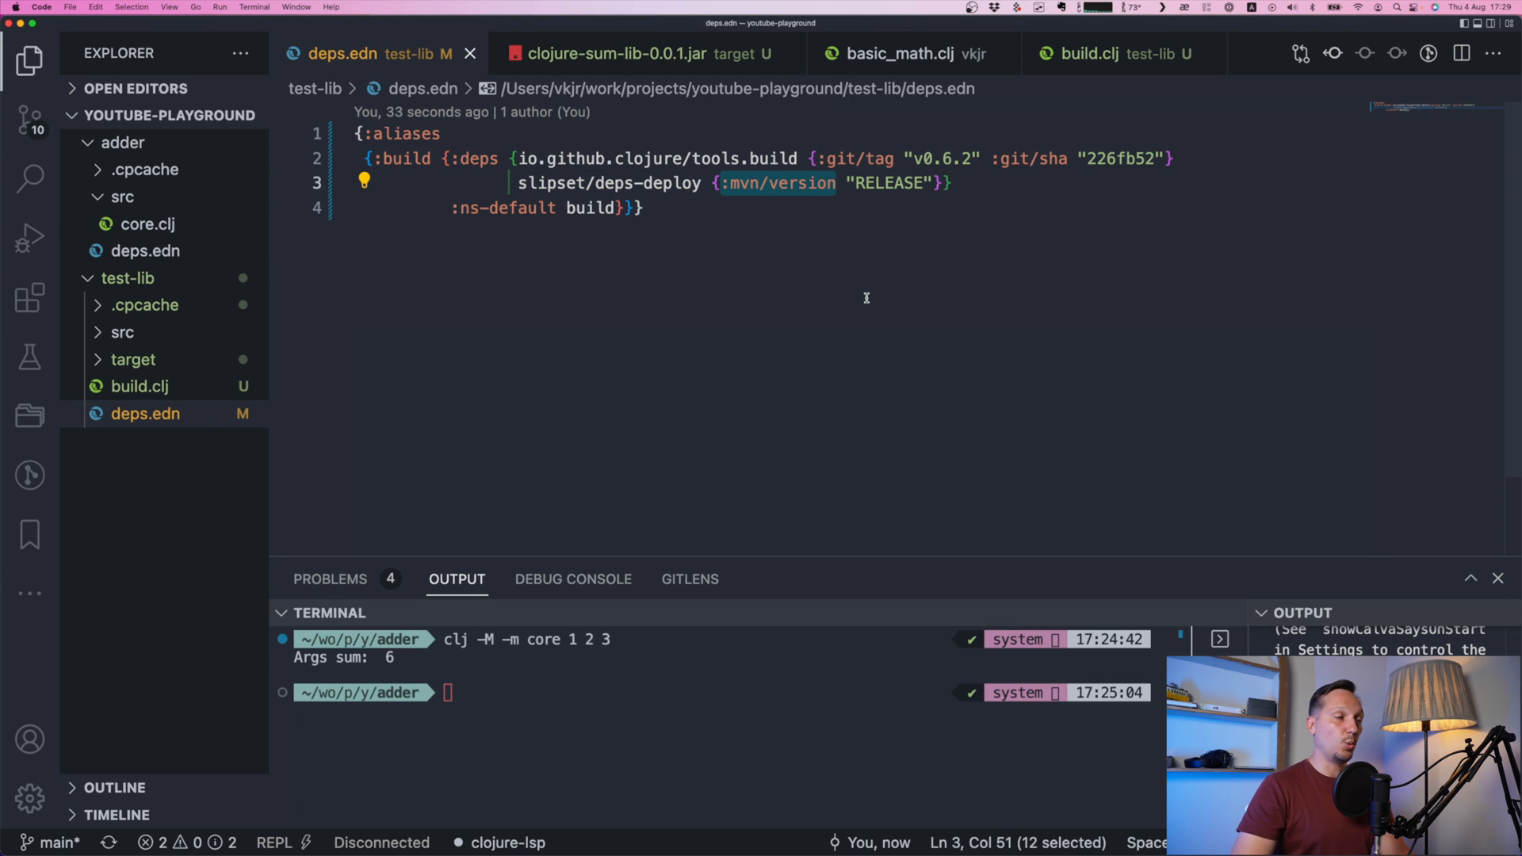
{"action": "mouse_move", "coordinate": [868, 300]}
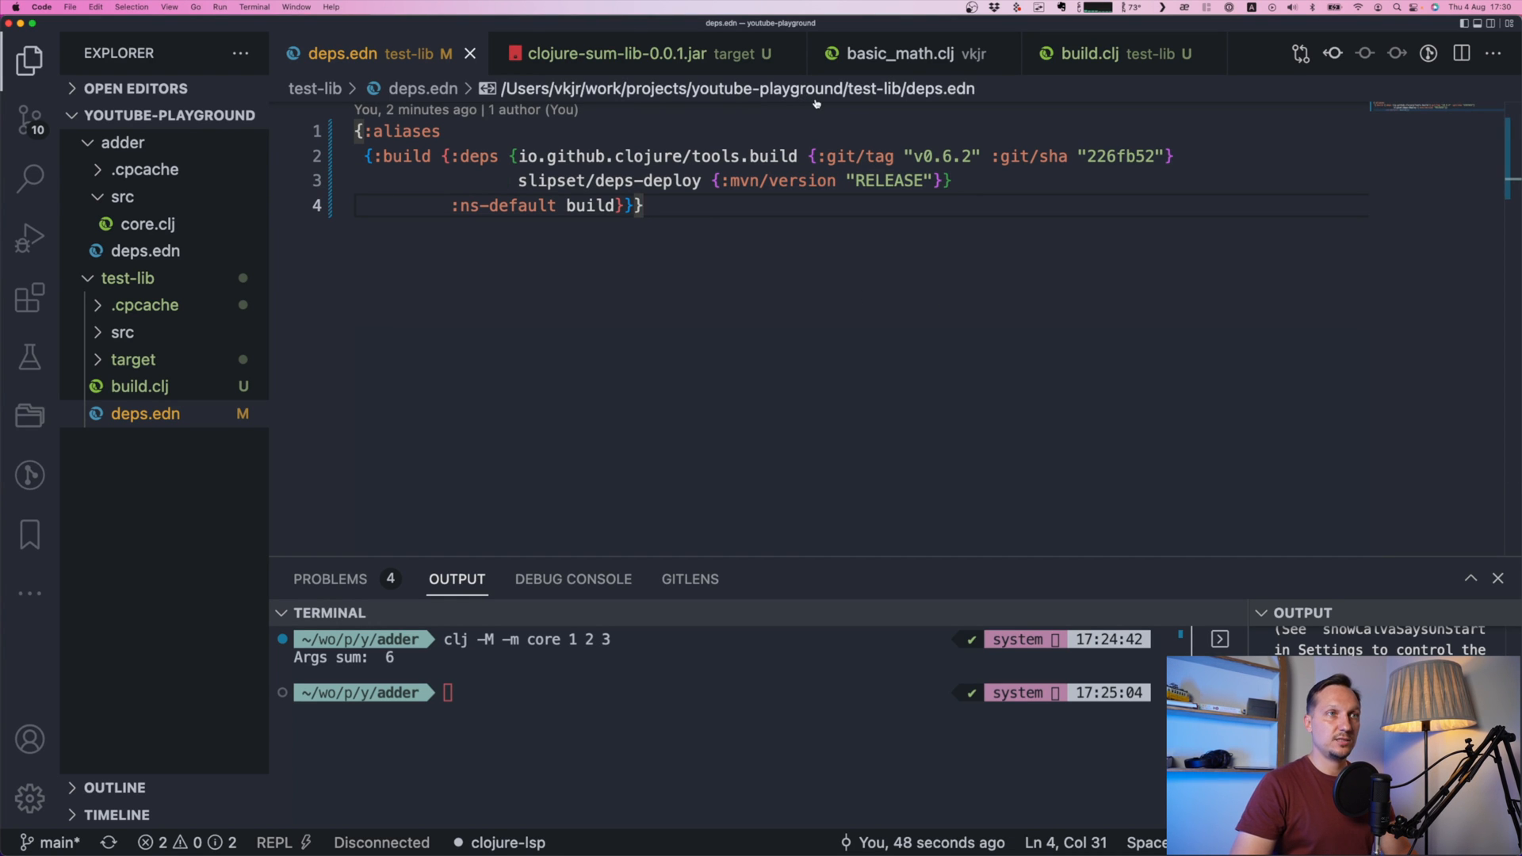
{"action": "left_click", "coordinate": [1094, 53]}
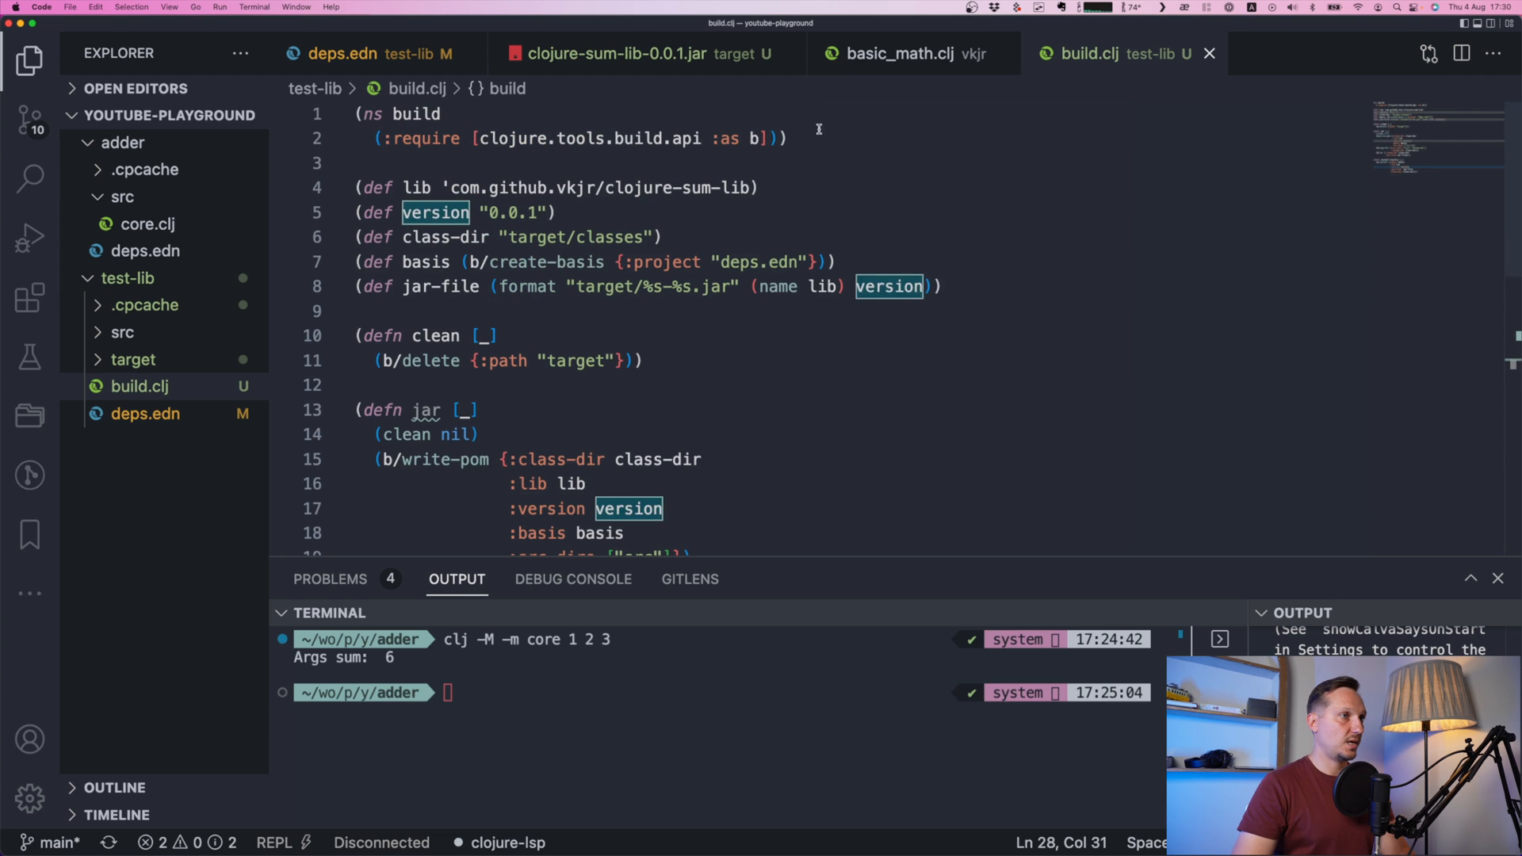
Step: Require deps-deploy as dd and write a deploy function calling dd/deploy
{"action": "type", "text": "[deps-deploy.deps-deploy :as dd]"}
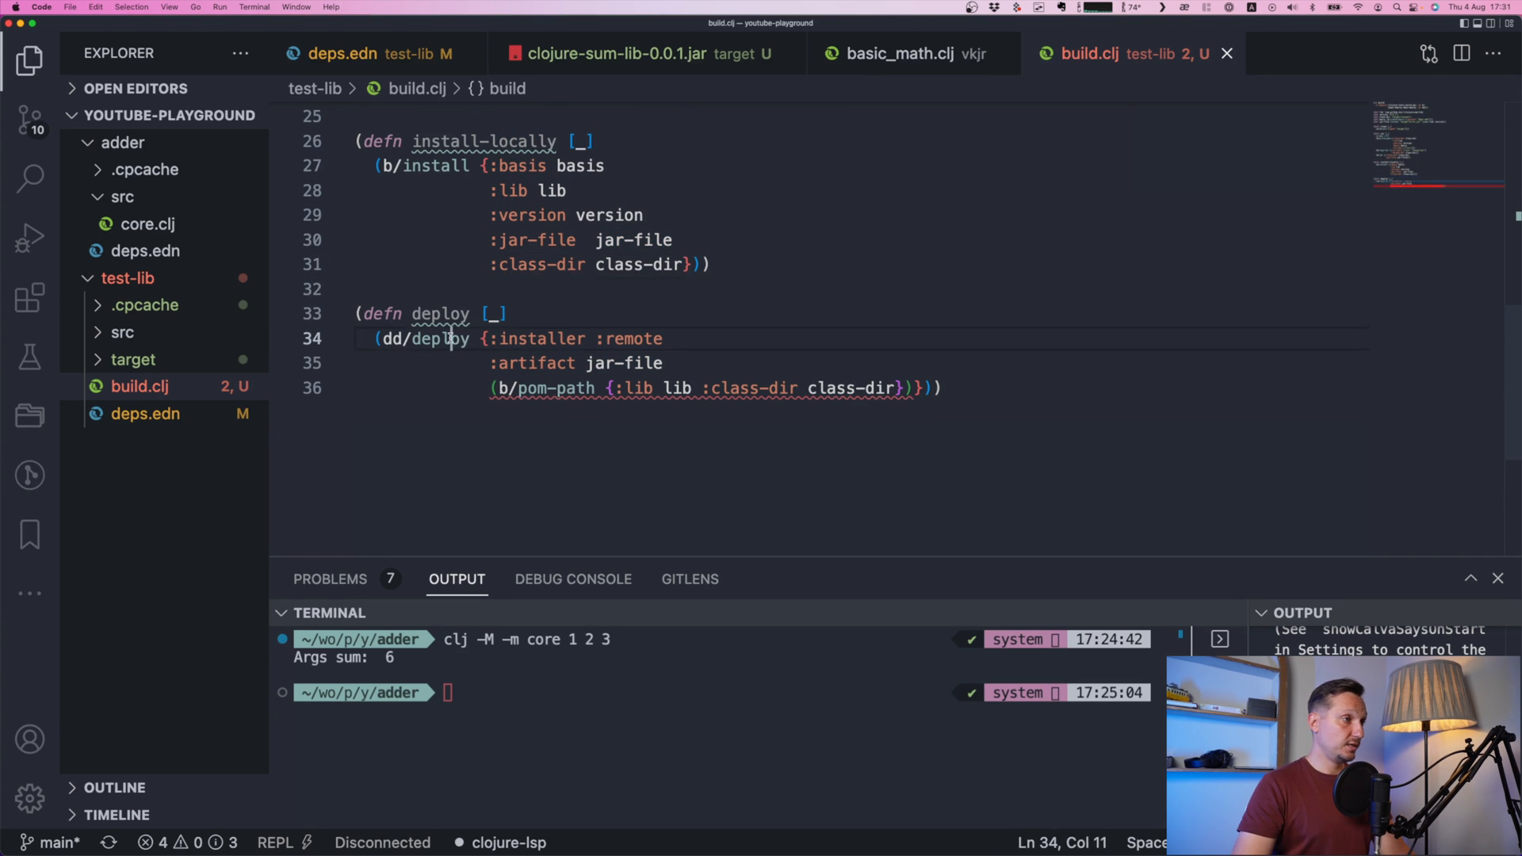
{"action": "double_click", "coordinate": [437, 339]}
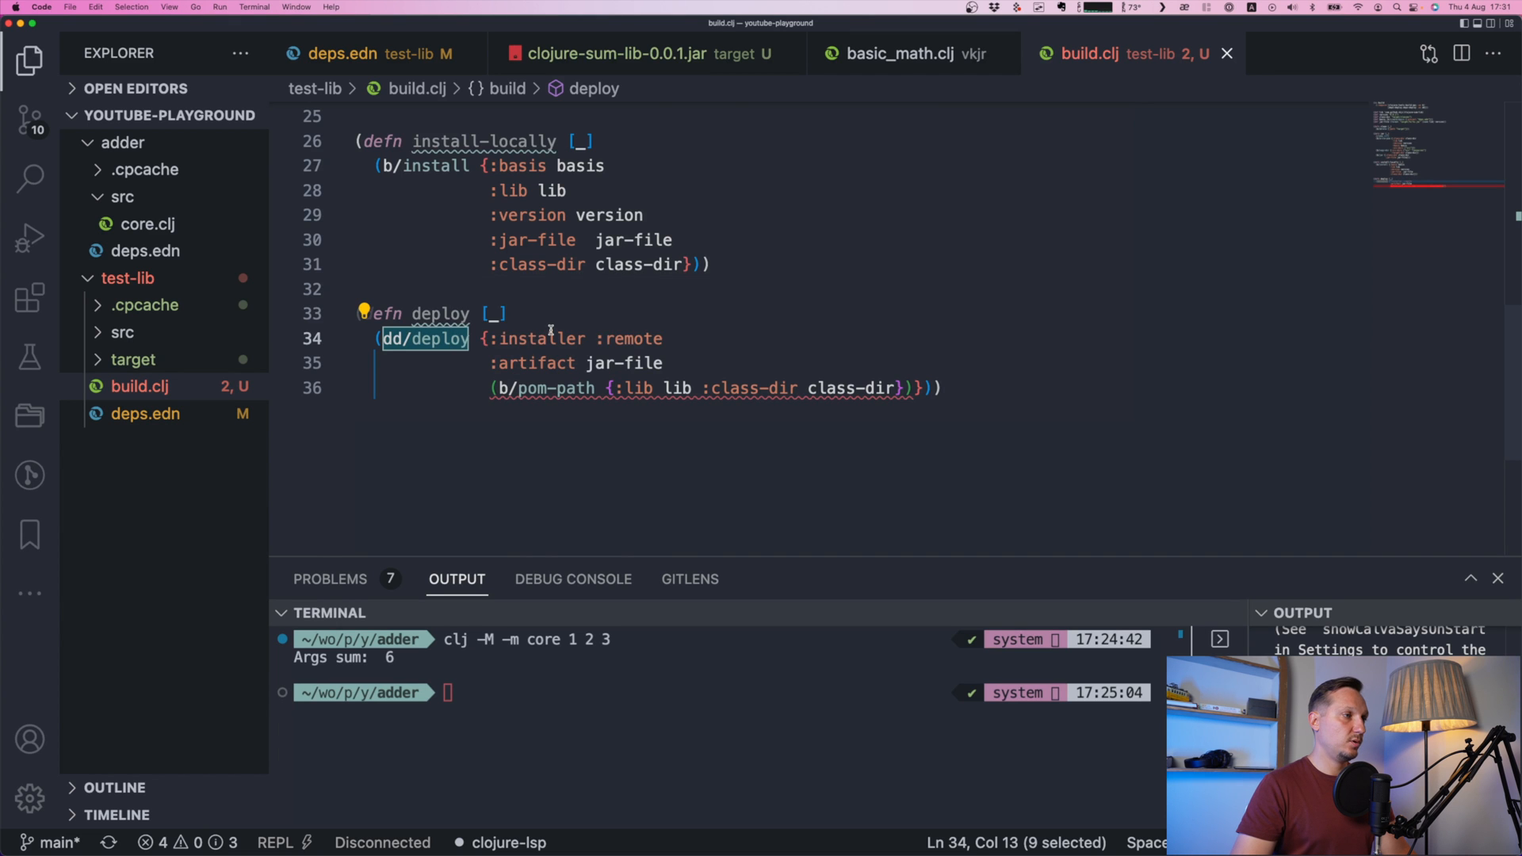
{"action": "scroll", "scroll_direction": "down", "scroll_amount": 3}
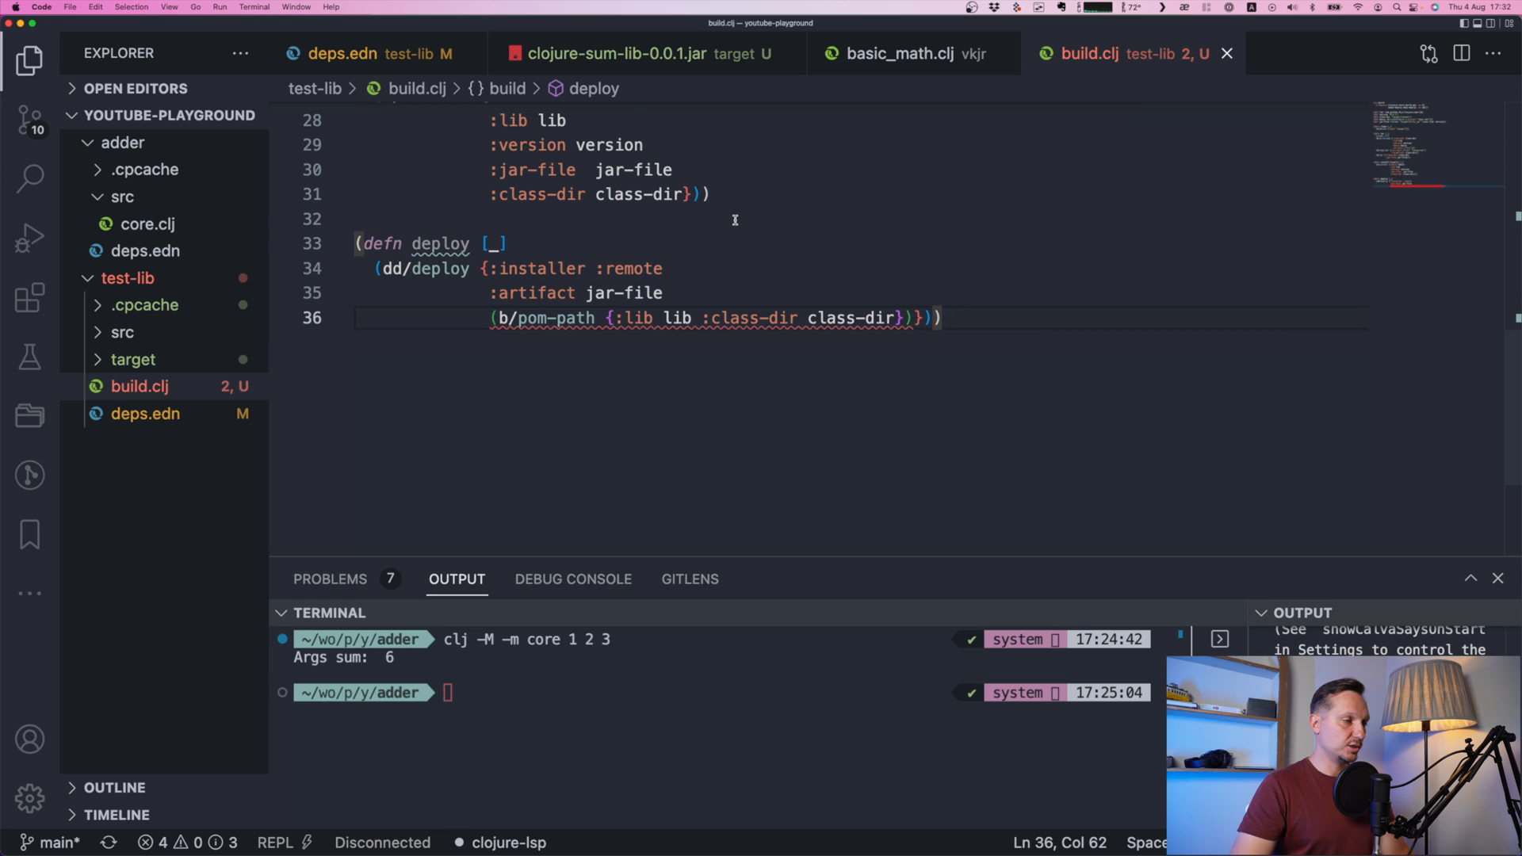
{"action": "double_click", "coordinate": [625, 293]}
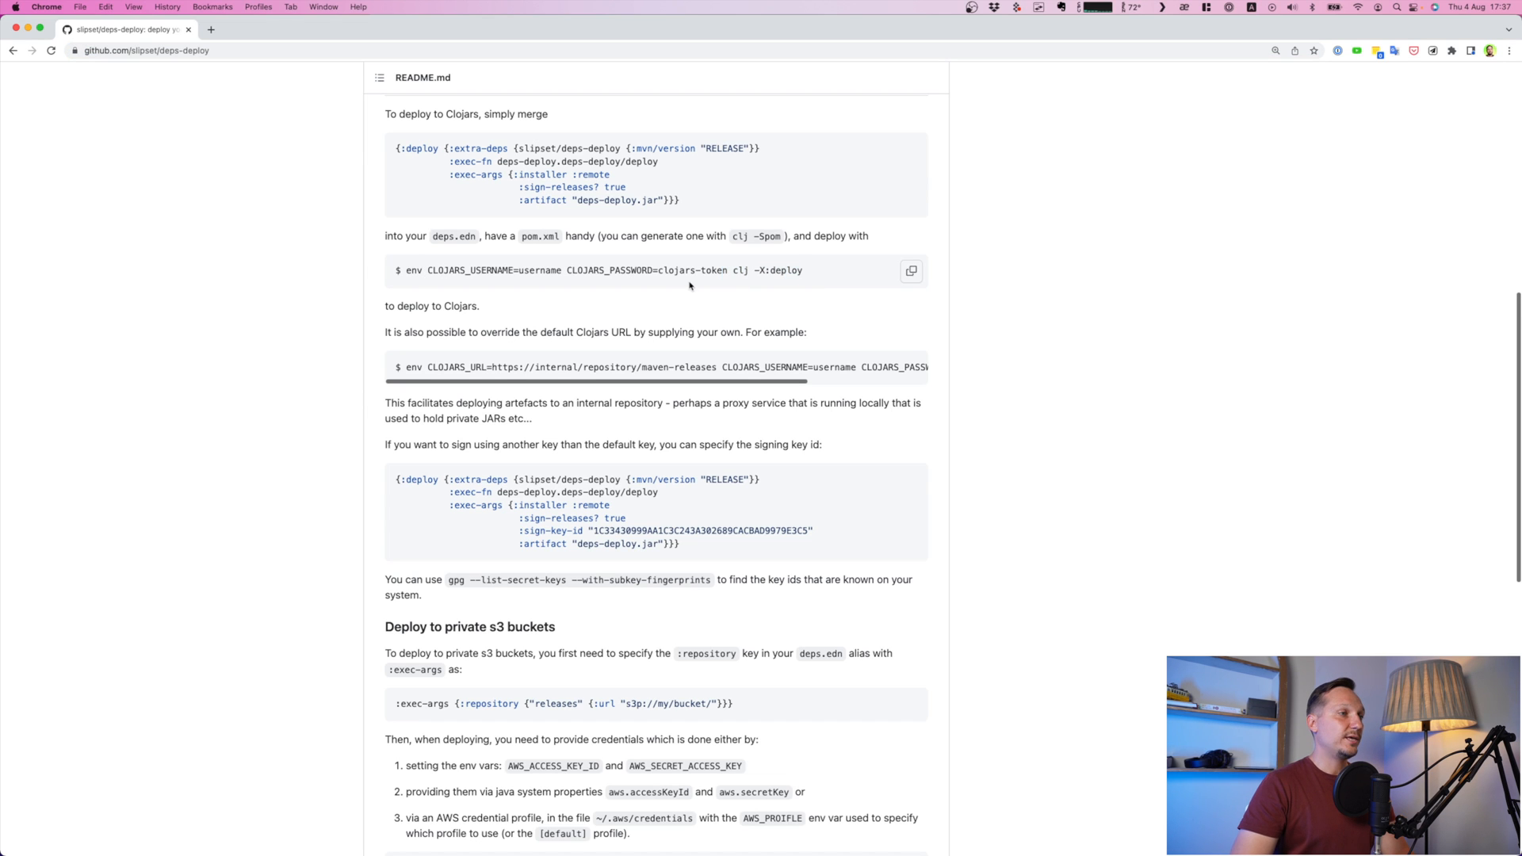
{"action": "left_click_drag", "start_coordinate": [425, 270], "coordinate": [726, 270]}
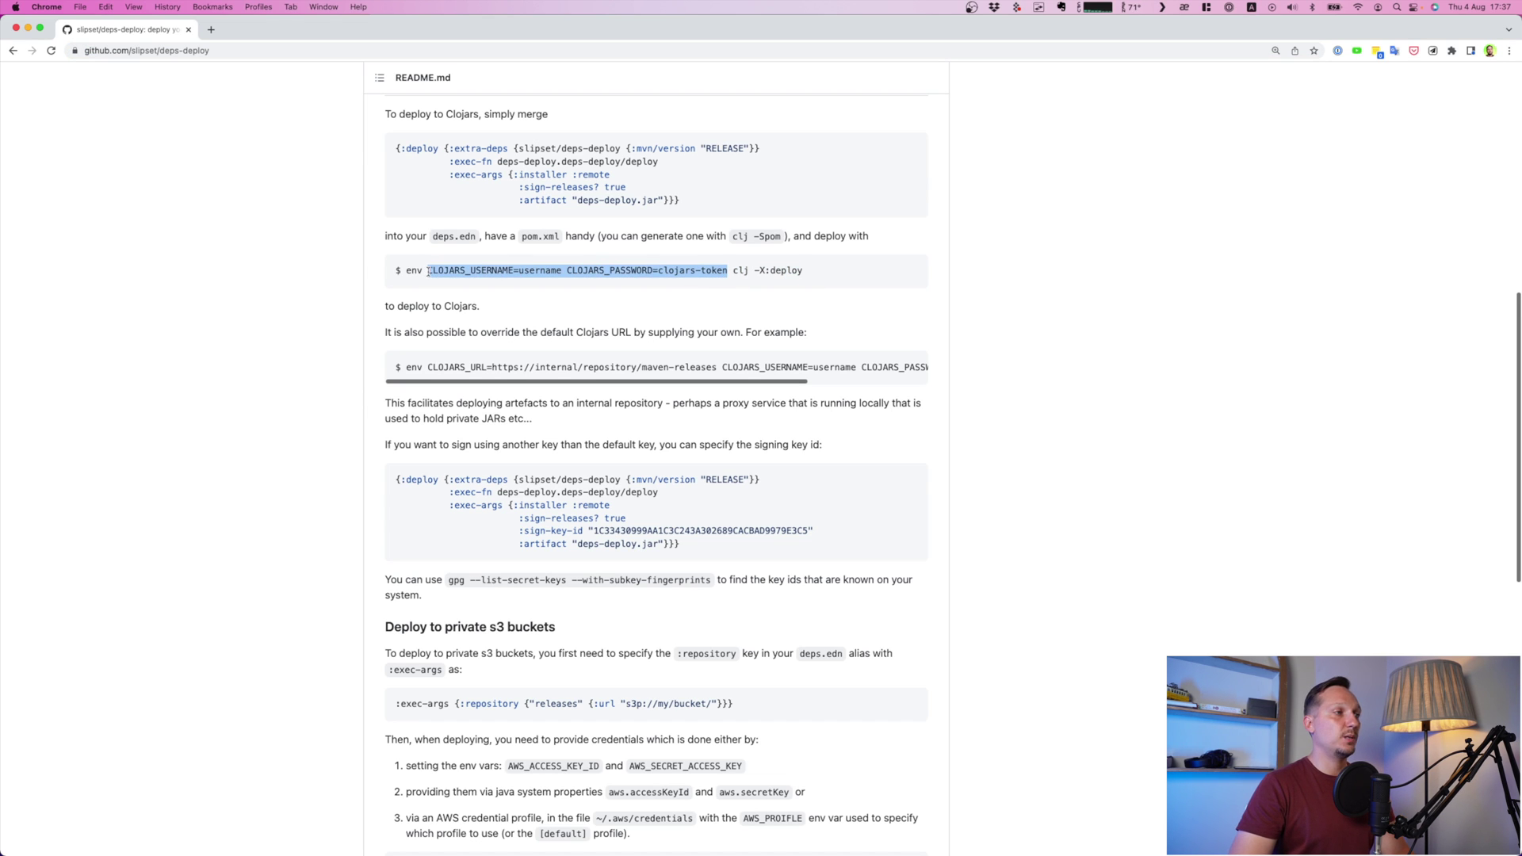
{"action": "left_click", "coordinate": [489, 299]}
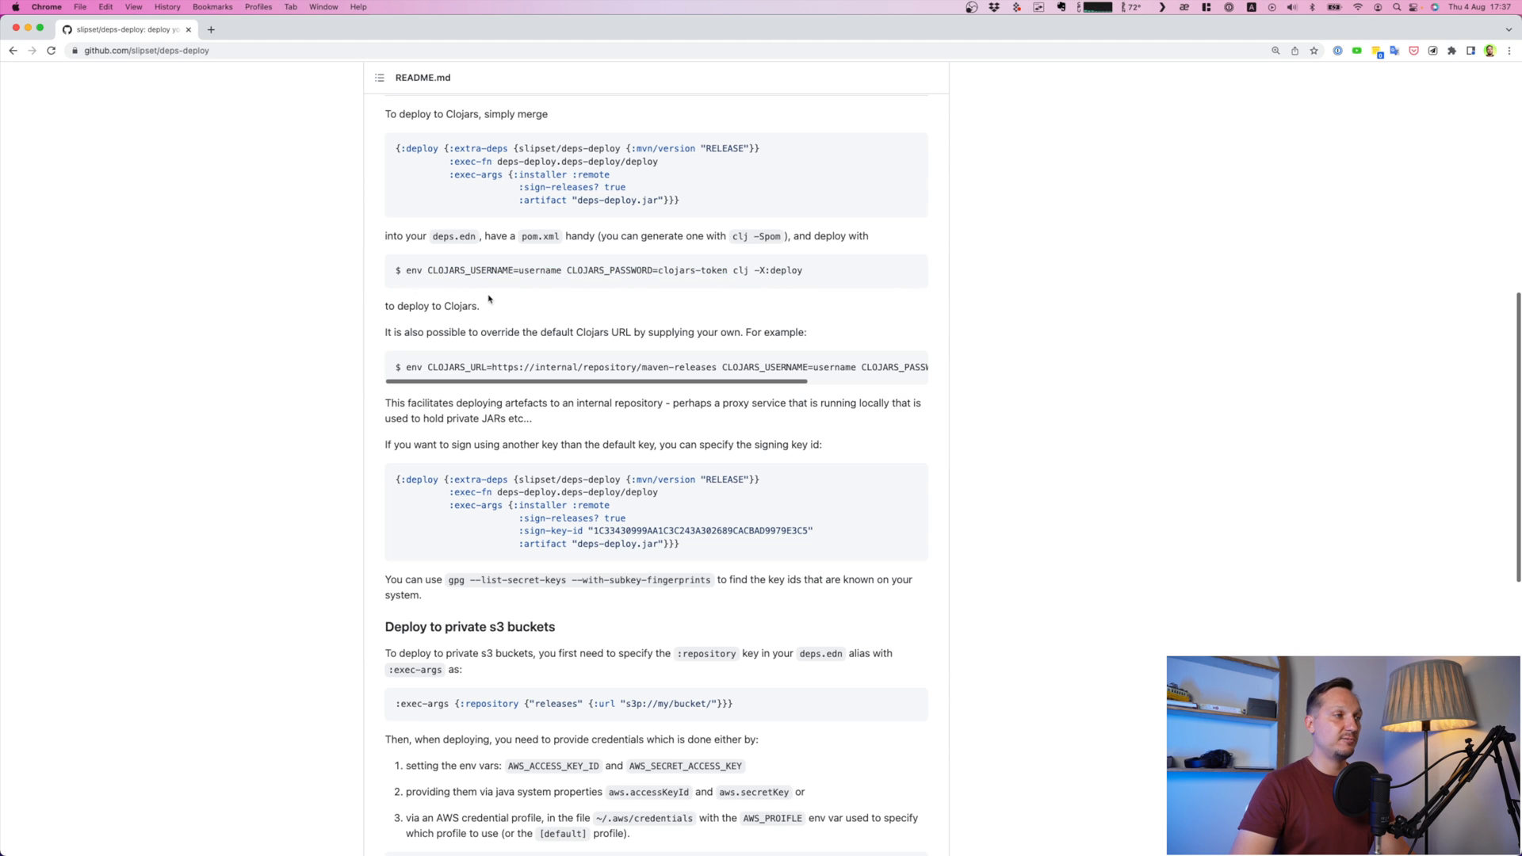
{"action": "mouse_move", "coordinate": [554, 297]}
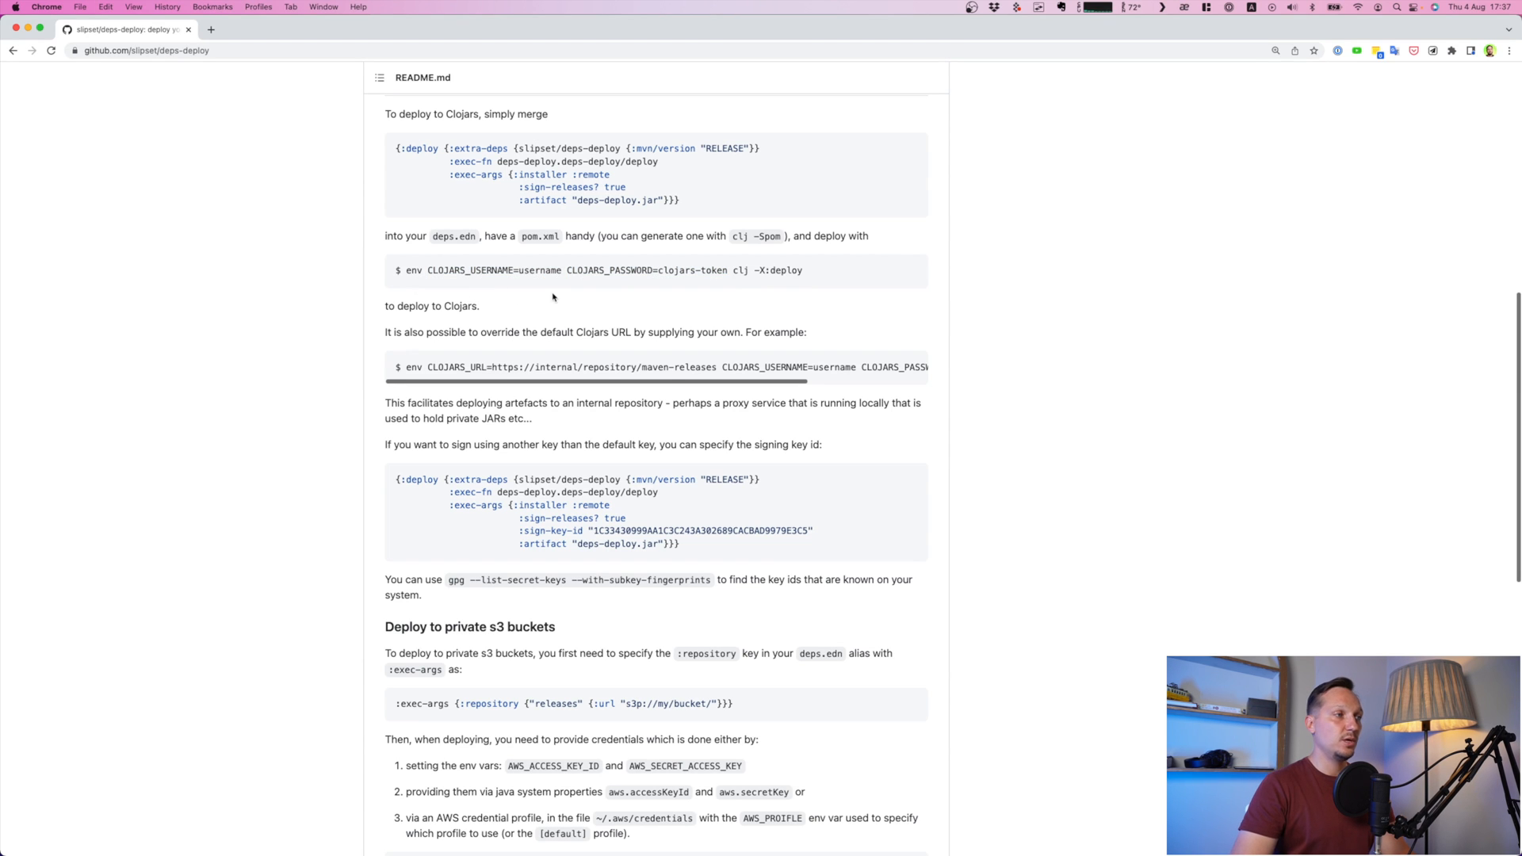
{"action": "mouse_move", "coordinate": [562, 294]}
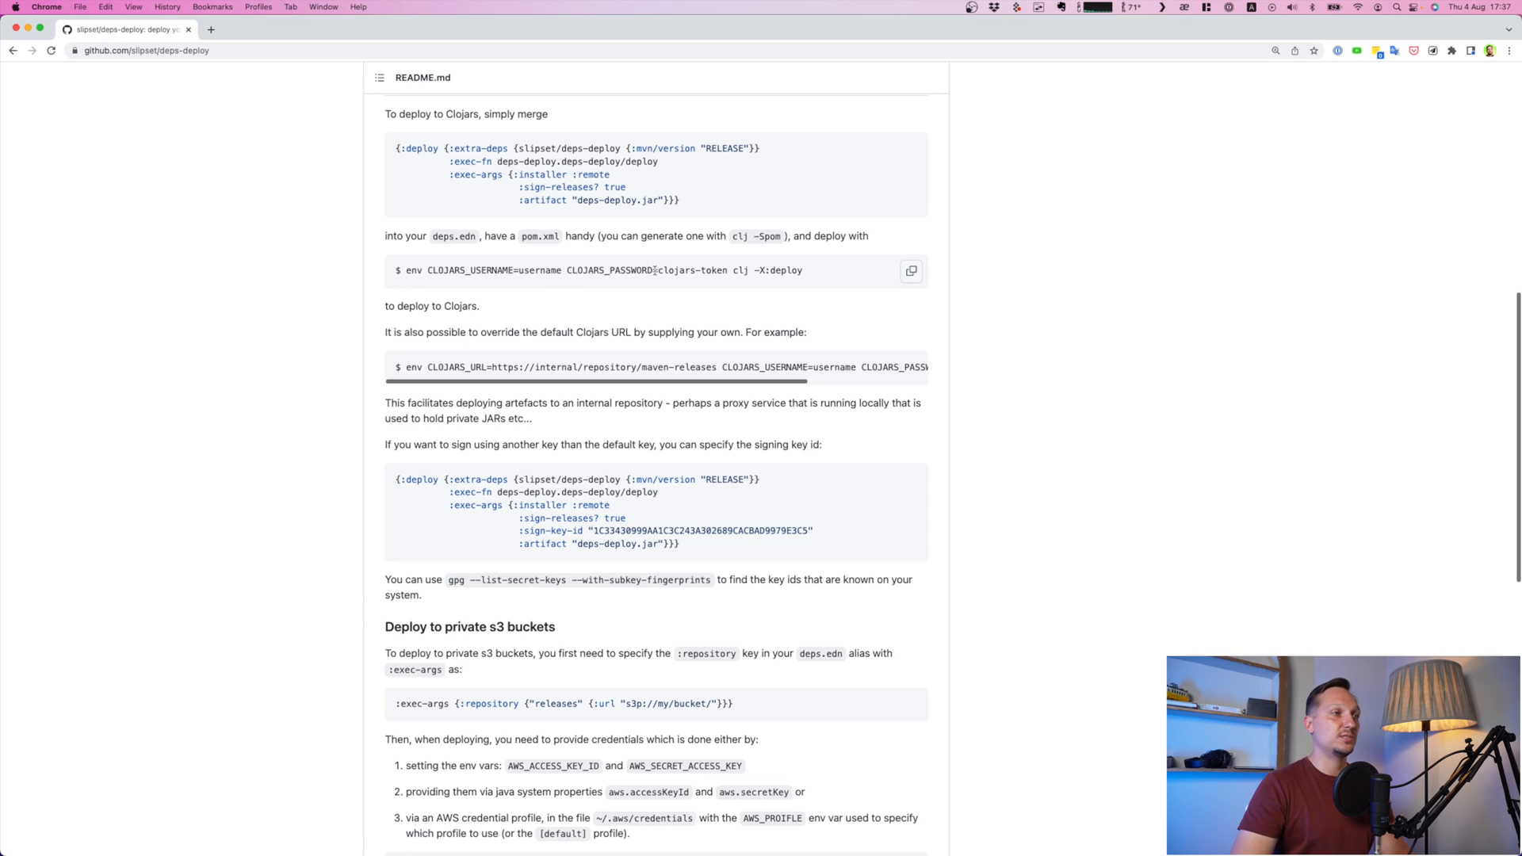
{"action": "double_click", "coordinate": [632, 271]}
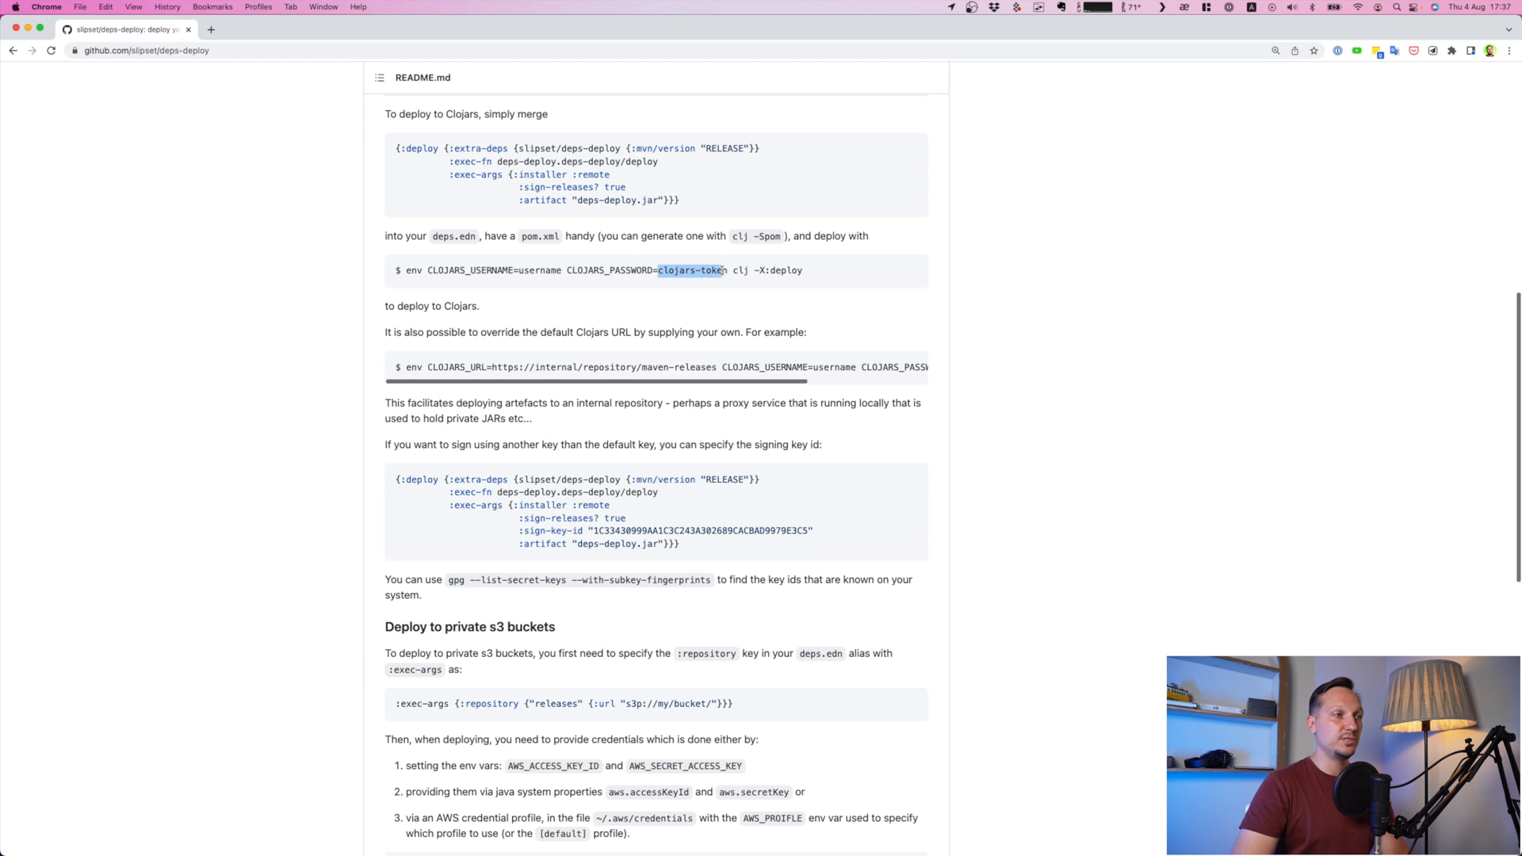
{"action": "left_click", "coordinate": [966, 297]}
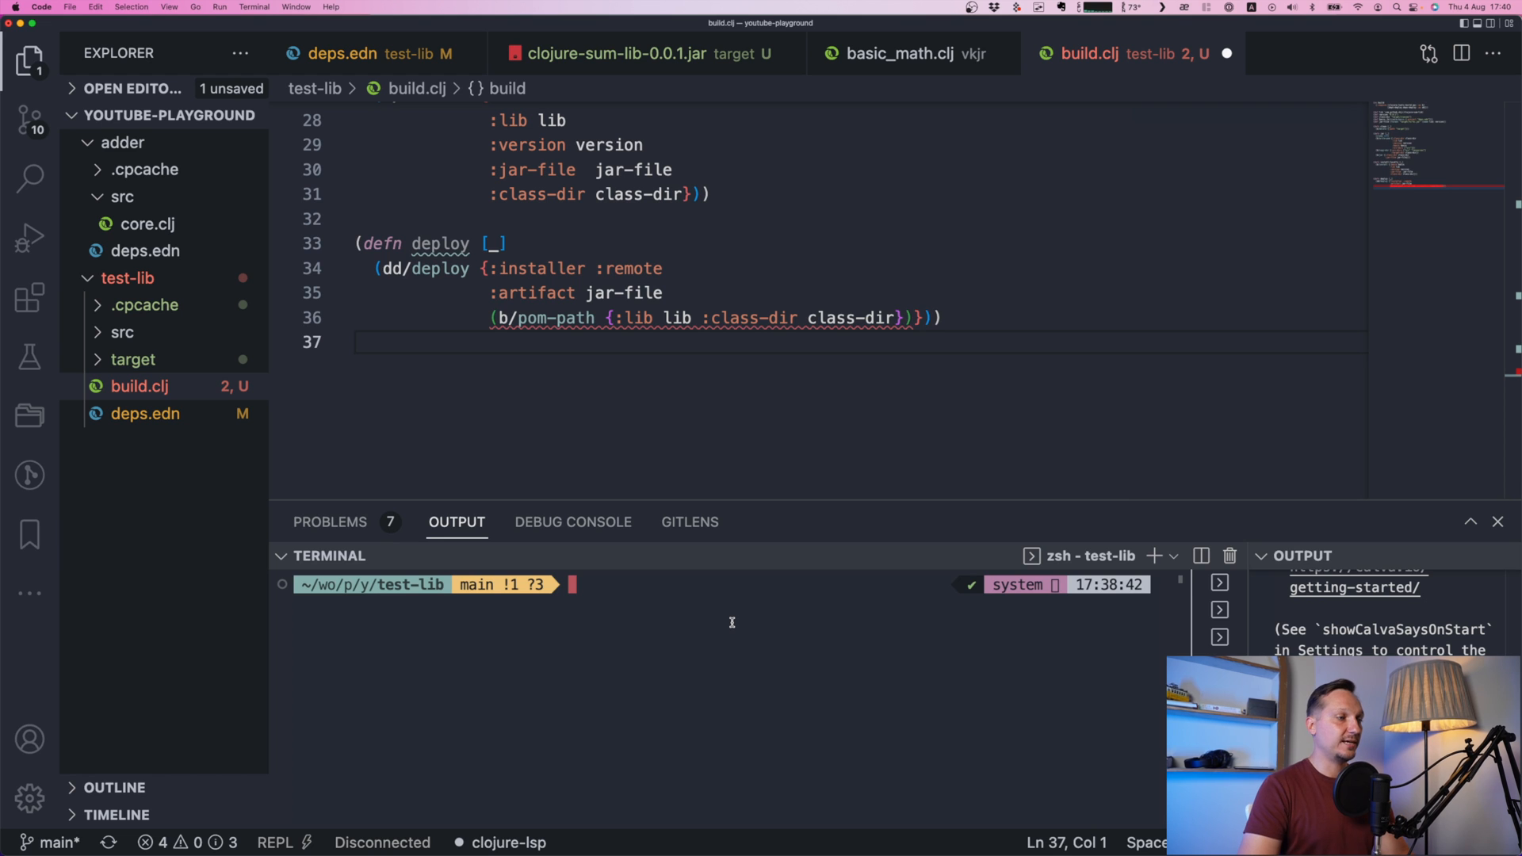
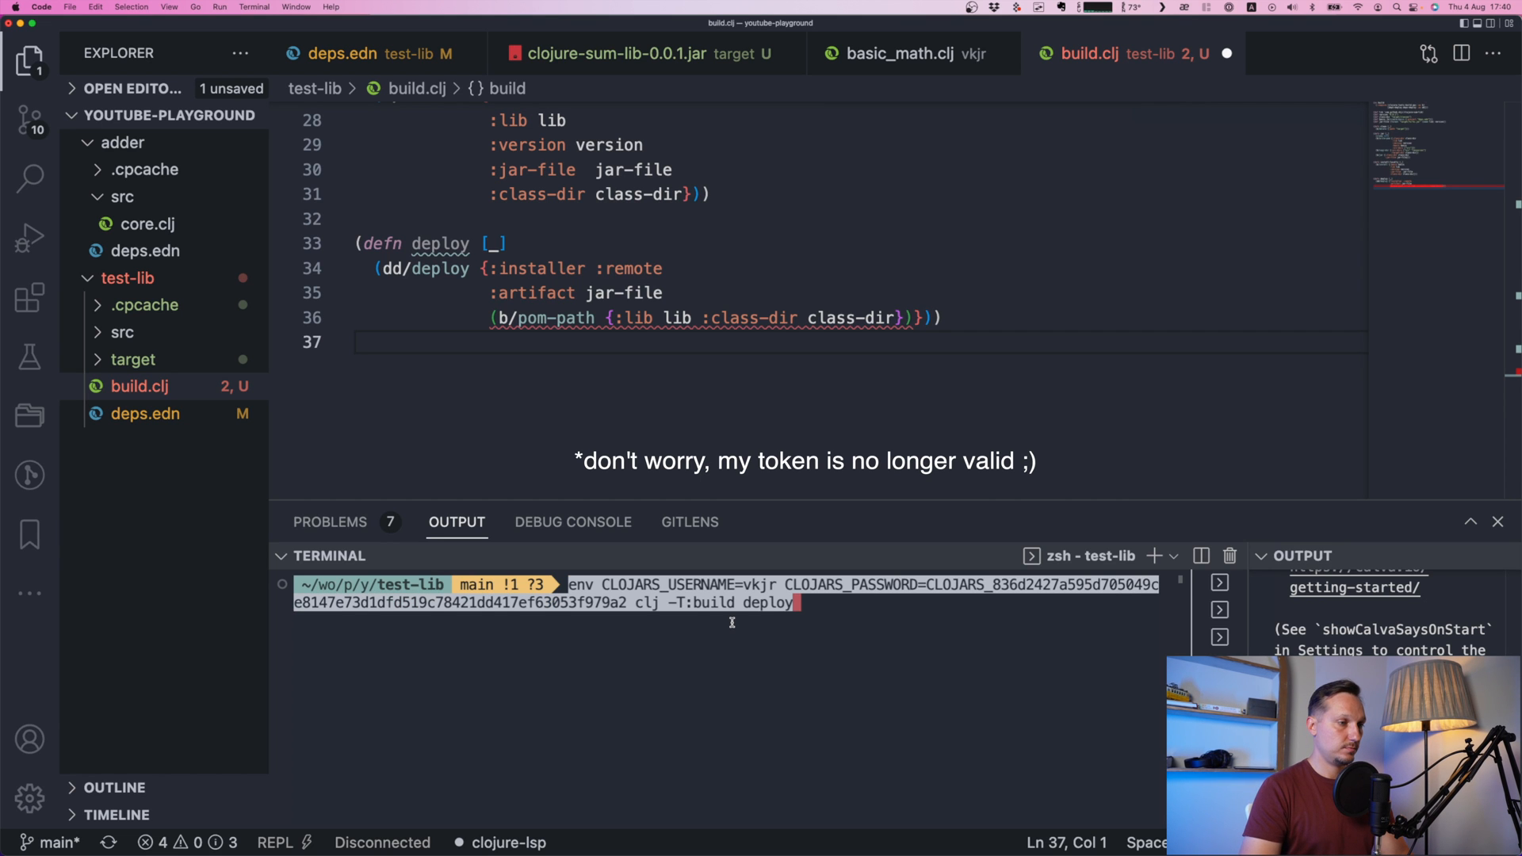
Step: Run the deploy with vkjr Clojars credentials, then key the pom path with :pom-file
{"action": "key", "text": "Enter"}
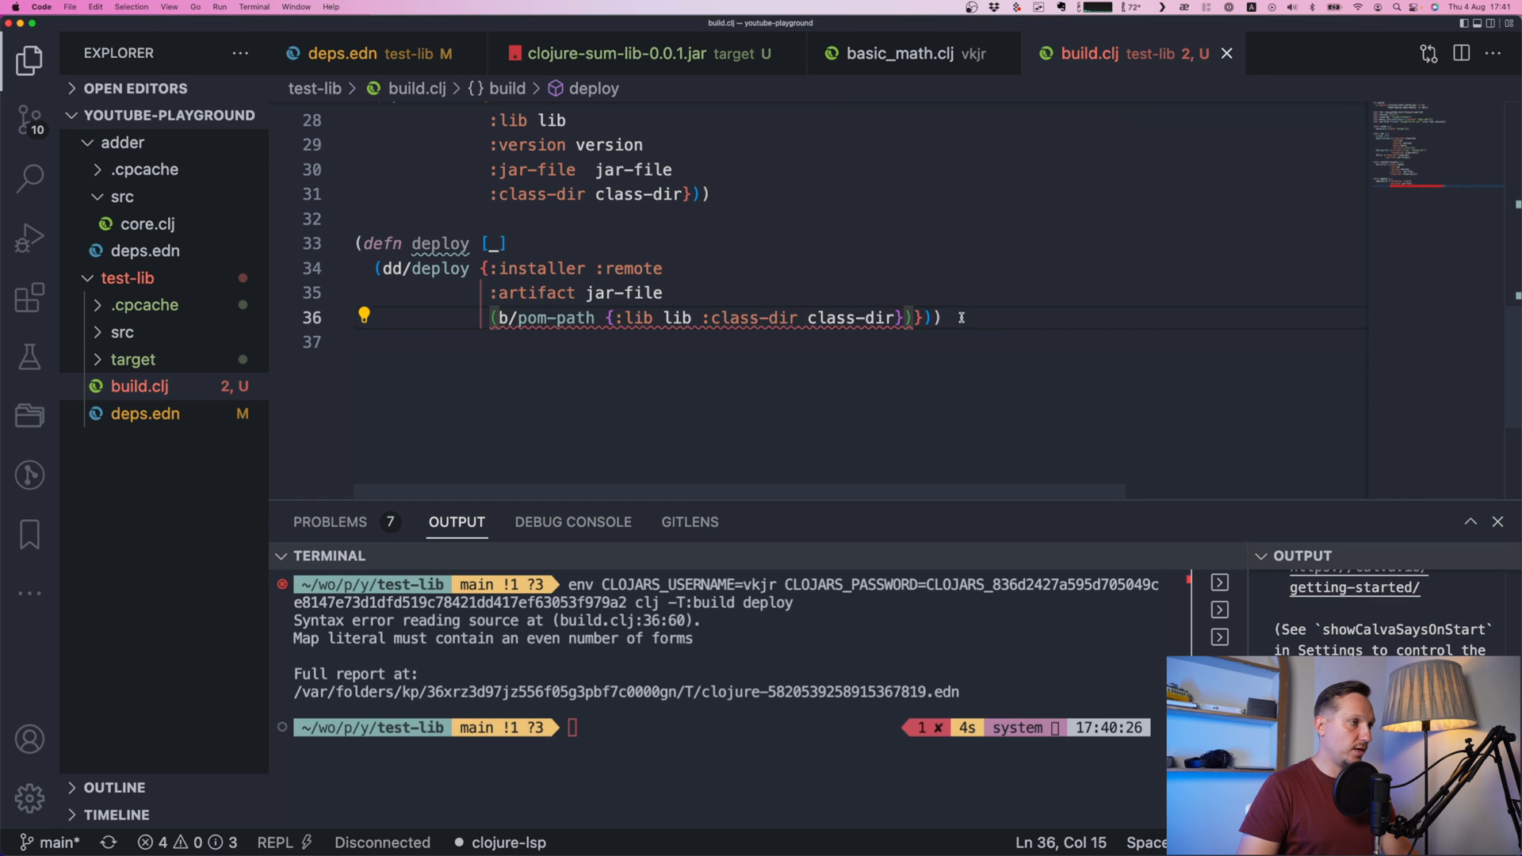
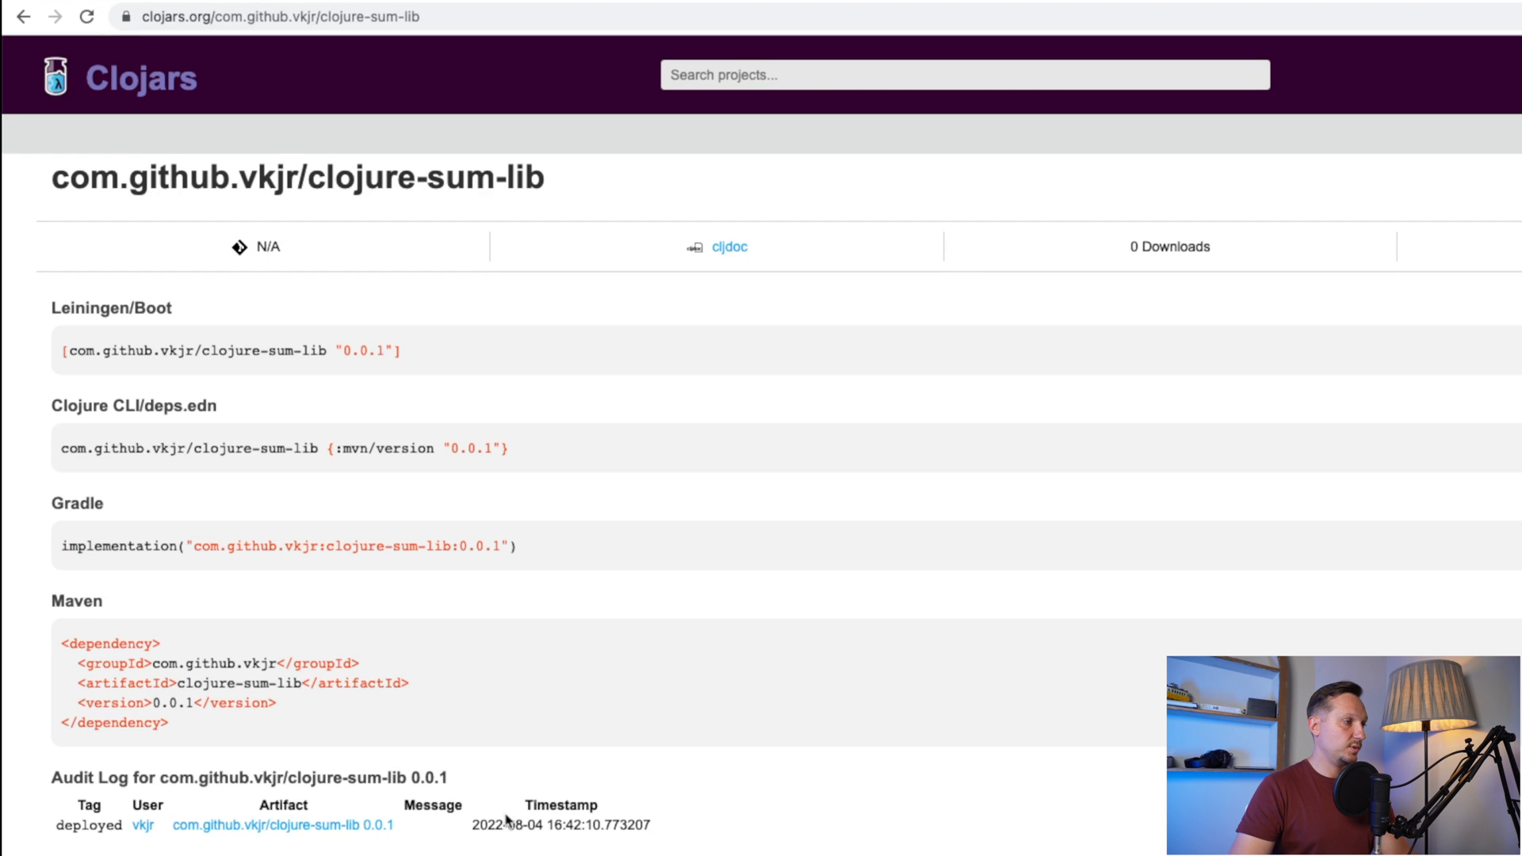
{"action": "mouse_move", "coordinate": [847, 829]}
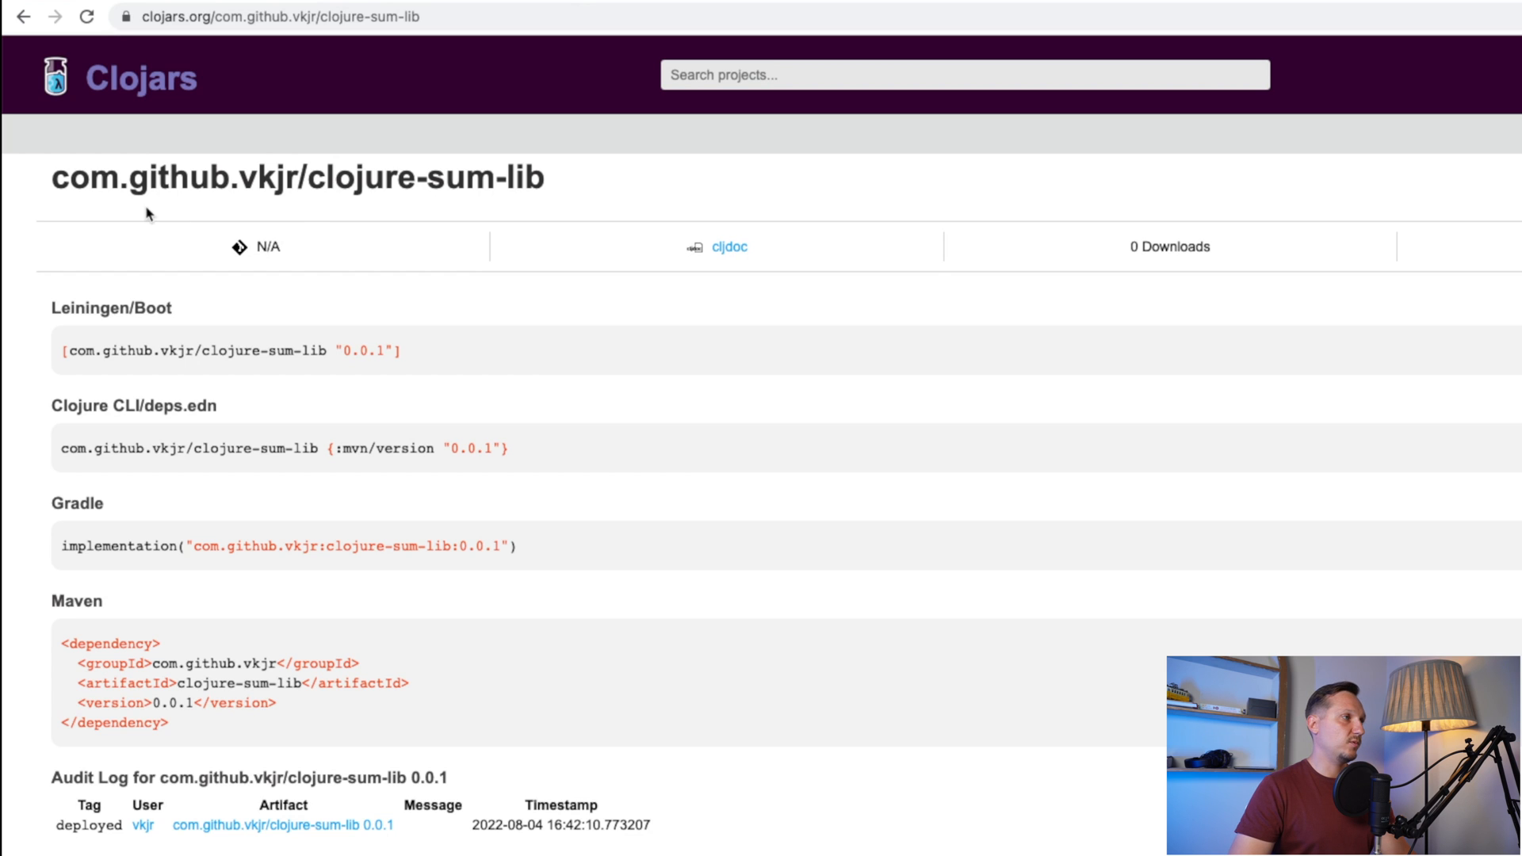
{"action": "mouse_move", "coordinate": [320, 283]}
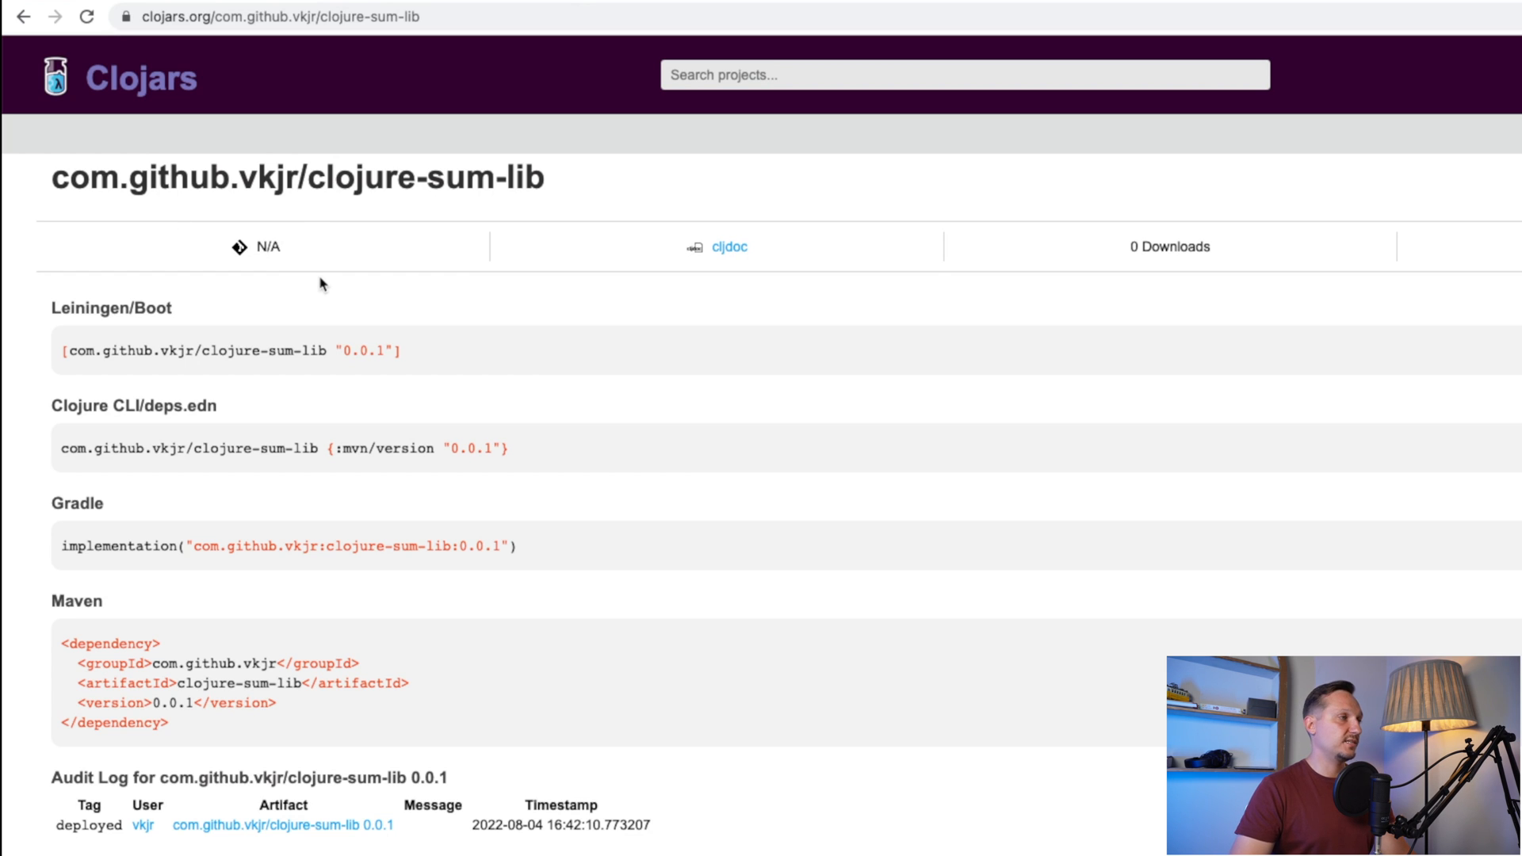
{"action": "mouse_move", "coordinate": [791, 798]}
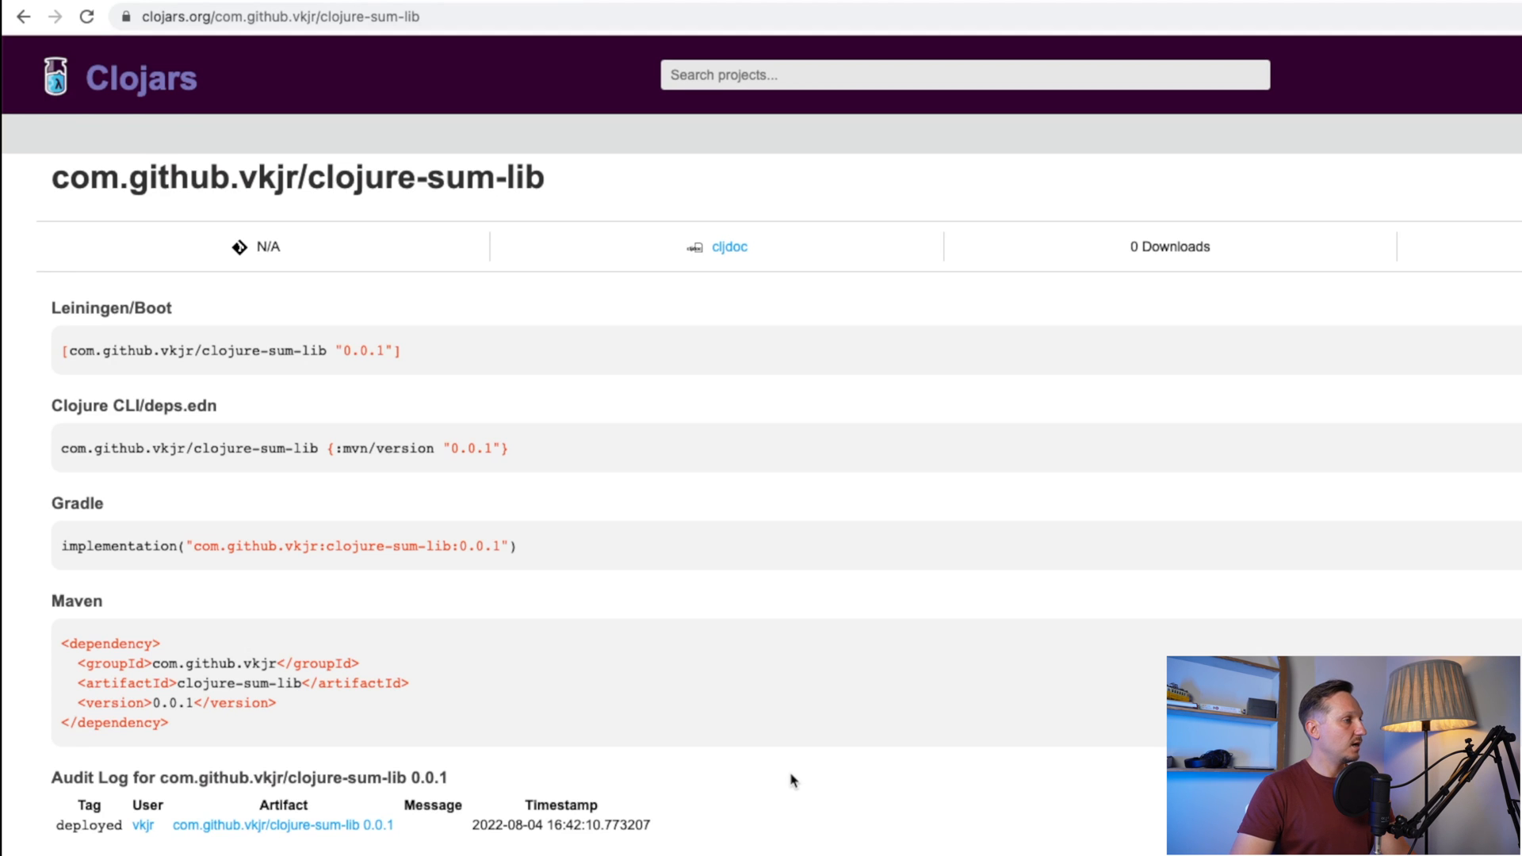
{"action": "mouse_move", "coordinate": [223, 412]}
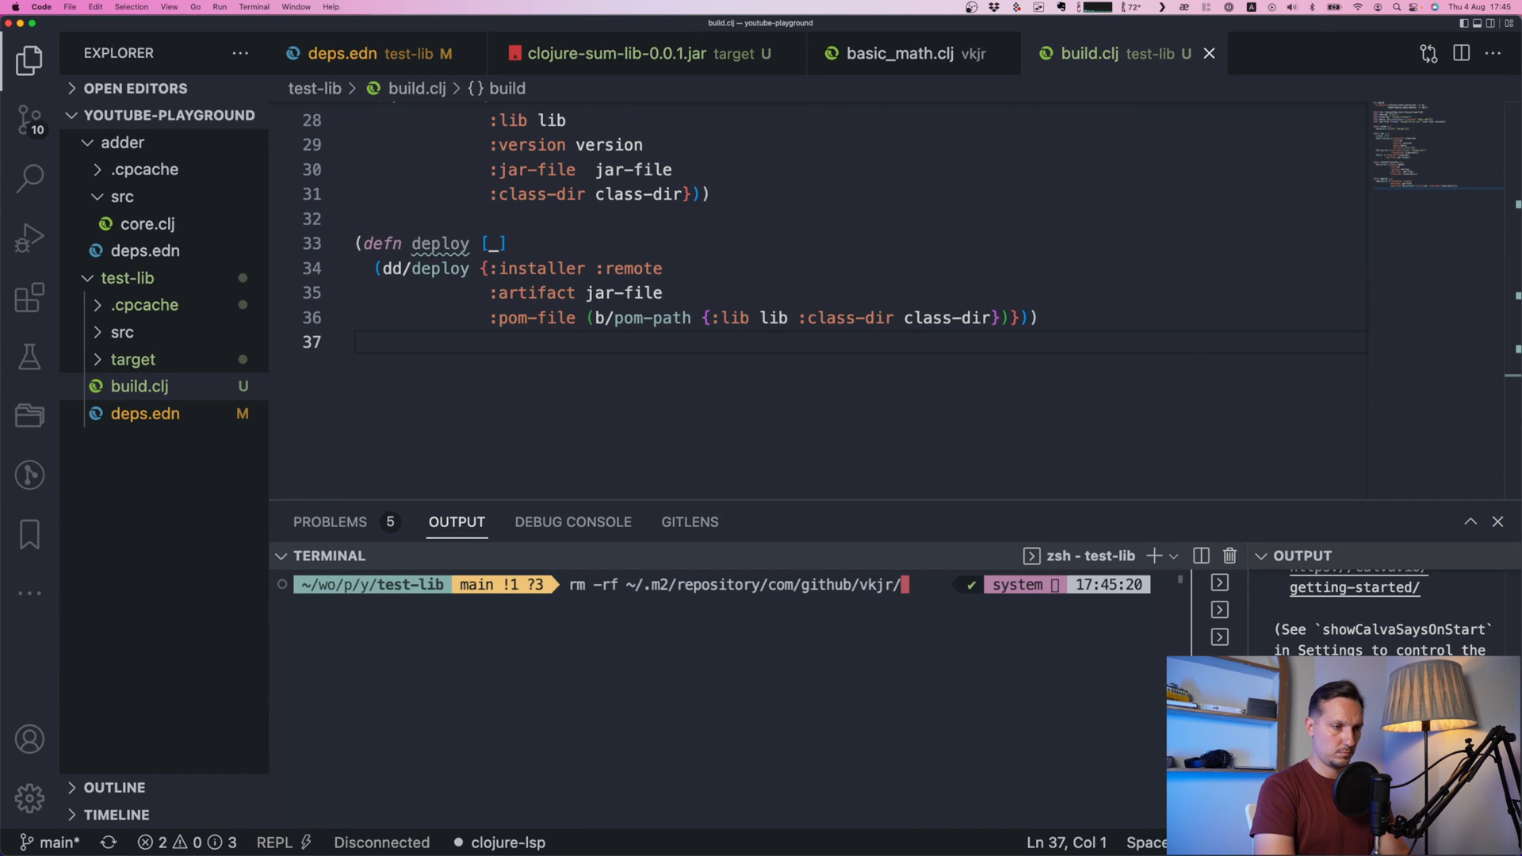
Step: Remove the cached clojure-sum-lib from ~/.m2 and open adder/deps.edn
{"action": "key", "text": "Return"}
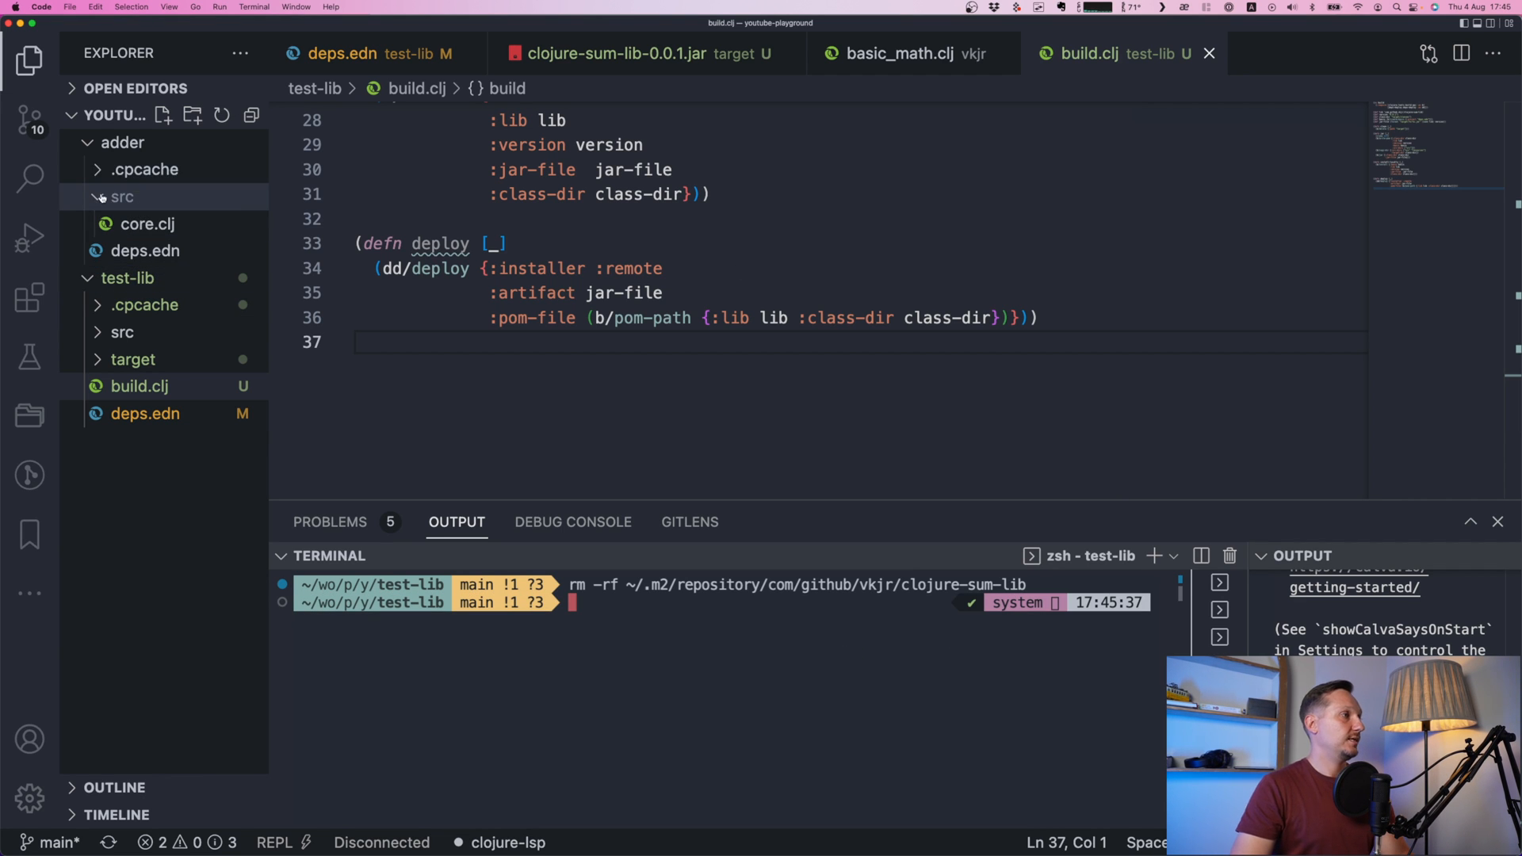
{"action": "left_click", "coordinate": [145, 250]}
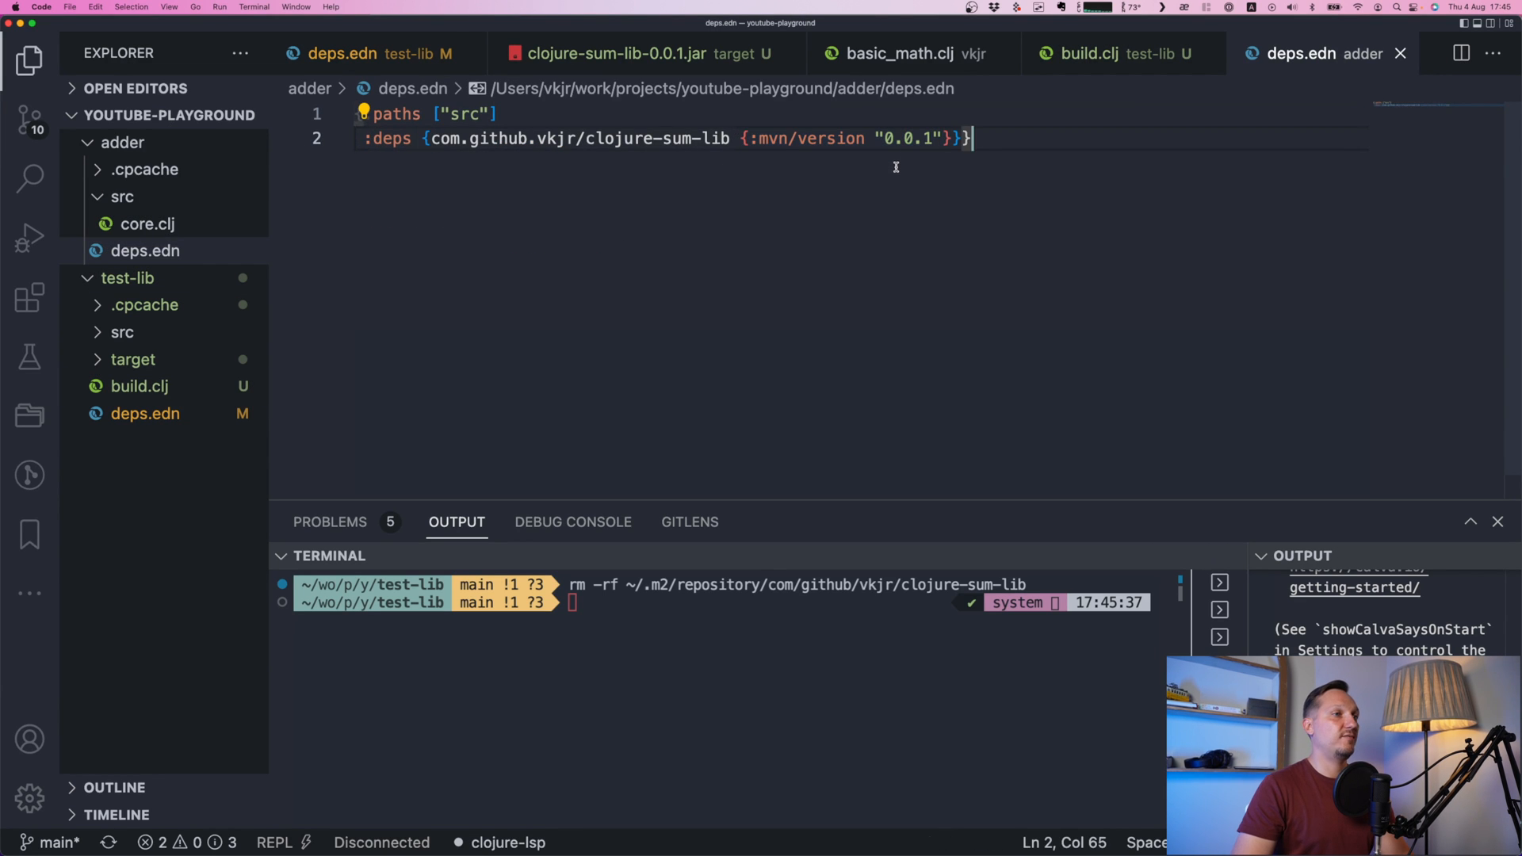
{"action": "left_click", "coordinate": [774, 138]}
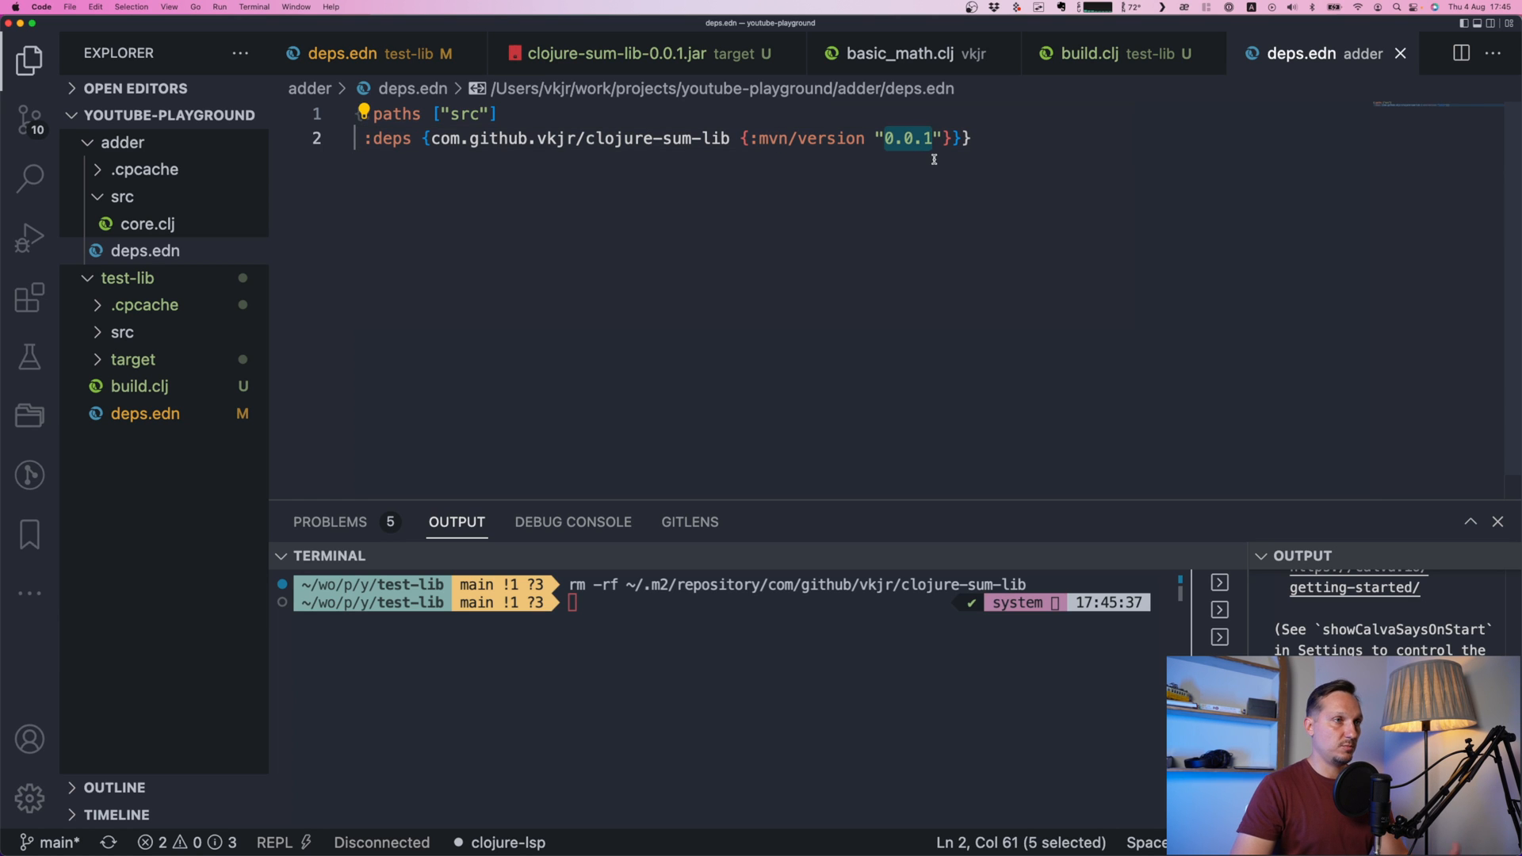
{"action": "mouse_move", "coordinate": [927, 171]}
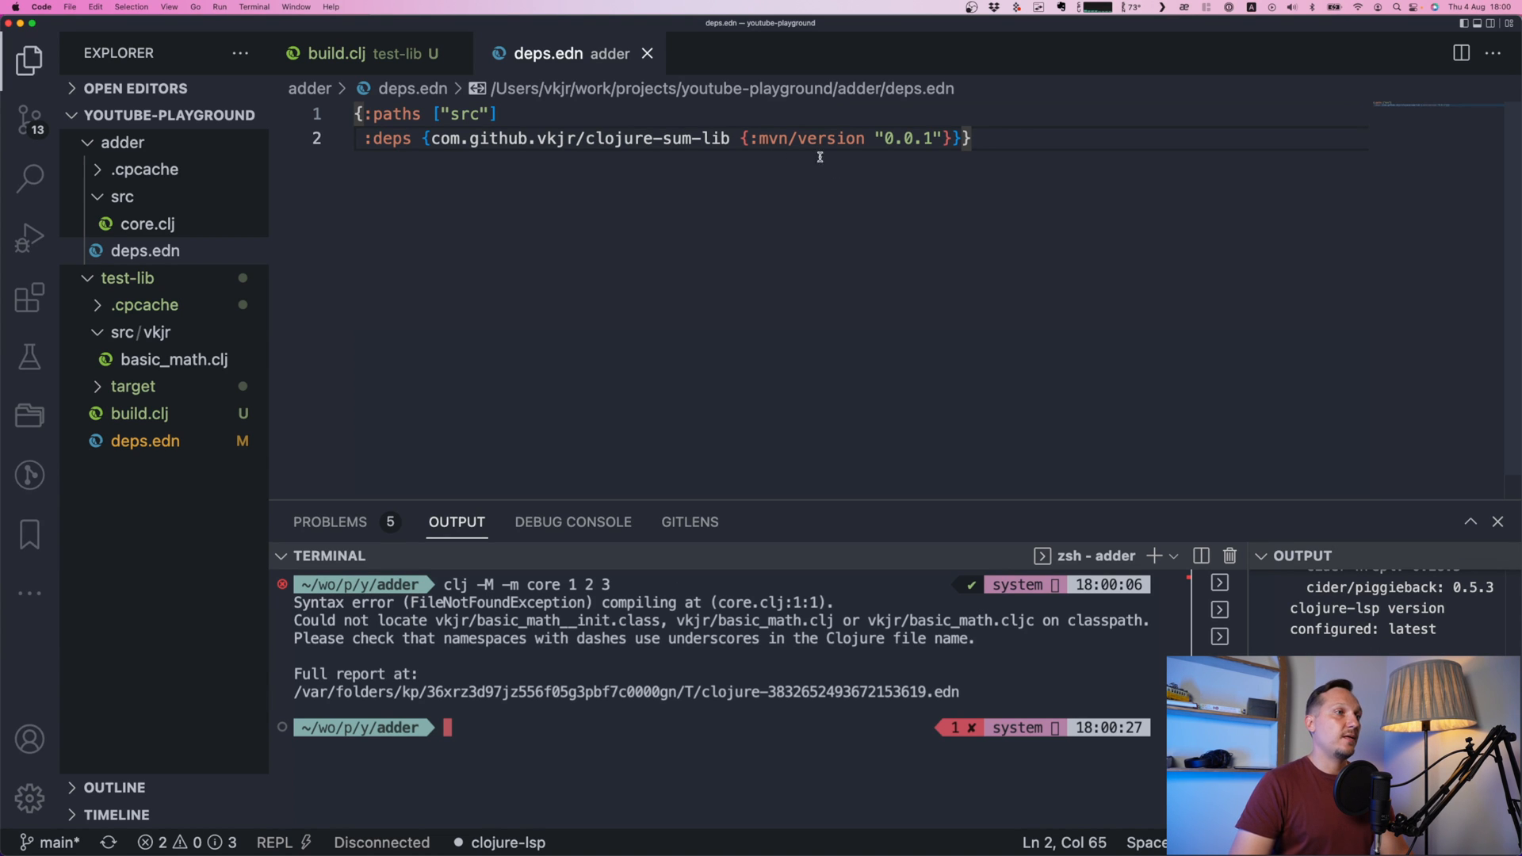
Step: Run 'clj -Sforce -M -m core 1 2 3' in adder to fetch version 0.0.1
{"action": "left_click_drag", "start_coordinate": [739, 138], "coordinate": [953, 138]}
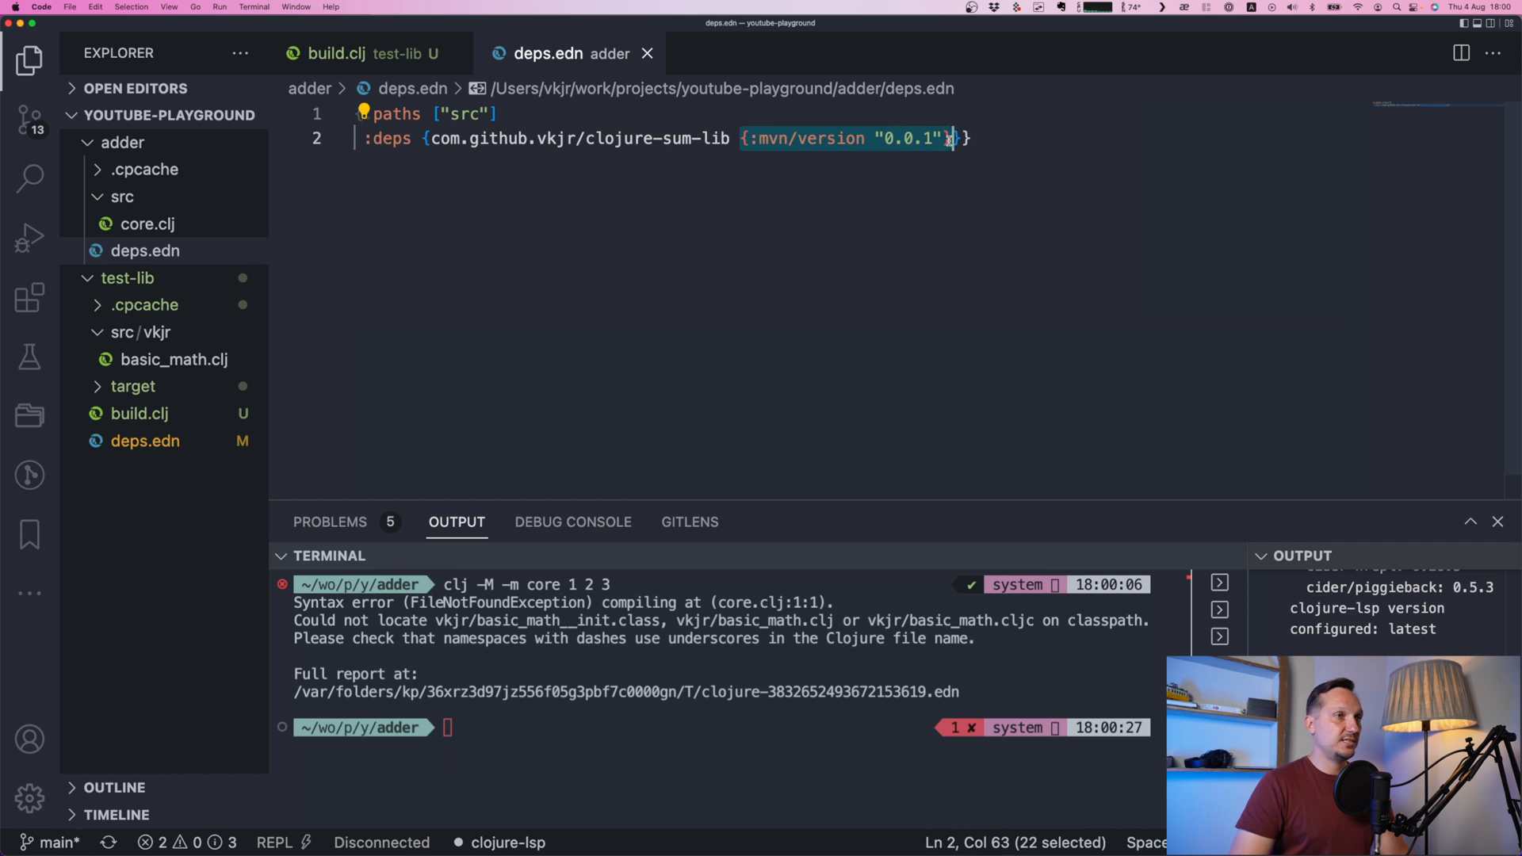
{"action": "mouse_move", "coordinate": [927, 200]}
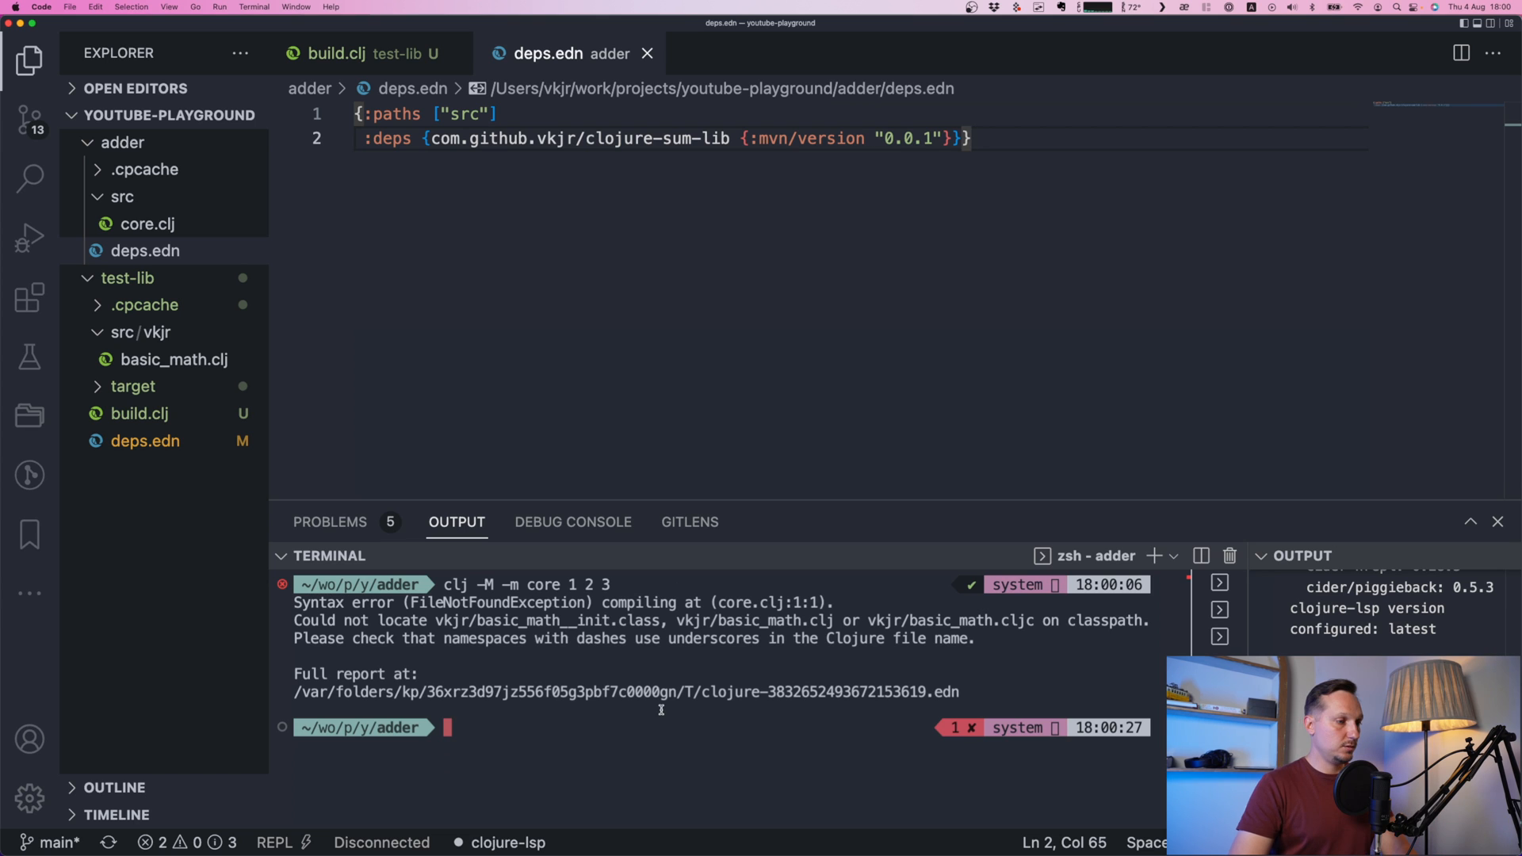
{"action": "type", "text": "clj -M -m core 1 2 3"}
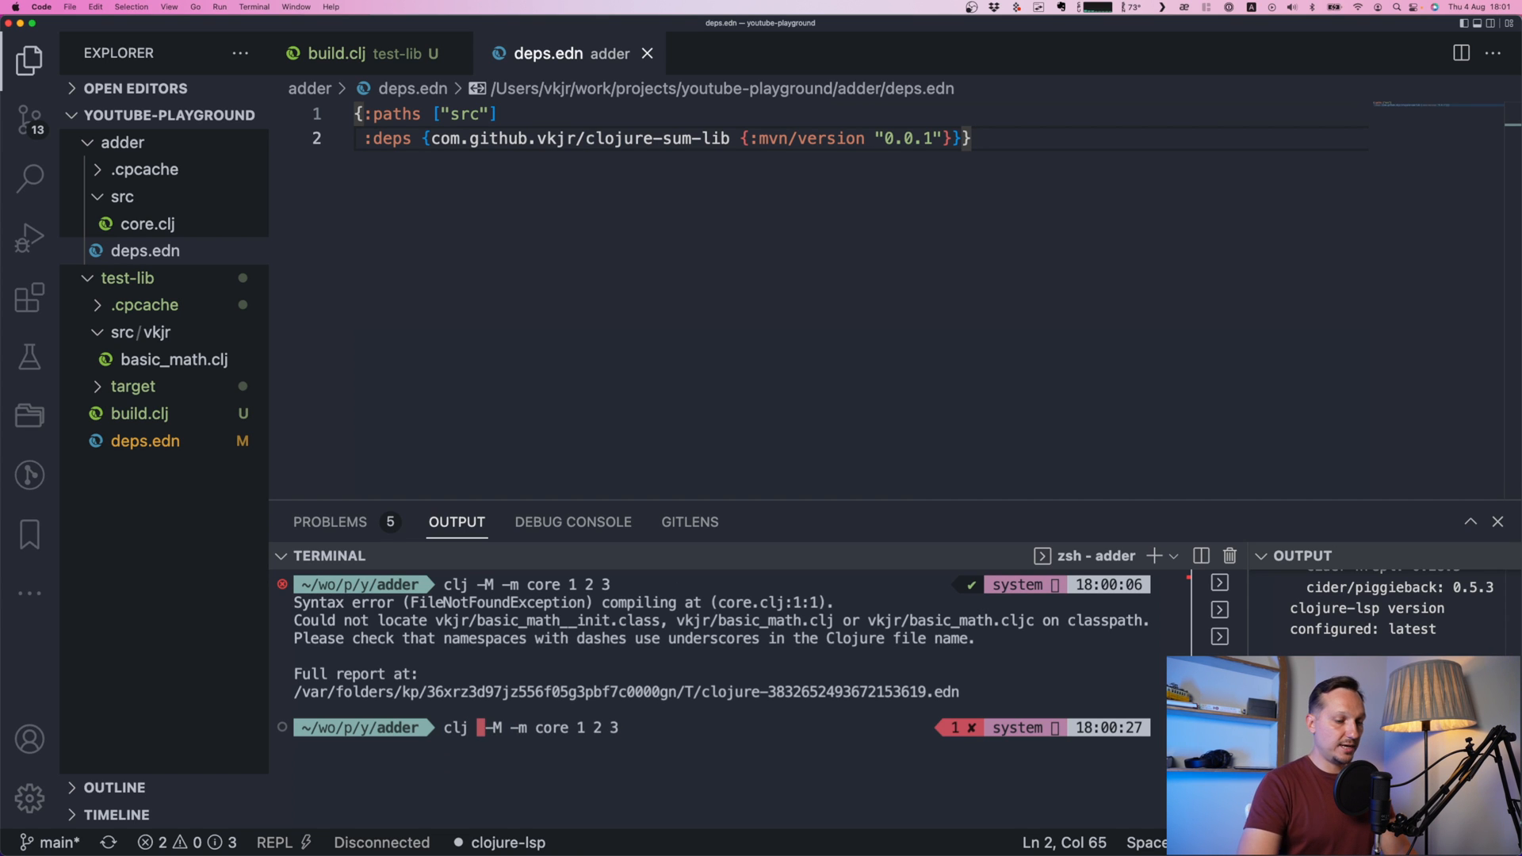
{"action": "type", "text": "-Sforce"}
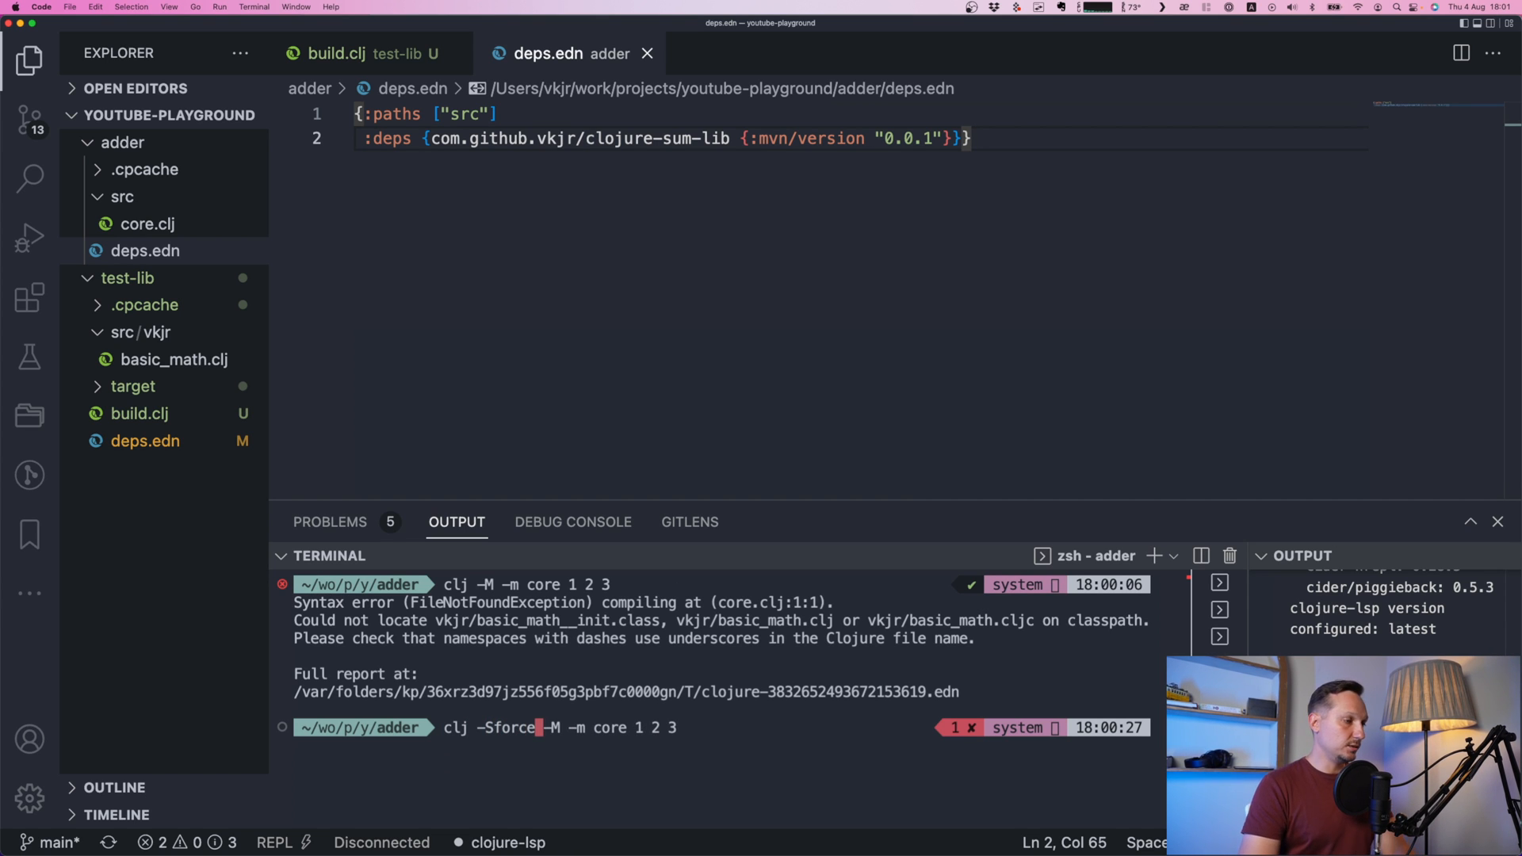
{"action": "key", "text": "Return"}
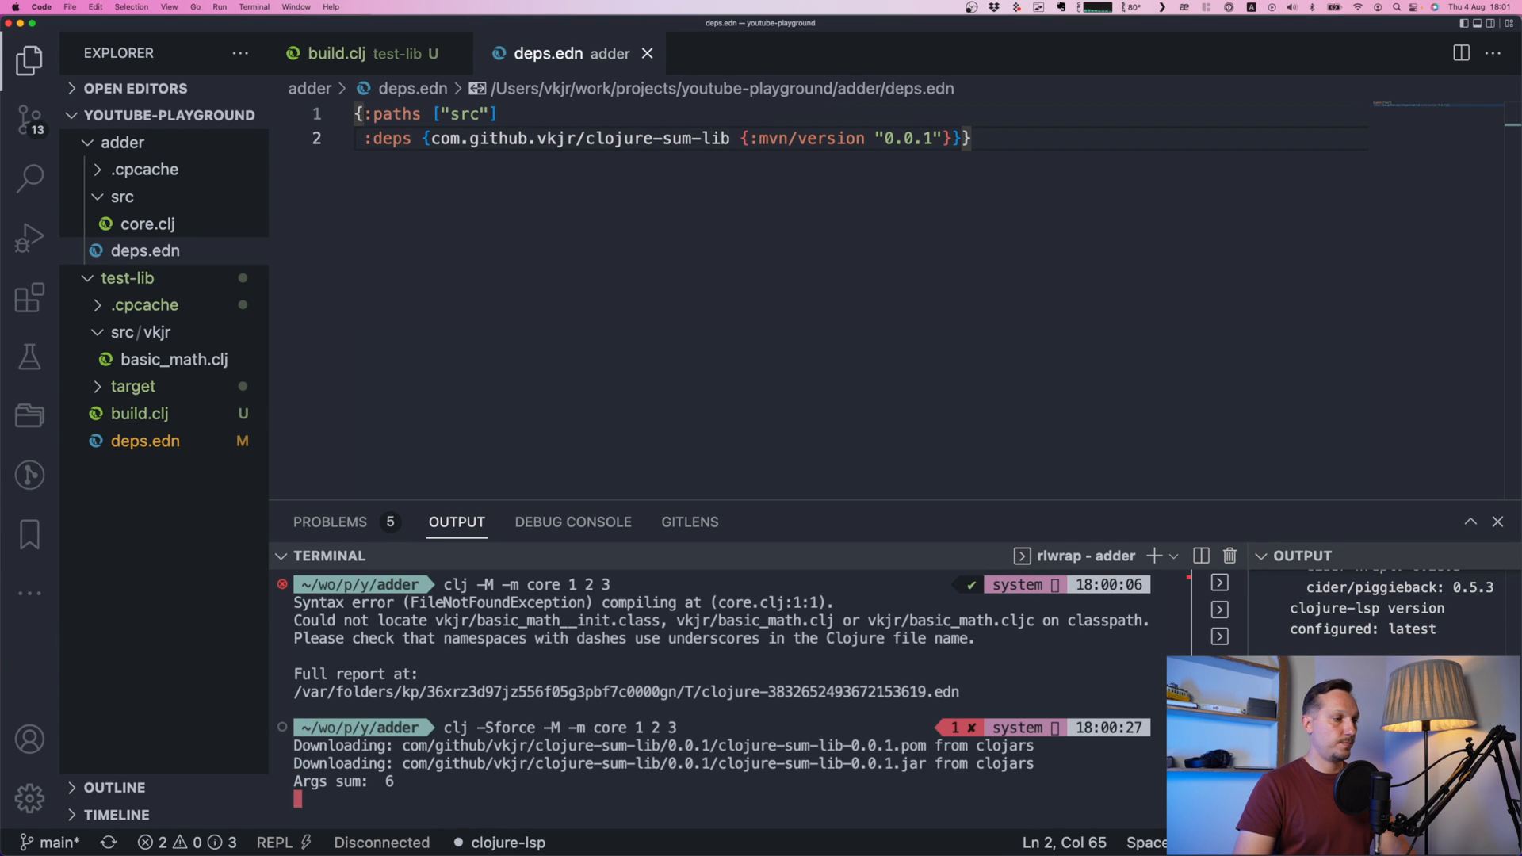